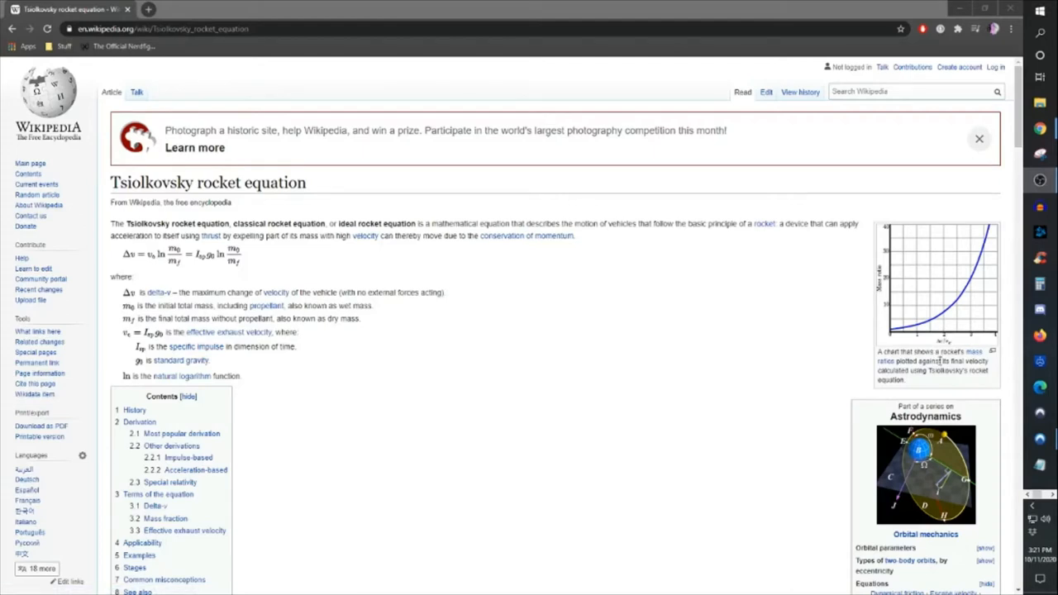
mouse_move(332, 369)
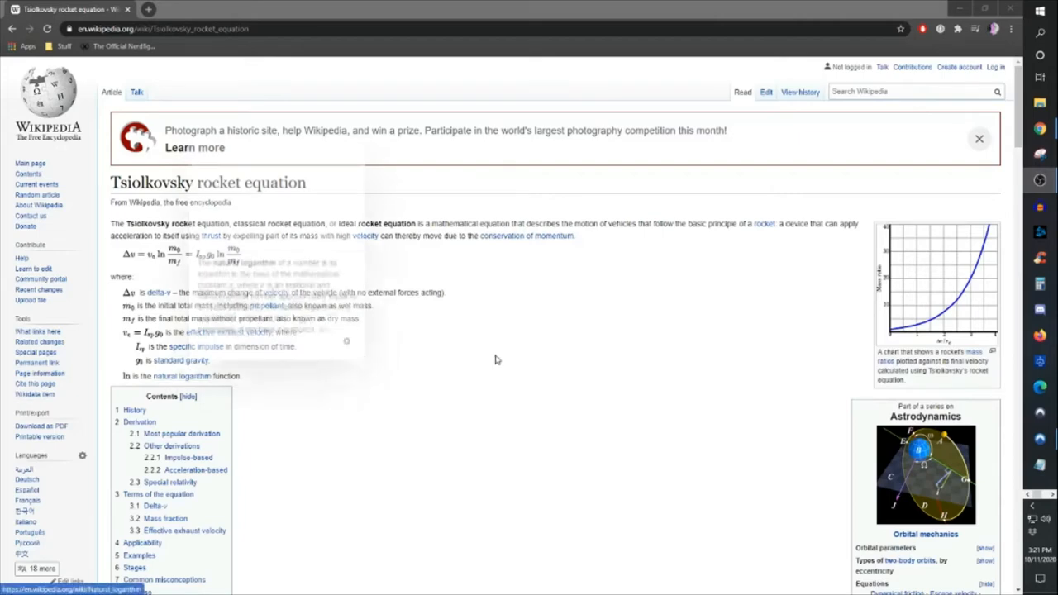
Step: Scroll the rocket equation article, then minimize the Chrome window
scroll(down, 3)
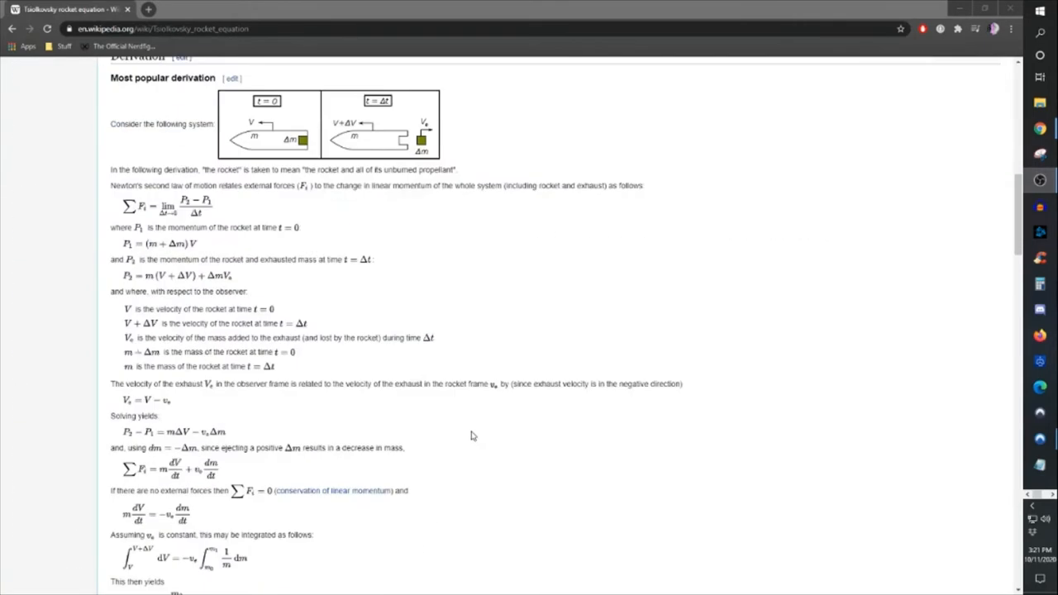
mouse_move(274, 382)
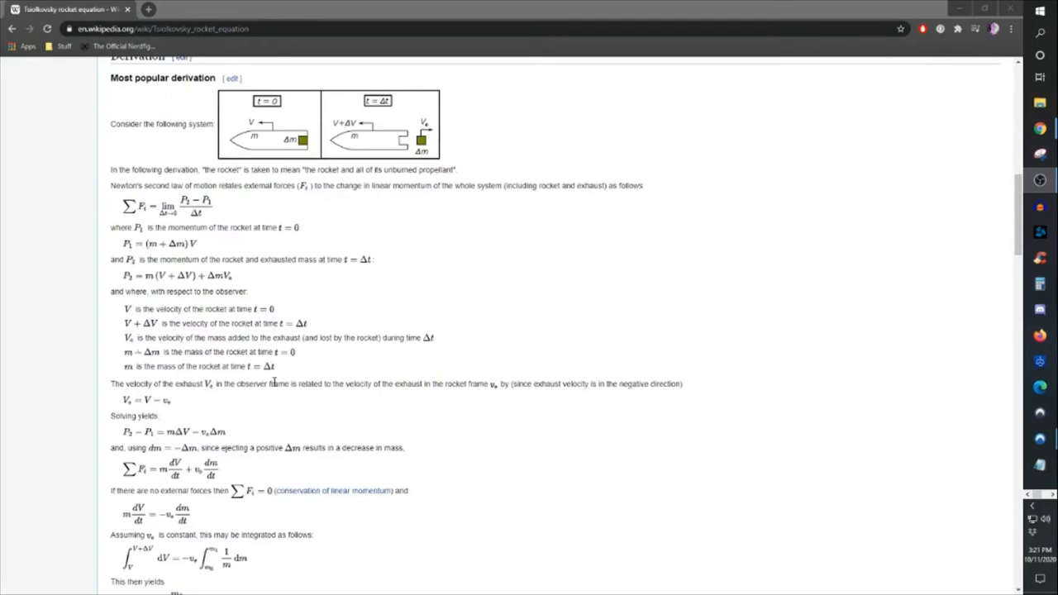
scroll(down, 3)
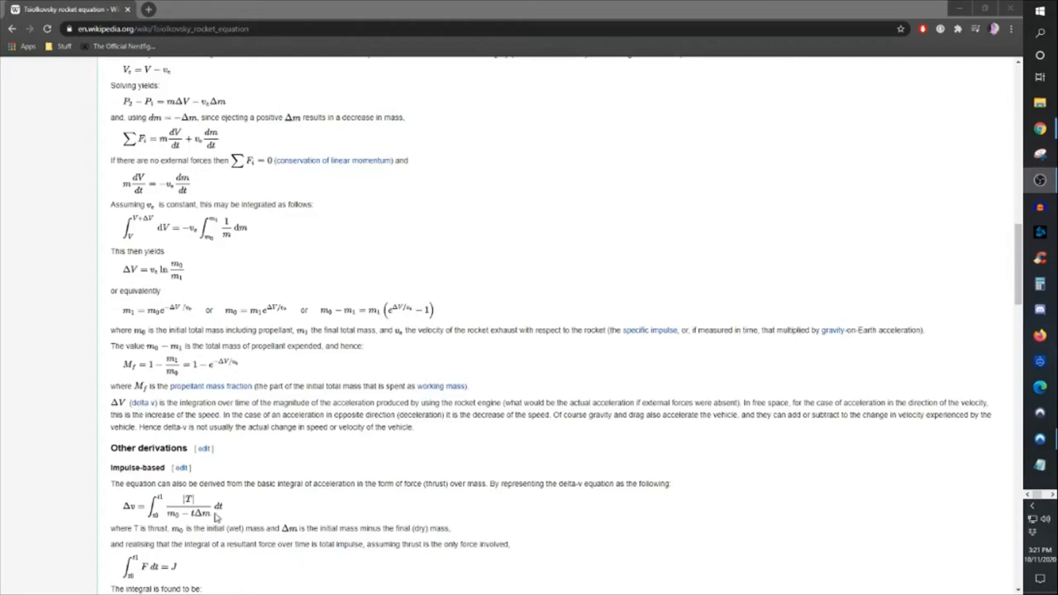
mouse_move(629, 509)
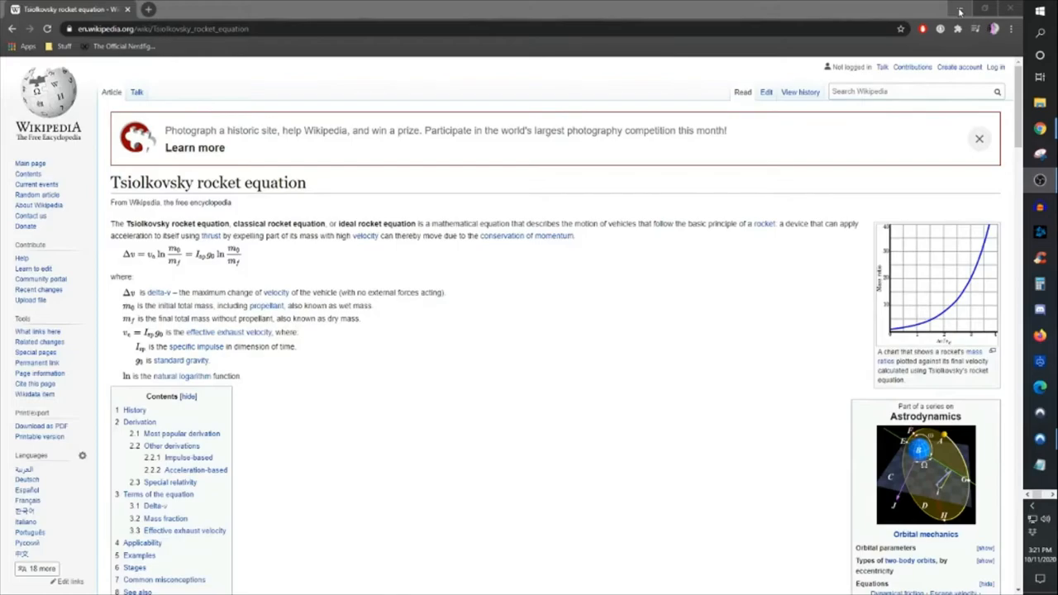
click(985, 8)
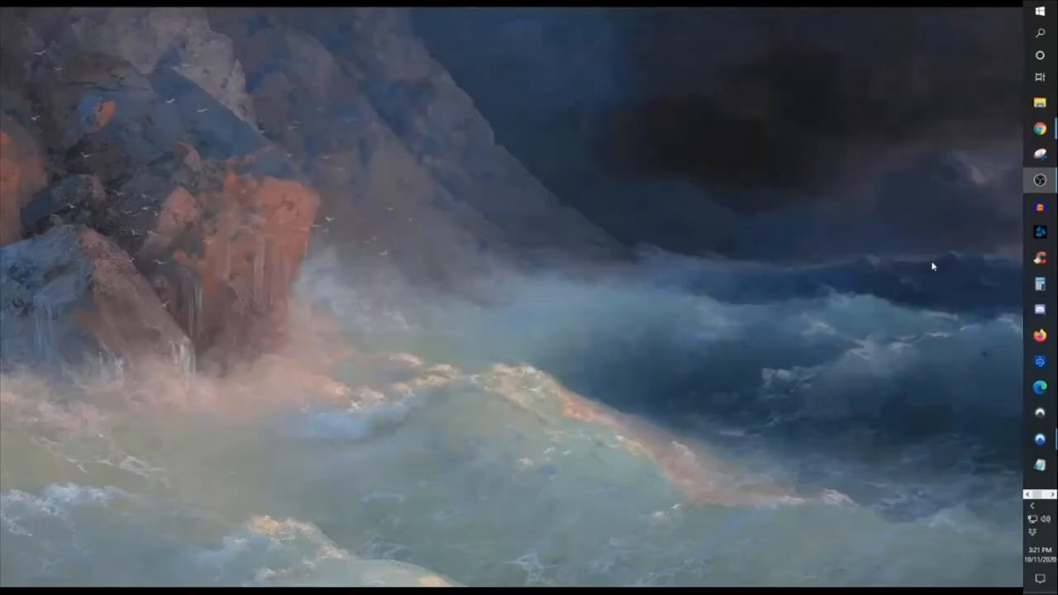
mouse_move(927, 260)
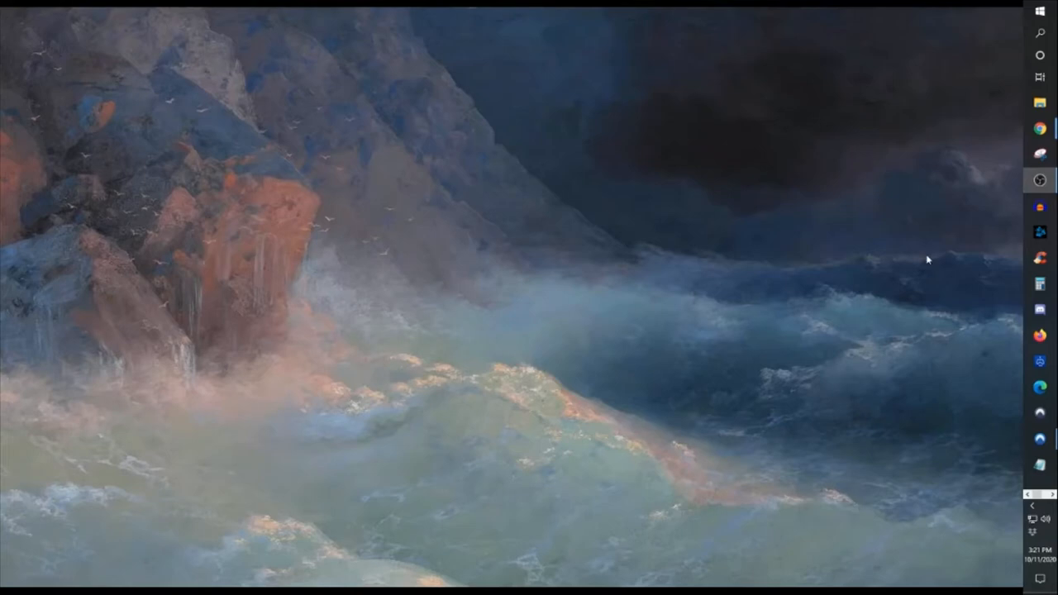
mouse_move(1011, 441)
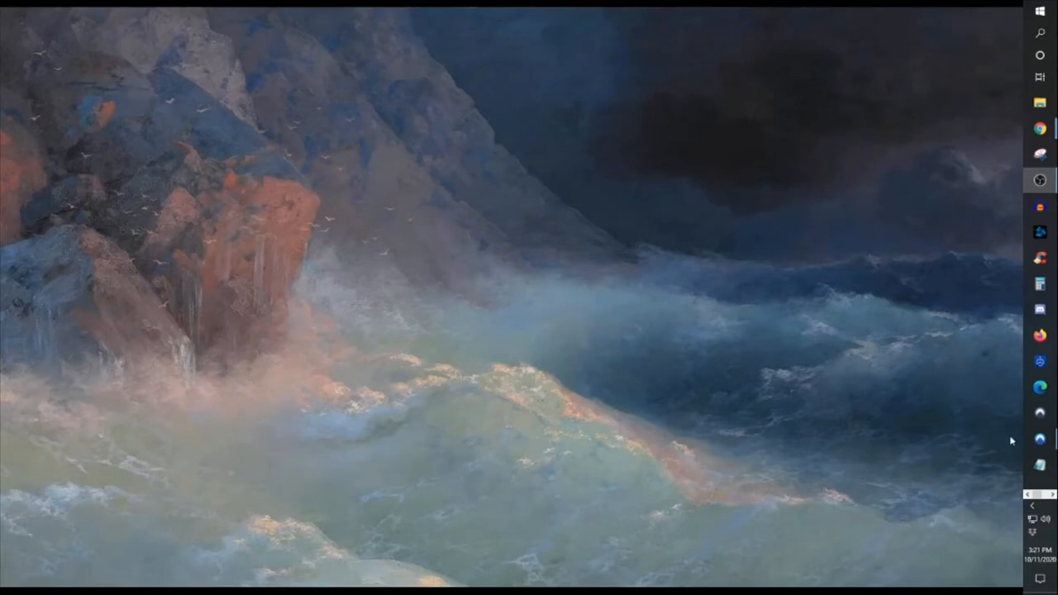
mouse_move(950, 419)
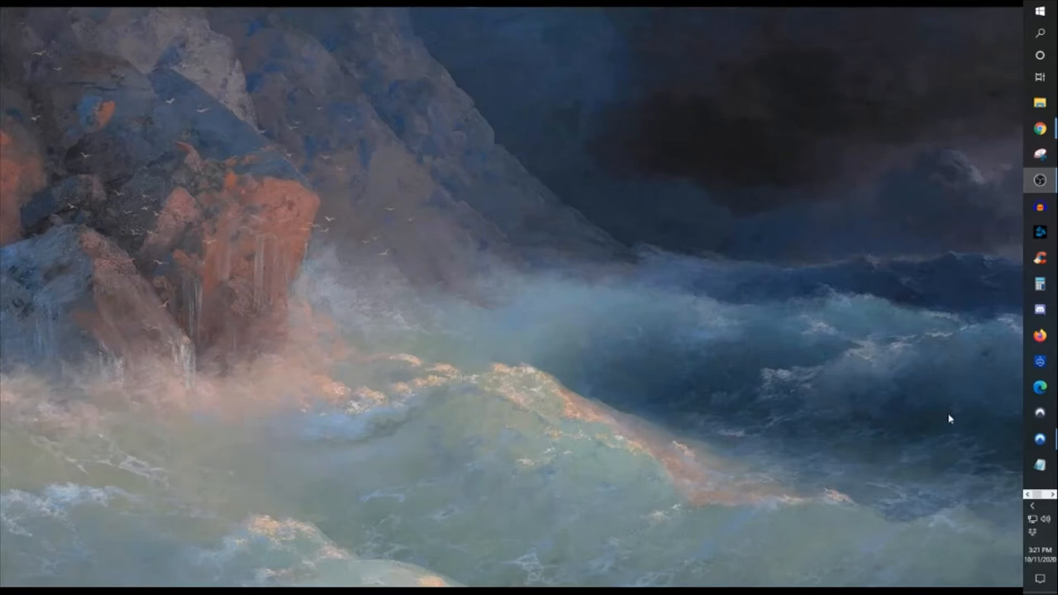
mouse_move(972, 329)
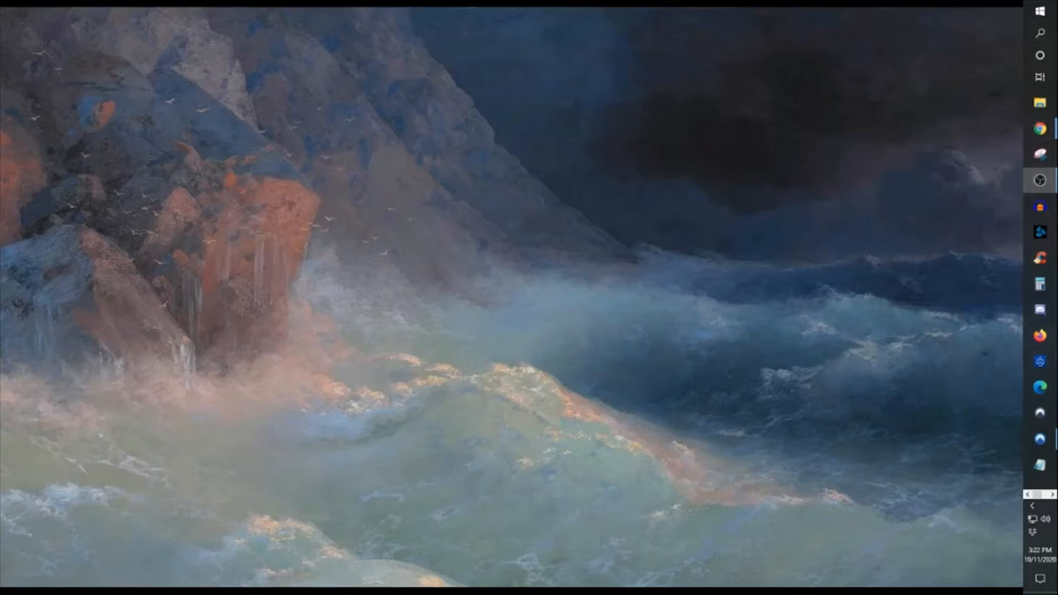
mouse_move(1026, 468)
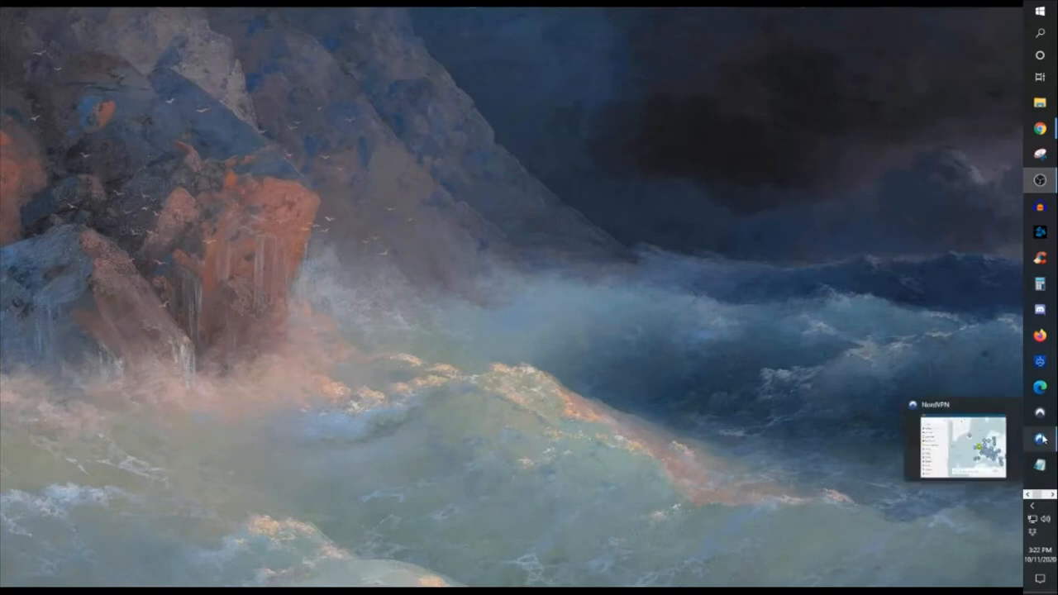
mouse_move(1029, 449)
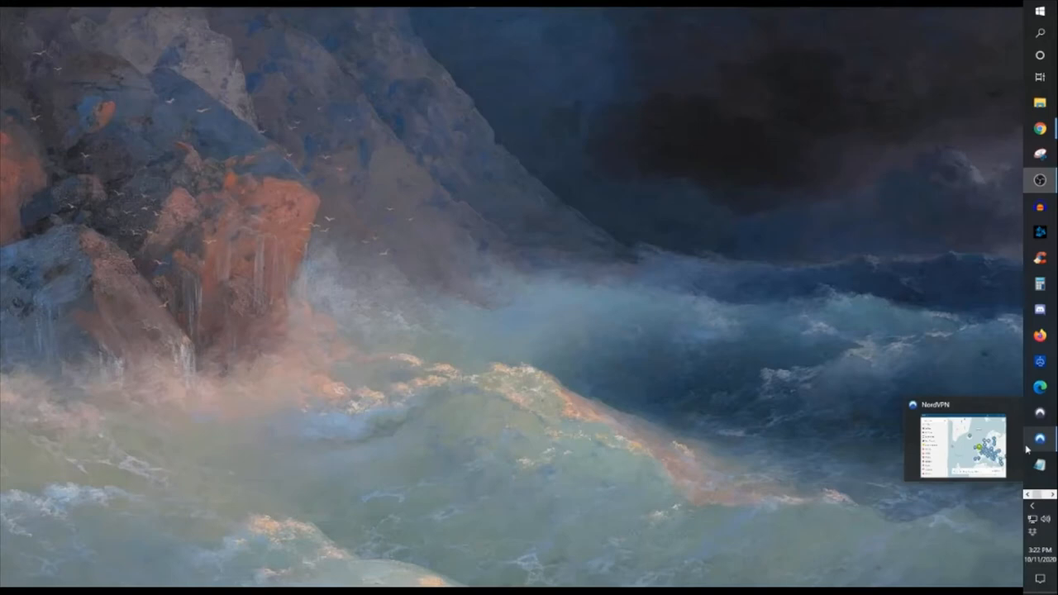
mouse_move(1039, 446)
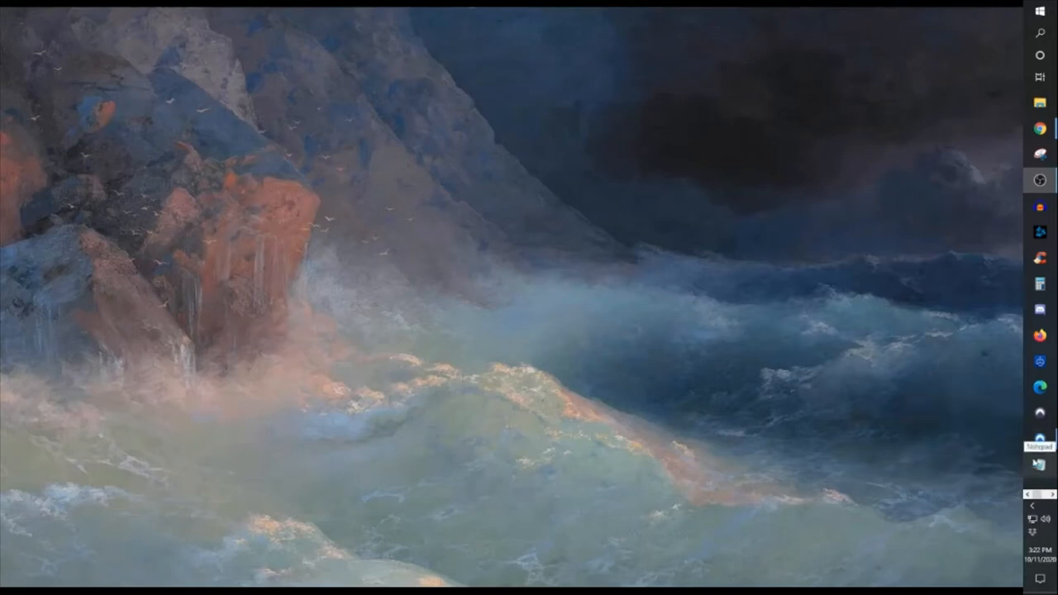
mouse_move(1040, 438)
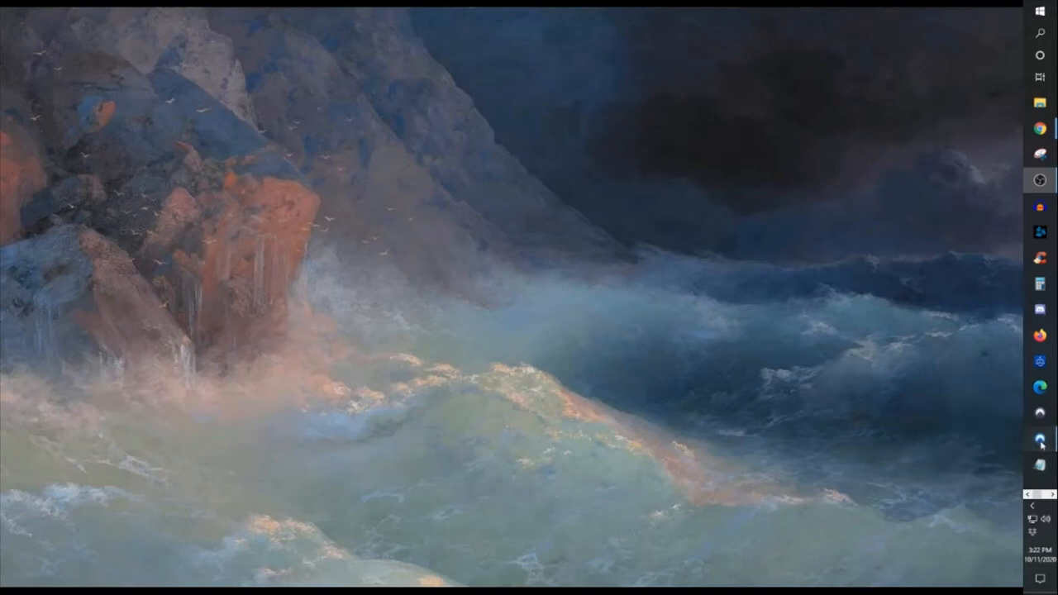
Step: Restore the NordVPN window from the taskbar and reposition it on the desktop
click(1040, 438)
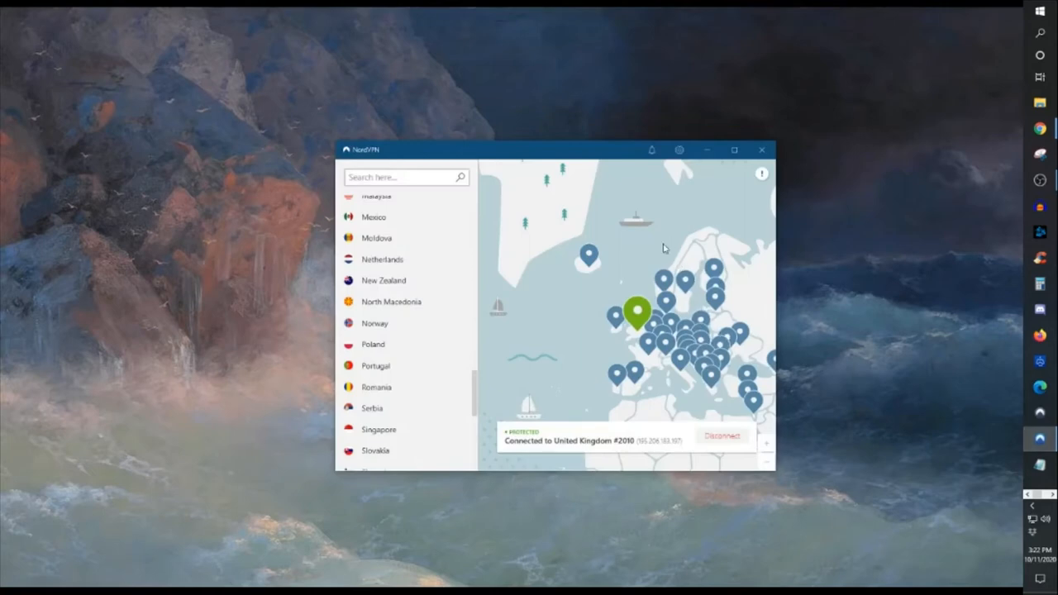
drag(554, 150, 501, 212)
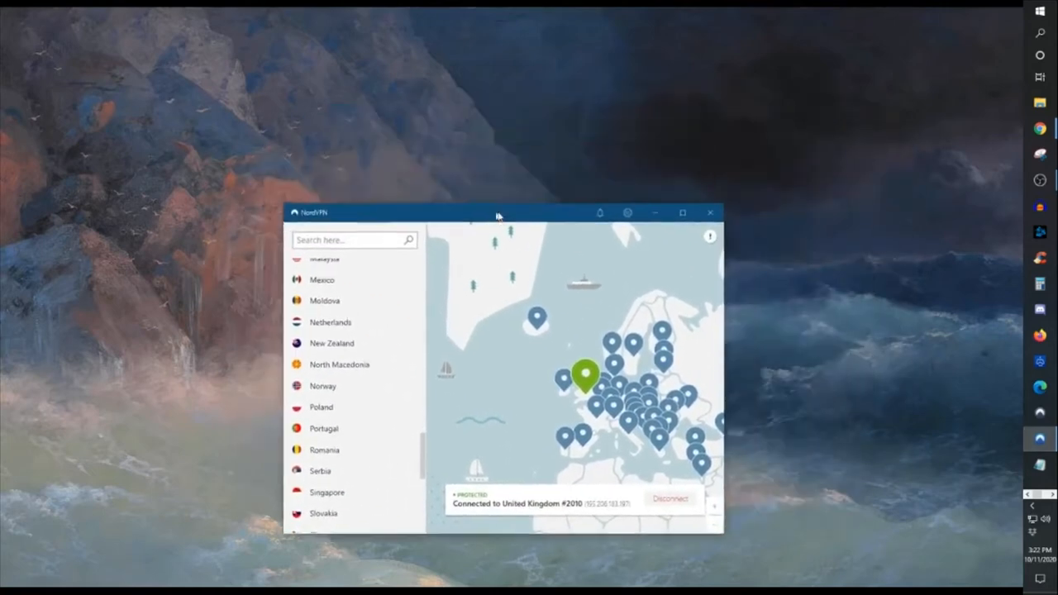
drag(496, 212, 639, 238)
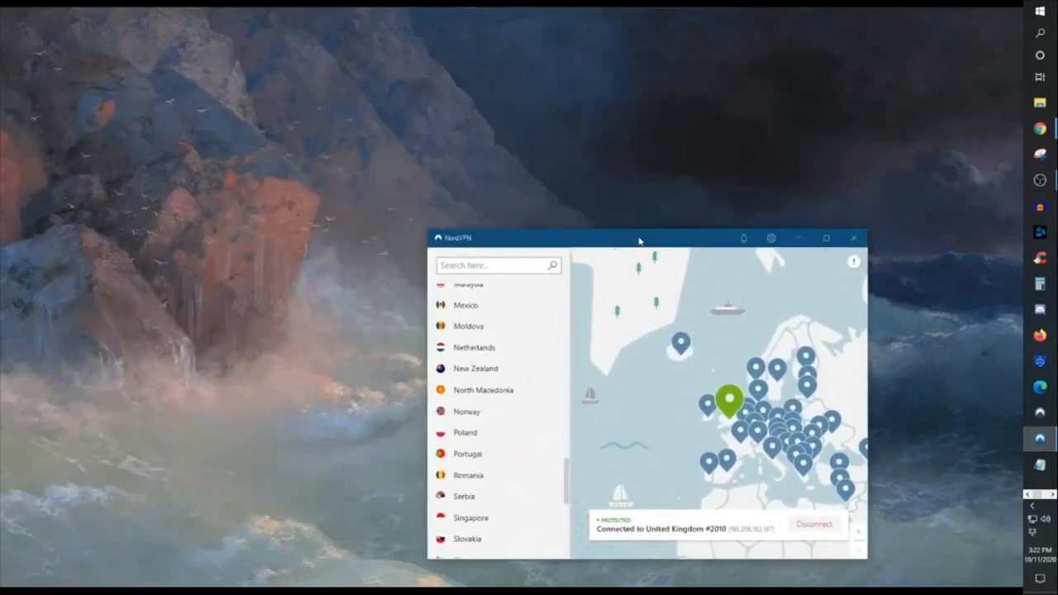
drag(639, 240, 650, 163)
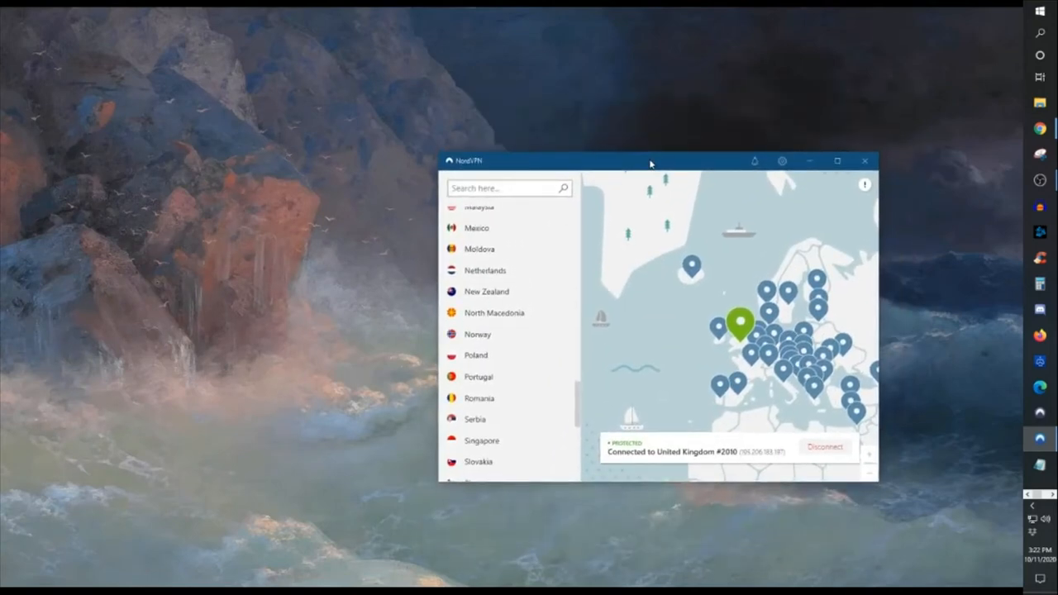
mouse_move(678, 171)
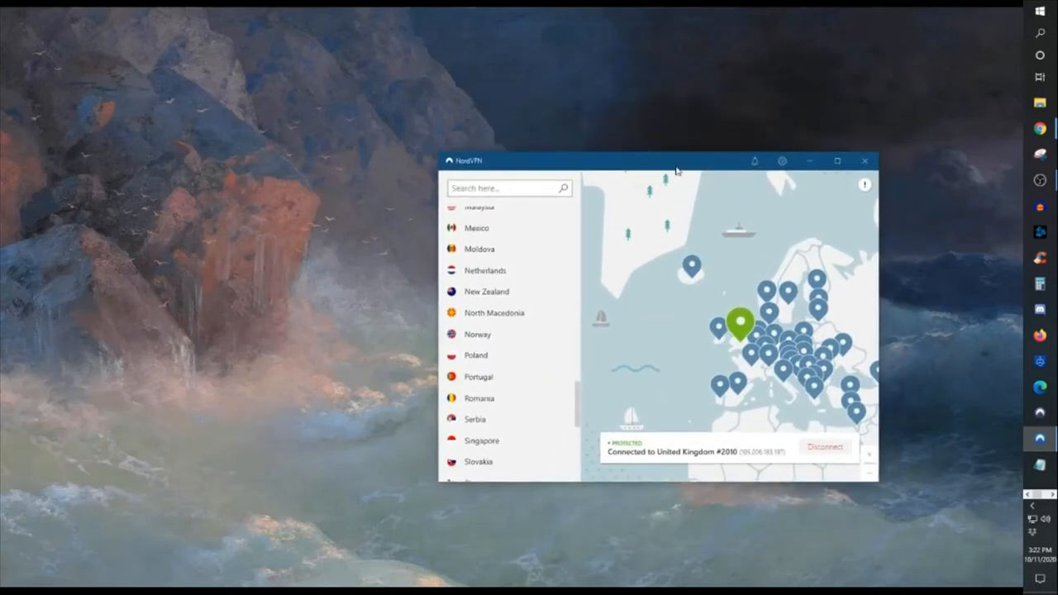
Step: Maximize the NordVPN window and scroll the country list back up to Austria
click(837, 160)
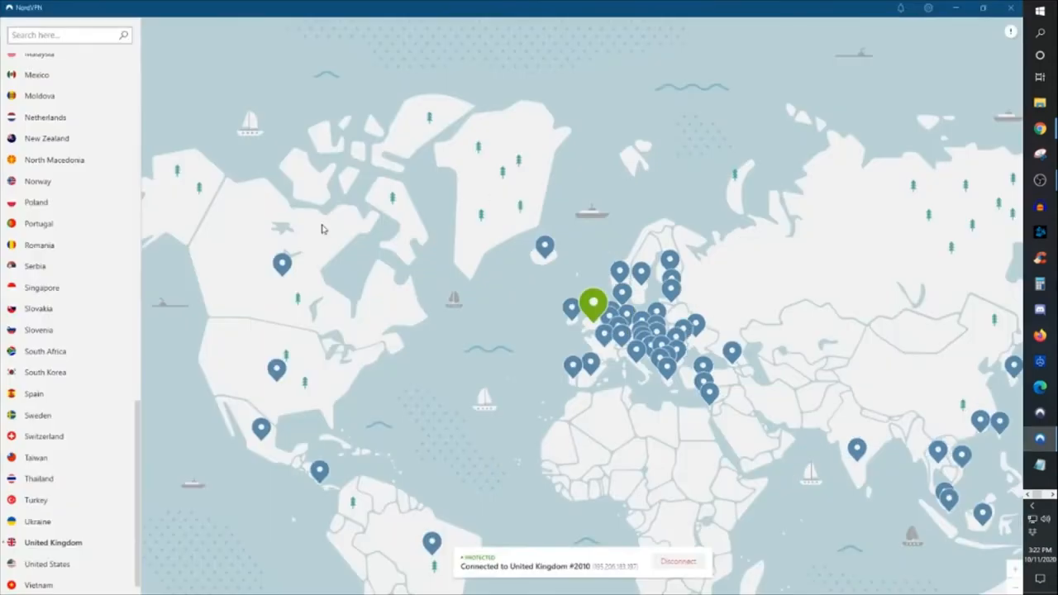
mouse_move(83, 138)
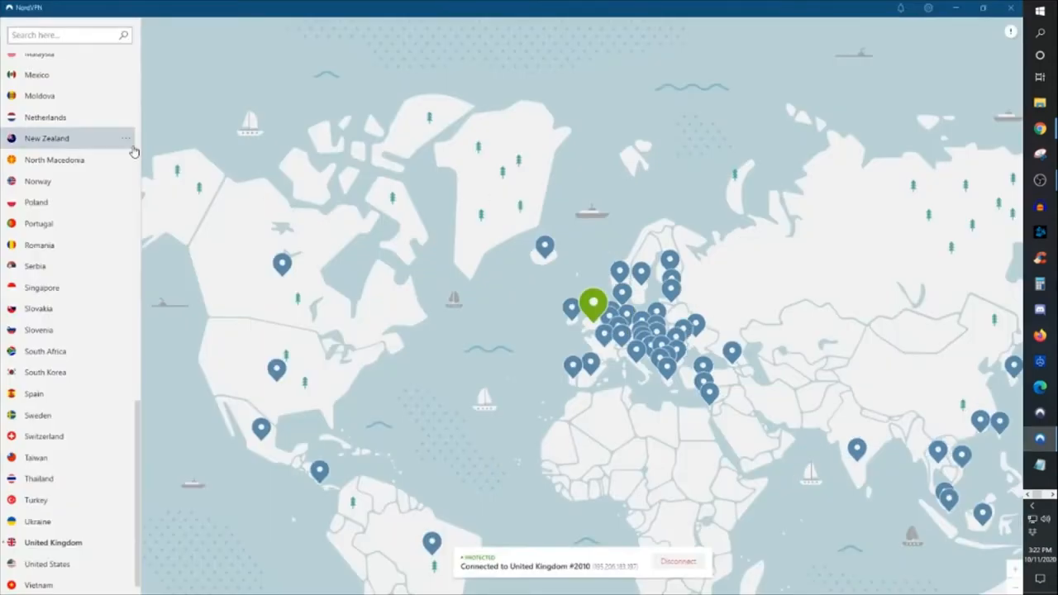
mouse_move(804, 287)
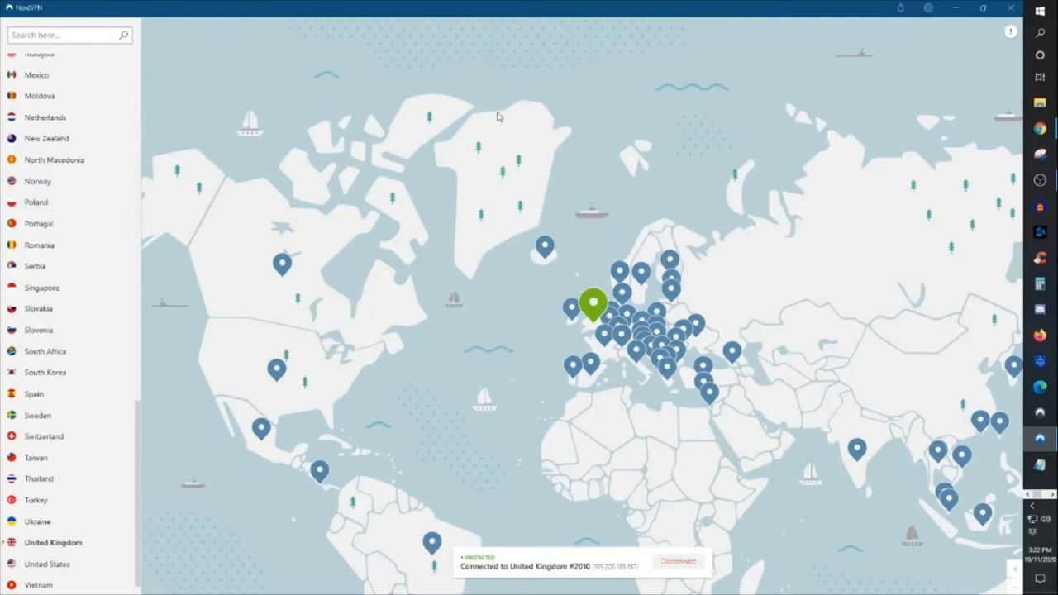
mouse_move(909, 174)
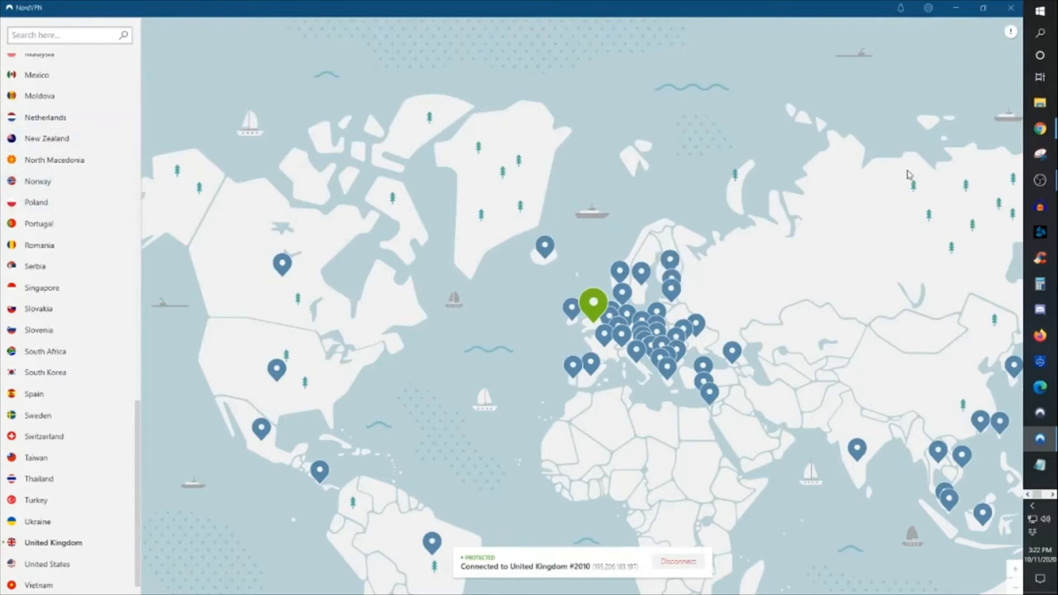
mouse_move(1000, 421)
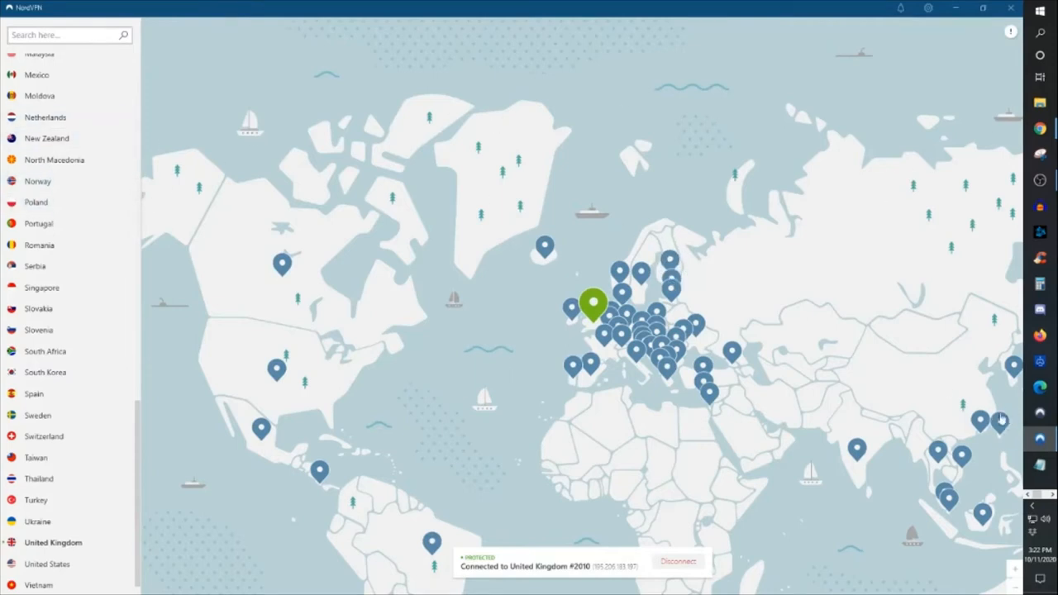
mouse_move(303, 228)
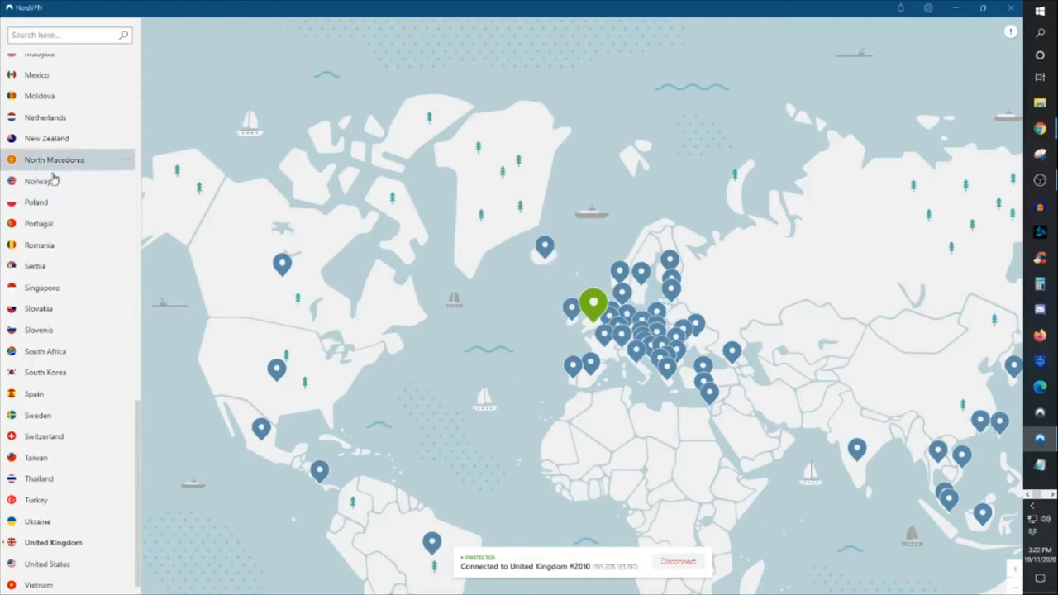
scroll(up, 3)
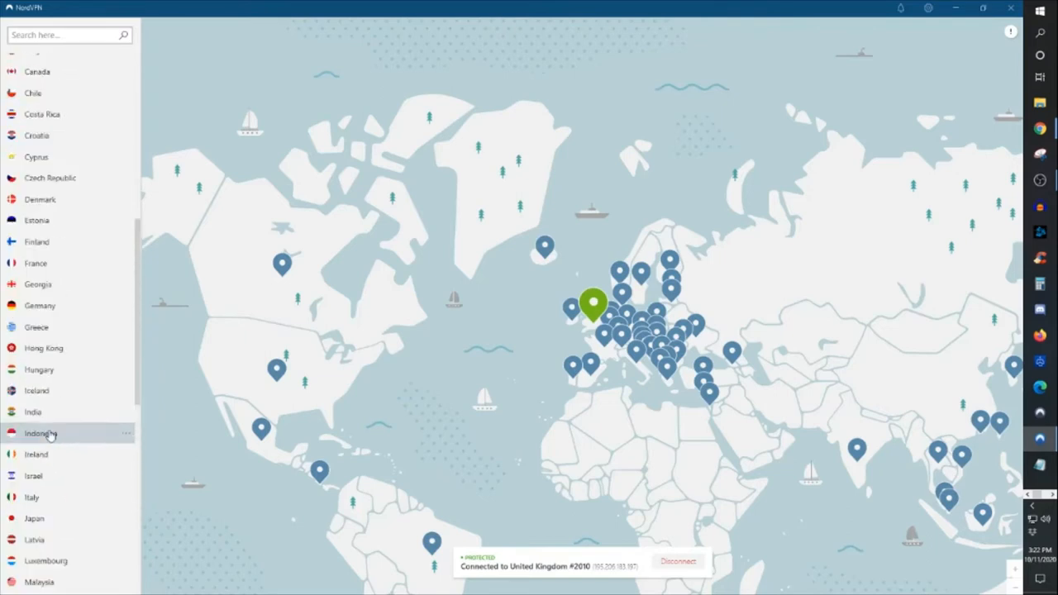
scroll(up, 3)
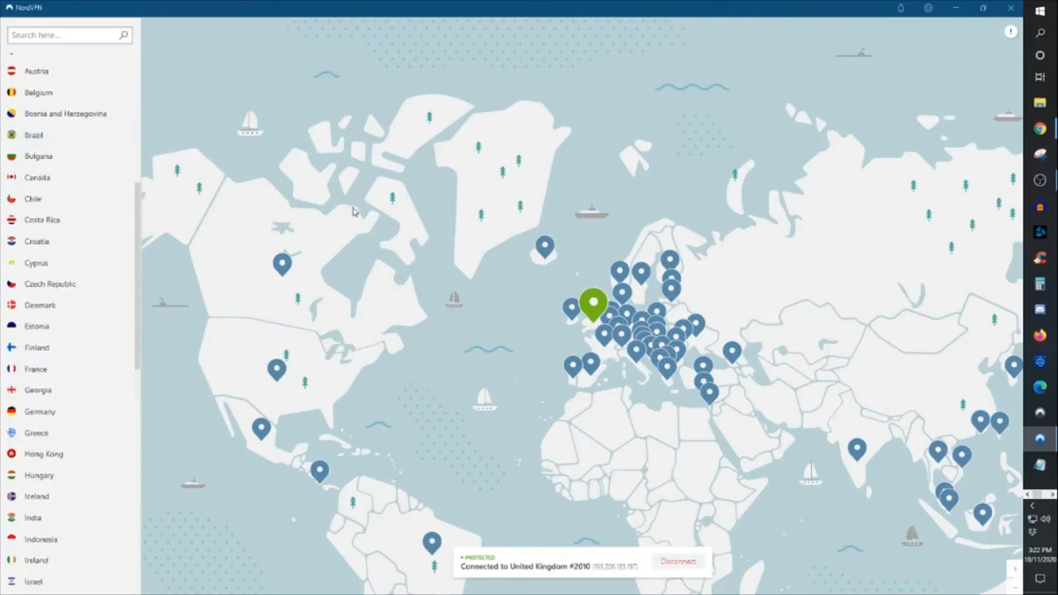
mouse_move(438, 308)
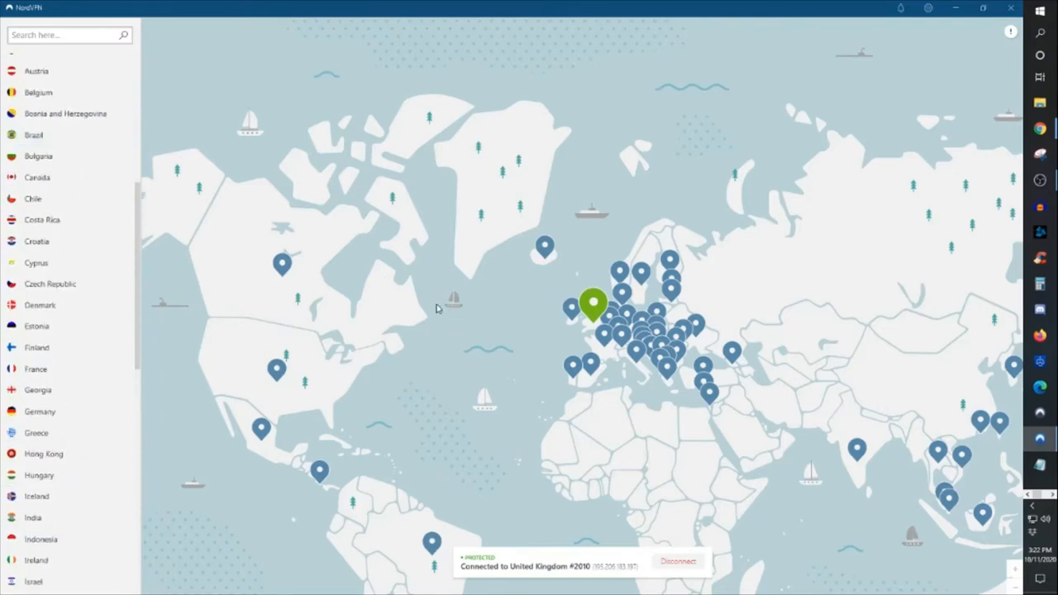
mouse_move(390, 266)
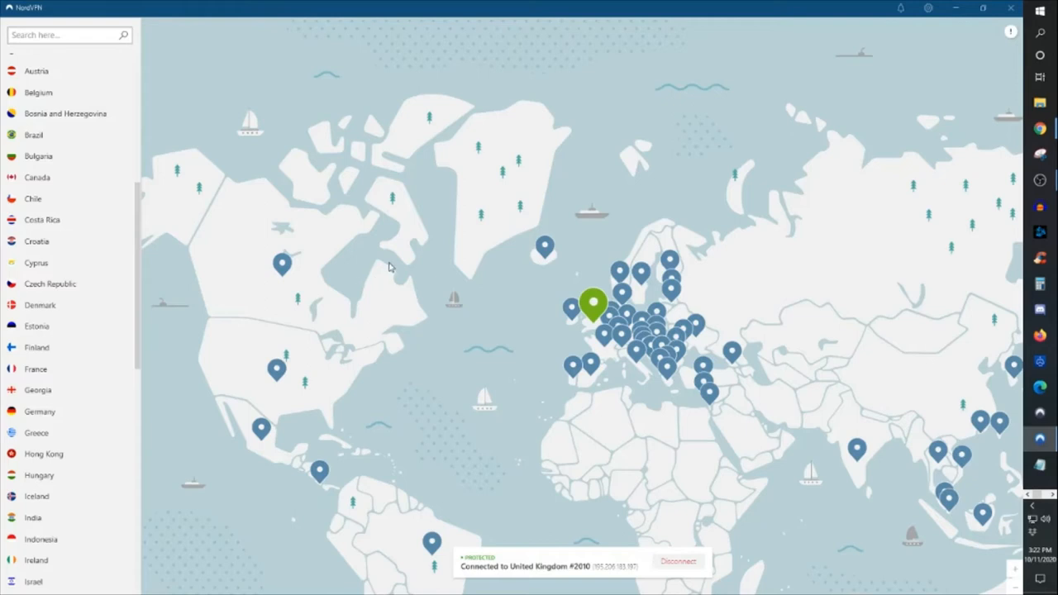
mouse_move(258, 391)
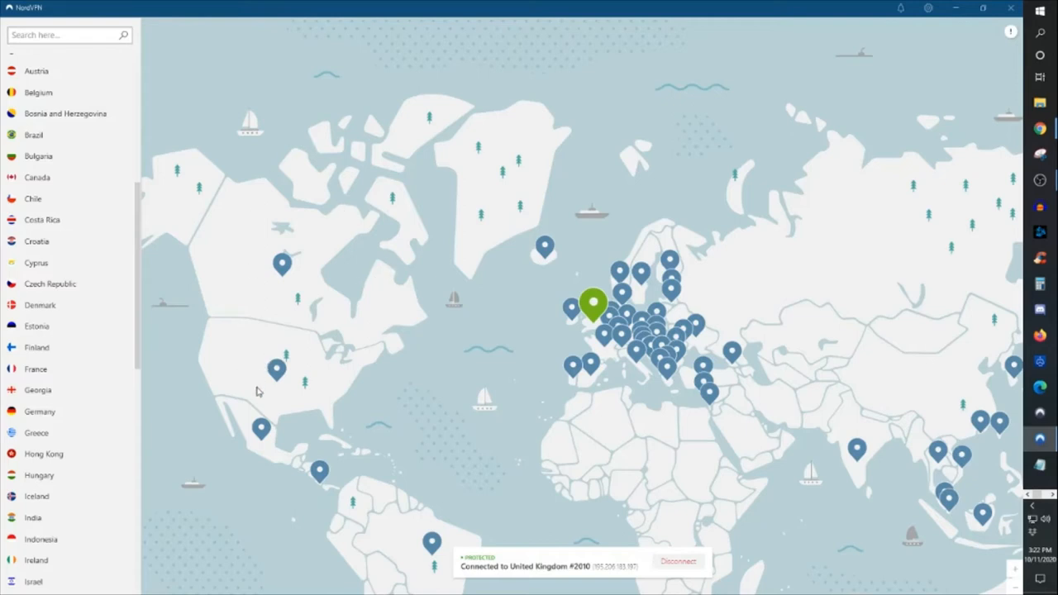
mouse_move(197, 329)
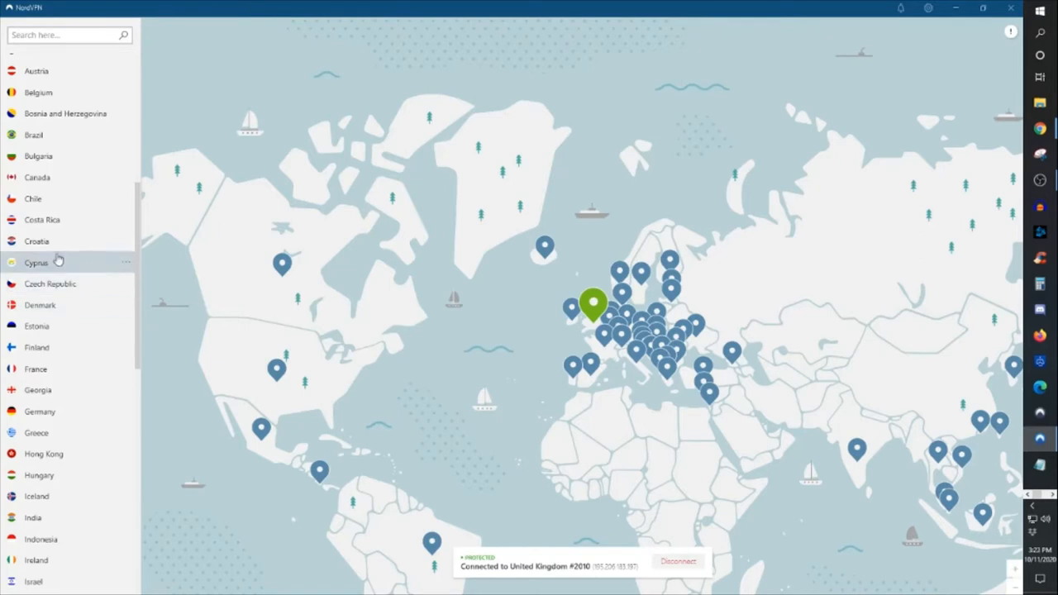
mouse_move(444, 354)
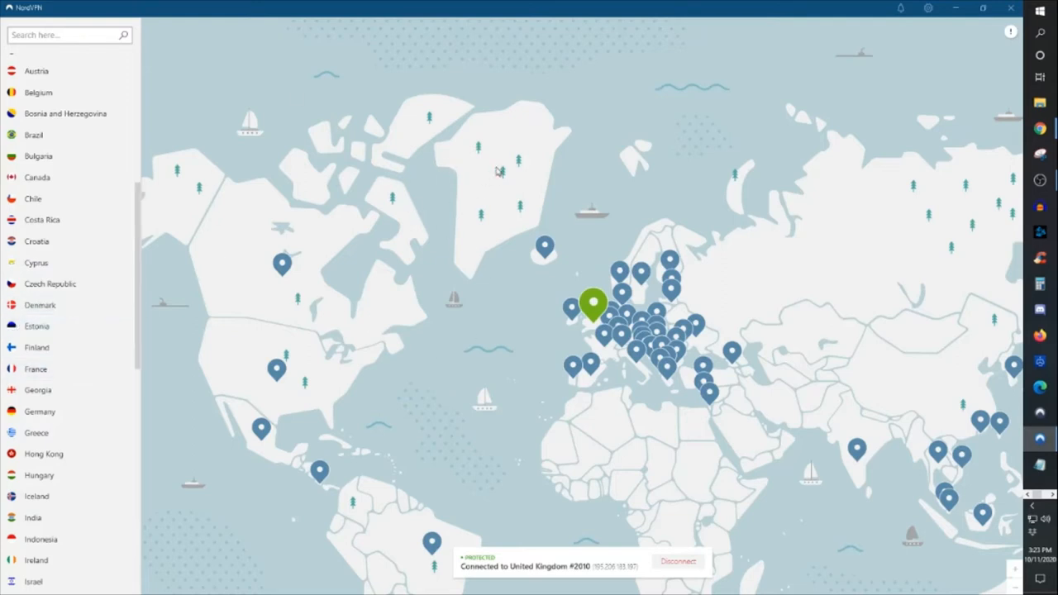
mouse_move(533, 229)
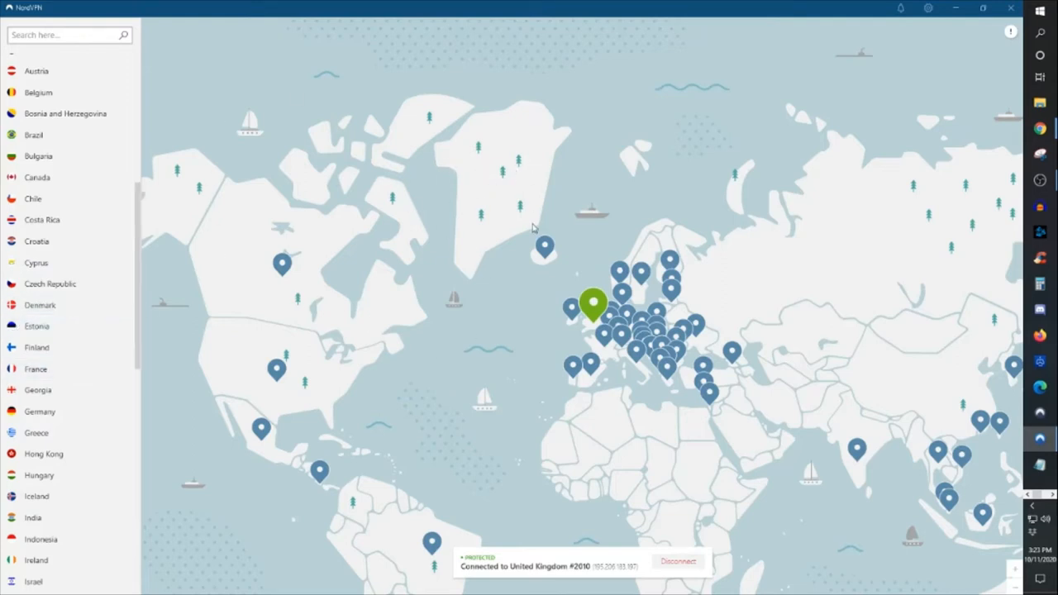
mouse_move(564, 203)
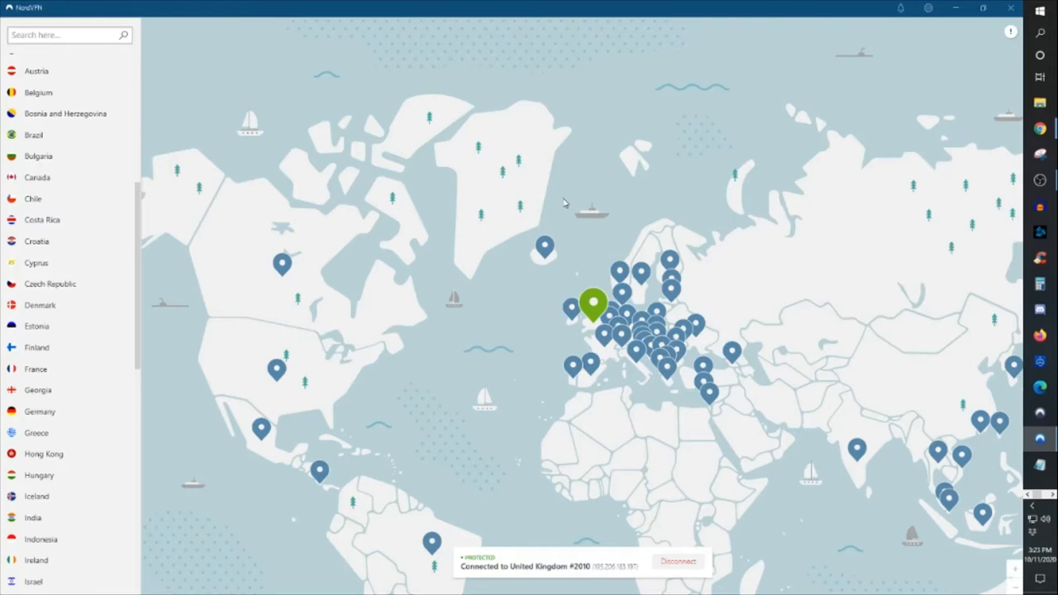
mouse_move(620, 205)
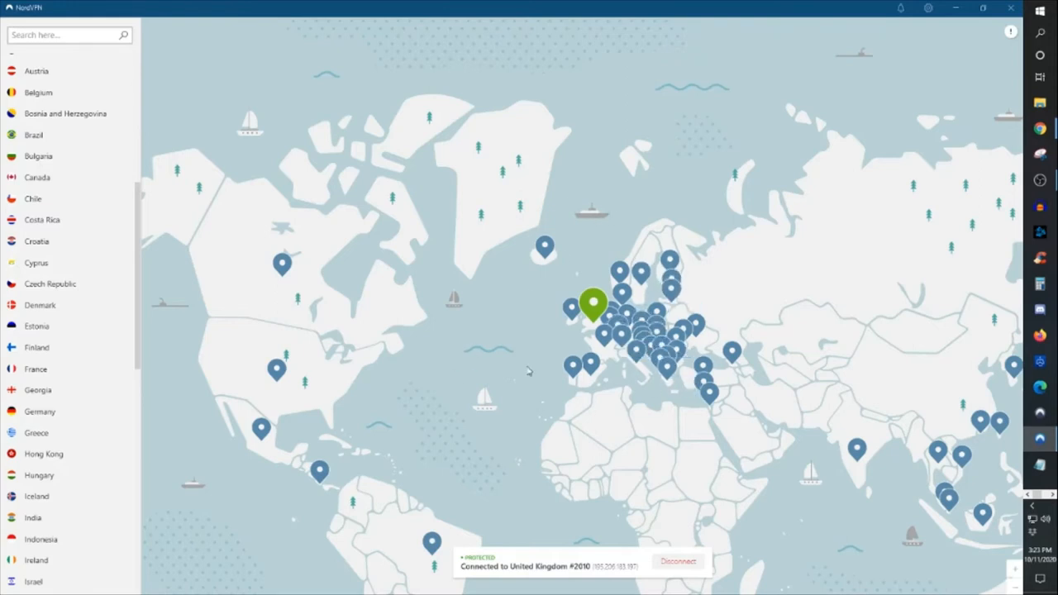
mouse_move(657, 327)
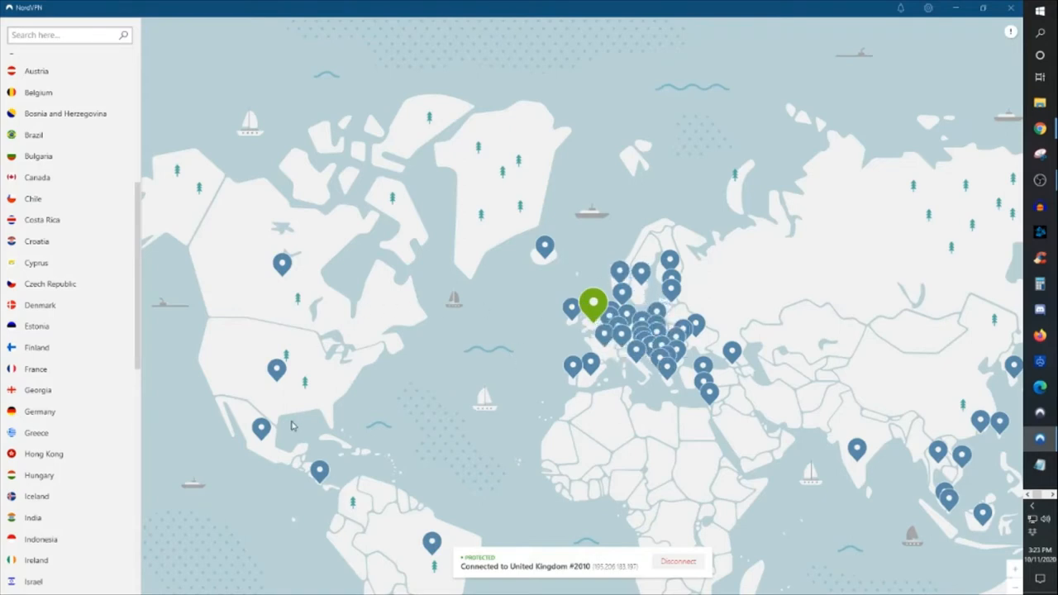
mouse_move(305, 382)
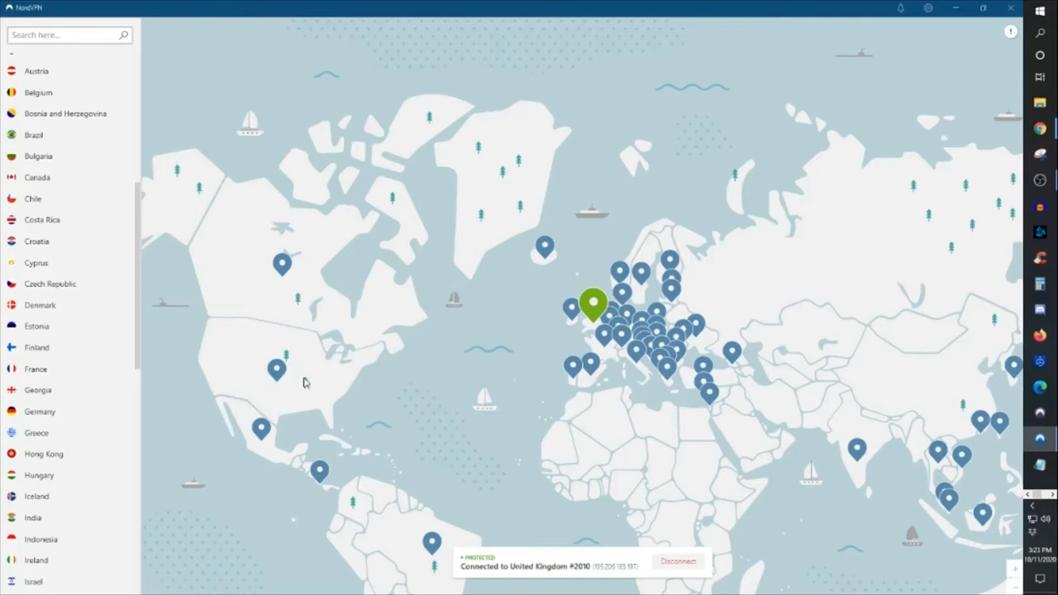
mouse_move(277, 364)
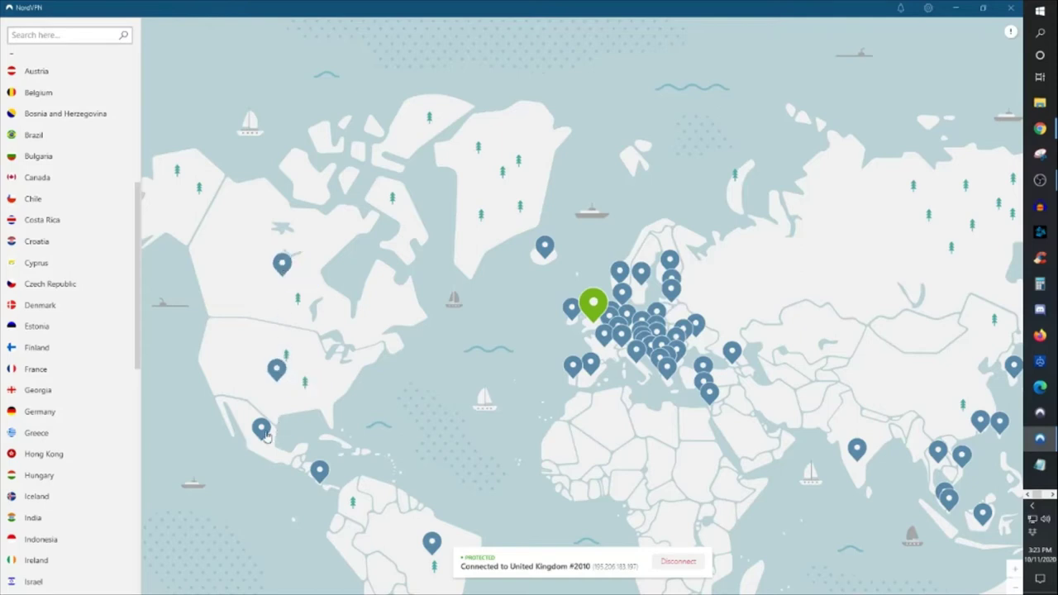
mouse_move(417, 325)
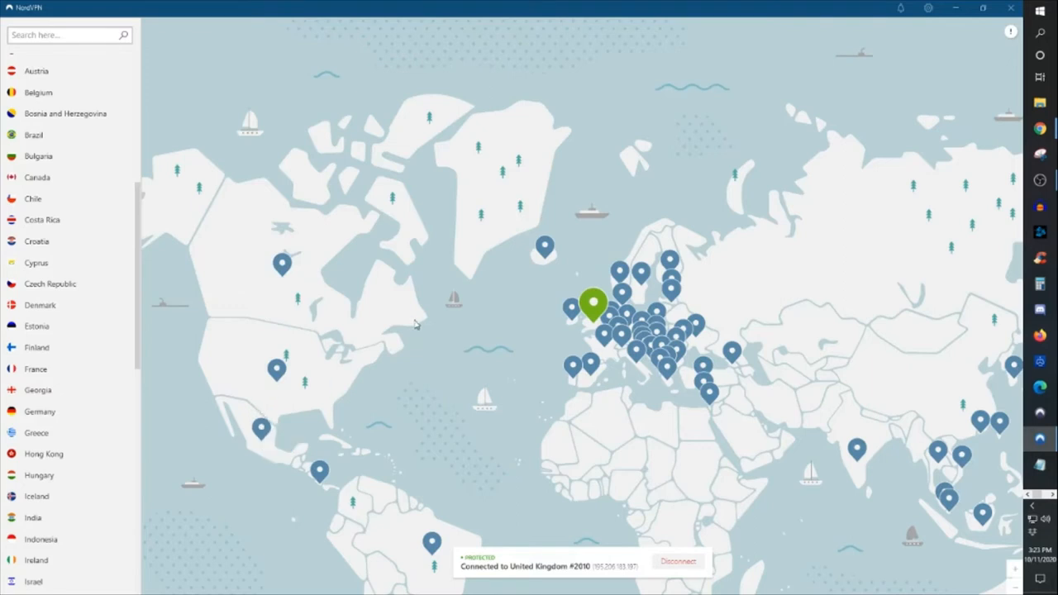
mouse_move(473, 369)
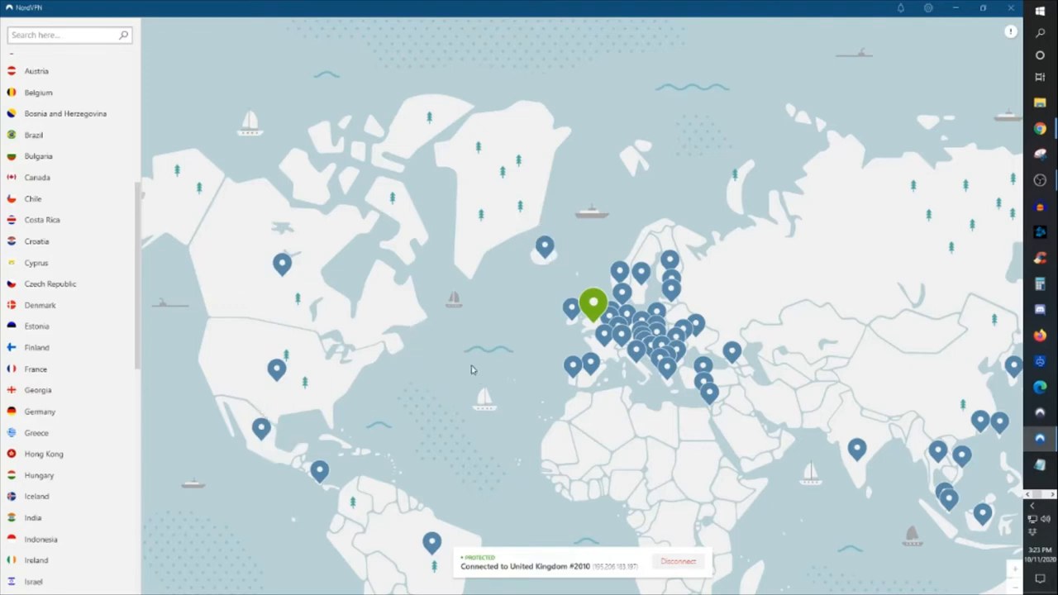
mouse_move(513, 293)
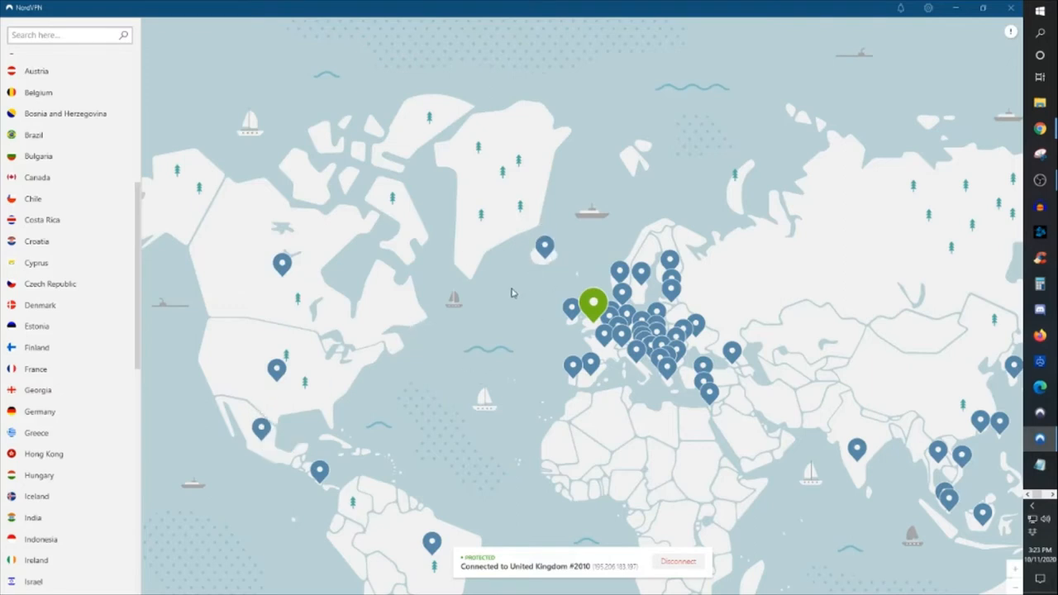
mouse_move(462, 310)
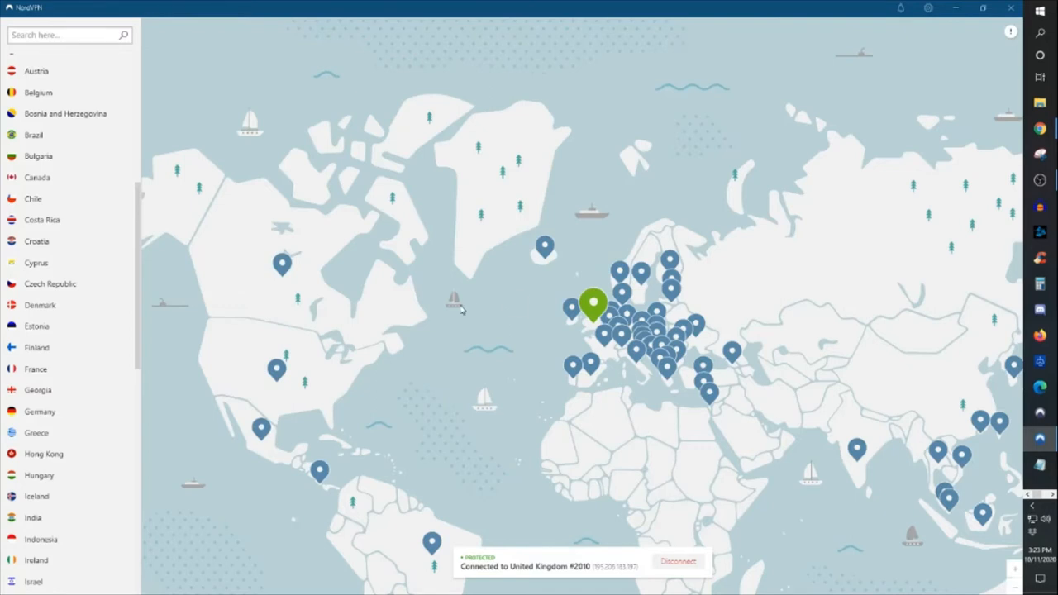
mouse_move(620, 285)
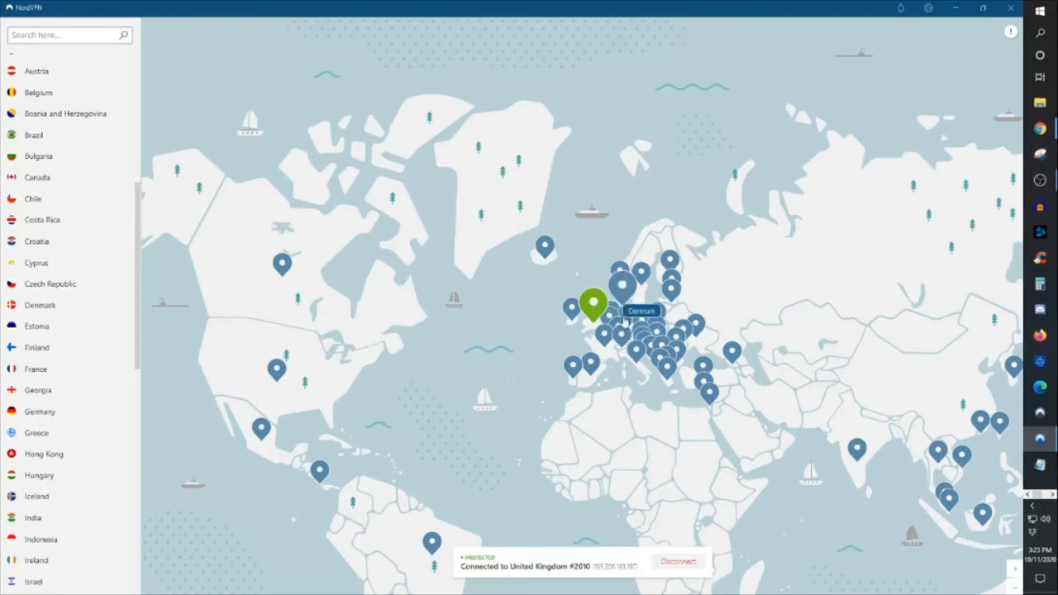
mouse_move(459, 381)
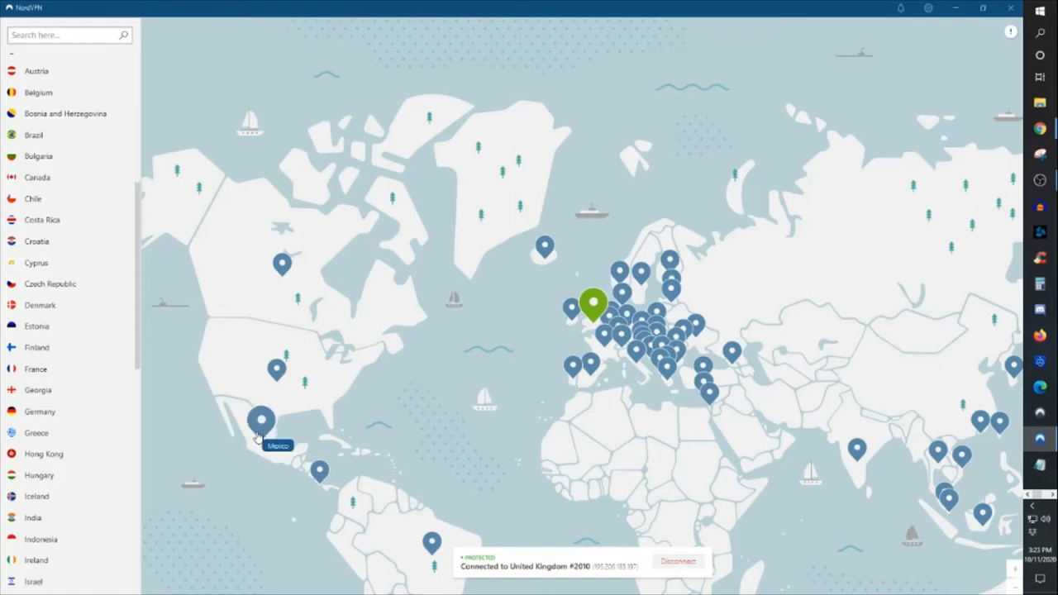
mouse_move(535, 406)
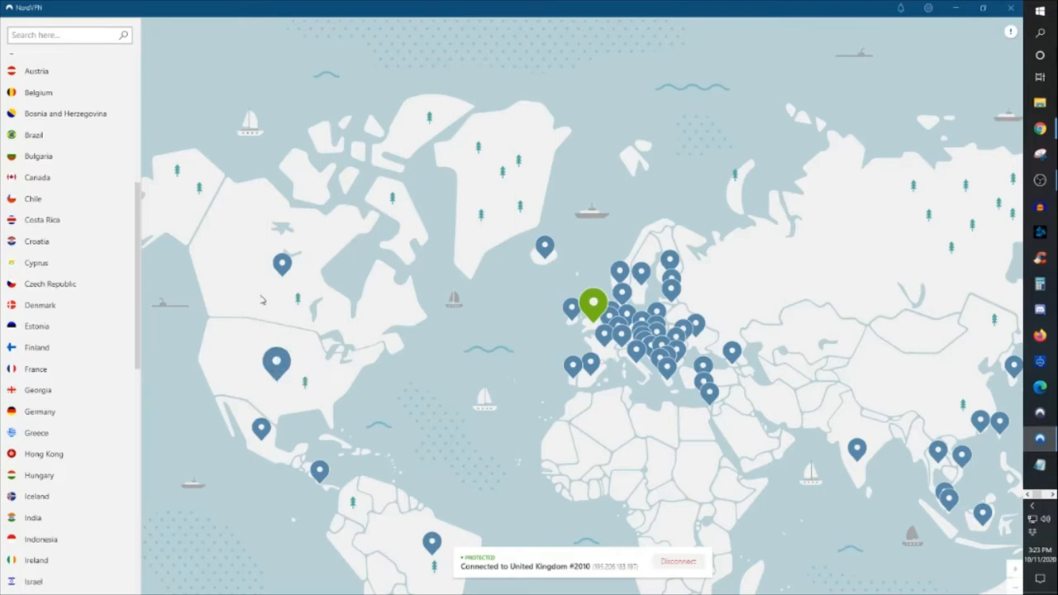
mouse_move(589, 312)
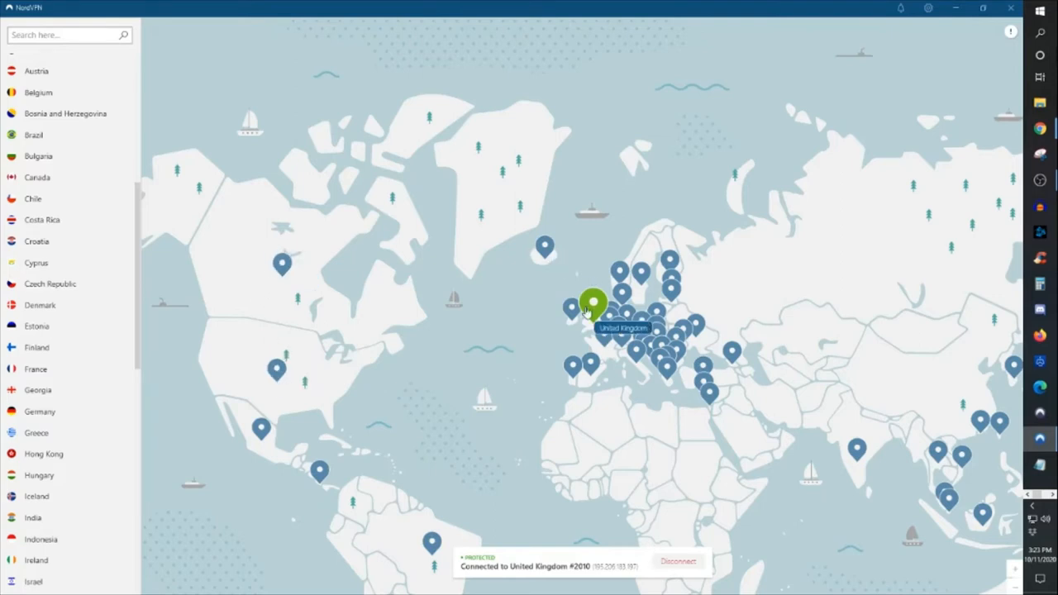
mouse_move(483, 347)
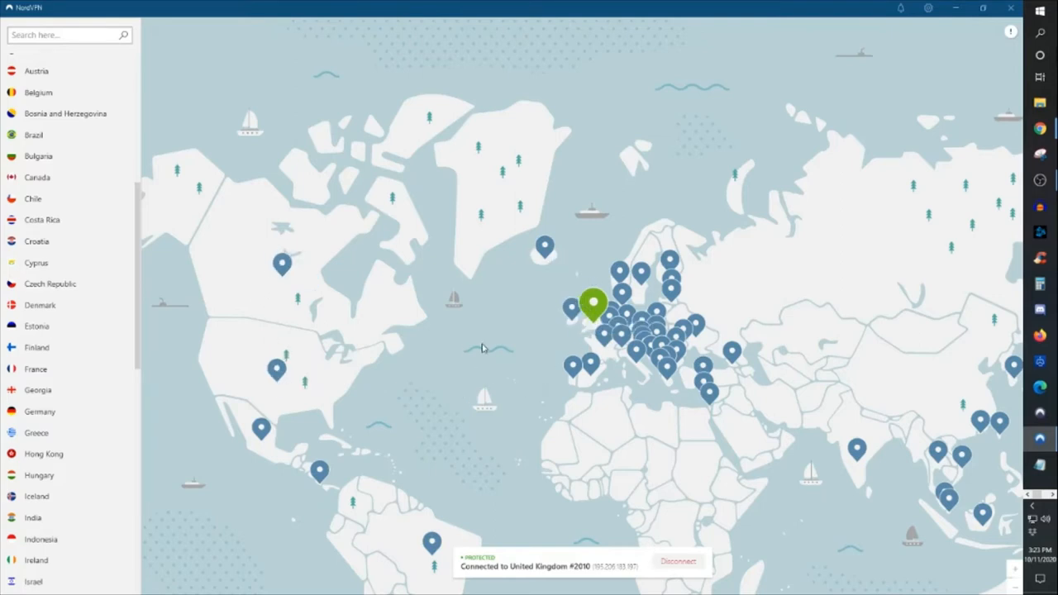
mouse_move(568, 318)
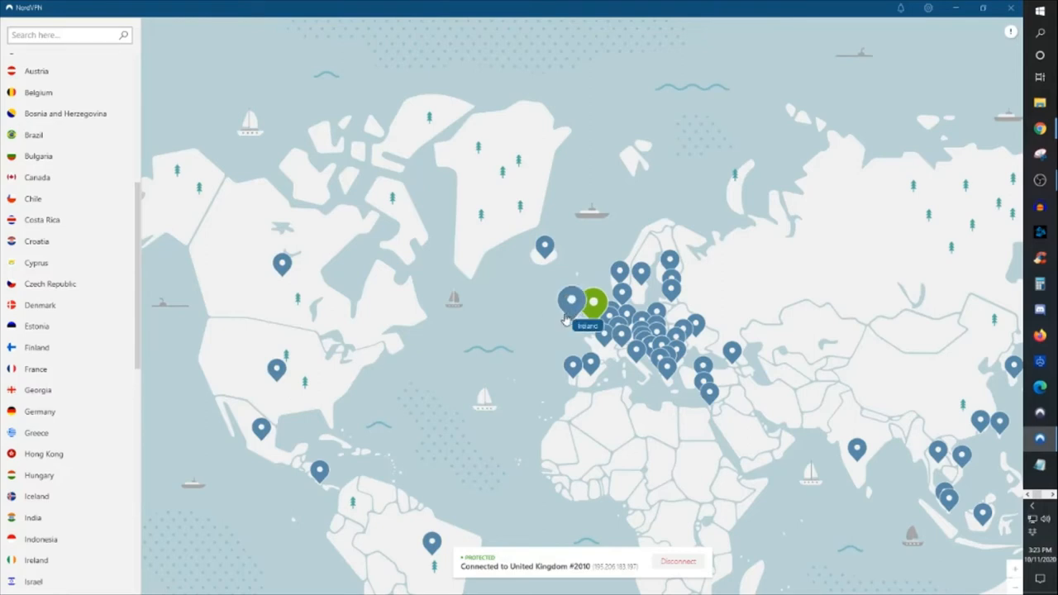
mouse_move(453, 405)
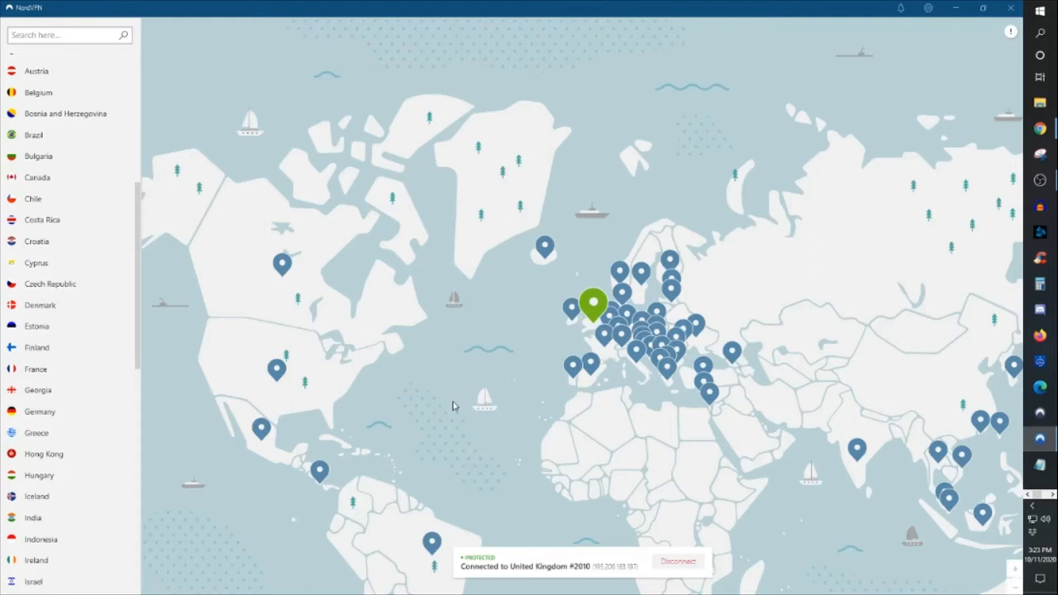
mouse_move(485, 348)
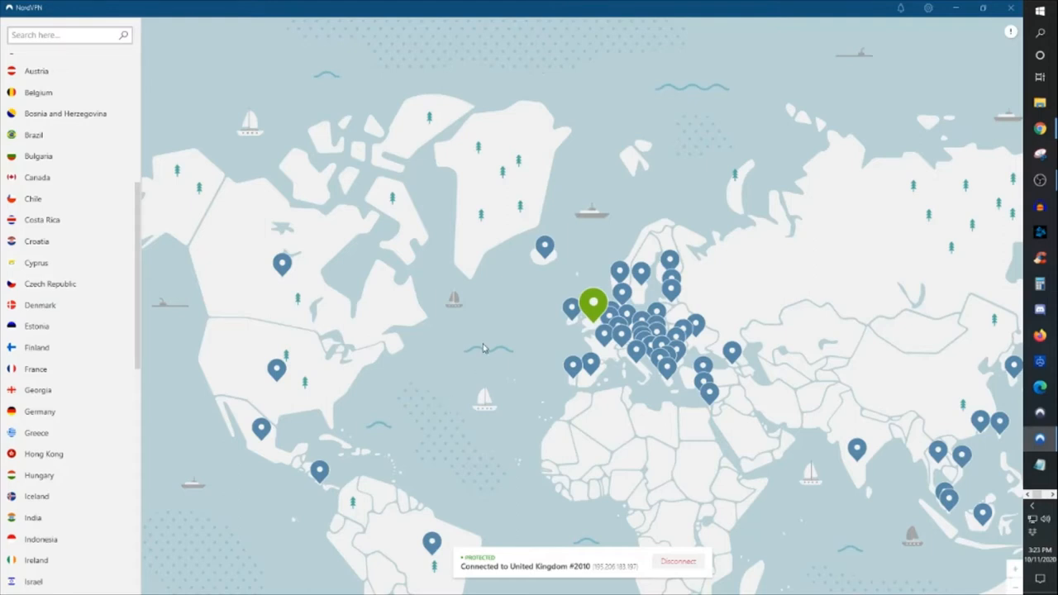
mouse_move(593, 306)
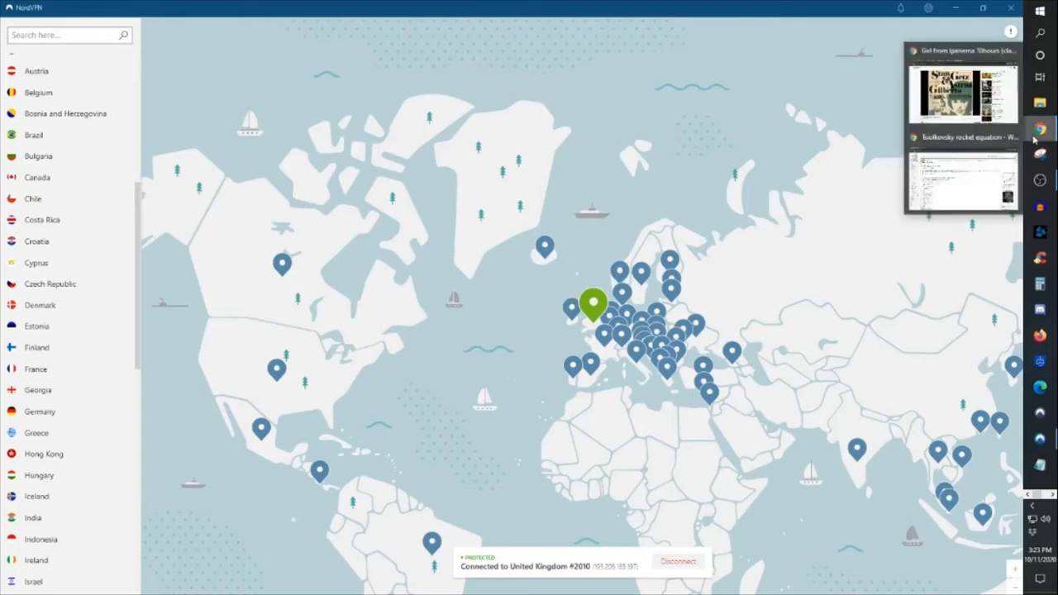
Step: Switch to Chrome and load the BBC homepage at bbc.co.uk after fixing the mistyped address
click(963, 182)
text(bbc.vom)
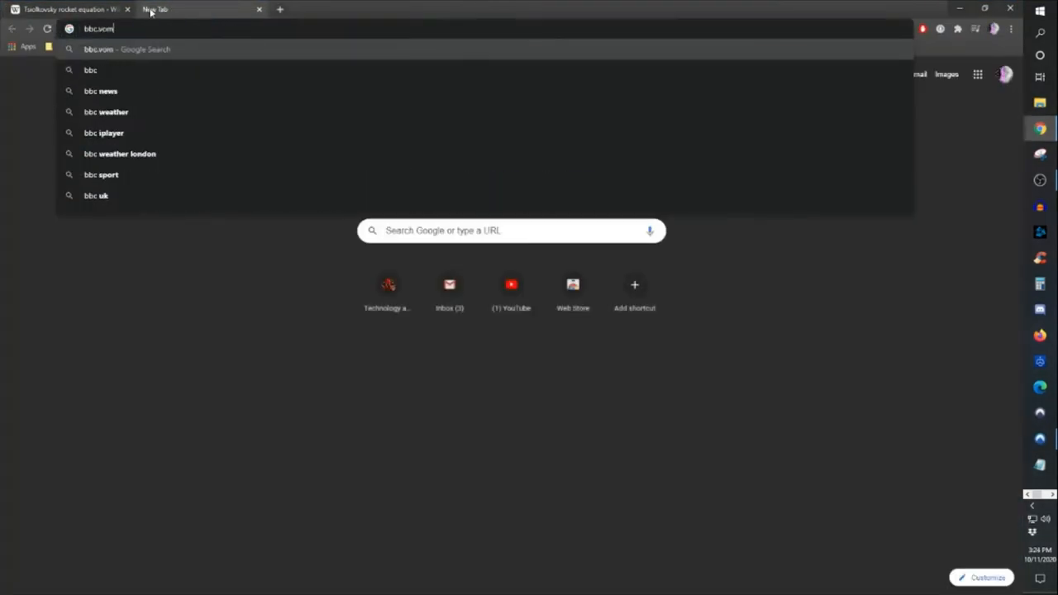
key(Return)
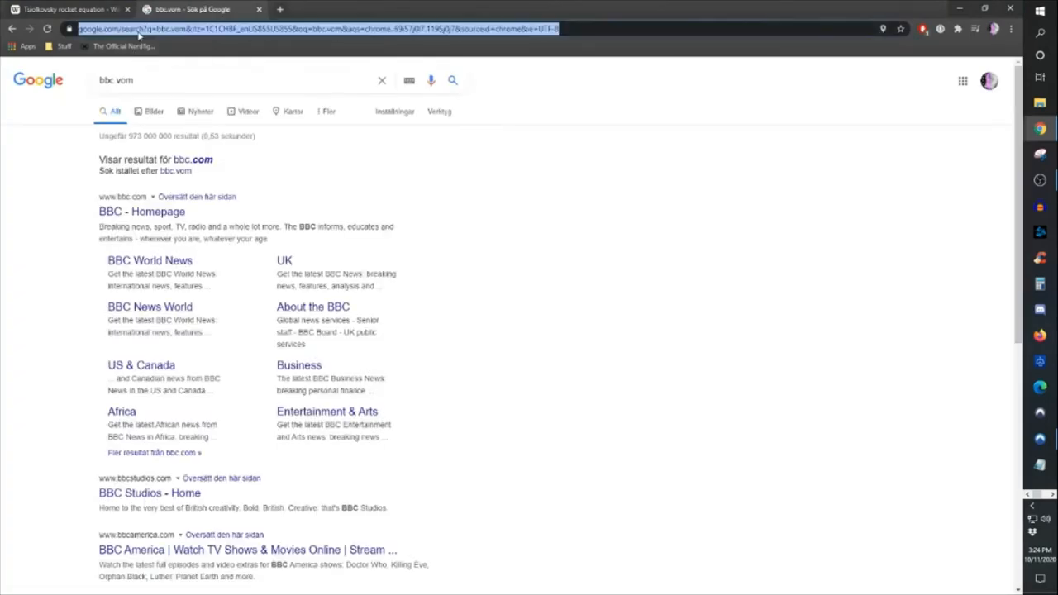
click(318, 29)
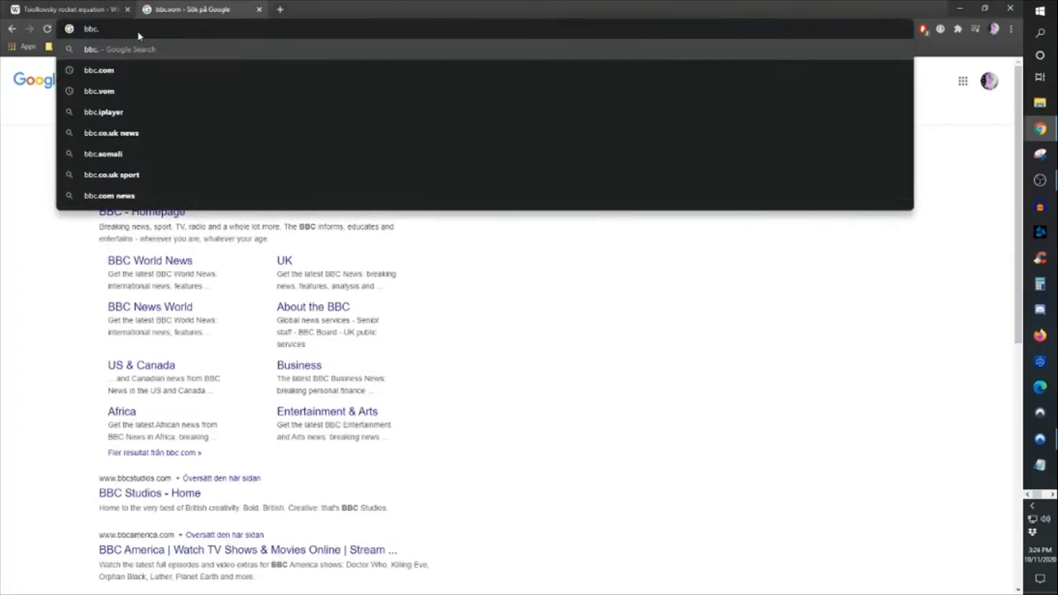
click(99, 70)
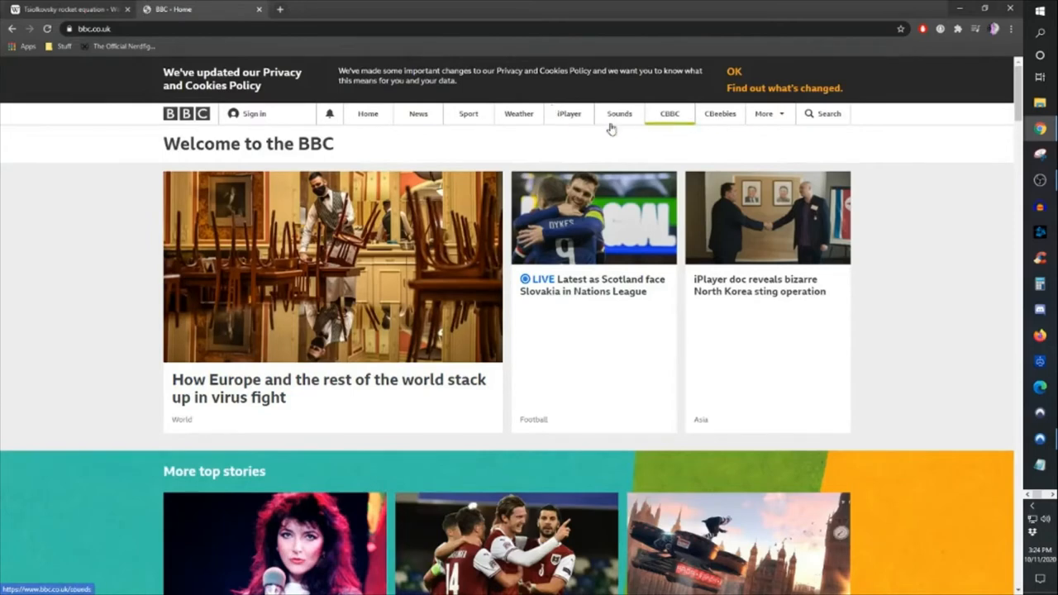
click(764, 113)
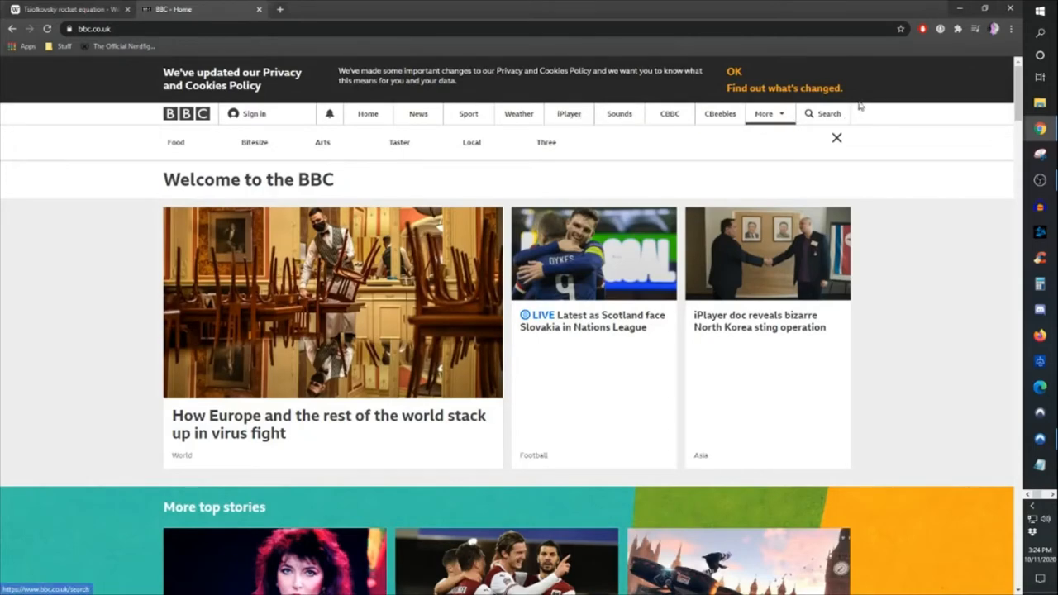
click(828, 113)
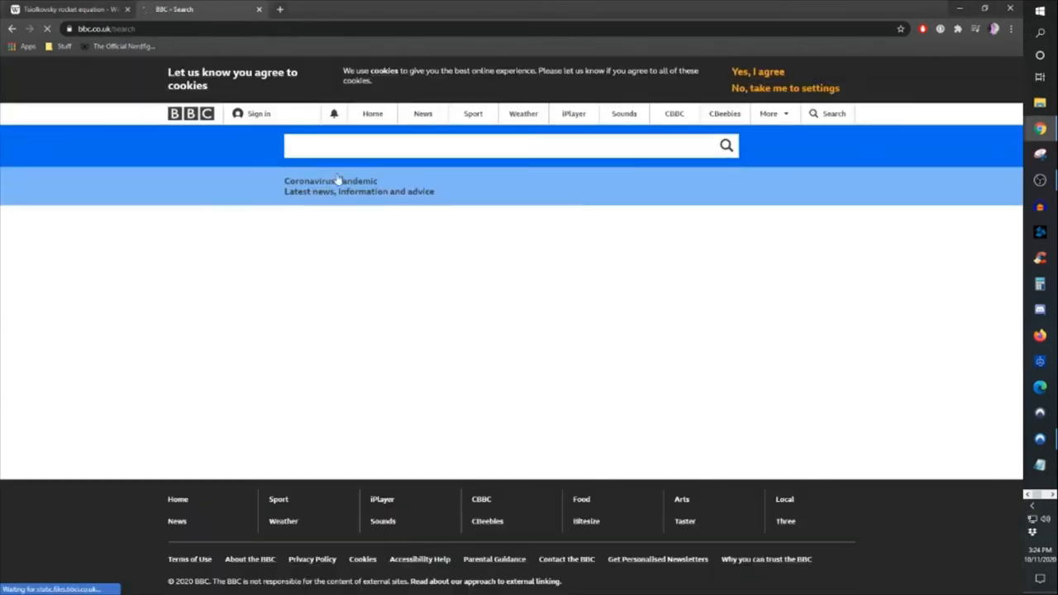
text(kitch)
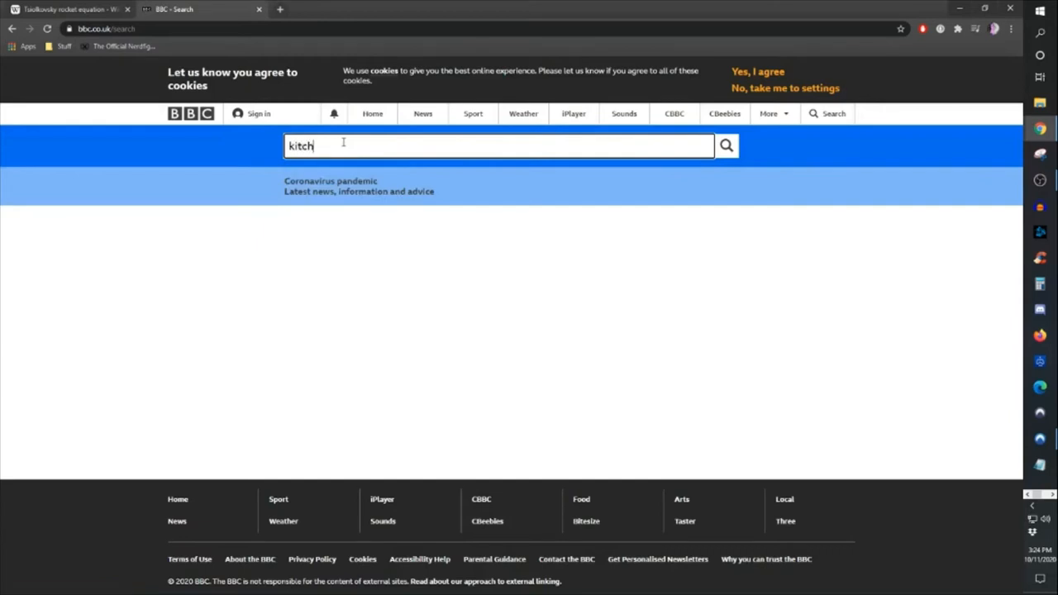
text(en)
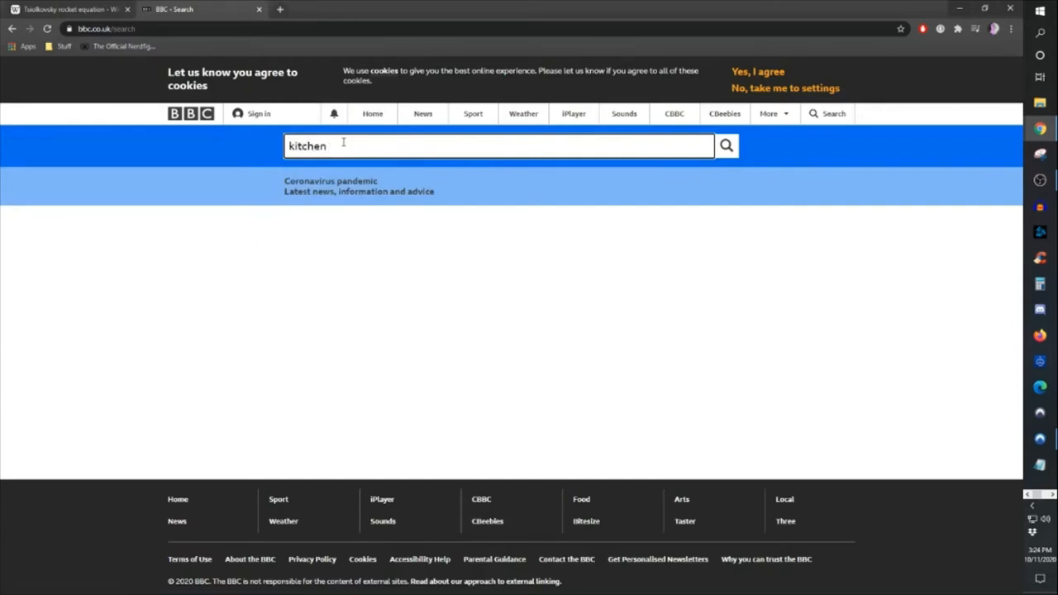
text(nightmares)
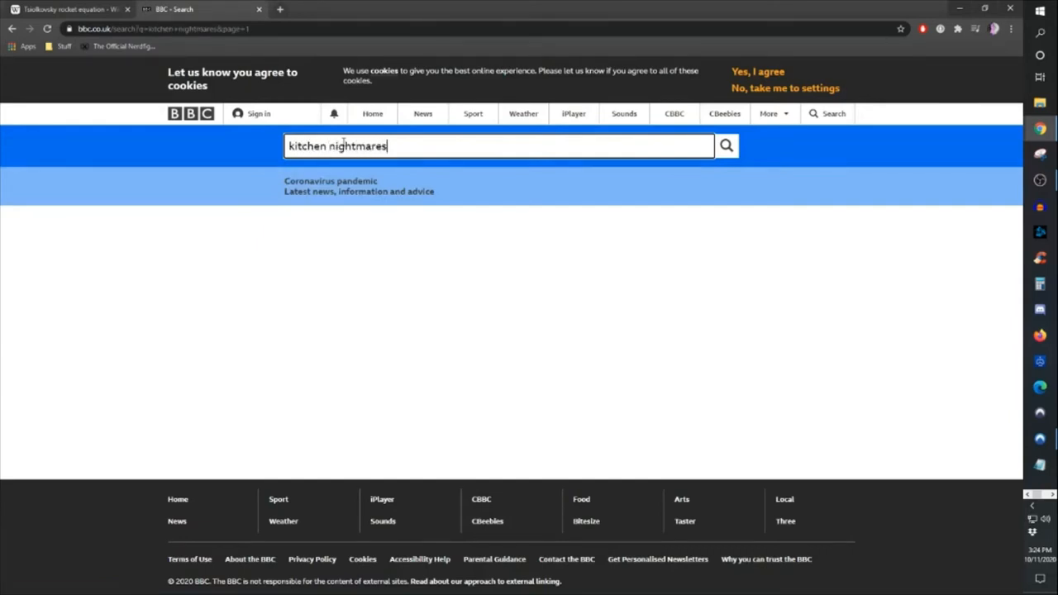
click(725, 145)
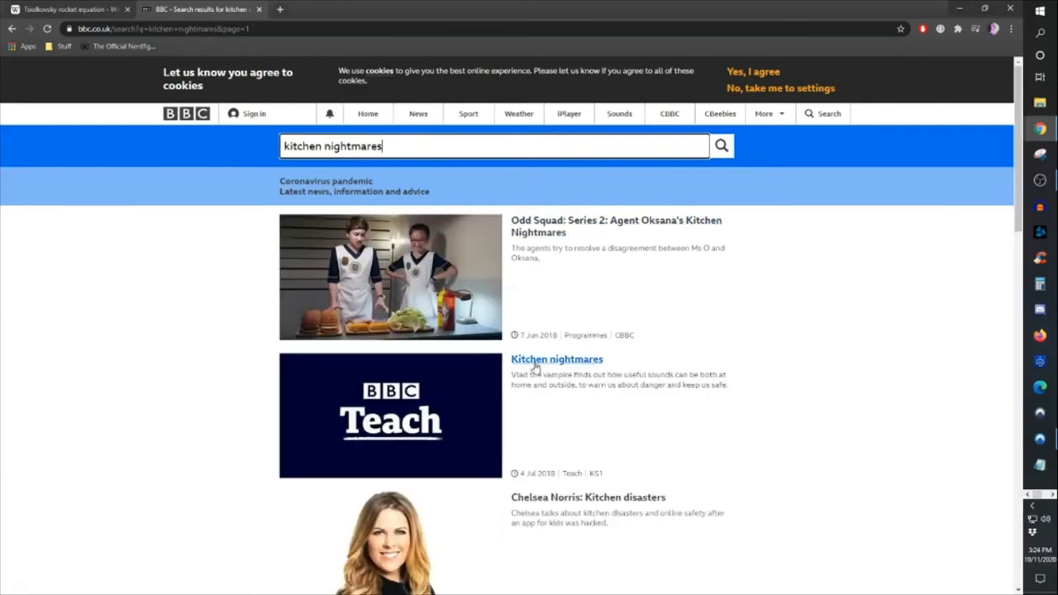
mouse_move(748, 328)
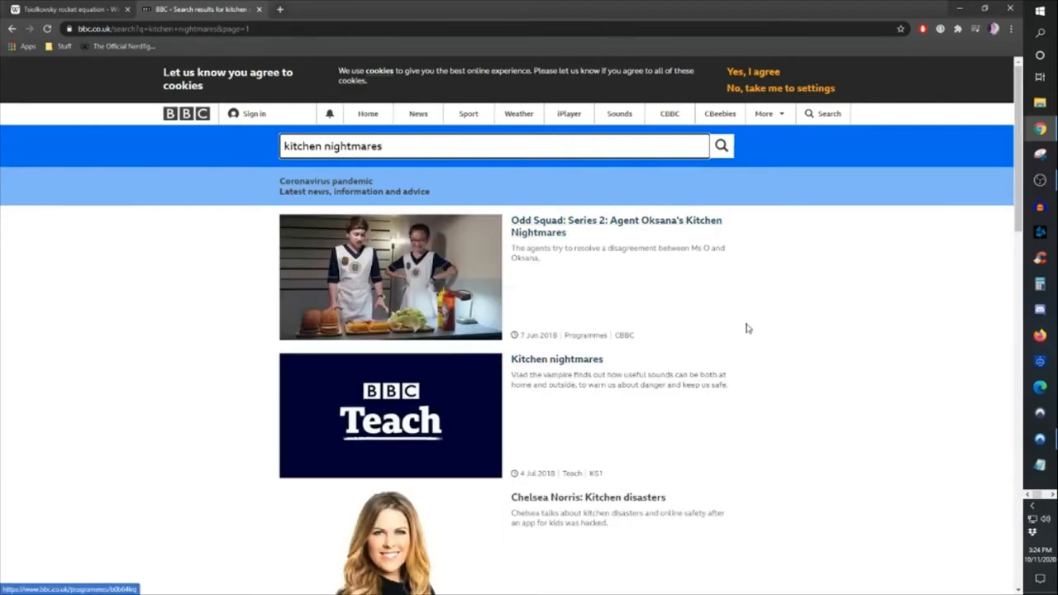
scroll(down, 3)
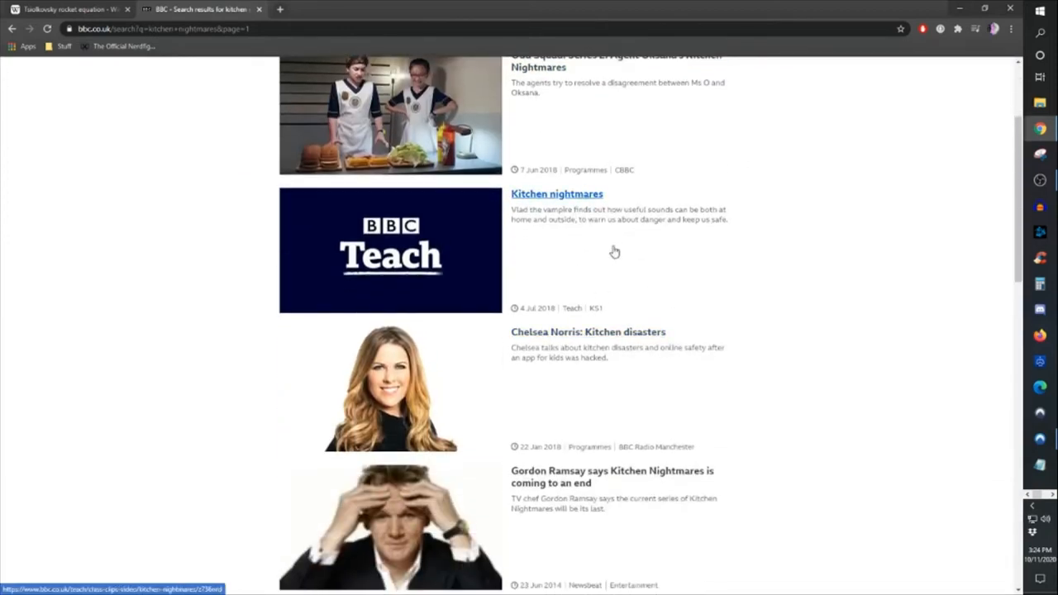
scroll(down, 3)
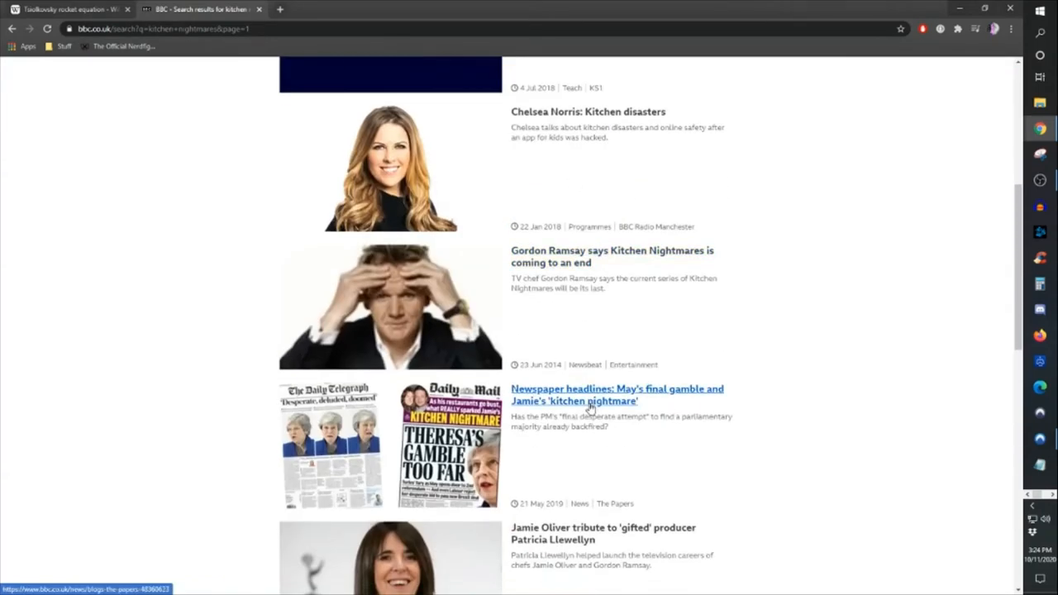
scroll(down, 3)
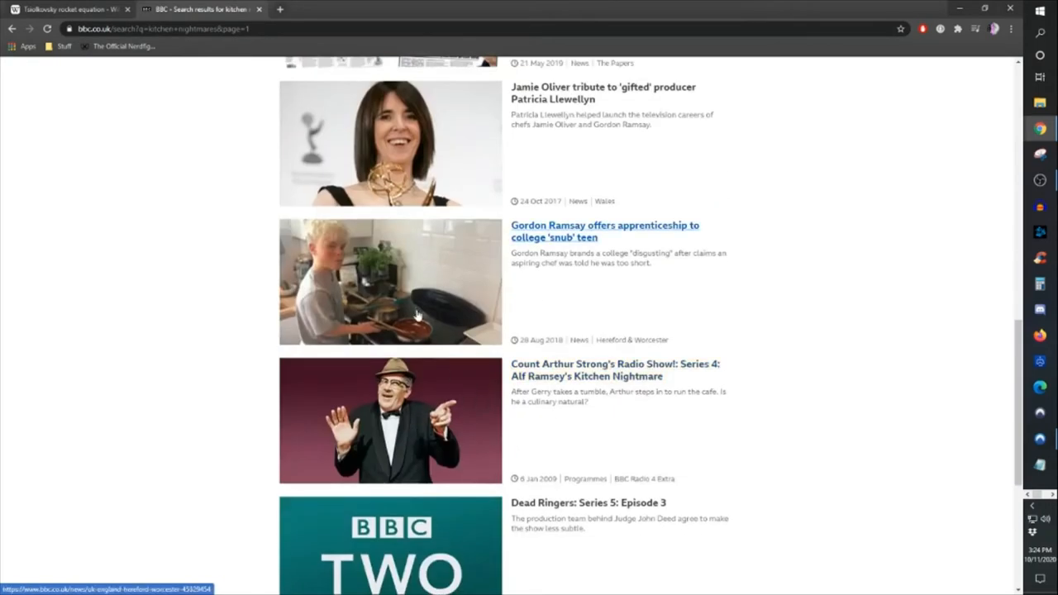
scroll(up, 3)
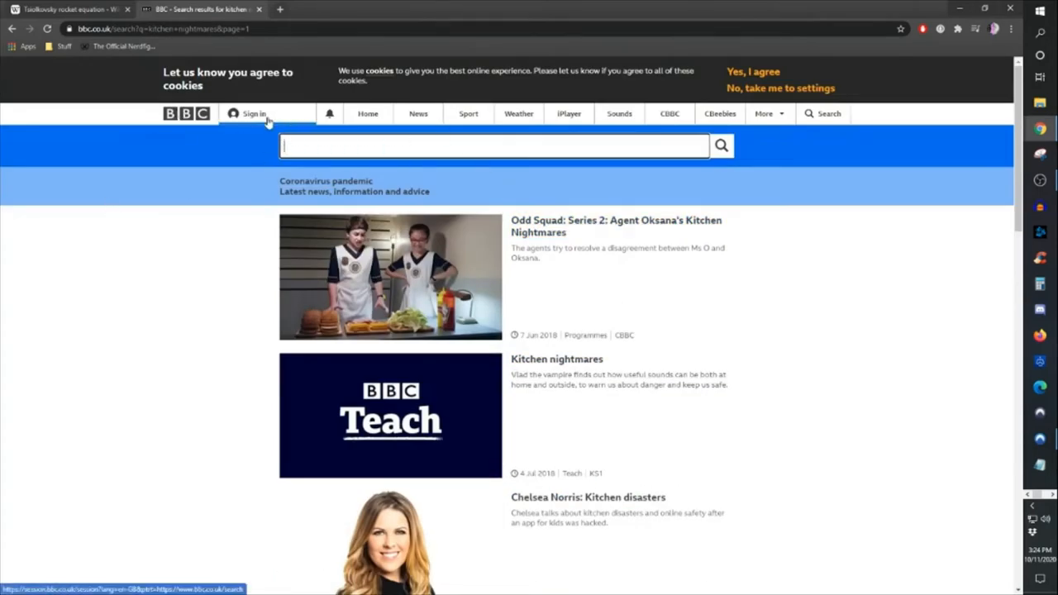
mouse_move(742, 78)
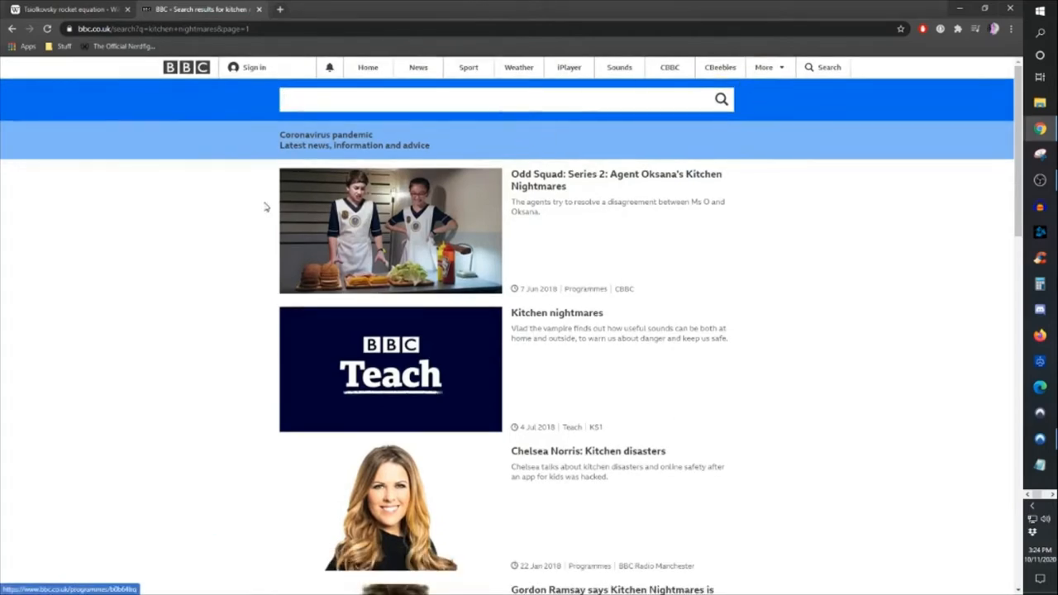
mouse_move(905, 160)
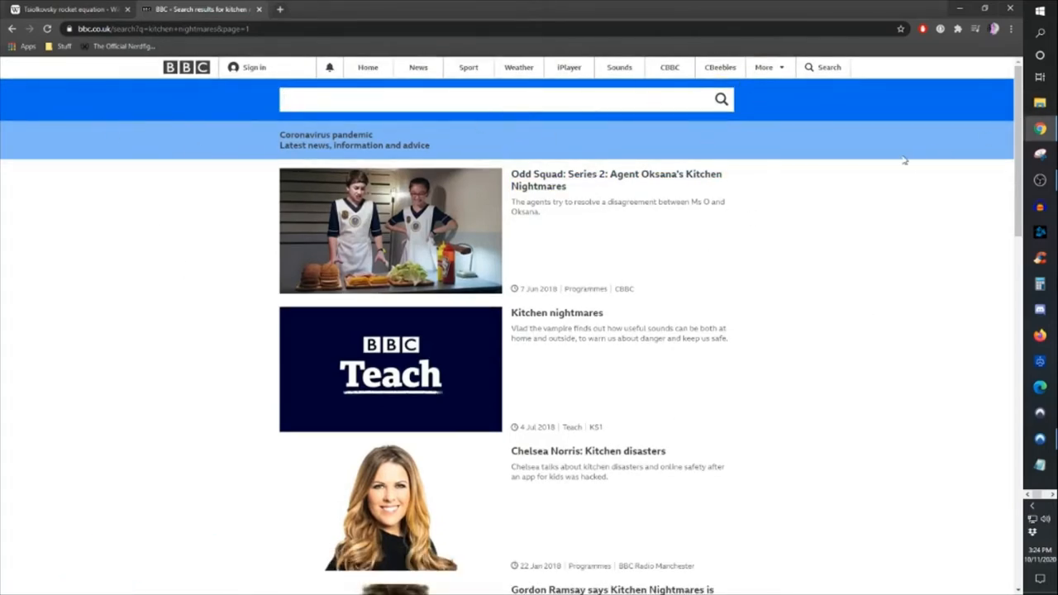
mouse_move(302, 162)
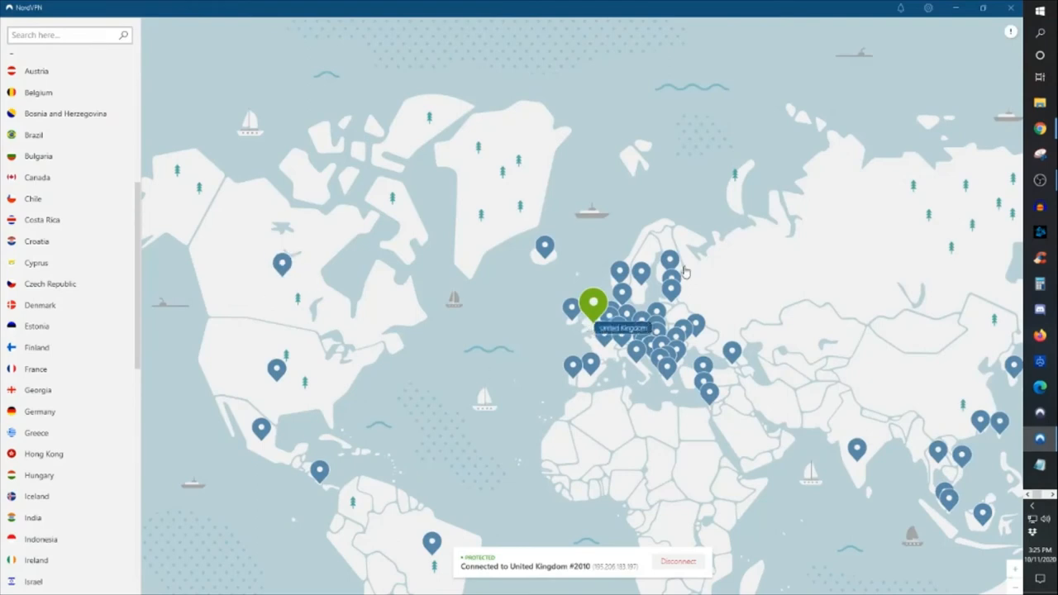
mouse_move(285, 281)
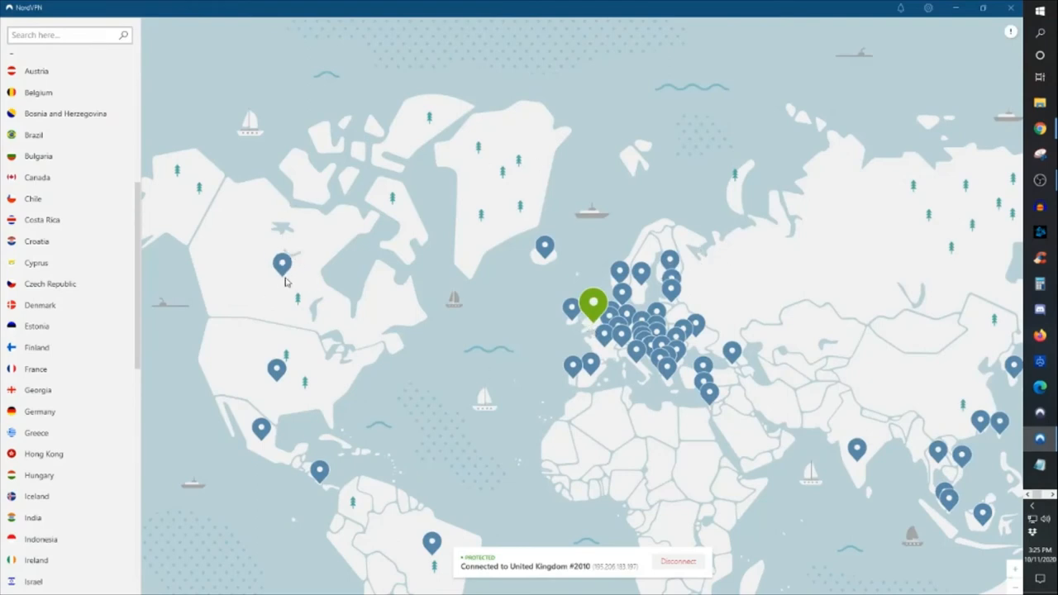
mouse_move(283, 260)
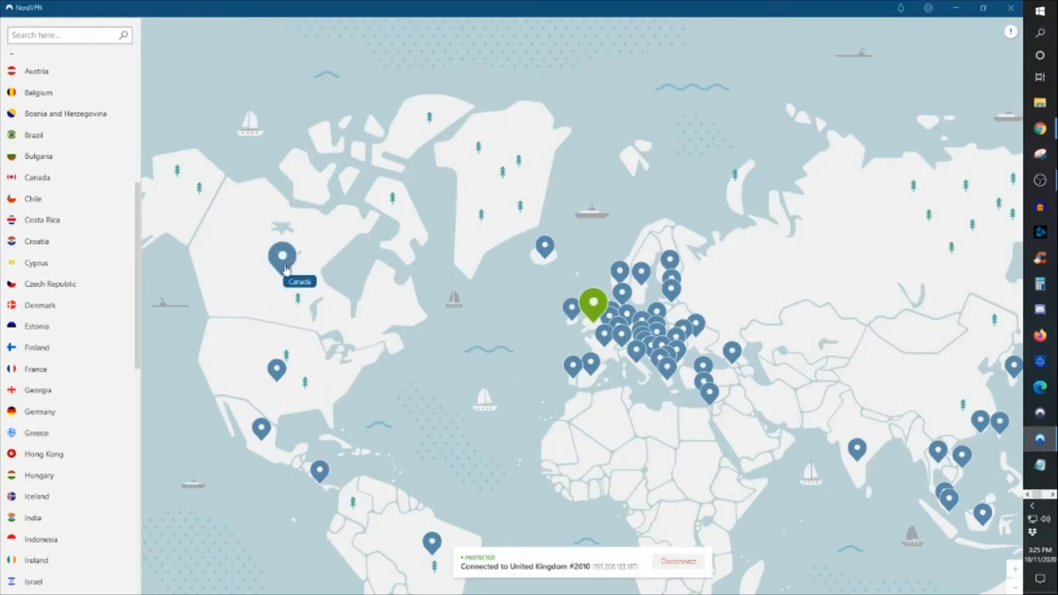
mouse_move(277, 367)
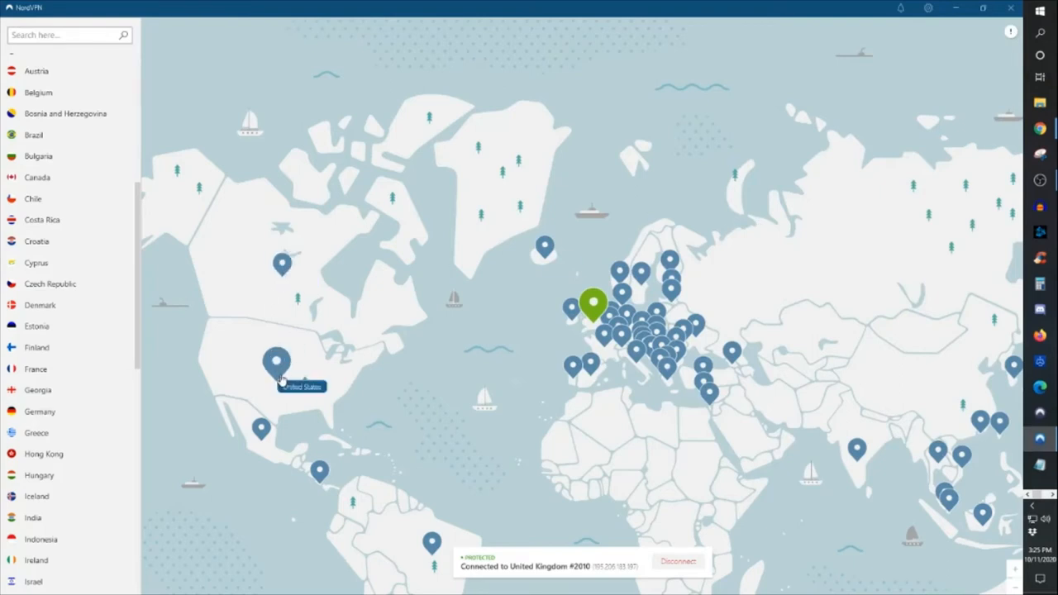
mouse_move(161, 257)
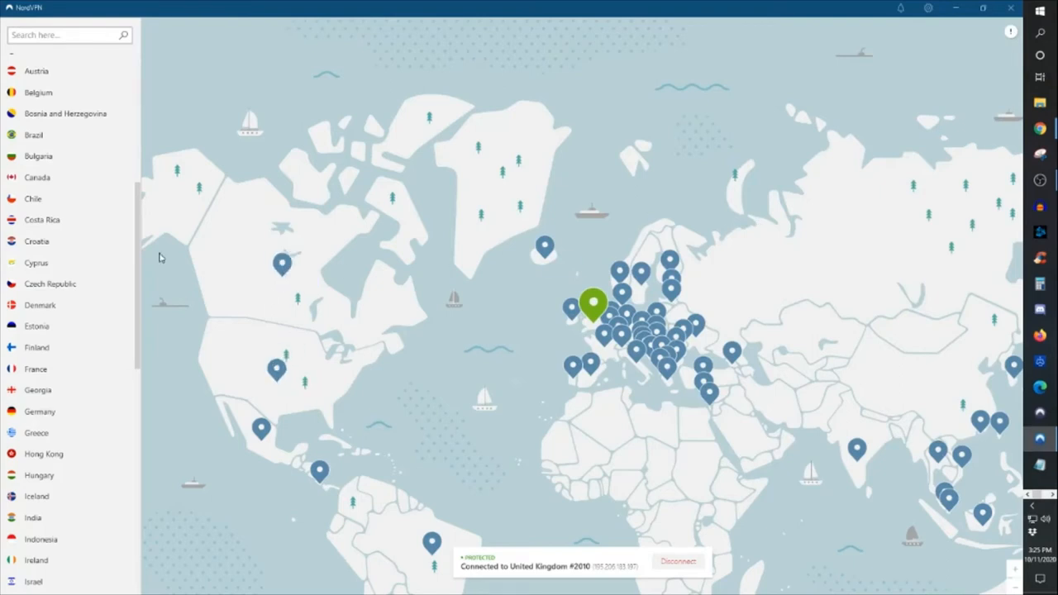
mouse_move(138, 318)
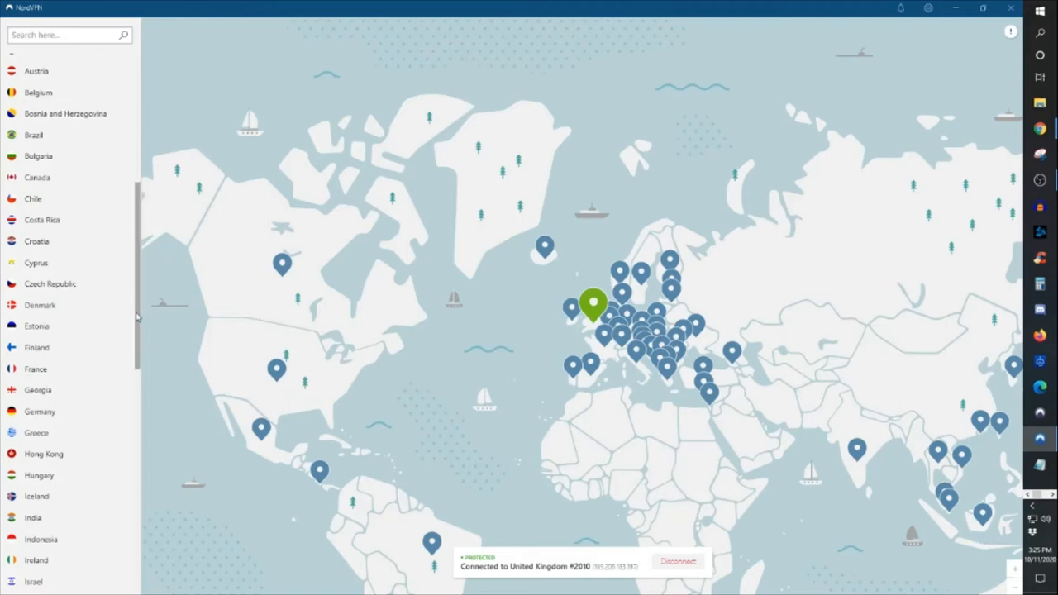
mouse_move(312, 308)
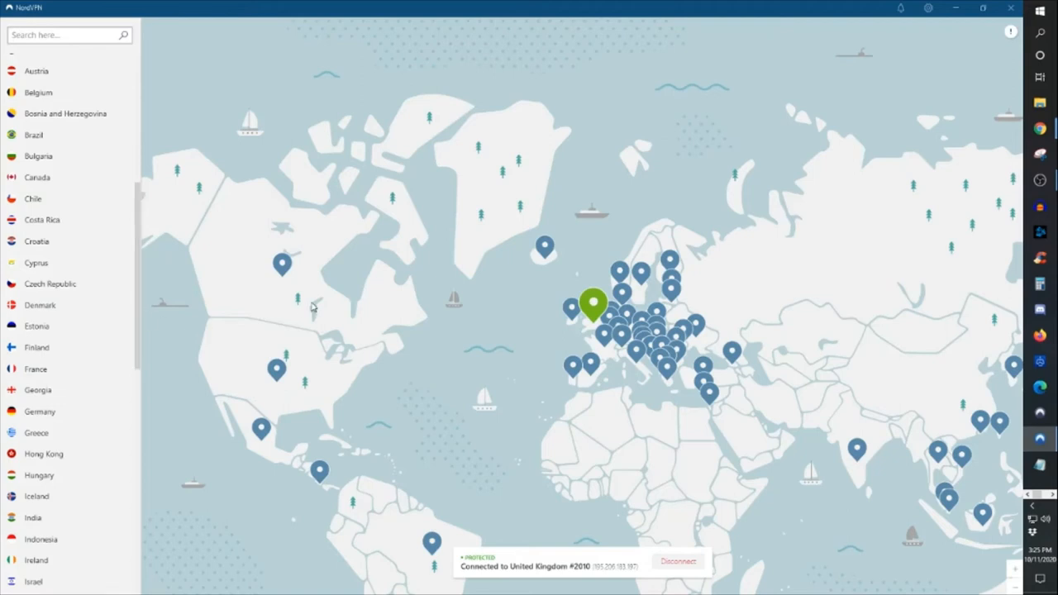
mouse_move(160, 311)
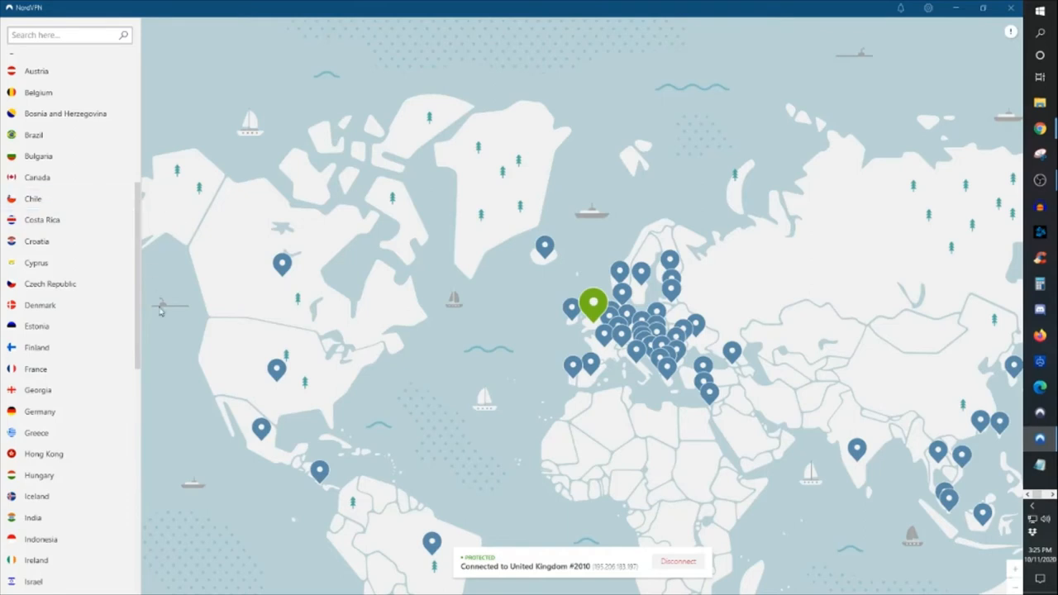
scroll(up, 3)
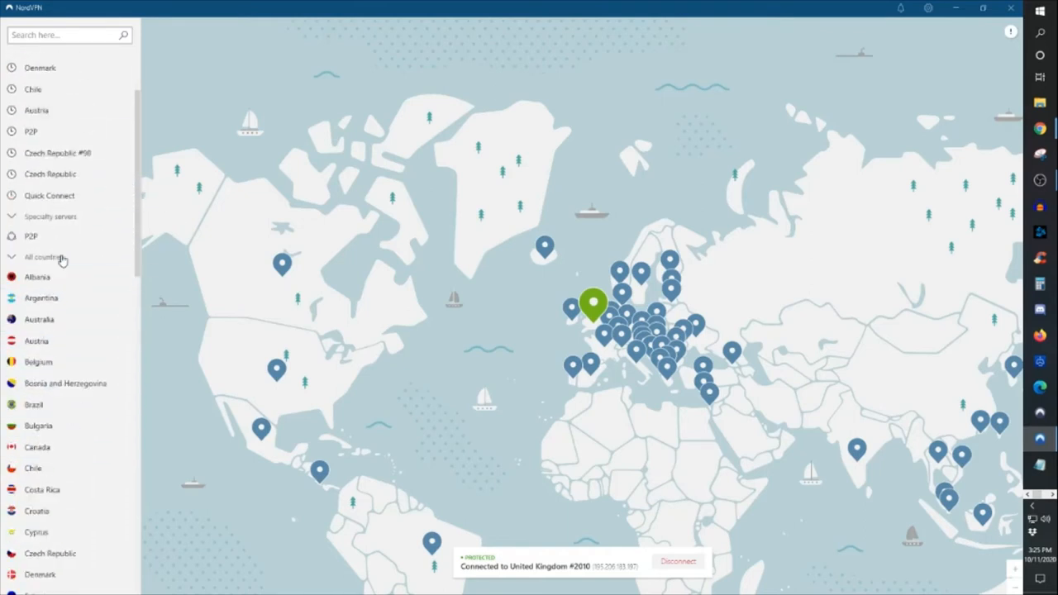
mouse_move(49, 195)
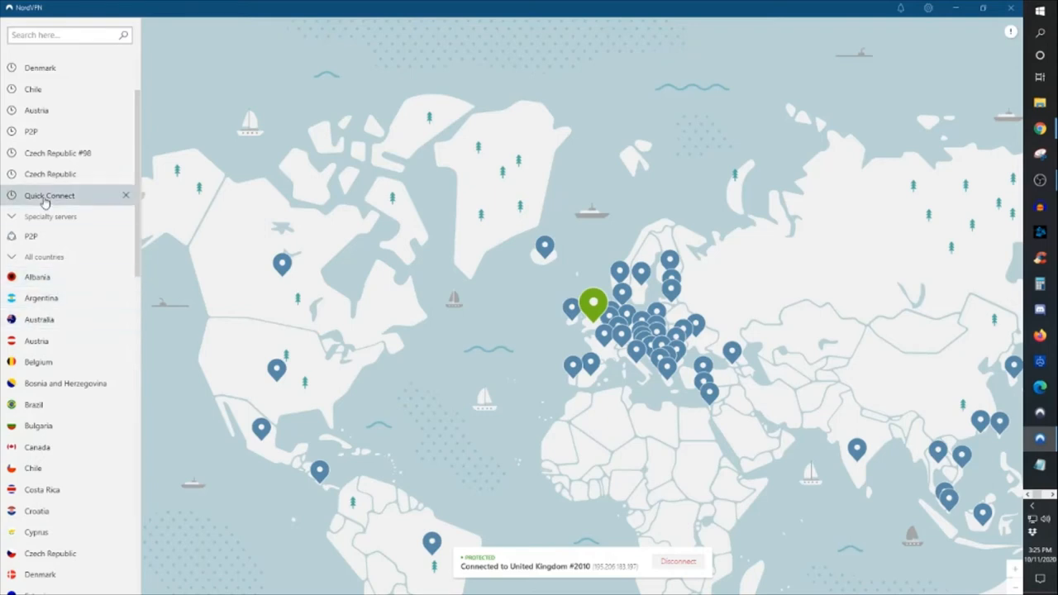
mouse_move(41, 298)
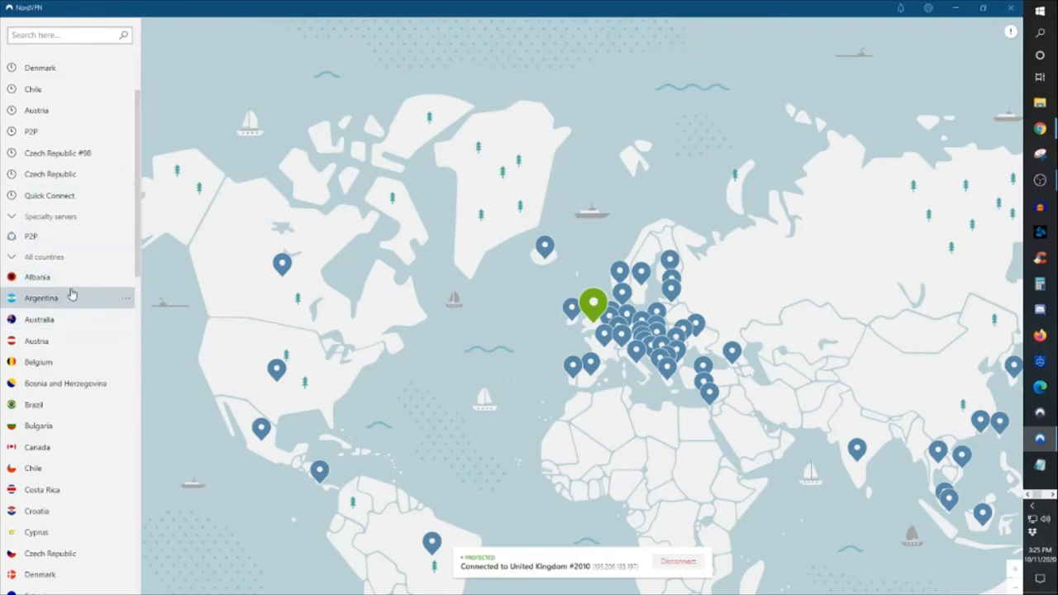
mouse_move(329, 255)
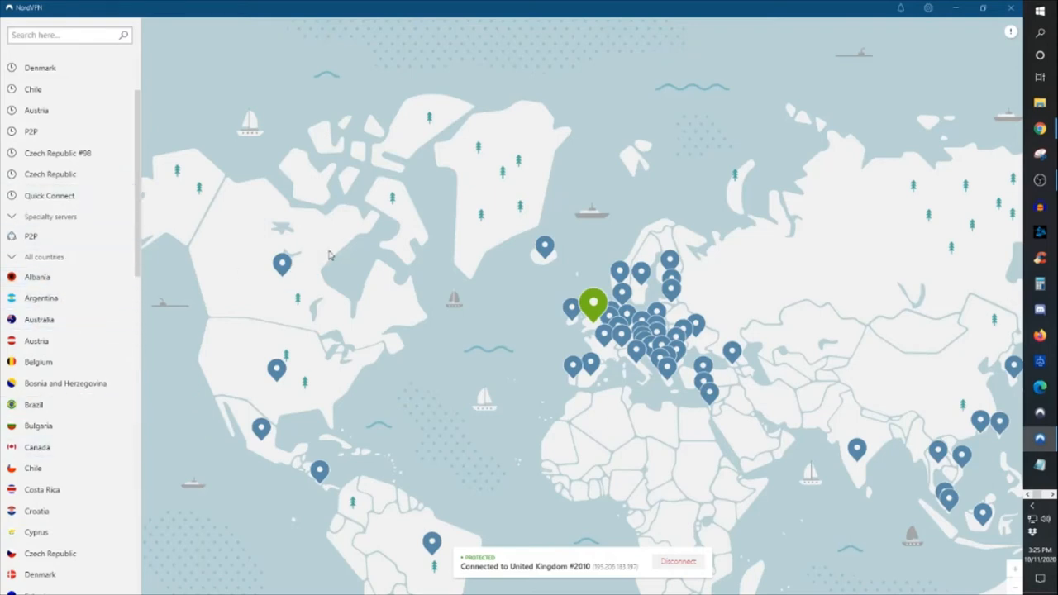
scroll(down, 3)
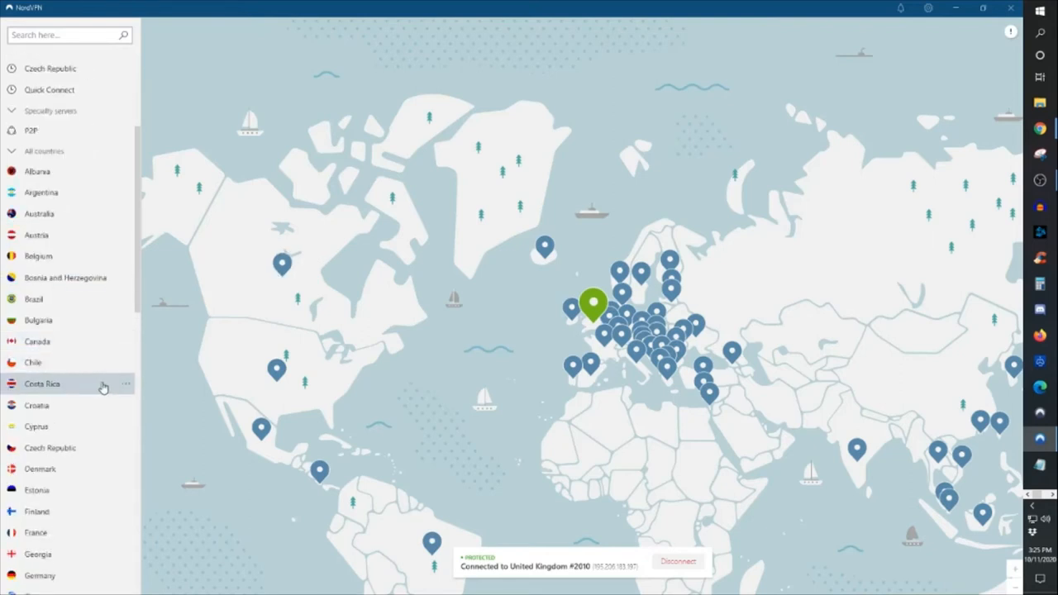
mouse_move(124, 342)
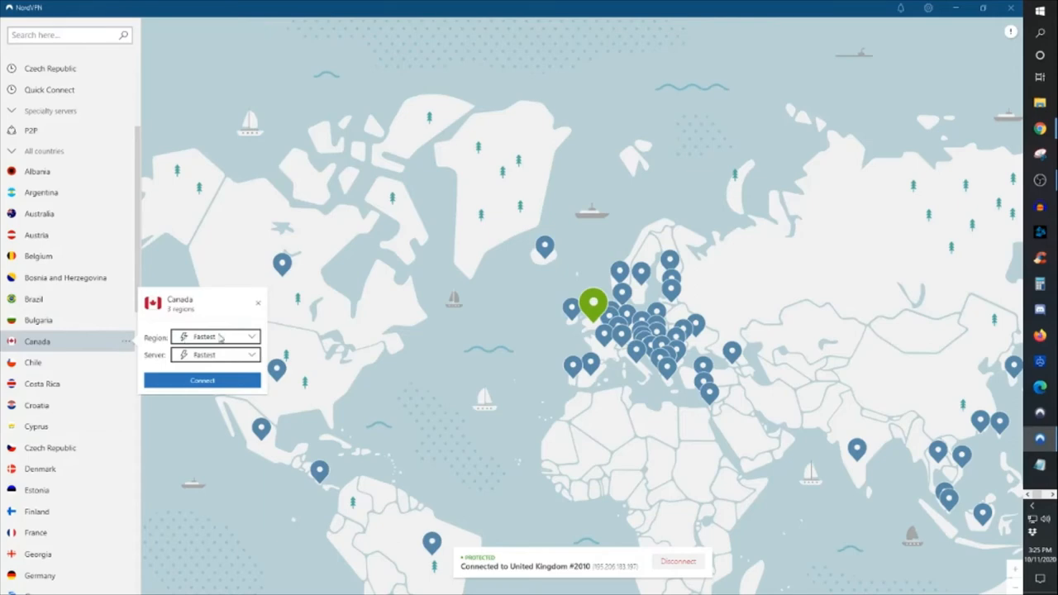
mouse_move(219, 363)
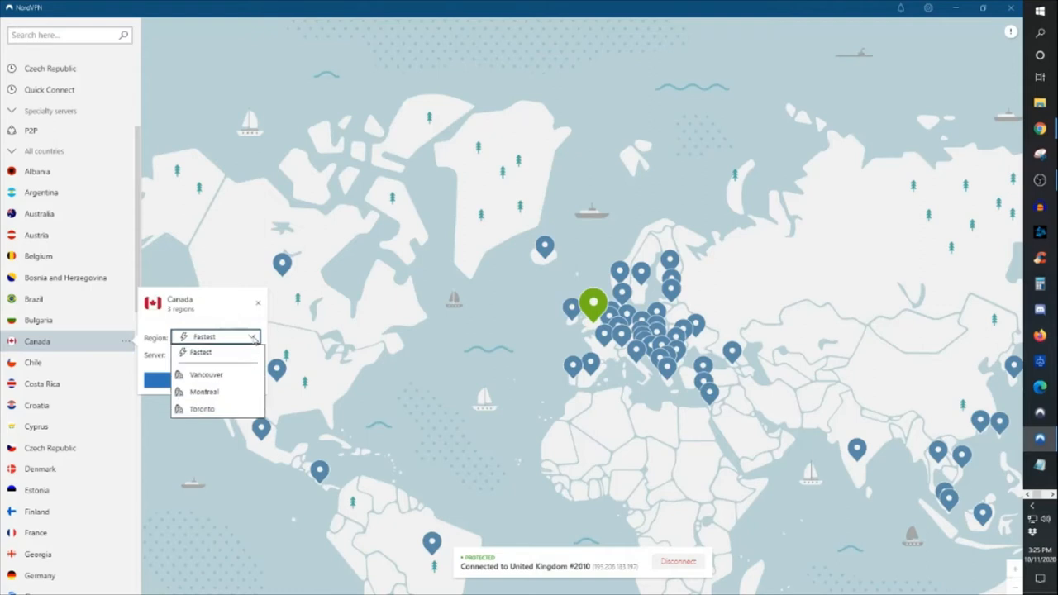
mouse_move(246, 343)
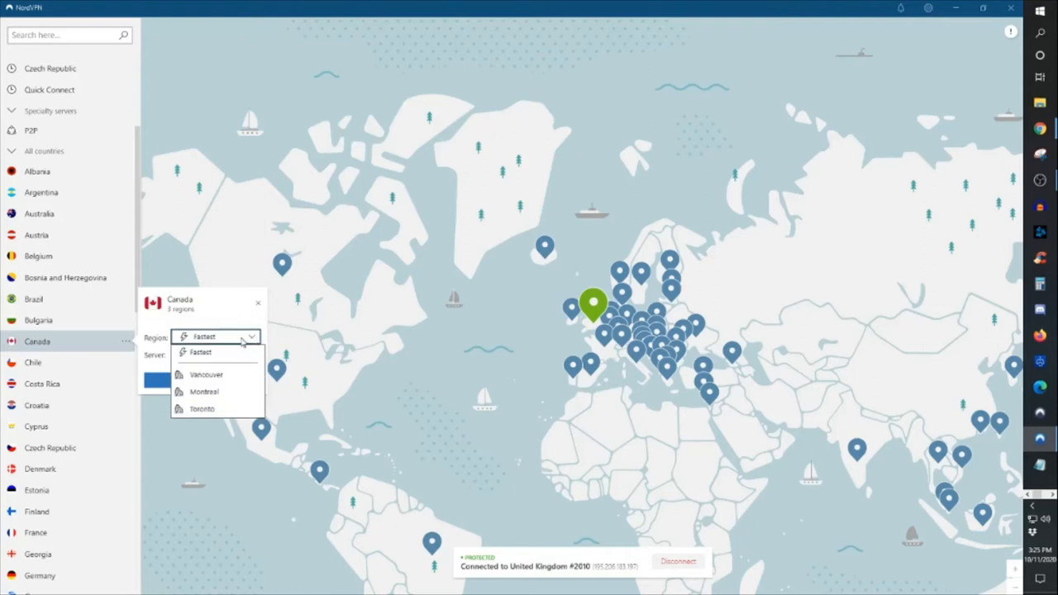
Step: Close Canada's region list, show its individual servers, and scroll through them
click(199, 351)
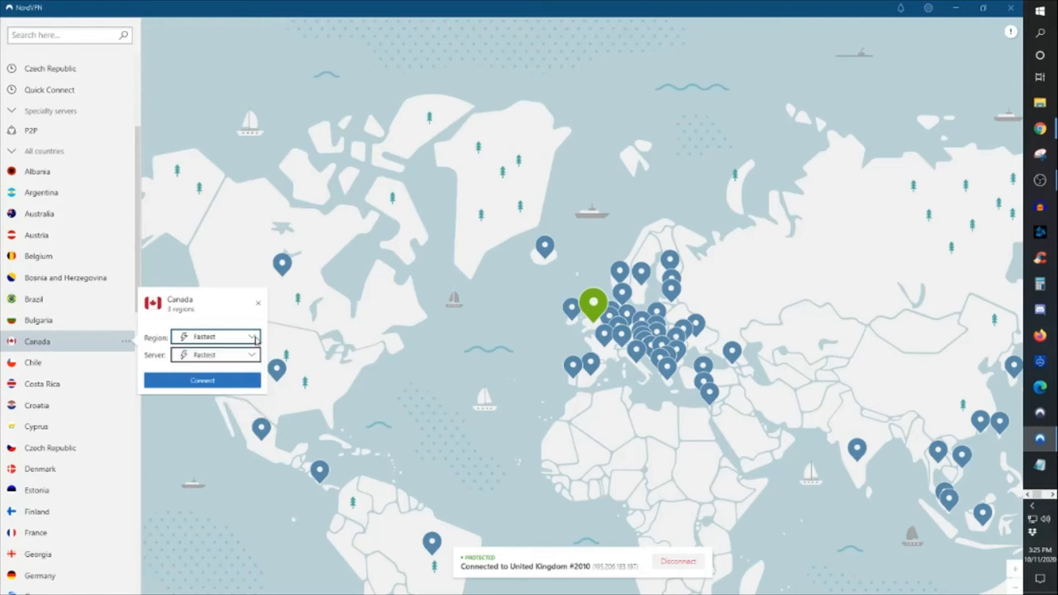
mouse_move(248, 360)
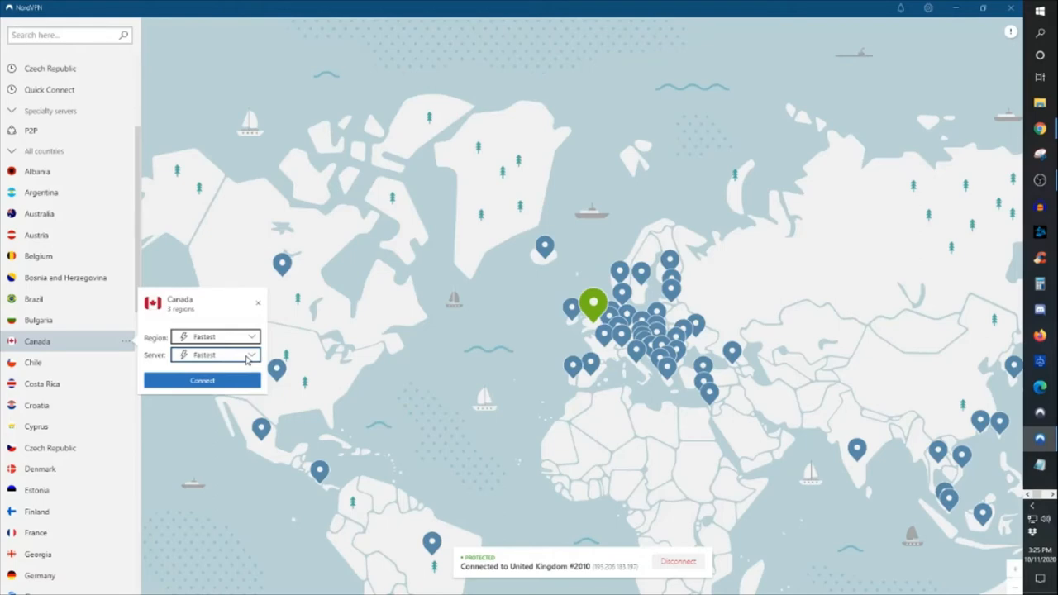
click(215, 355)
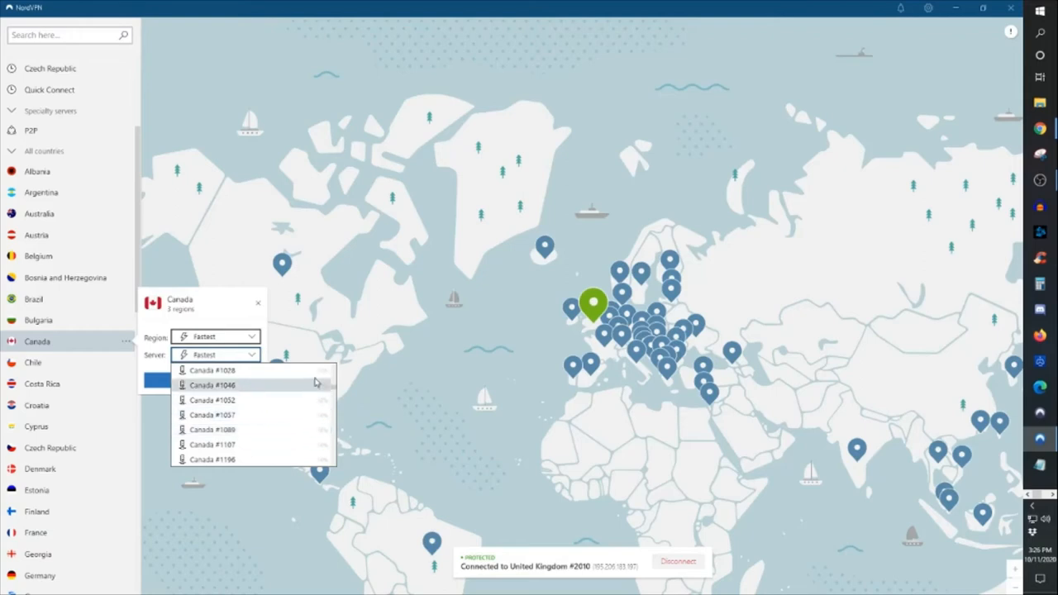
mouse_move(310, 415)
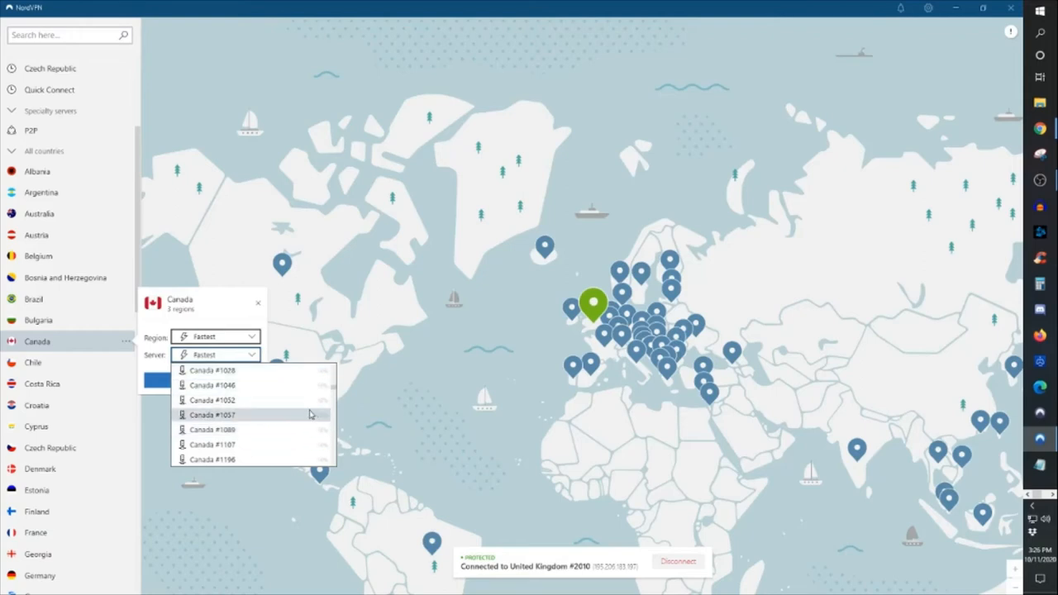
scroll(down, 3)
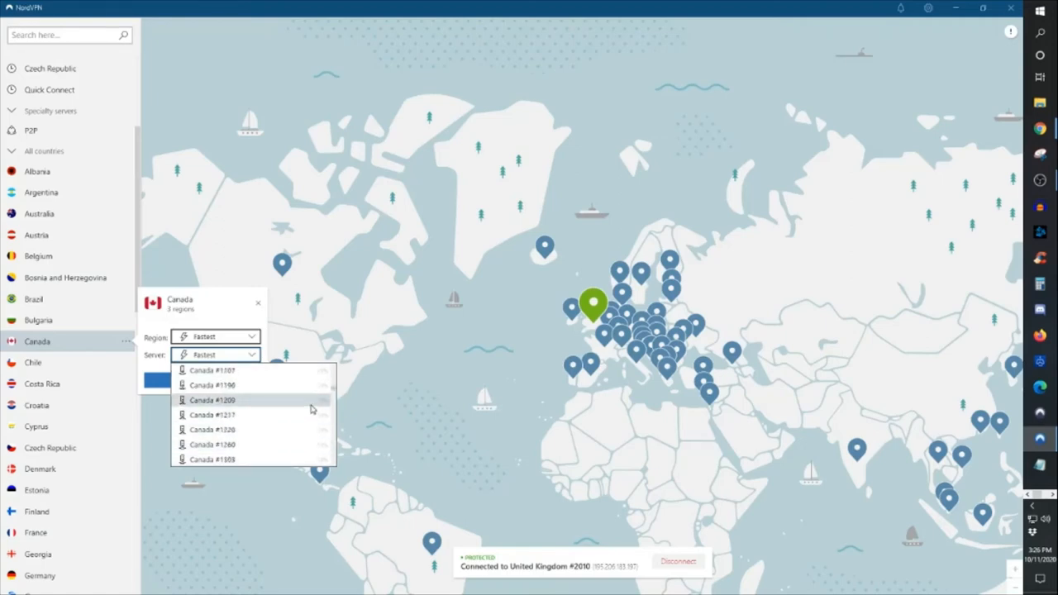
scroll(up, 3)
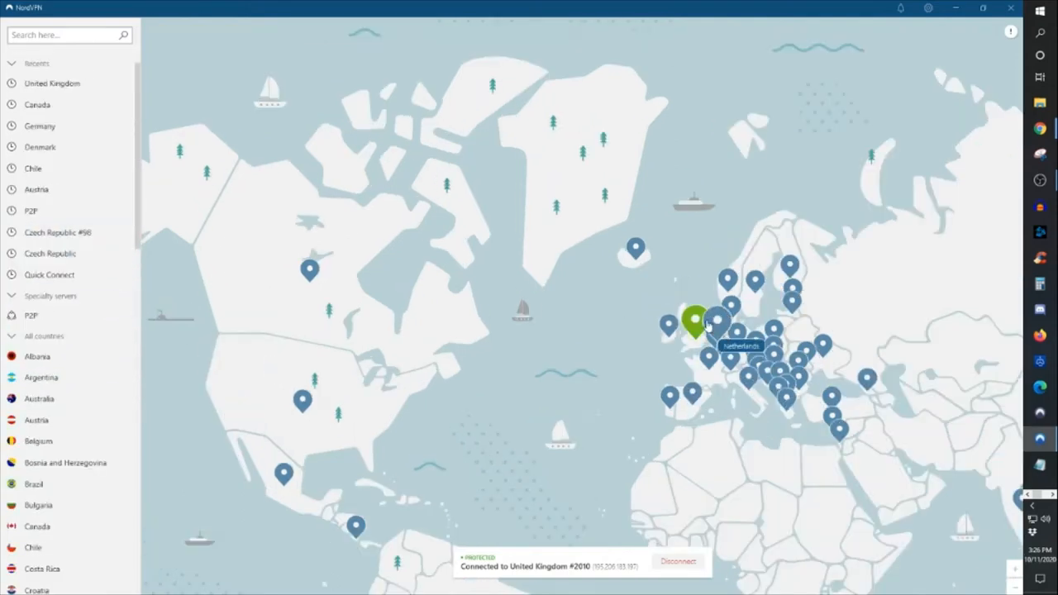
mouse_move(298, 222)
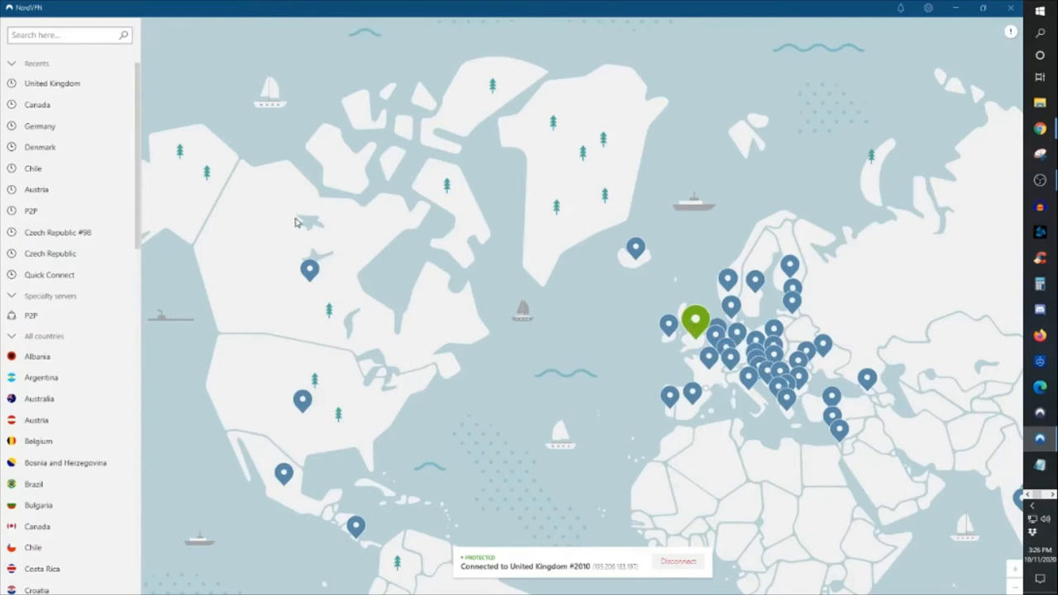
mouse_move(322, 251)
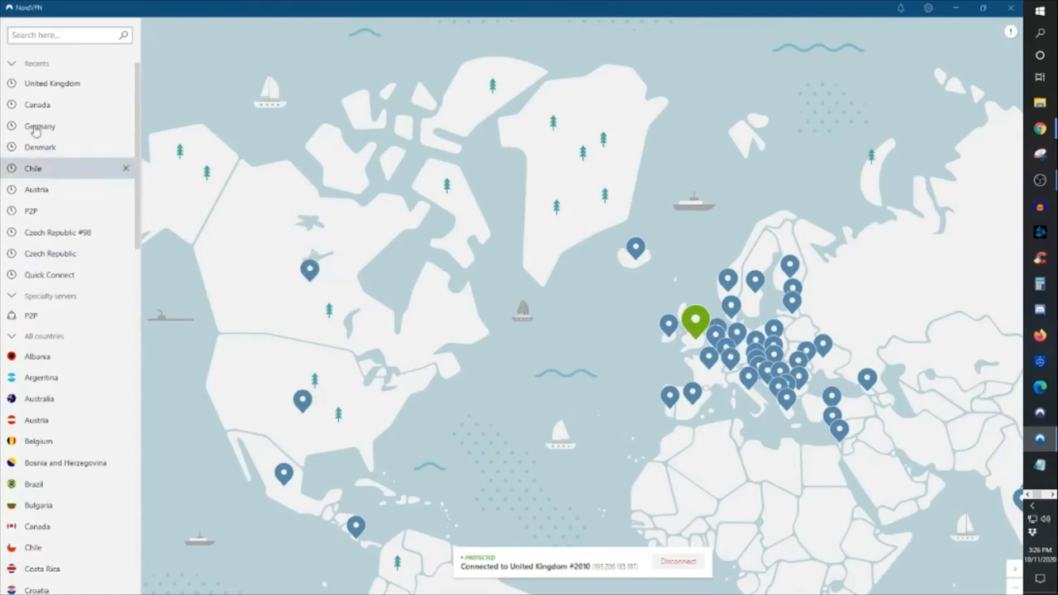
mouse_move(54, 65)
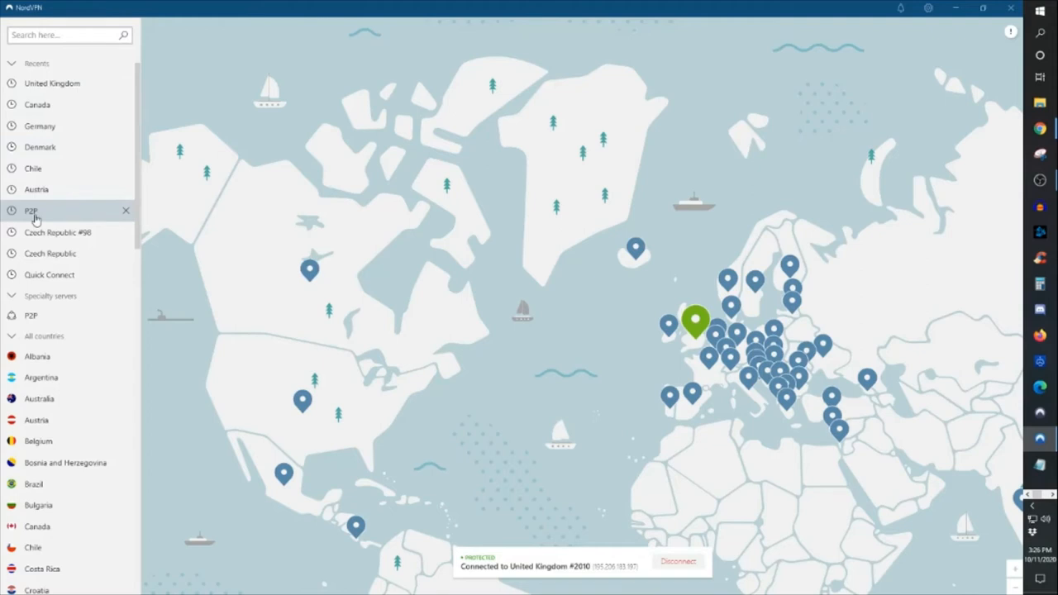
mouse_move(31, 212)
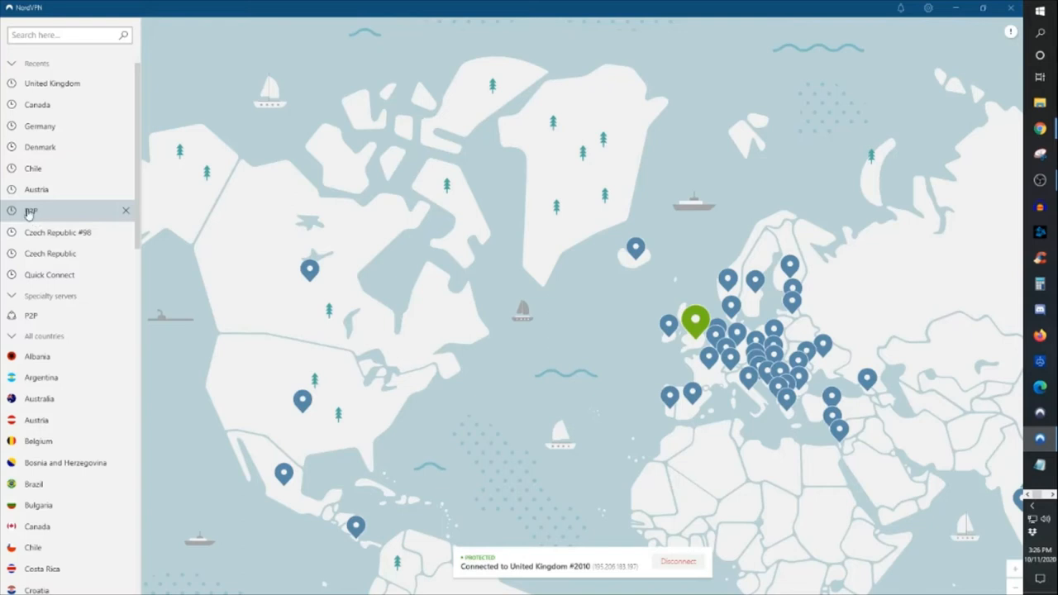
mouse_move(31, 214)
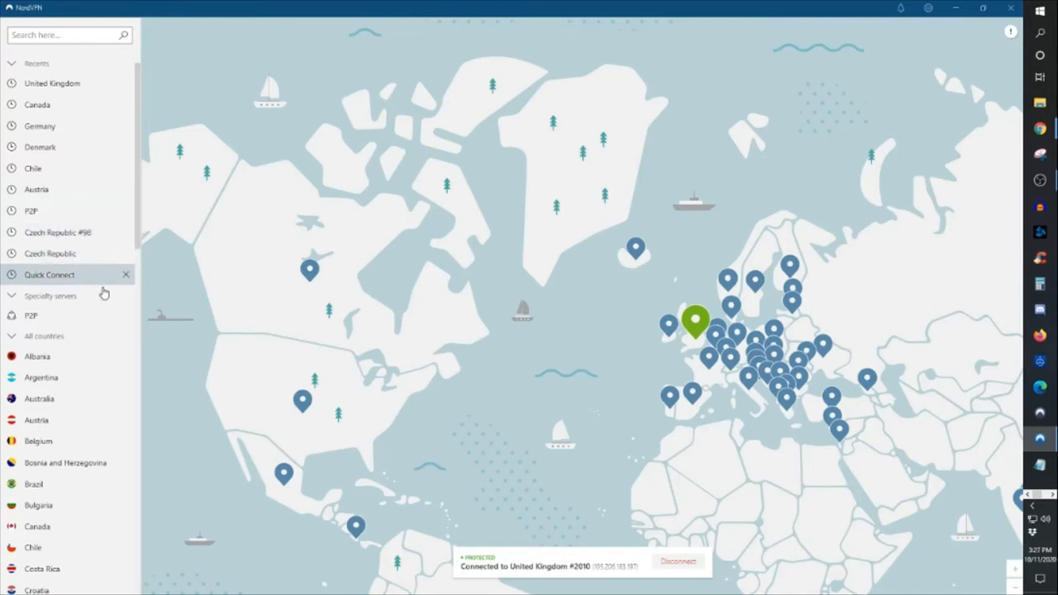
mouse_move(72, 280)
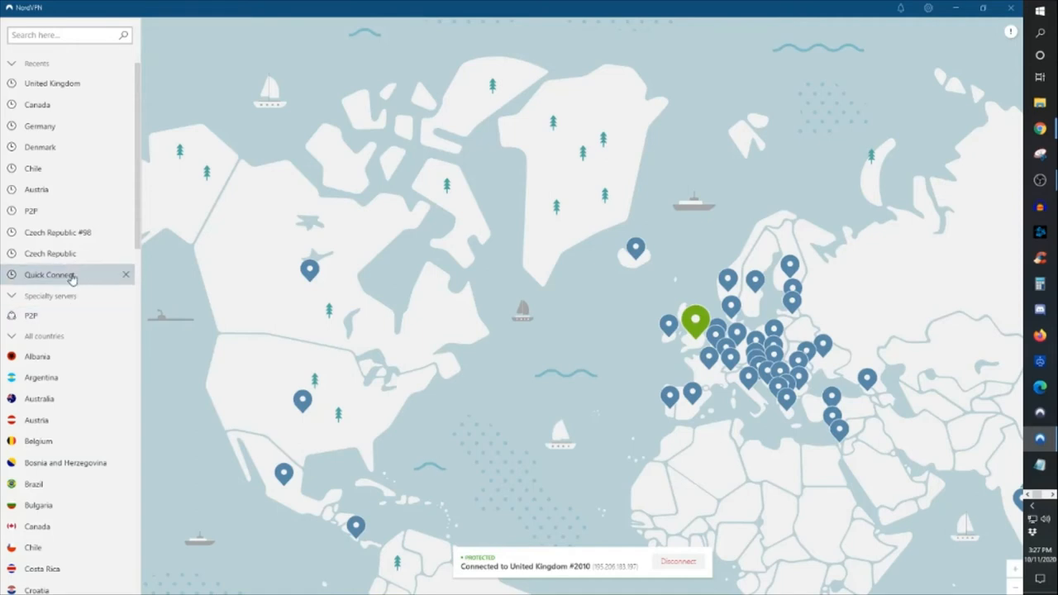
mouse_move(68, 274)
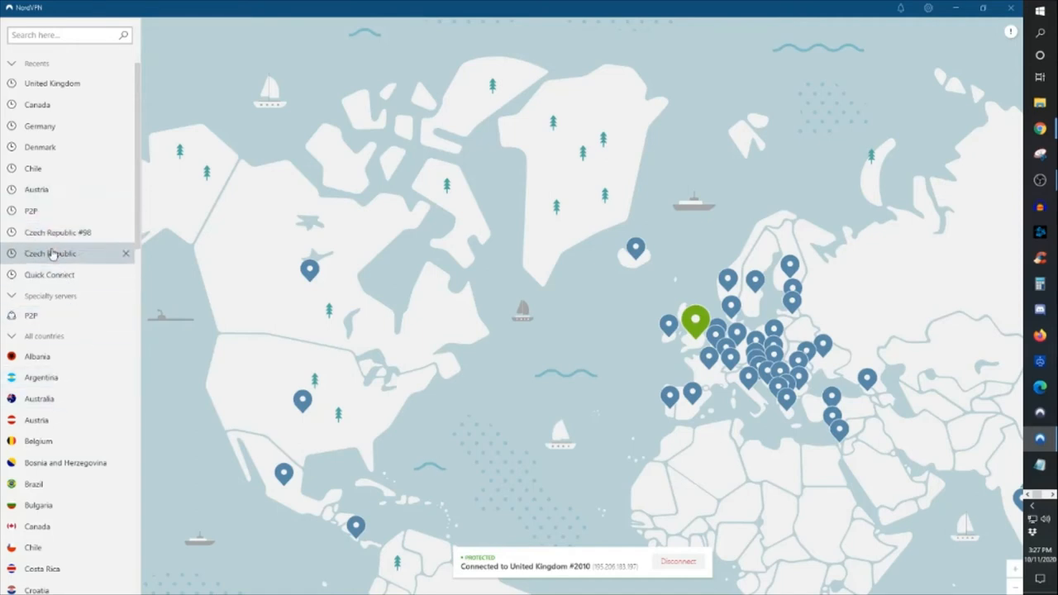
mouse_move(301, 395)
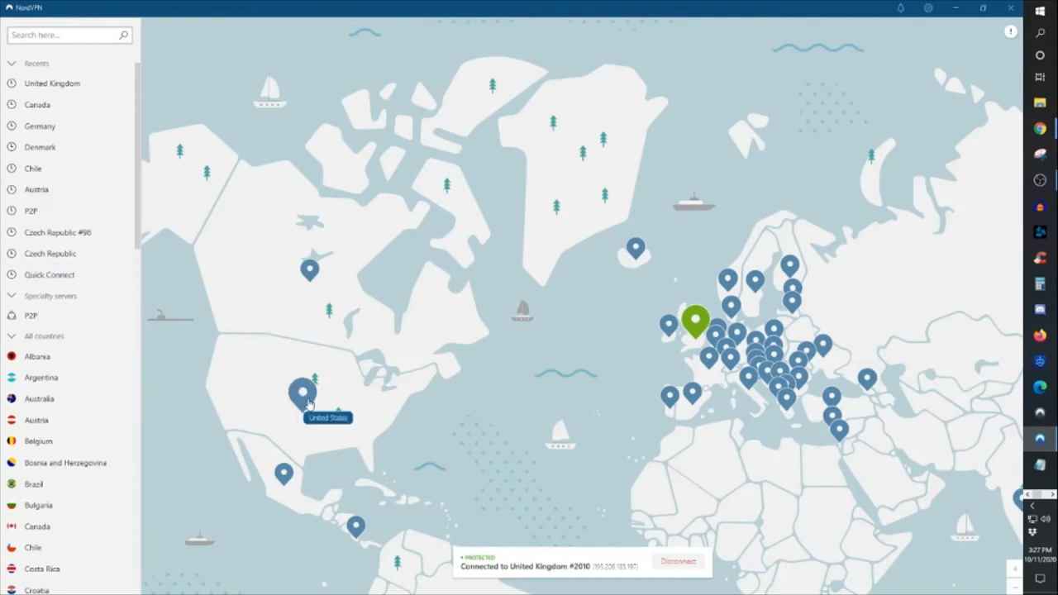
mouse_move(307, 405)
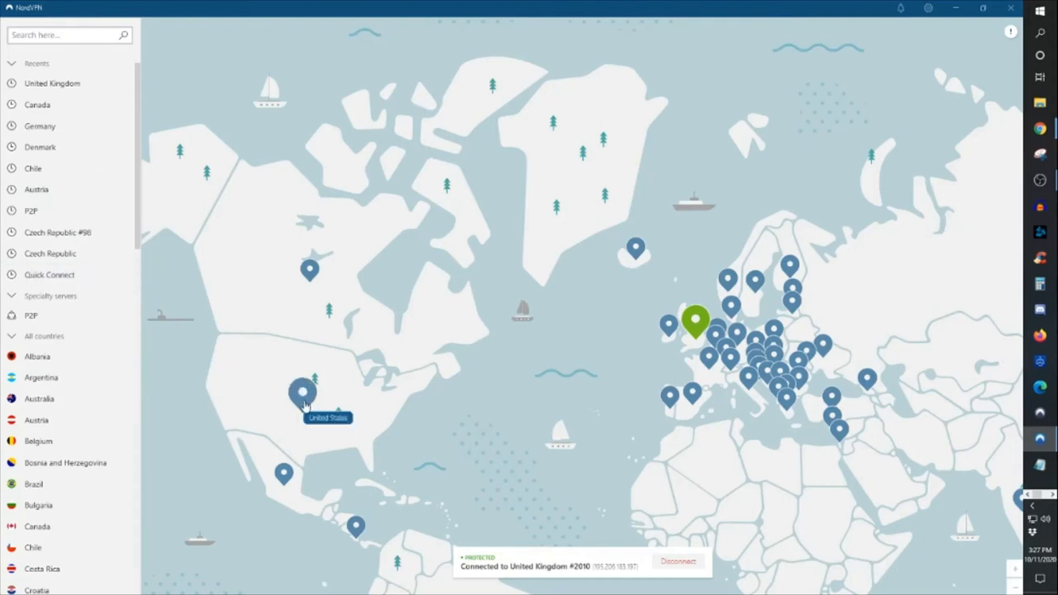
mouse_move(310, 403)
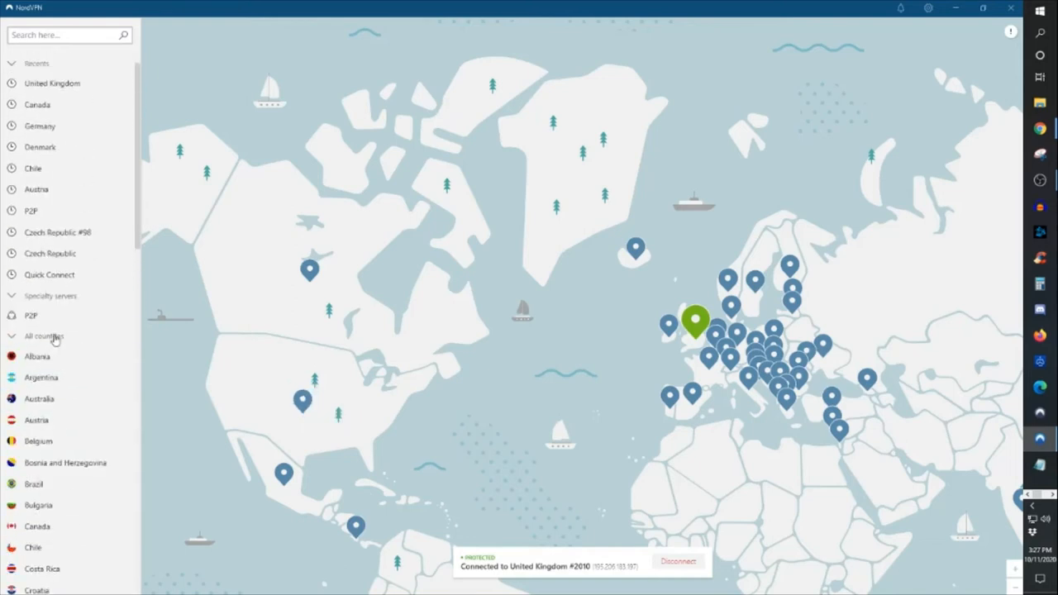
Step: Collapse Recents, then collapse and re-expand the All countries list
click(12, 63)
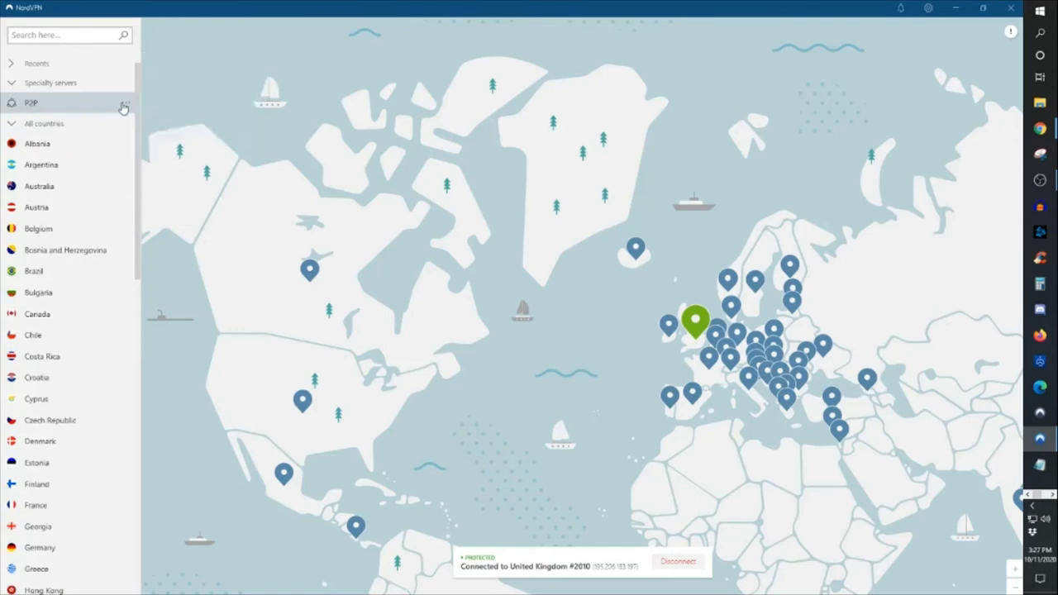
click(44, 123)
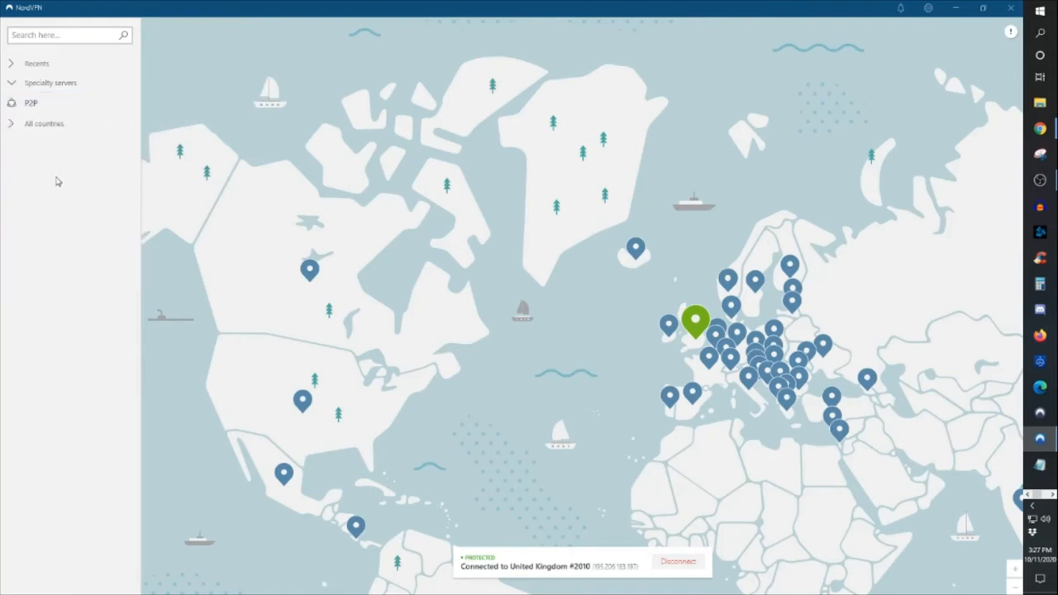
click(44, 123)
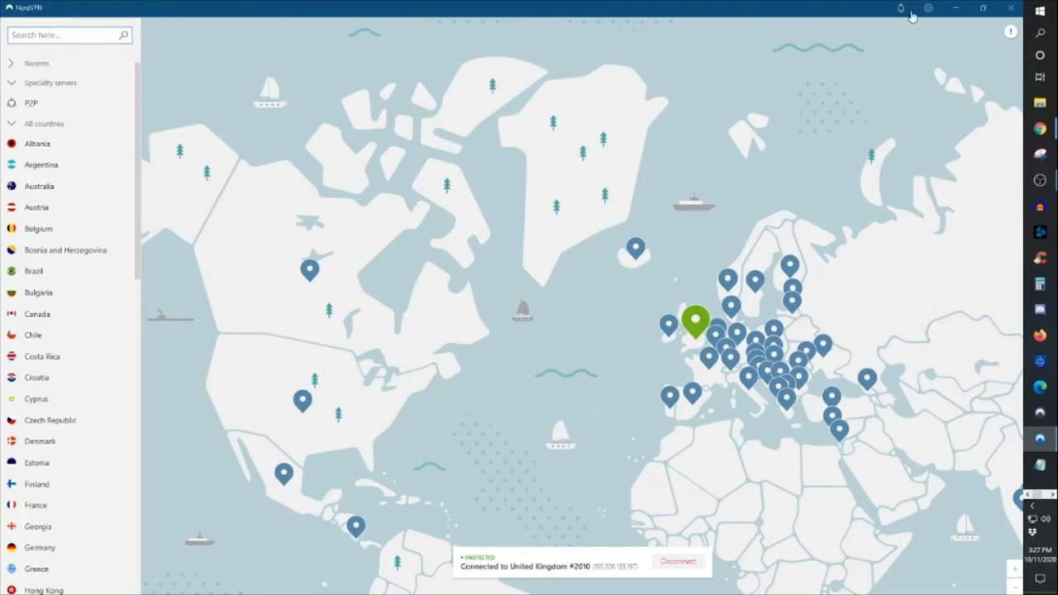
mouse_move(937, 14)
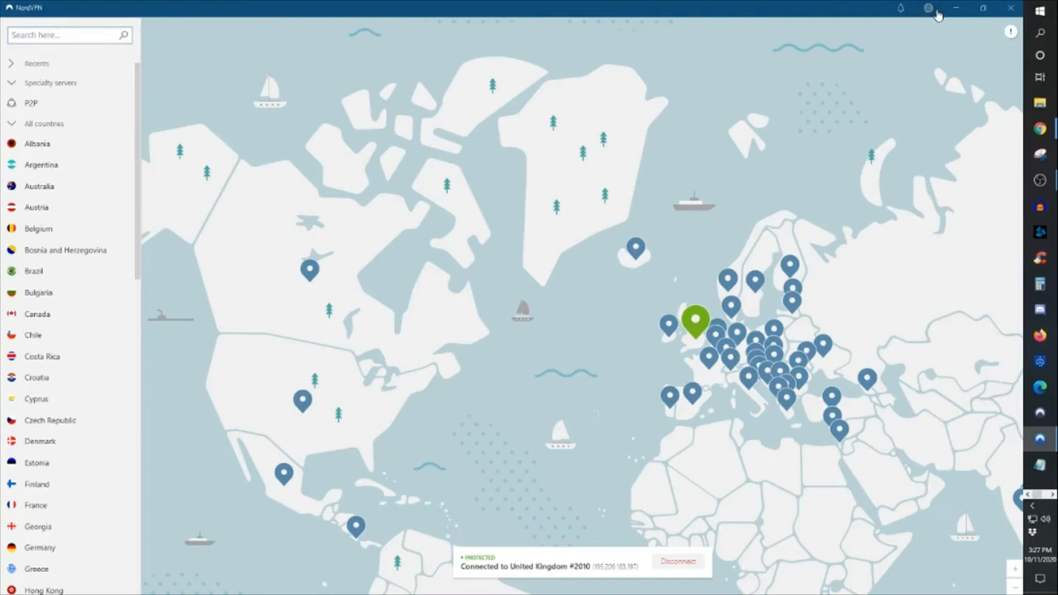
Step: Open NordVPN Settings from the title-bar gear, landing on the Auto-connect page
click(927, 8)
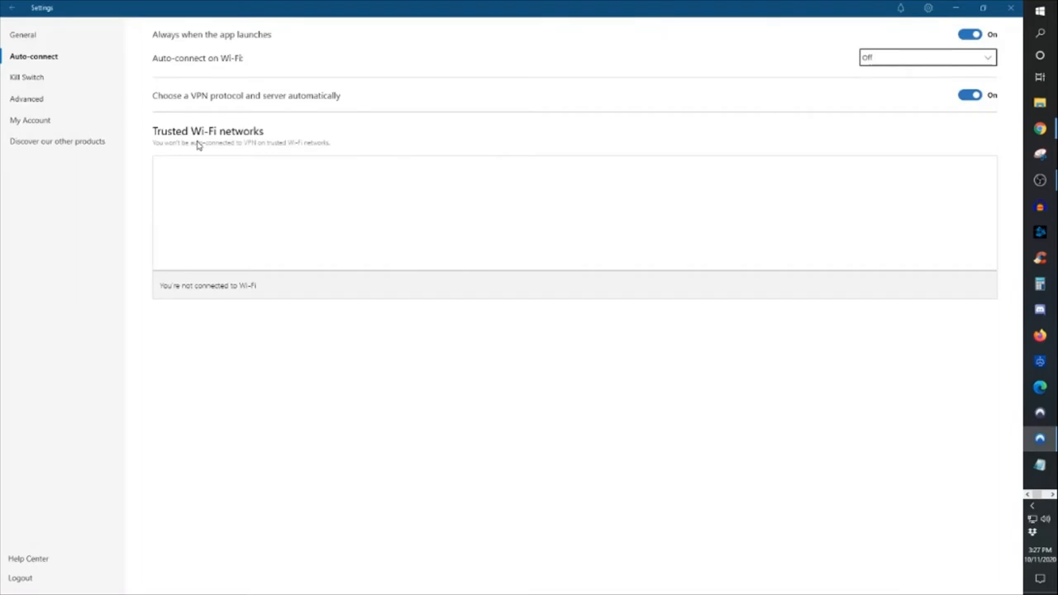
mouse_move(594, 83)
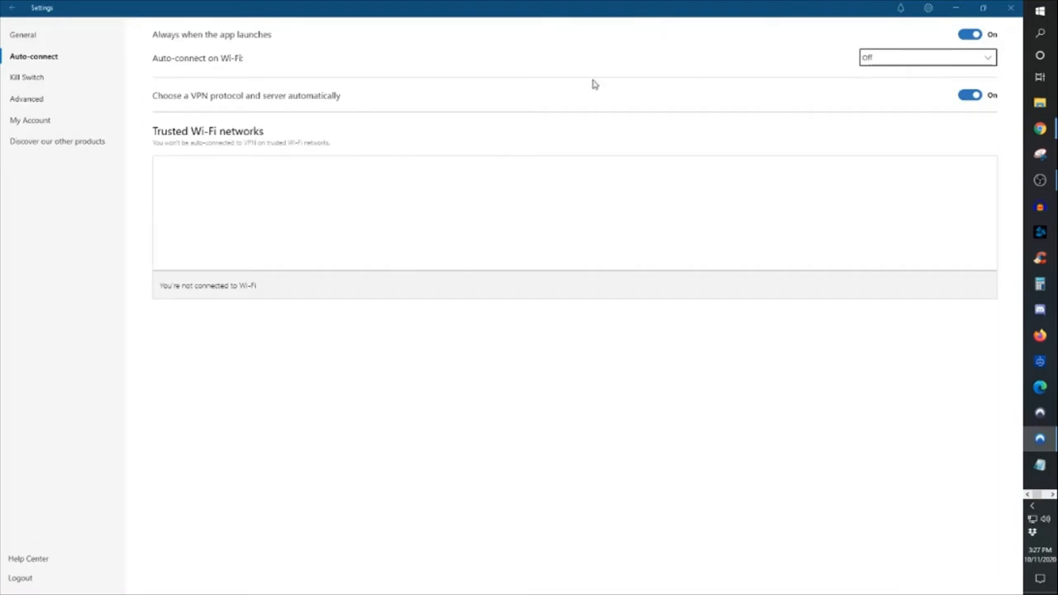
mouse_move(926, 57)
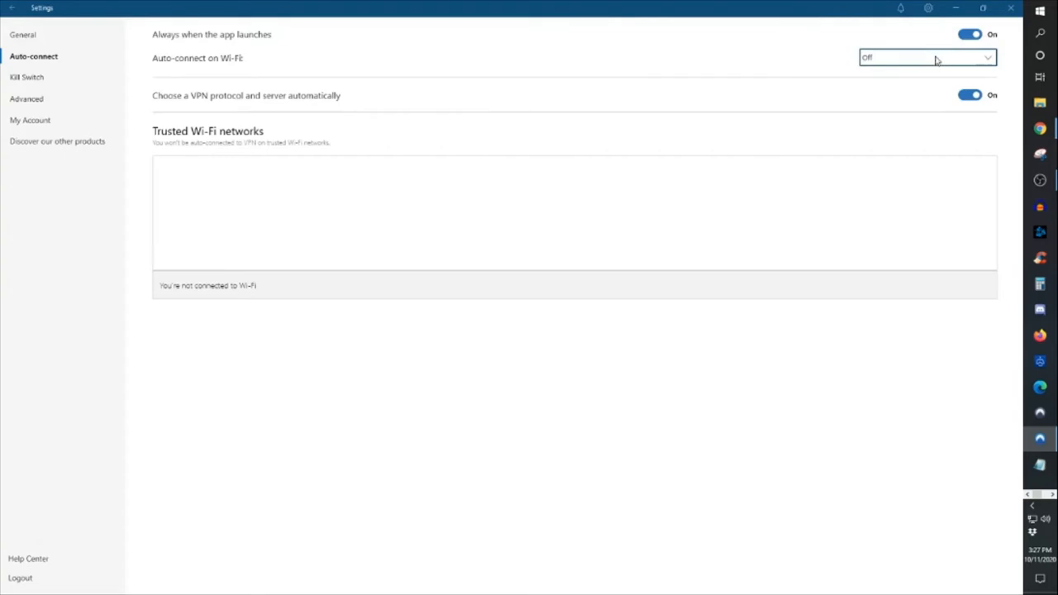
mouse_move(204, 42)
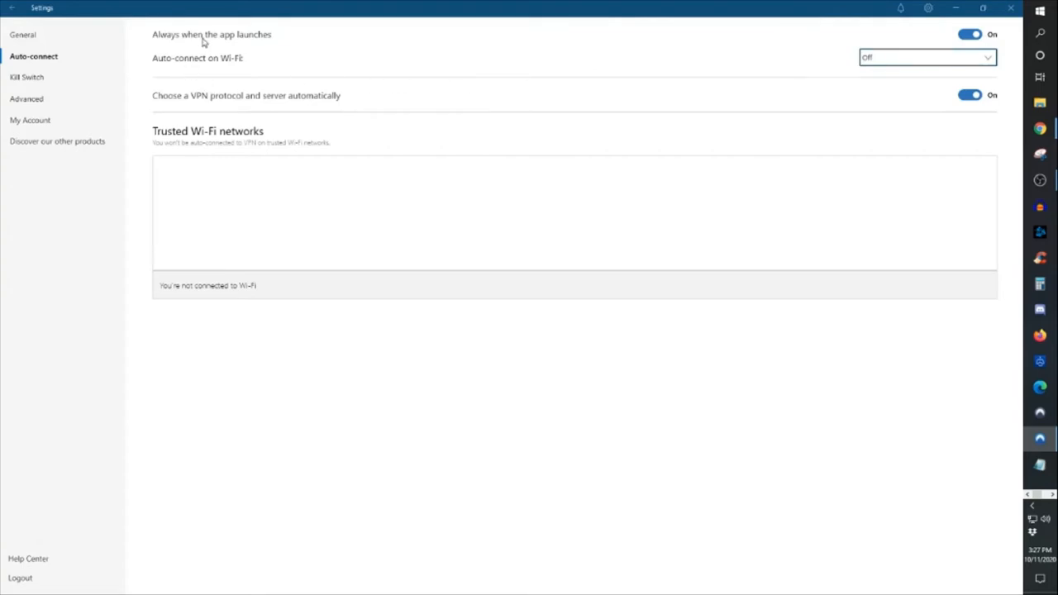
mouse_move(879, 86)
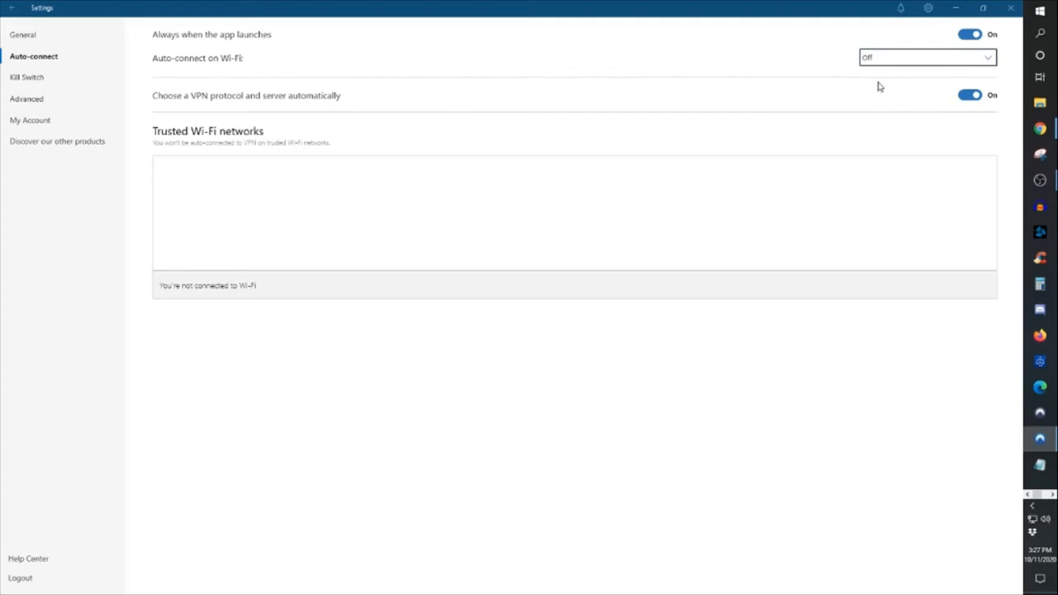
mouse_move(956, 72)
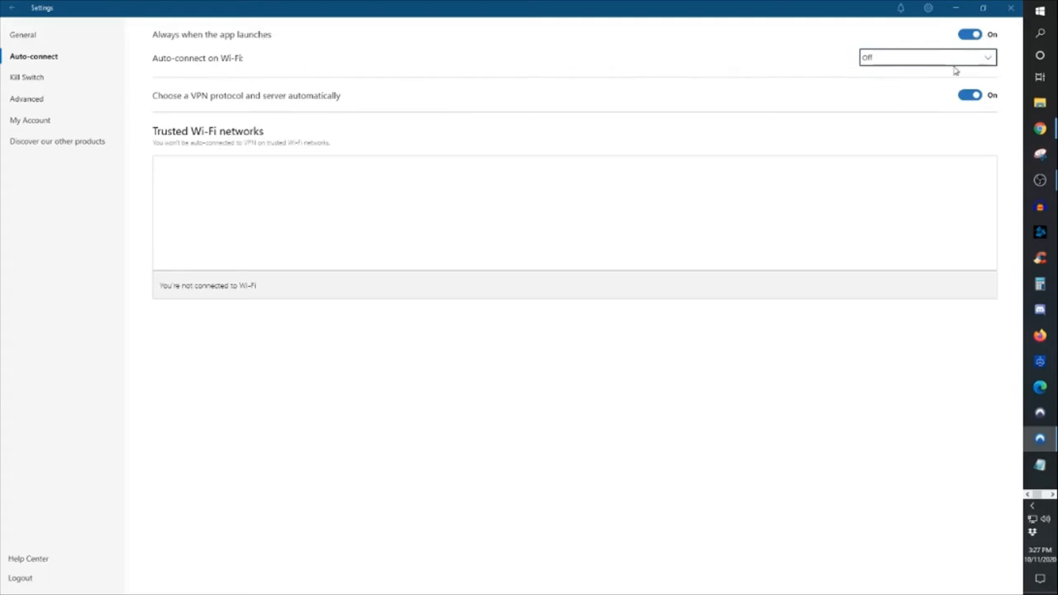
mouse_move(270, 111)
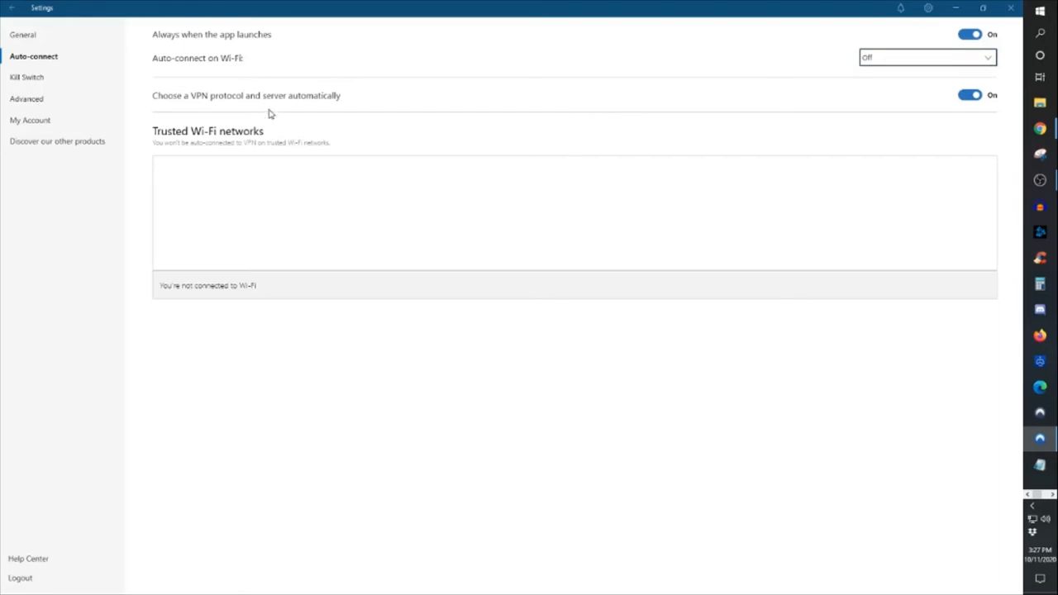
mouse_move(231, 105)
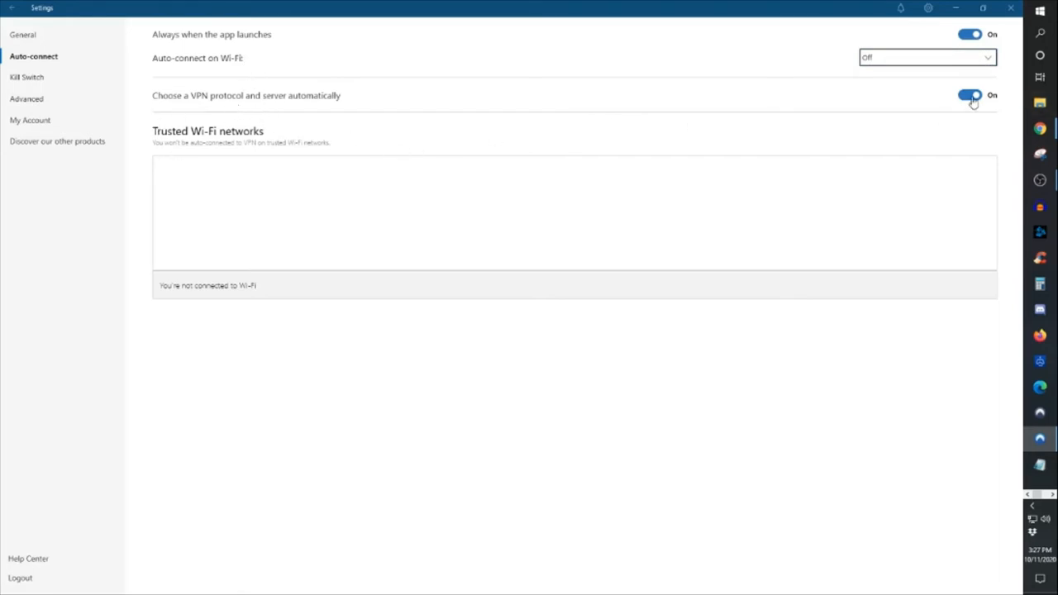
mouse_move(591, 146)
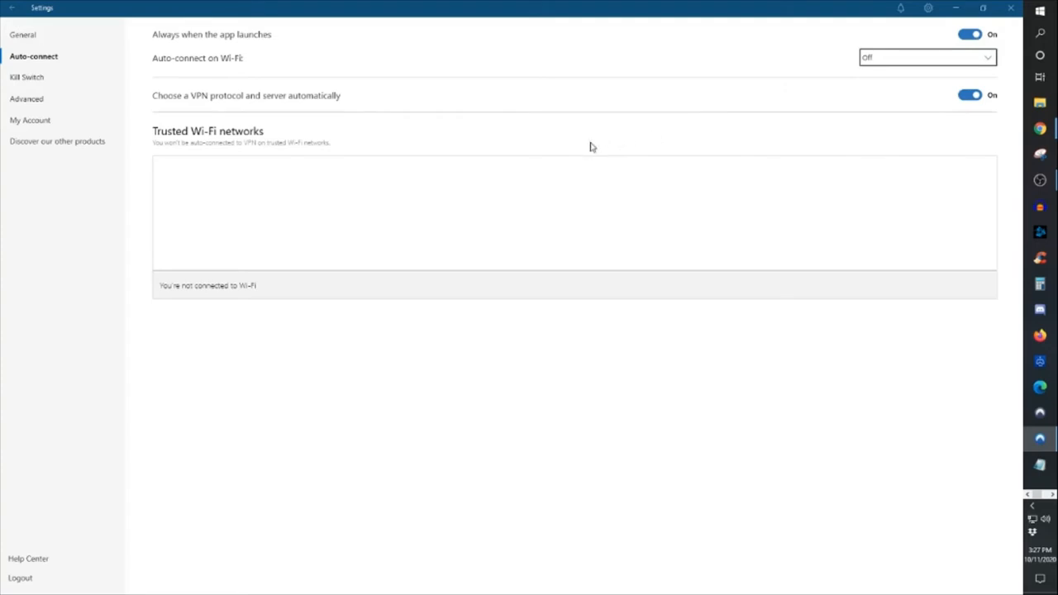
mouse_move(554, 133)
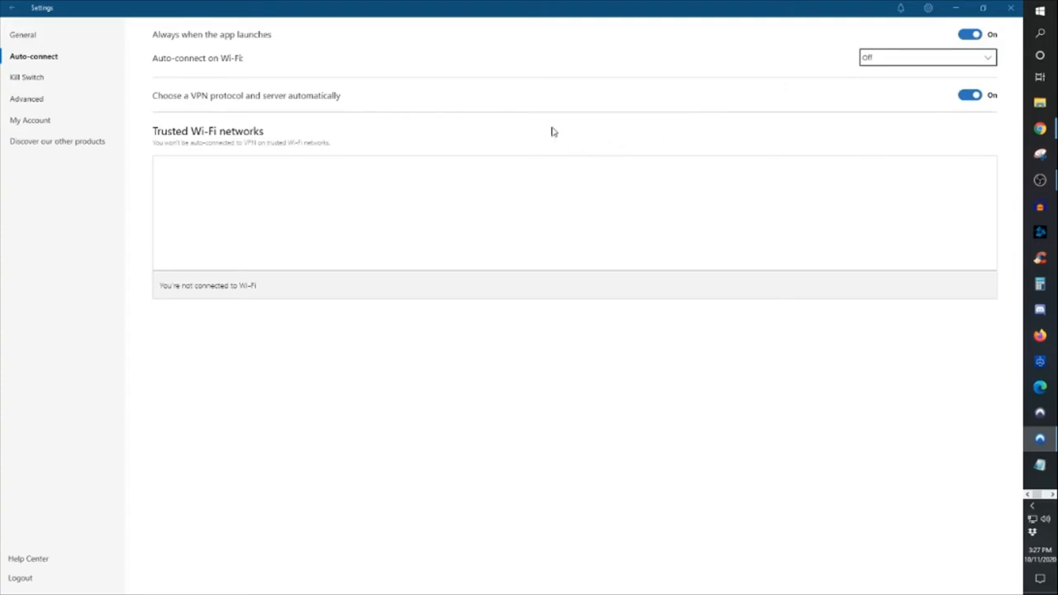
mouse_move(317, 108)
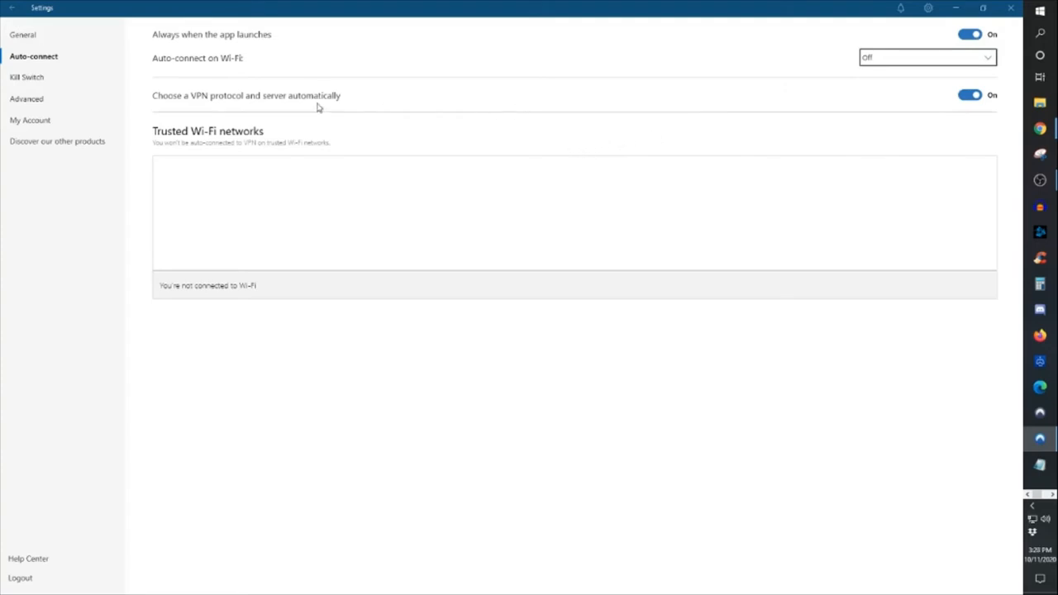
mouse_move(194, 192)
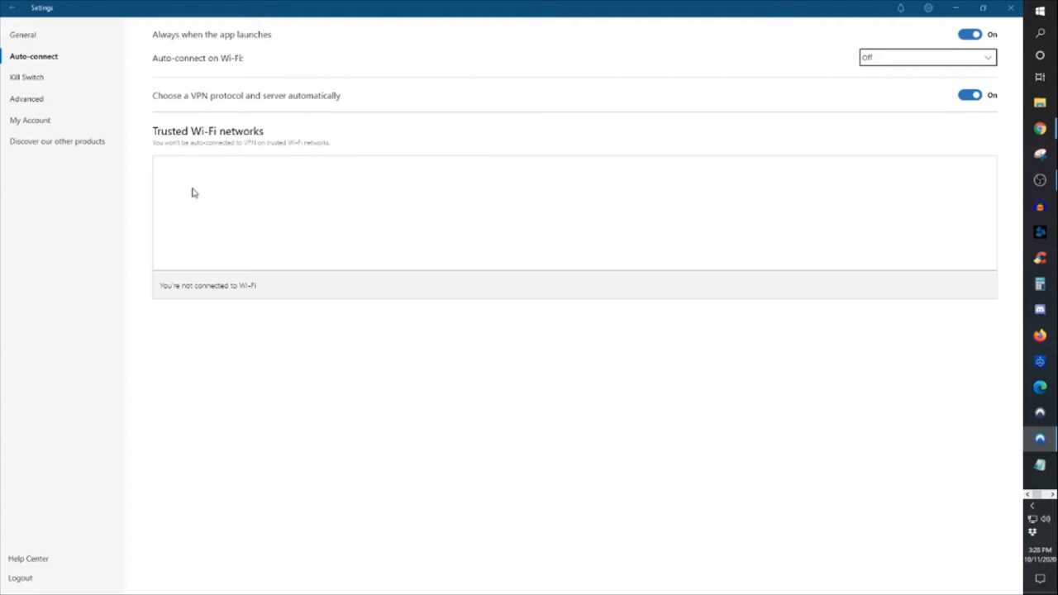
mouse_move(206, 145)
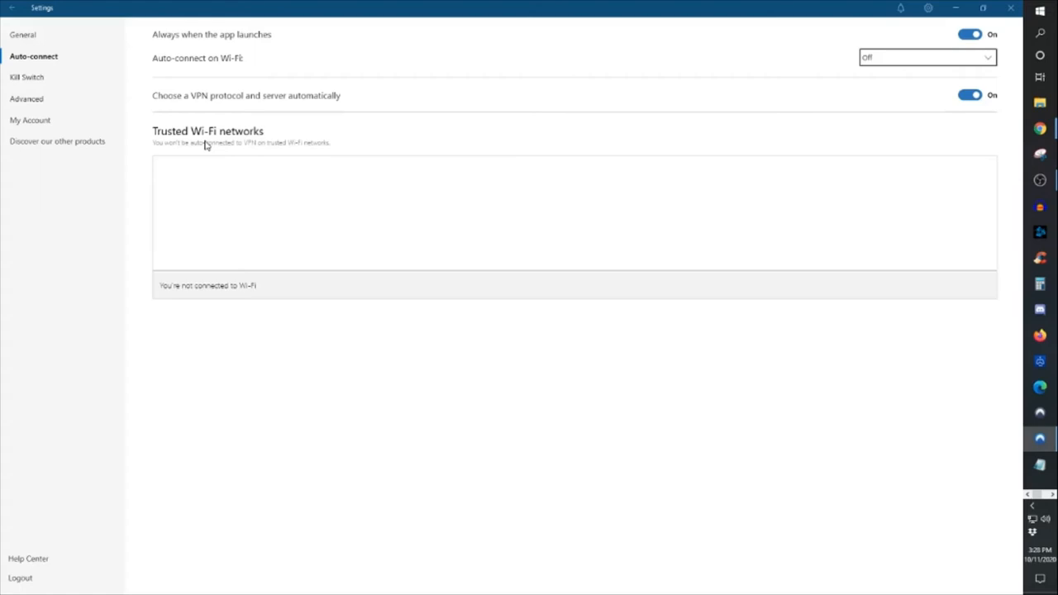
mouse_move(207, 142)
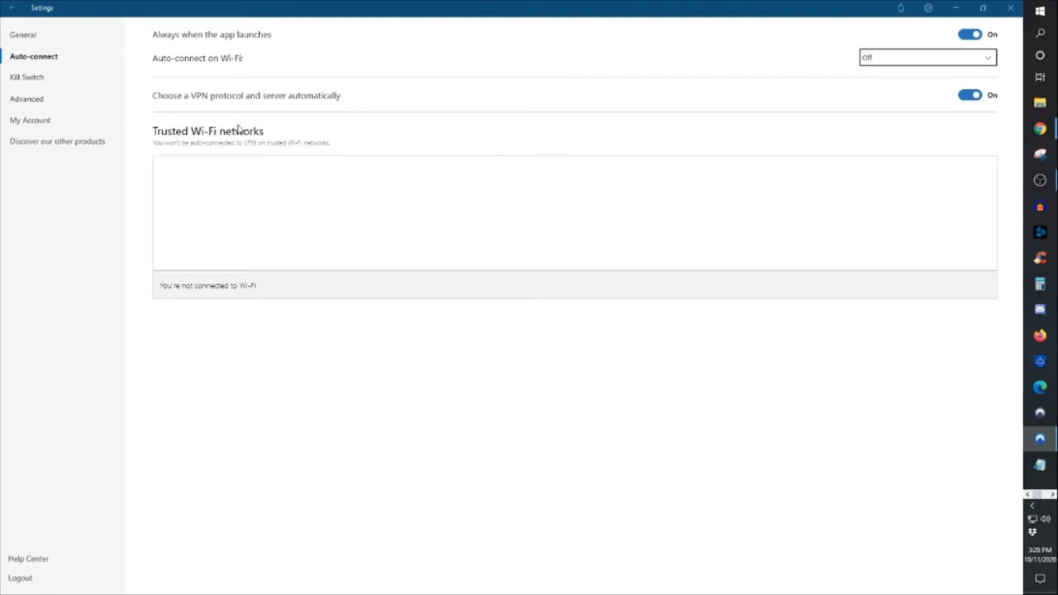
mouse_move(246, 144)
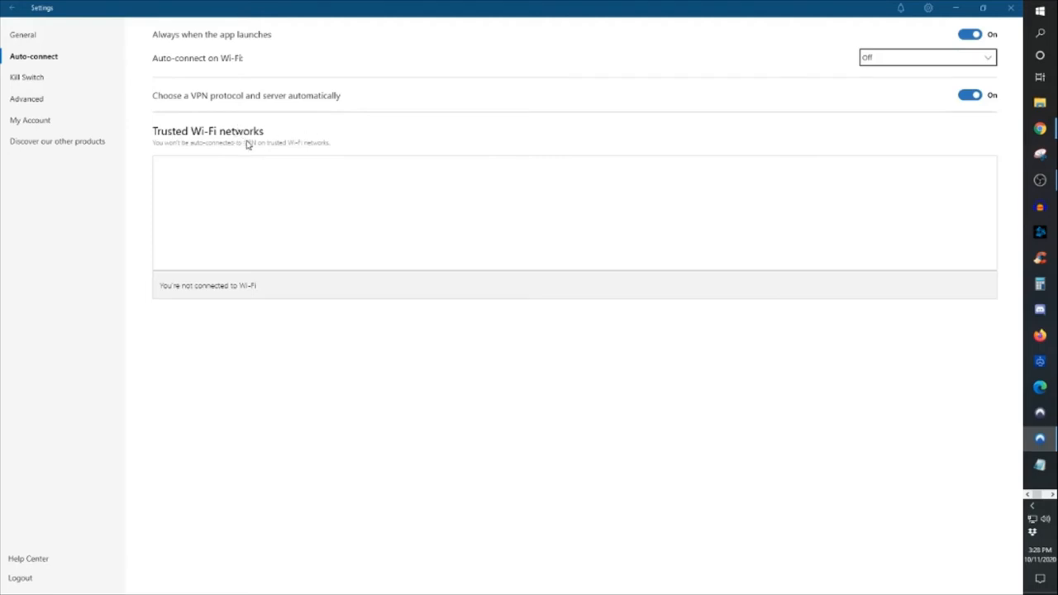
mouse_move(213, 101)
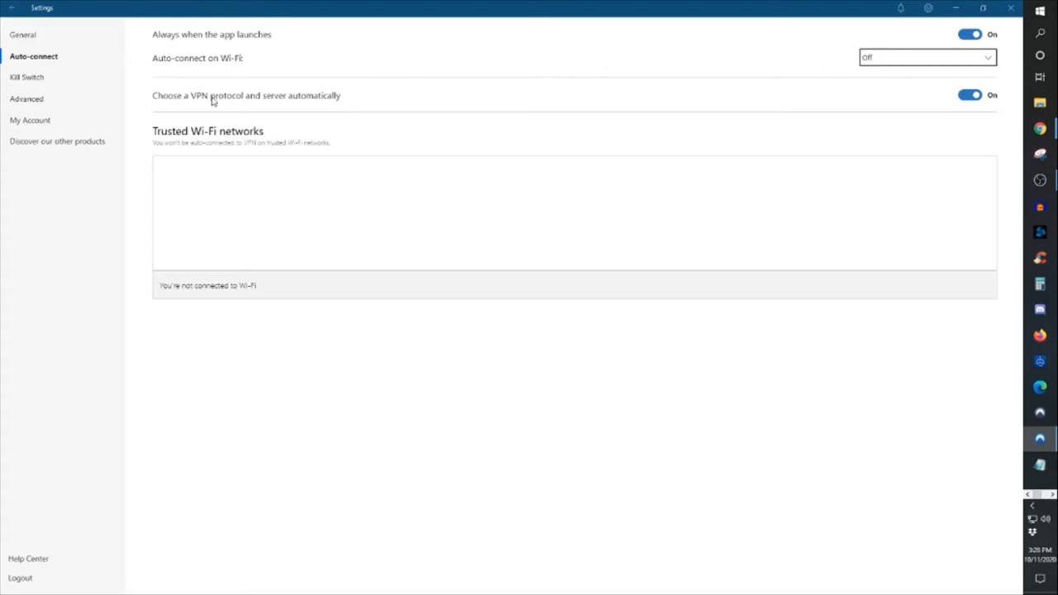
Step: Show the Kill Switch settings page, with both kill switches off
click(28, 77)
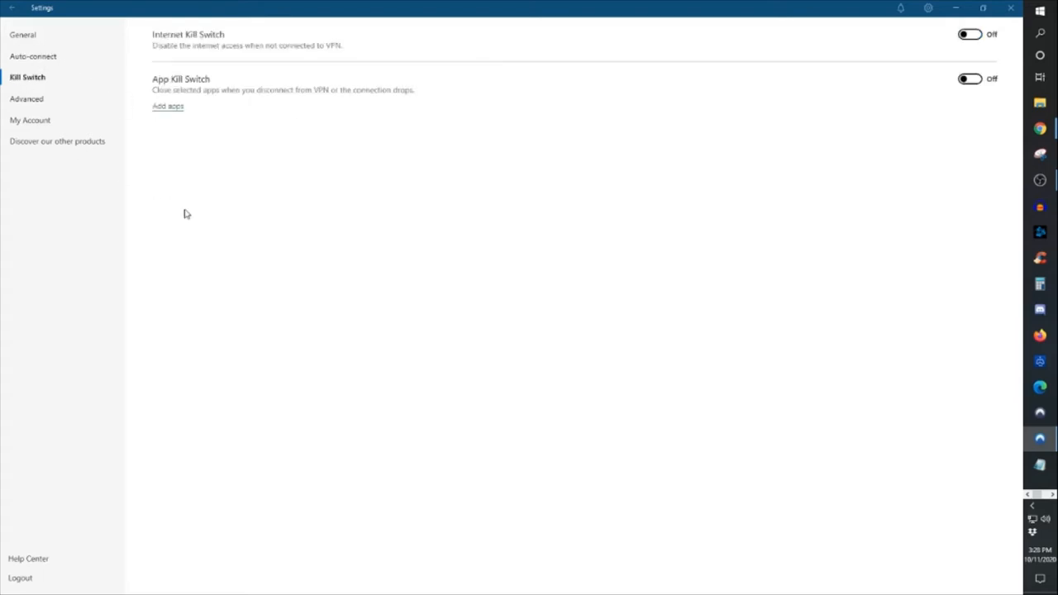
mouse_move(214, 57)
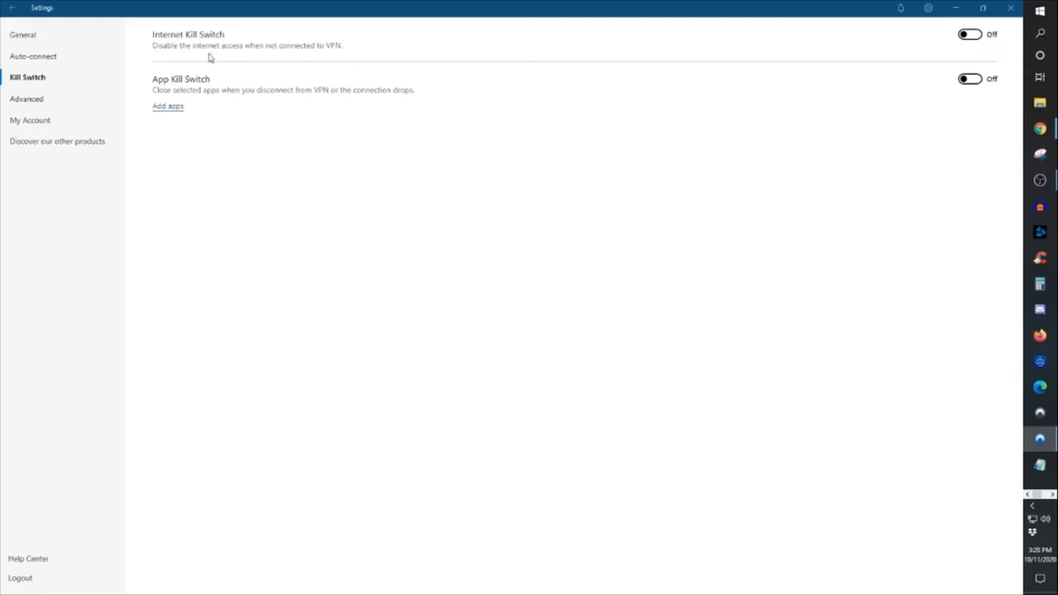
click(26, 98)
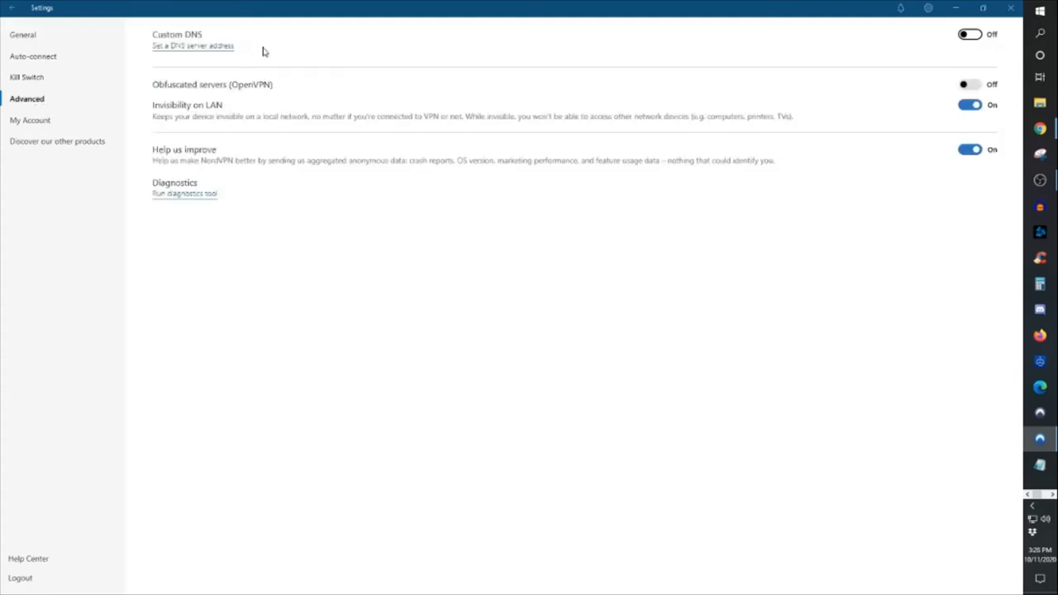
mouse_move(542, 72)
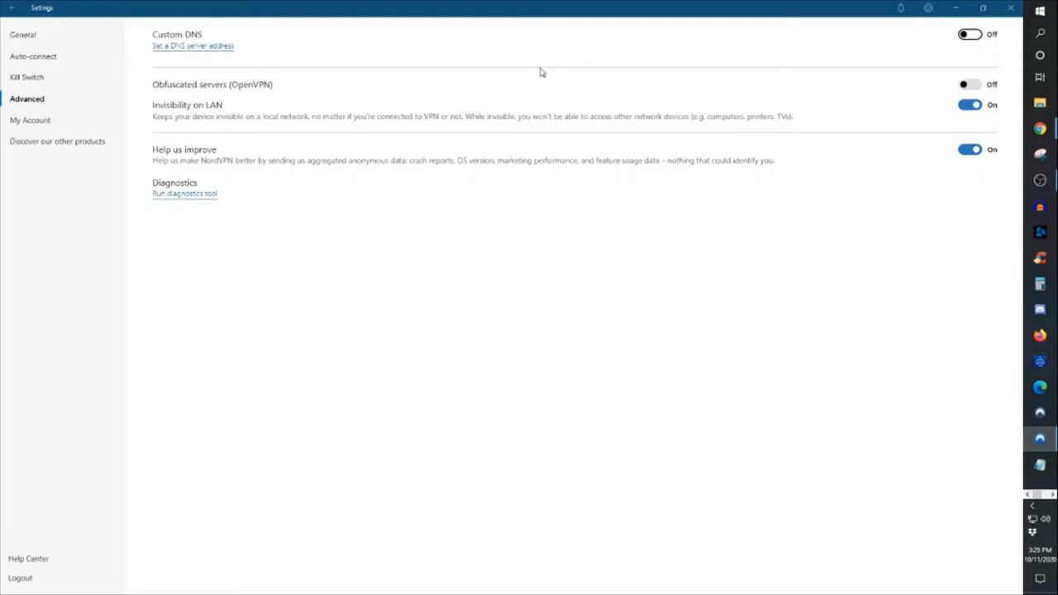
mouse_move(525, 88)
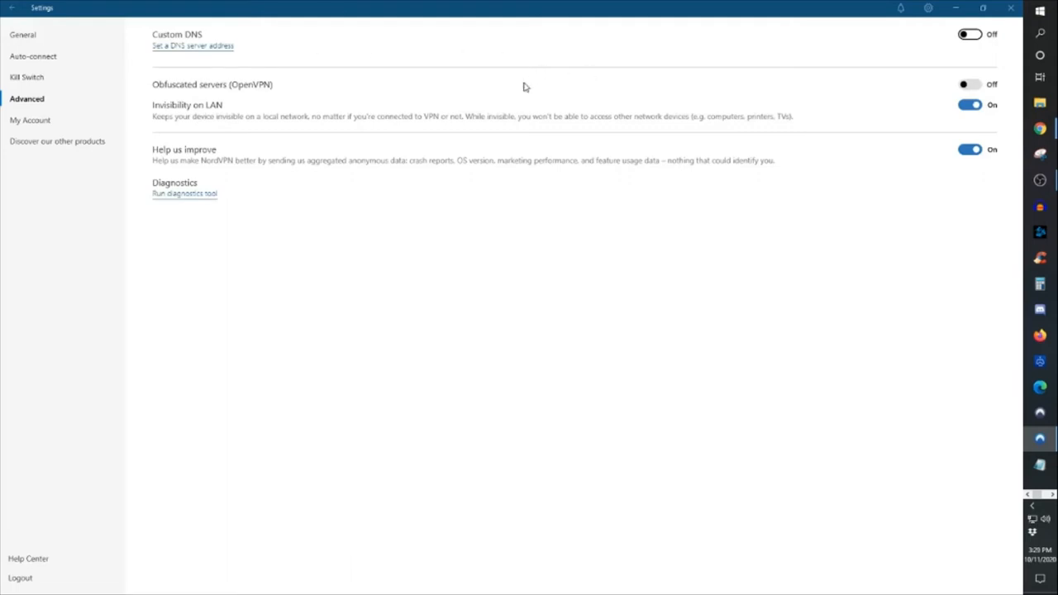
mouse_move(481, 116)
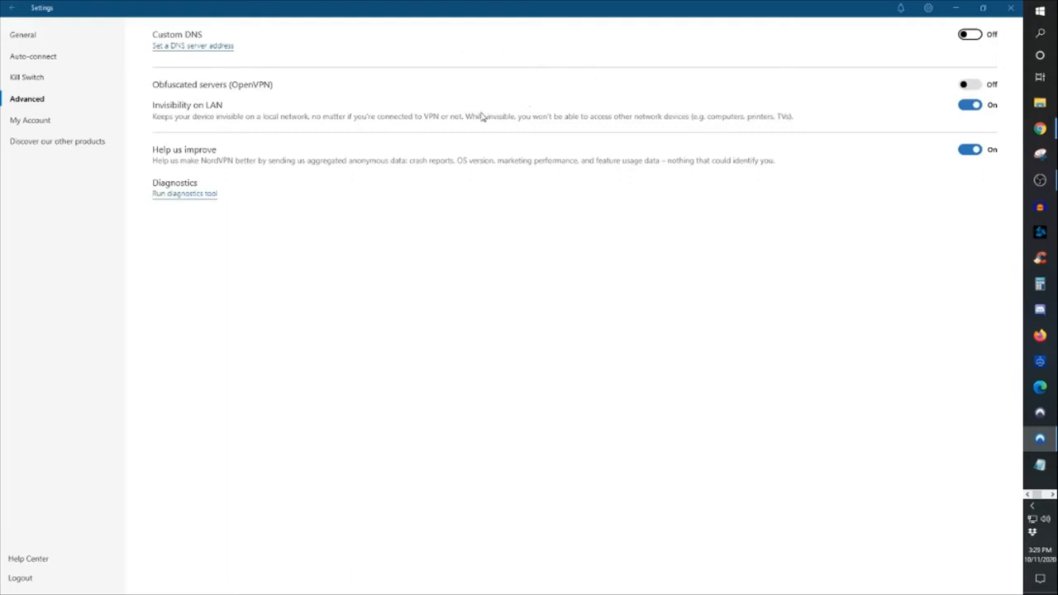
mouse_move(1023, 123)
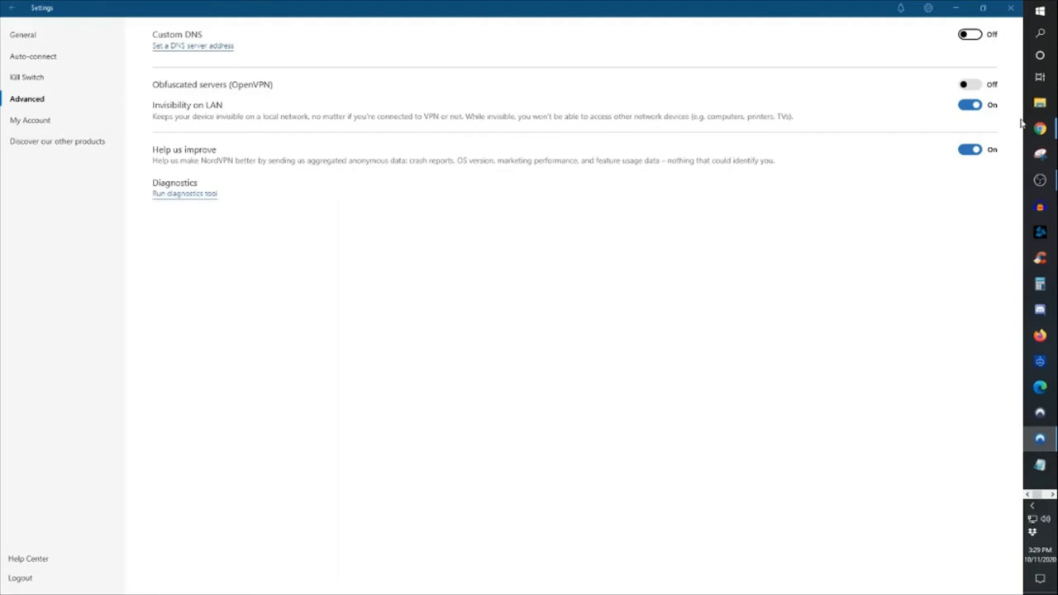
mouse_move(889, 135)
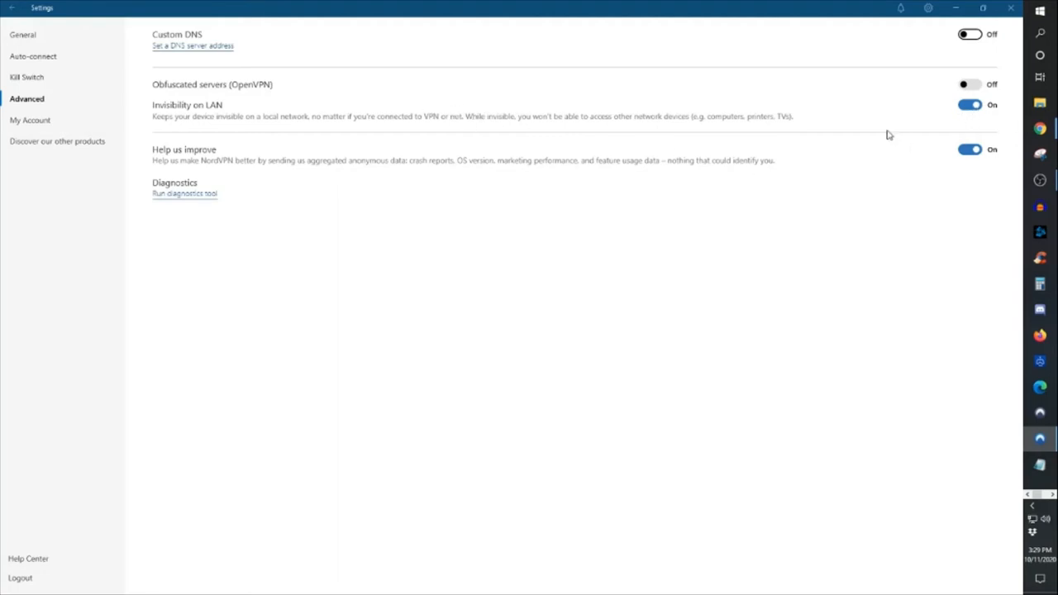
mouse_move(885, 135)
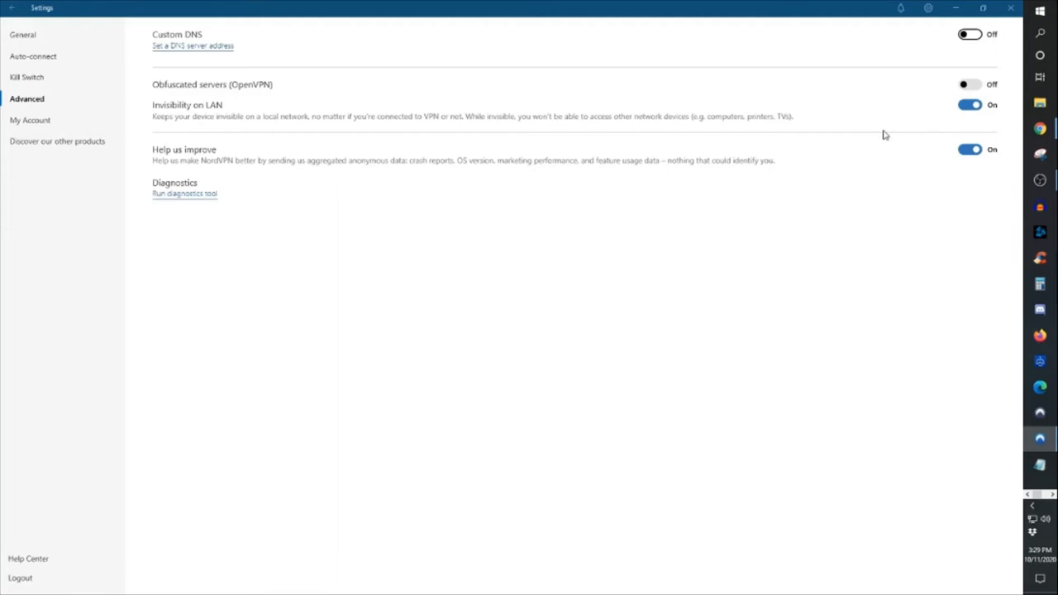
mouse_move(257, 109)
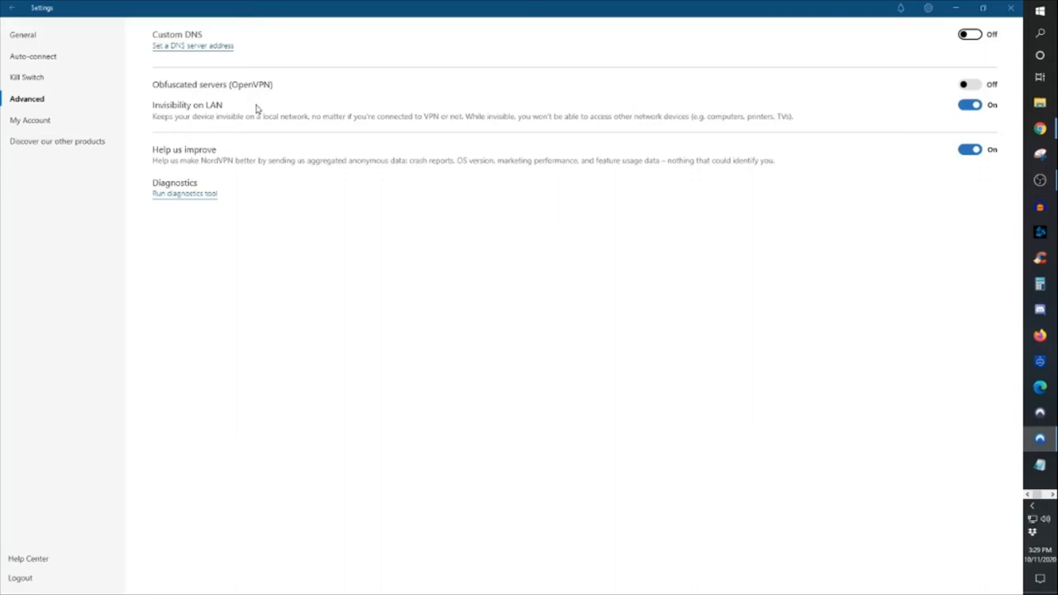
mouse_move(983, 114)
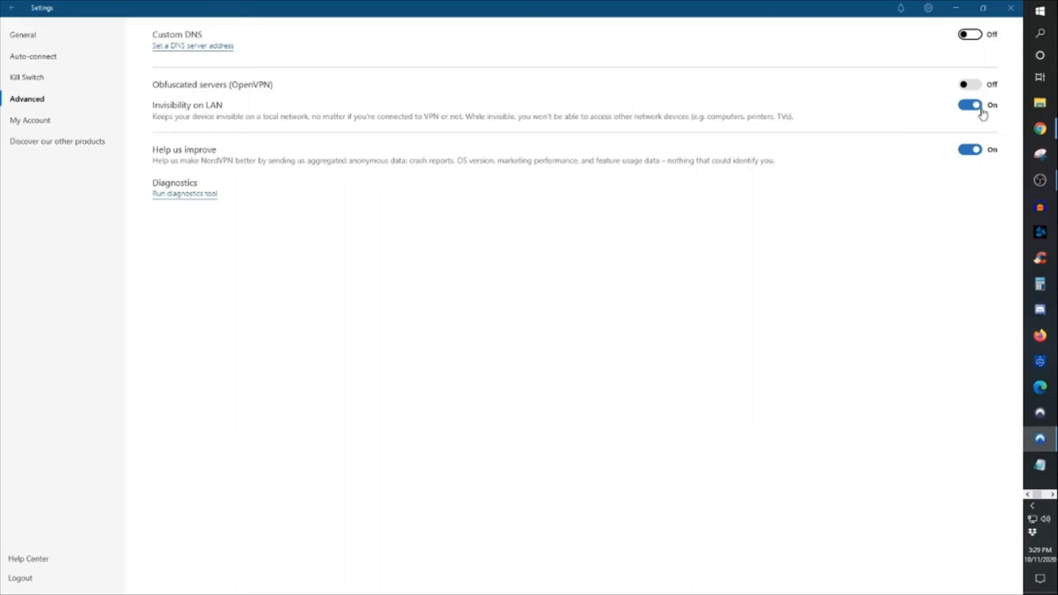
mouse_move(813, 135)
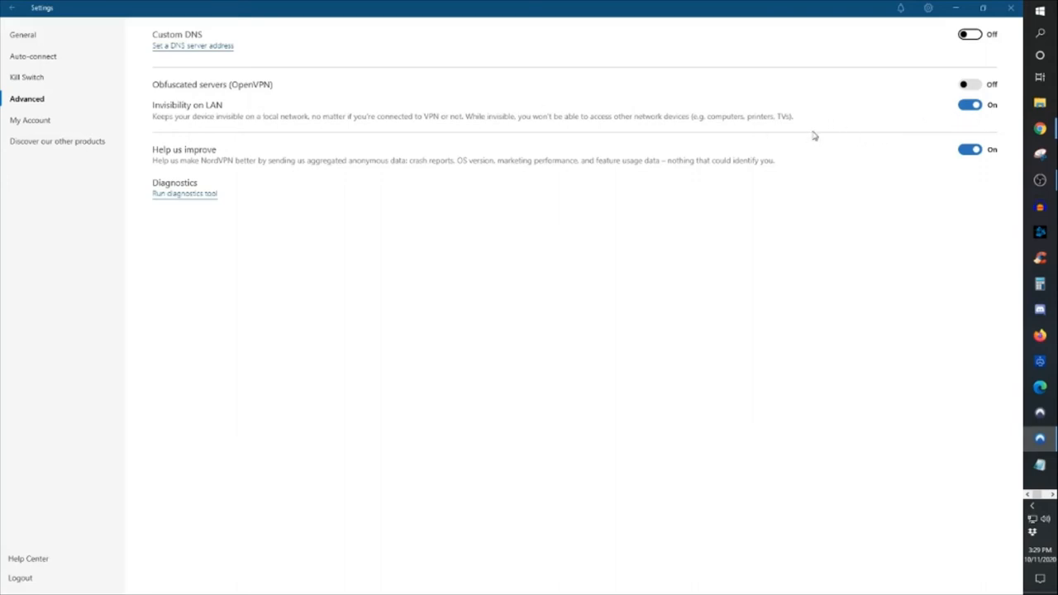
mouse_move(810, 131)
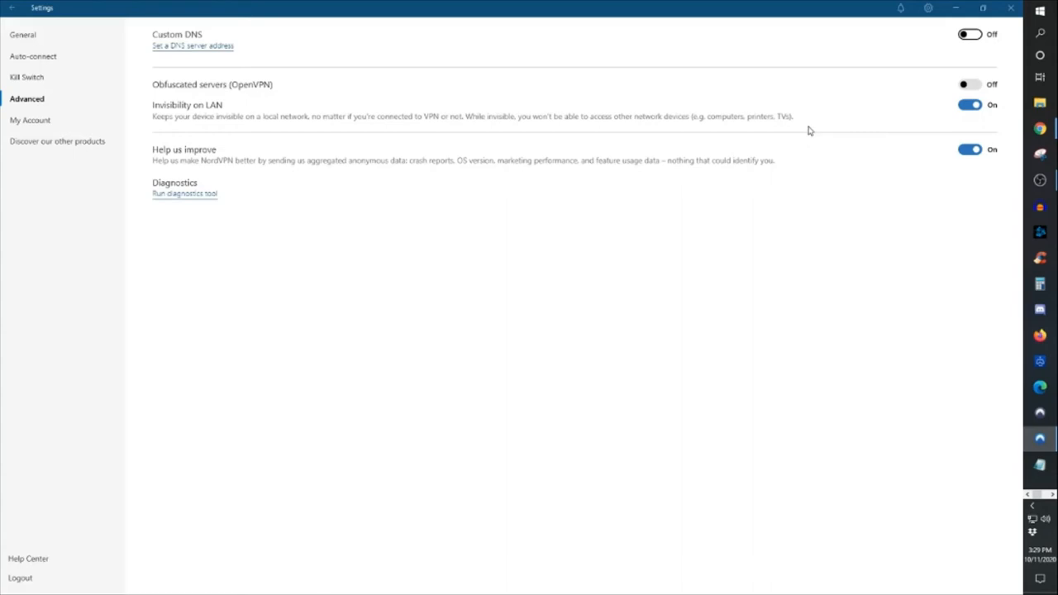
mouse_move(545, 113)
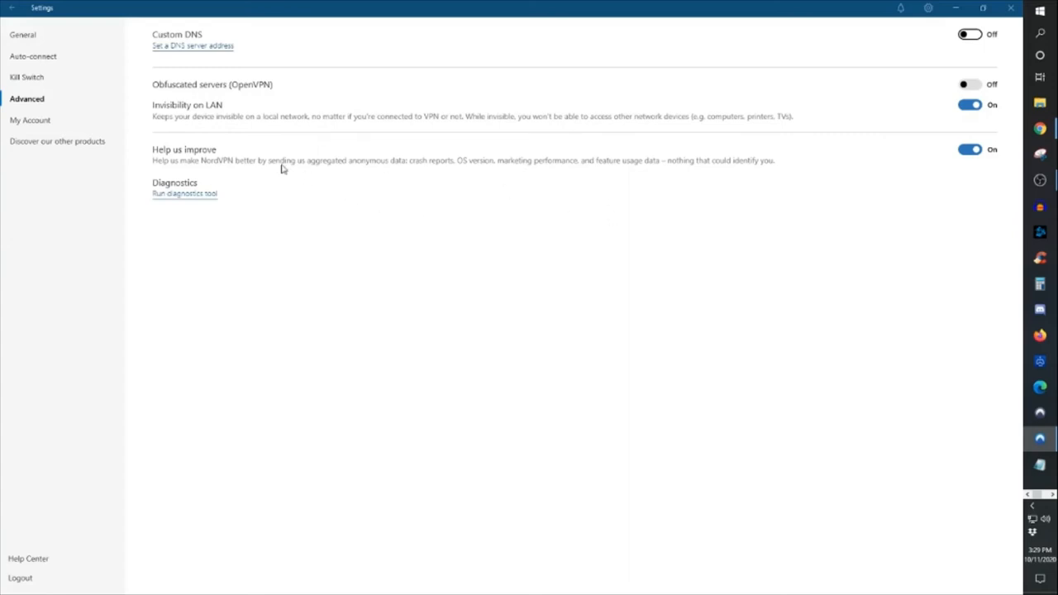
mouse_move(725, 168)
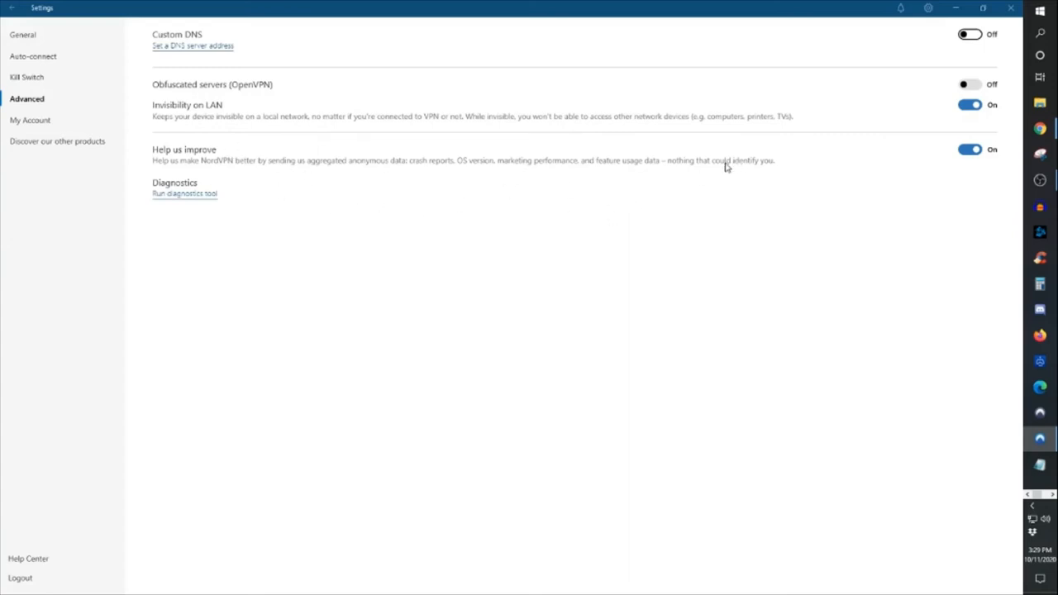
mouse_move(567, 167)
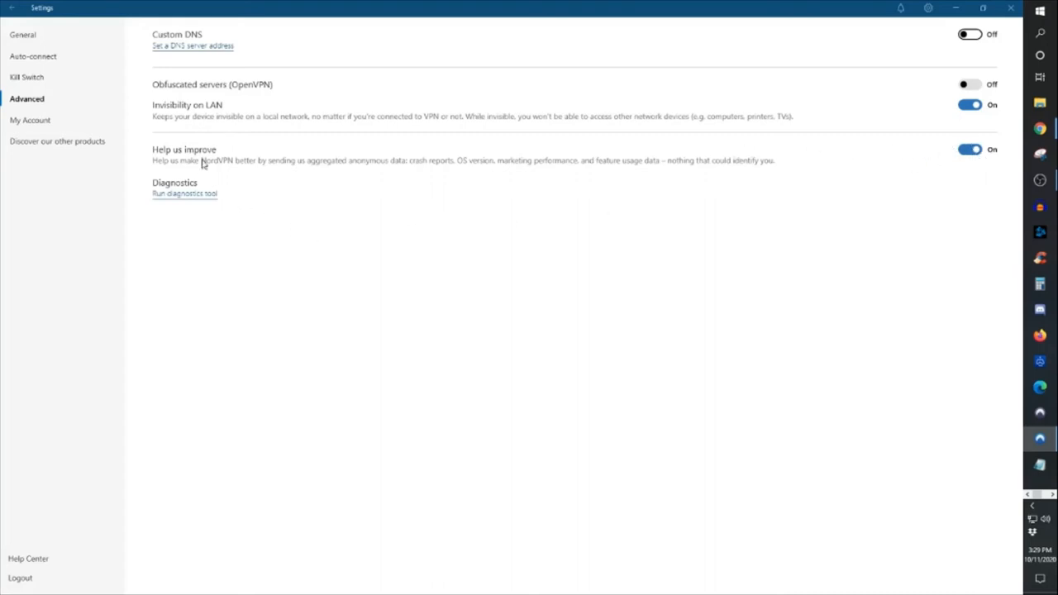
mouse_move(1011, 143)
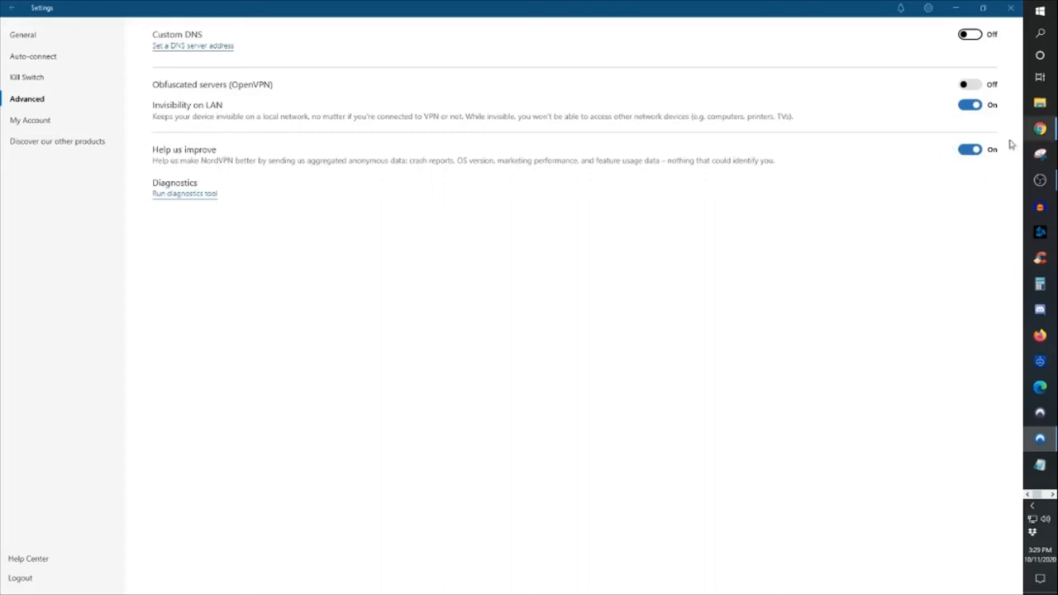
Step: Show the My Account page with subscription validity and device download options
click(30, 120)
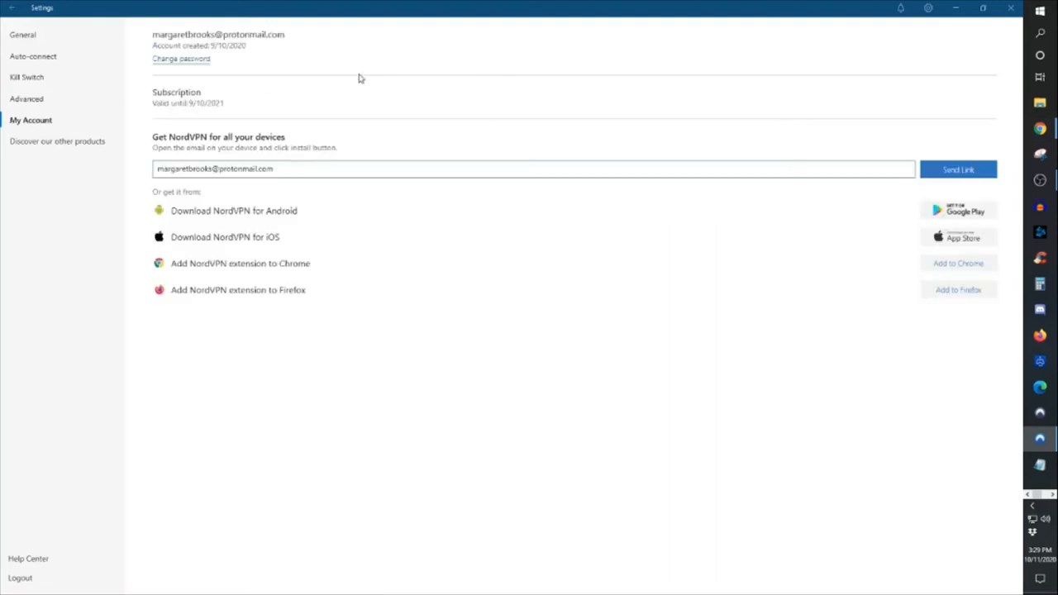
mouse_move(227, 43)
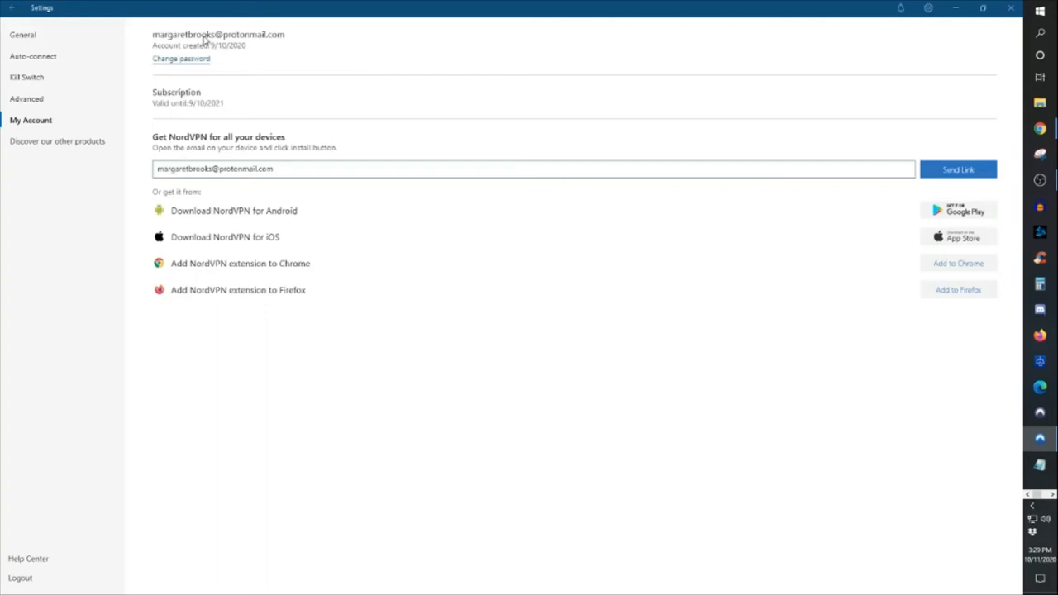
mouse_move(239, 67)
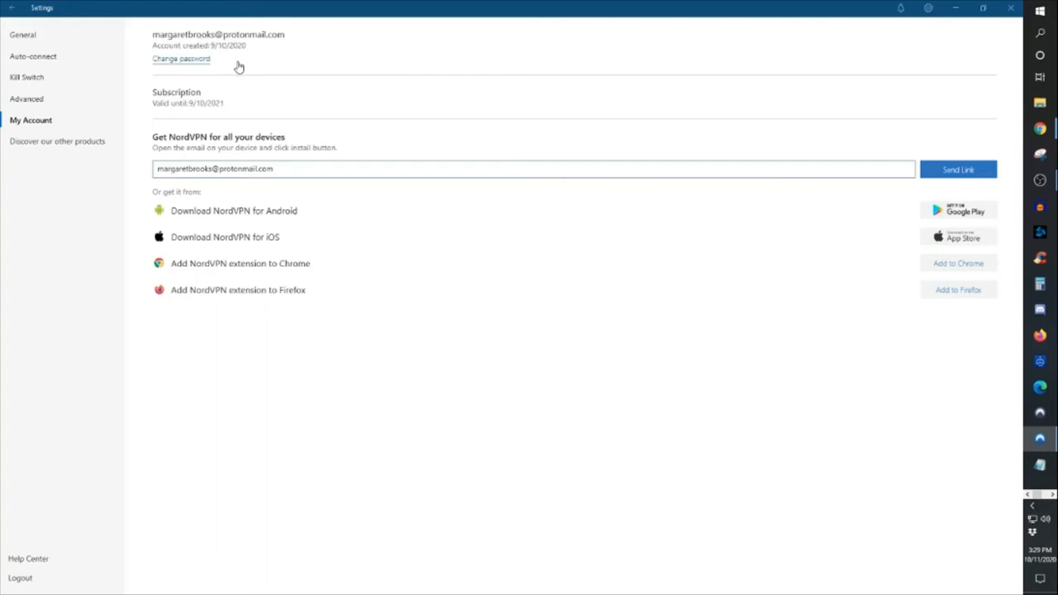
mouse_move(174, 64)
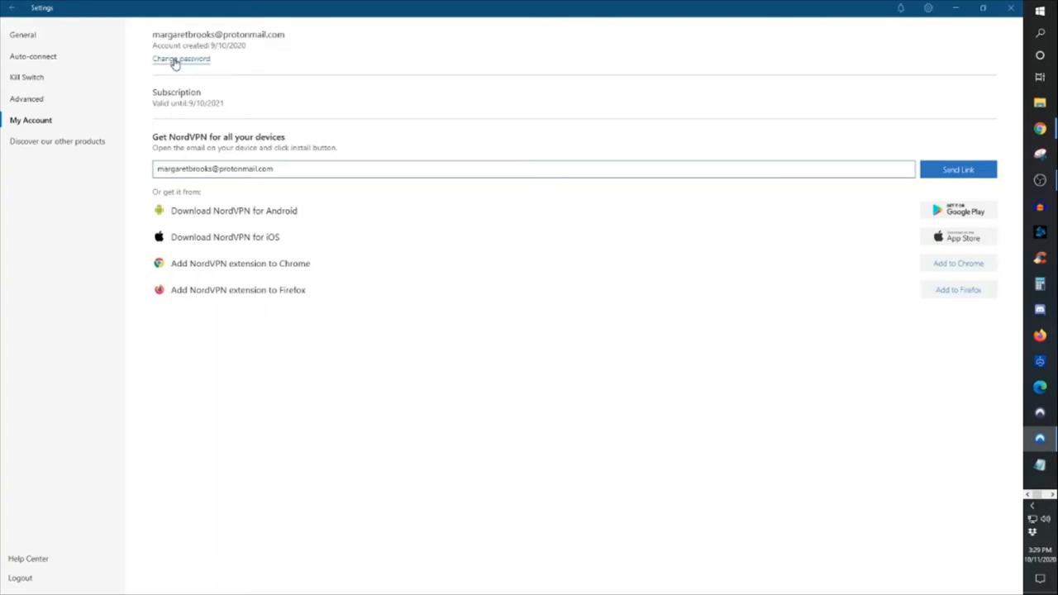
mouse_move(217, 105)
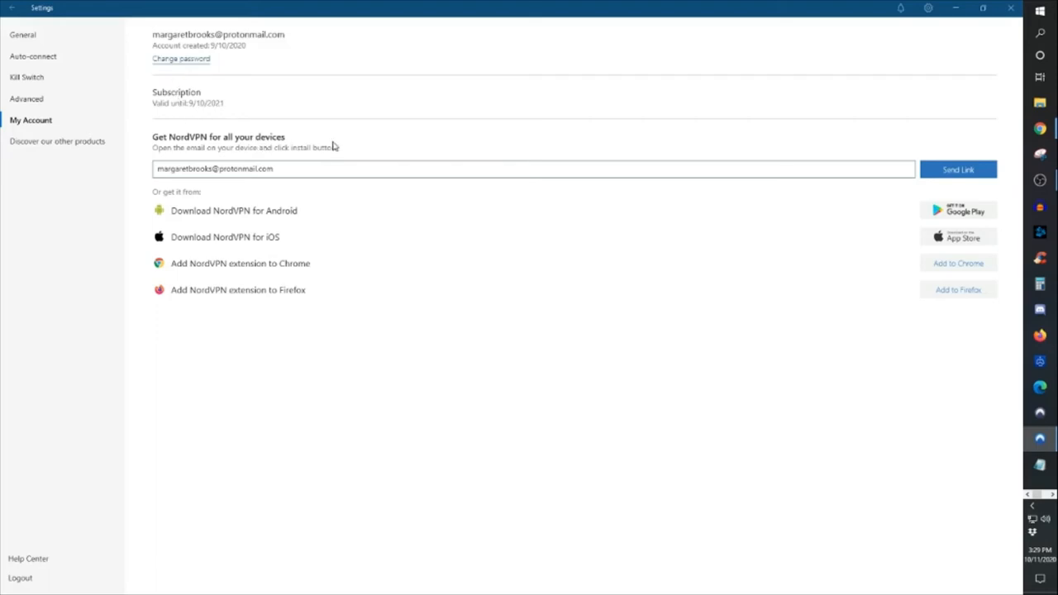
mouse_move(339, 157)
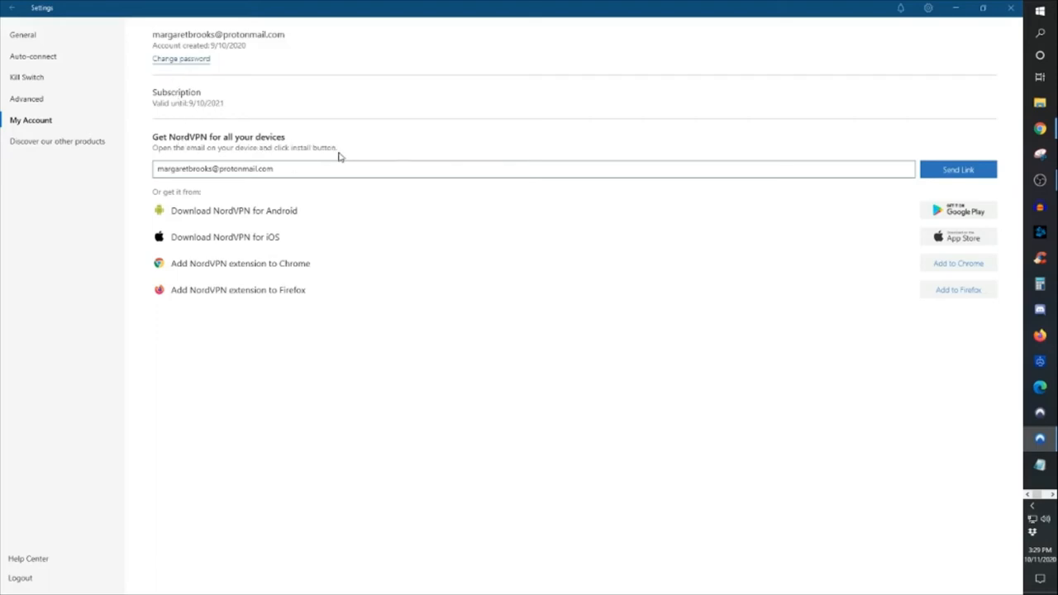
mouse_move(760, 224)
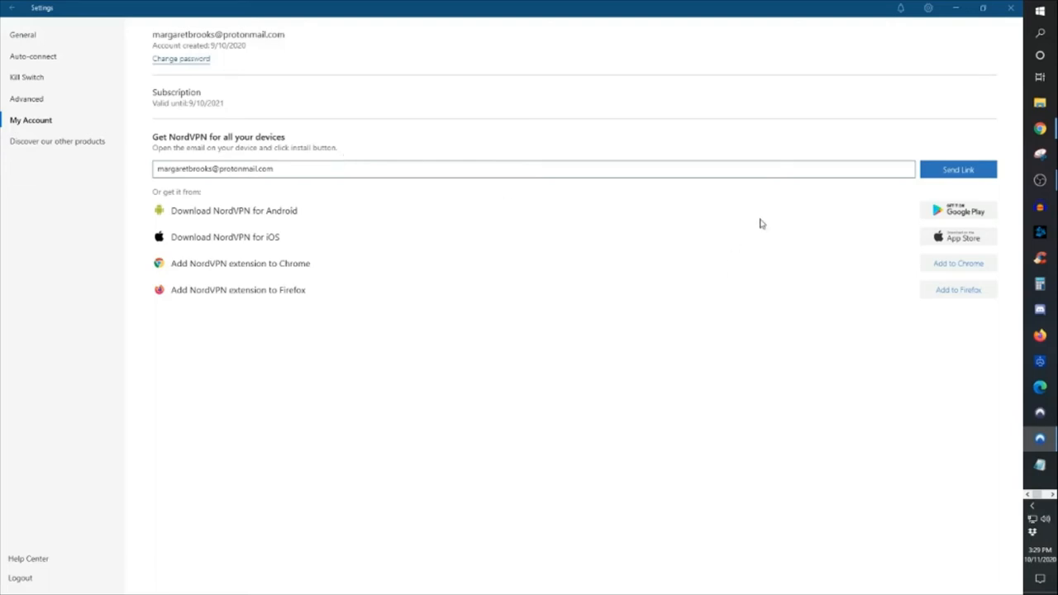
mouse_move(314, 159)
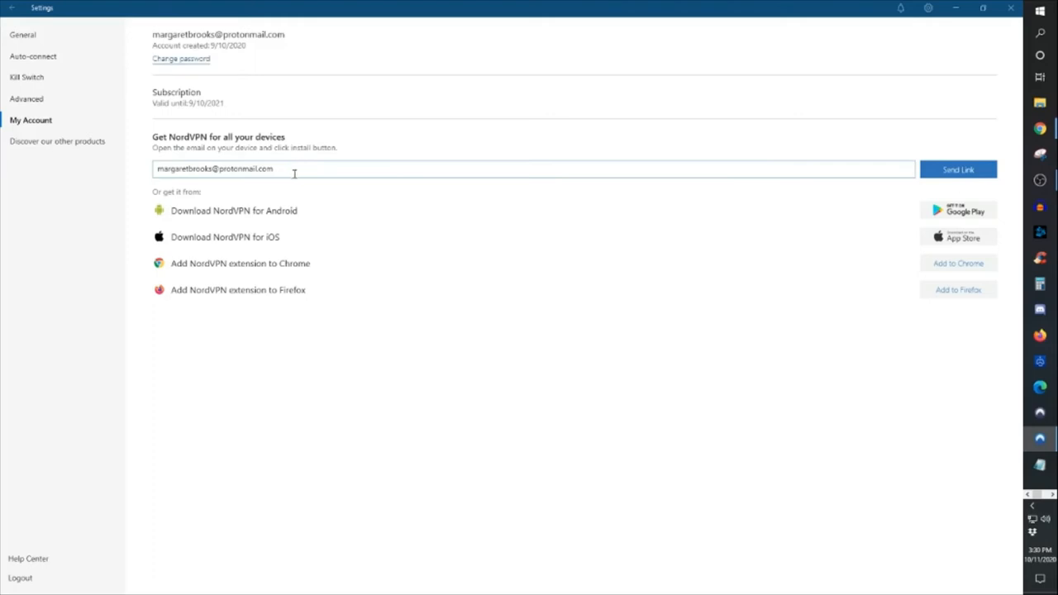
mouse_move(245, 168)
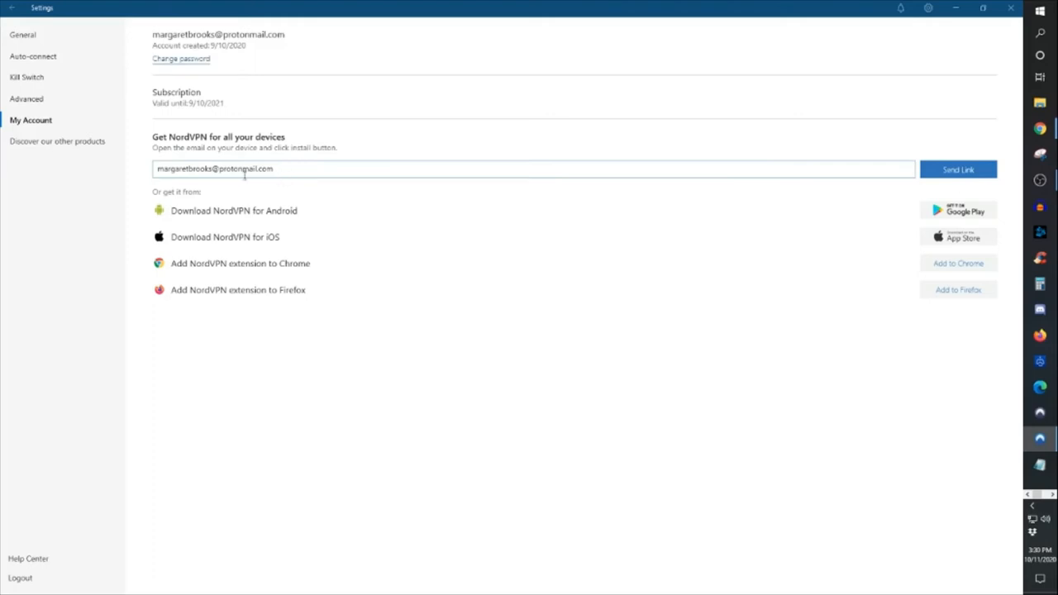
mouse_move(233, 206)
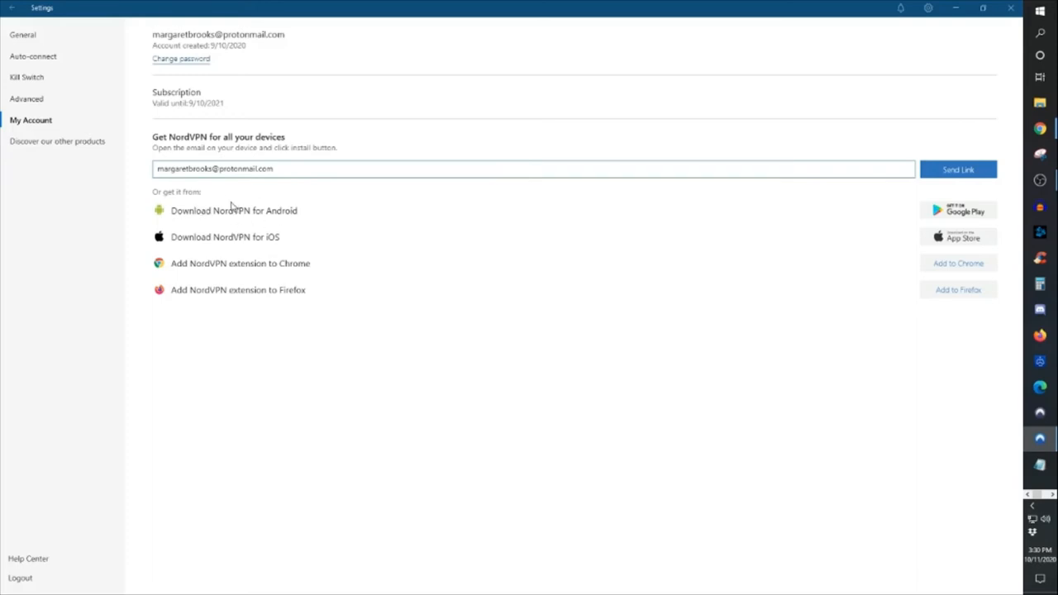
mouse_move(285, 219)
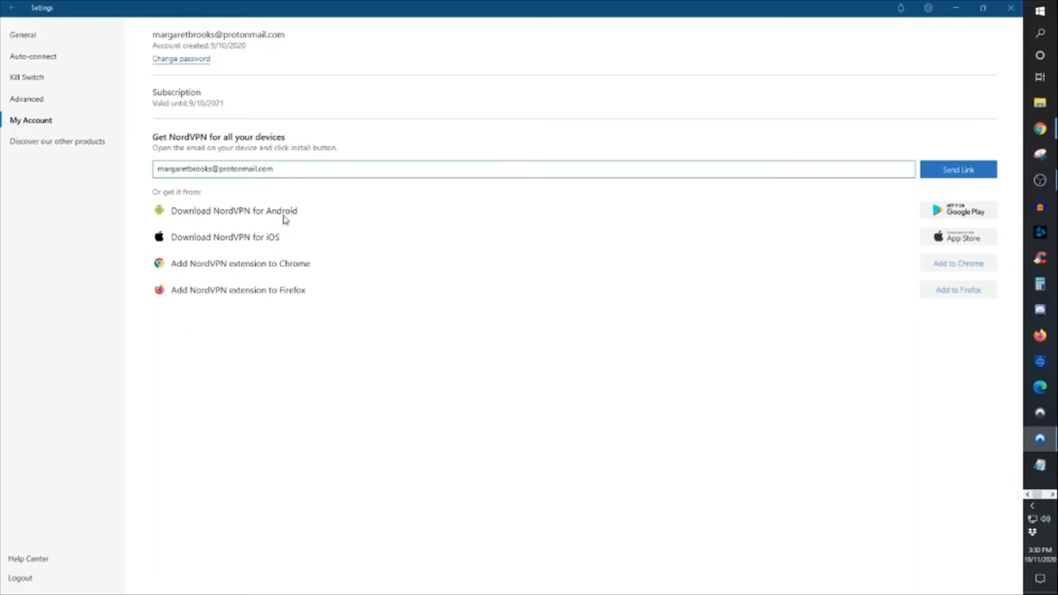
mouse_move(959, 237)
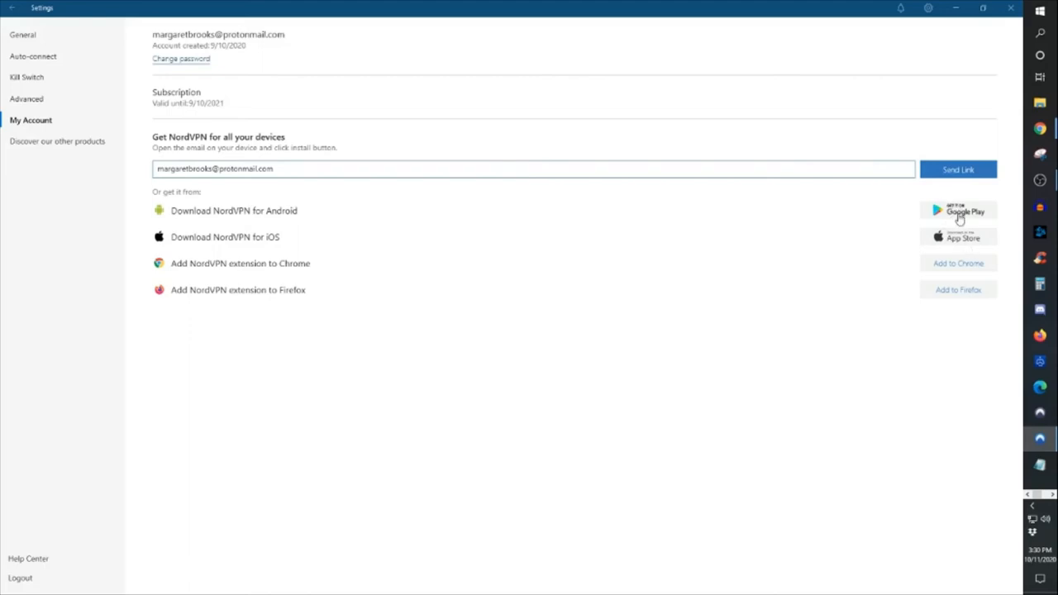
mouse_move(661, 282)
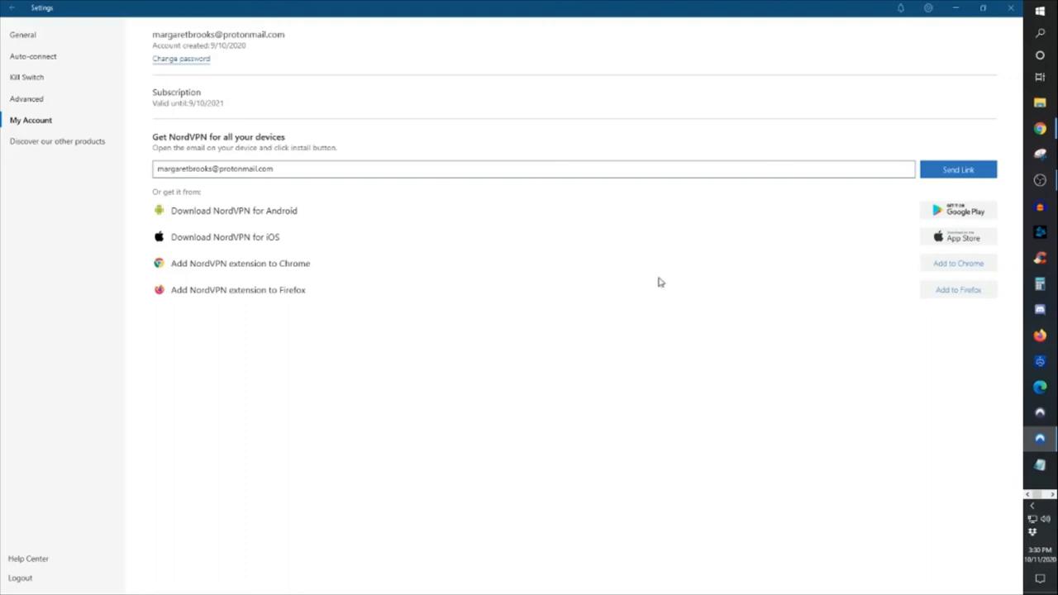
mouse_move(289, 296)
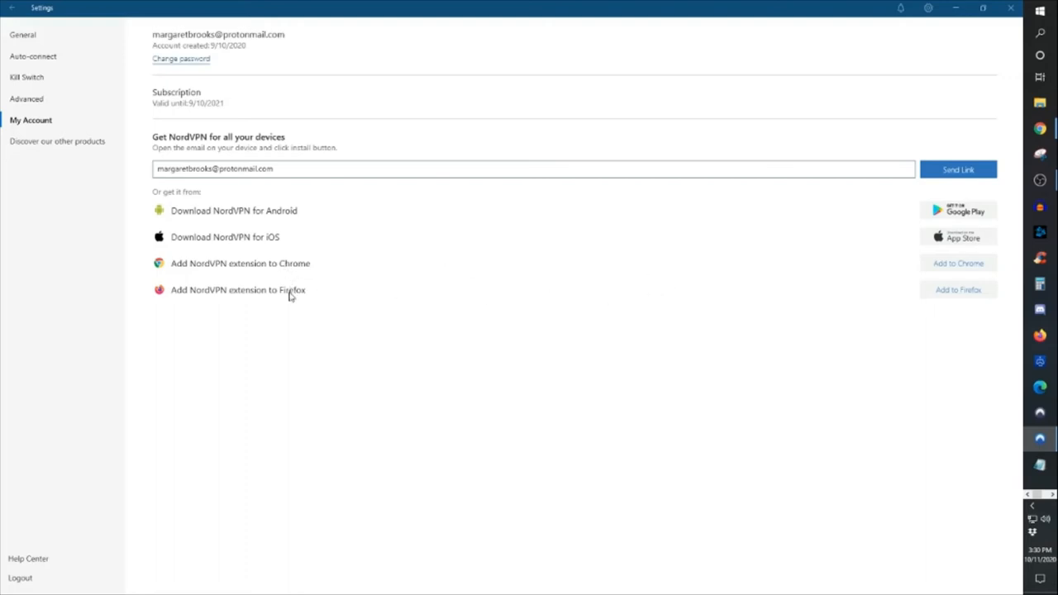
mouse_move(1035, 351)
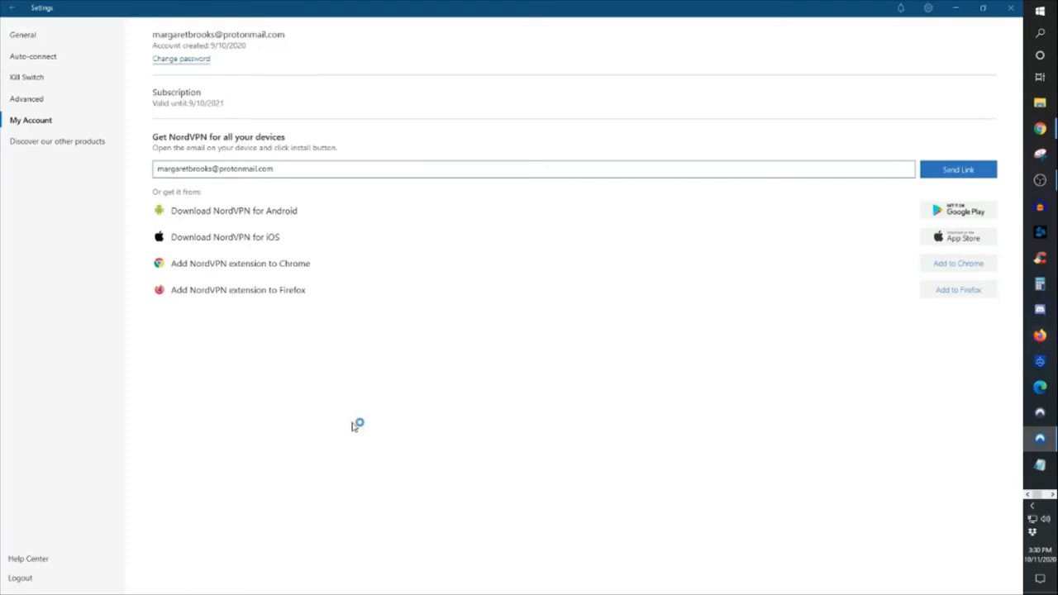
mouse_move(308, 426)
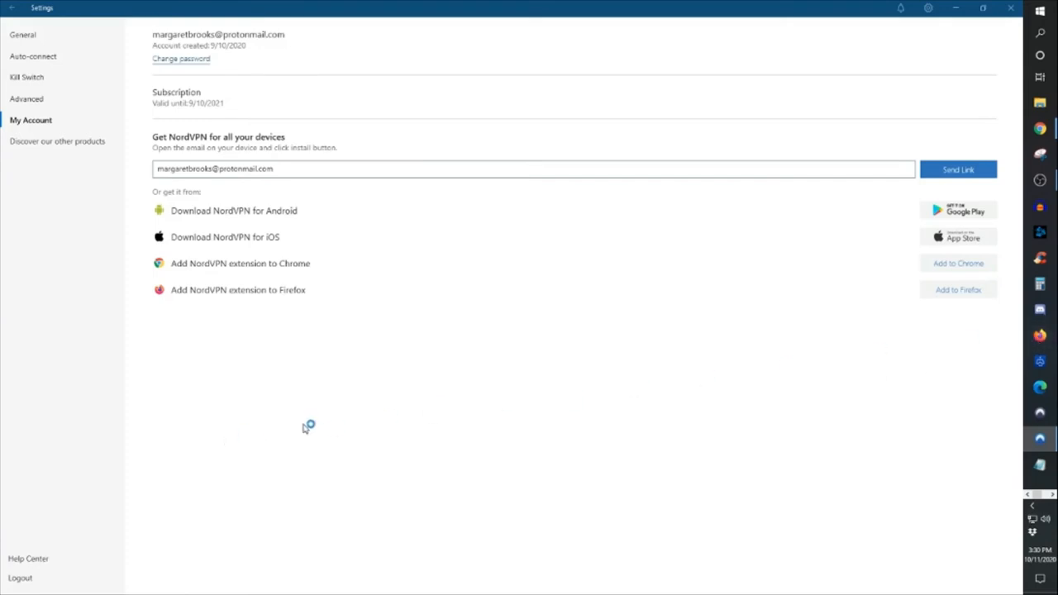
mouse_move(265, 294)
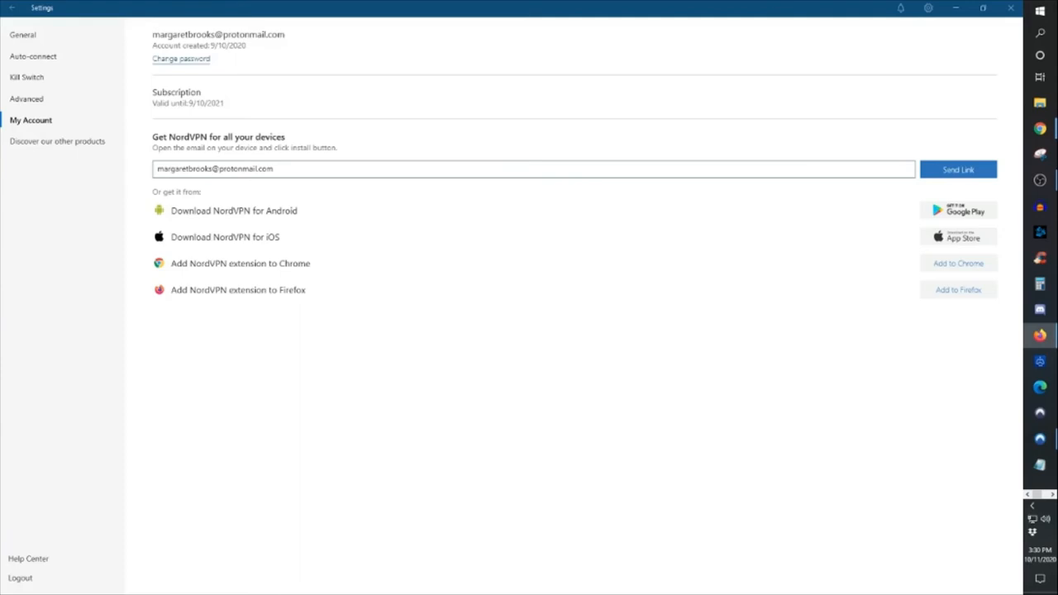
mouse_move(843, 116)
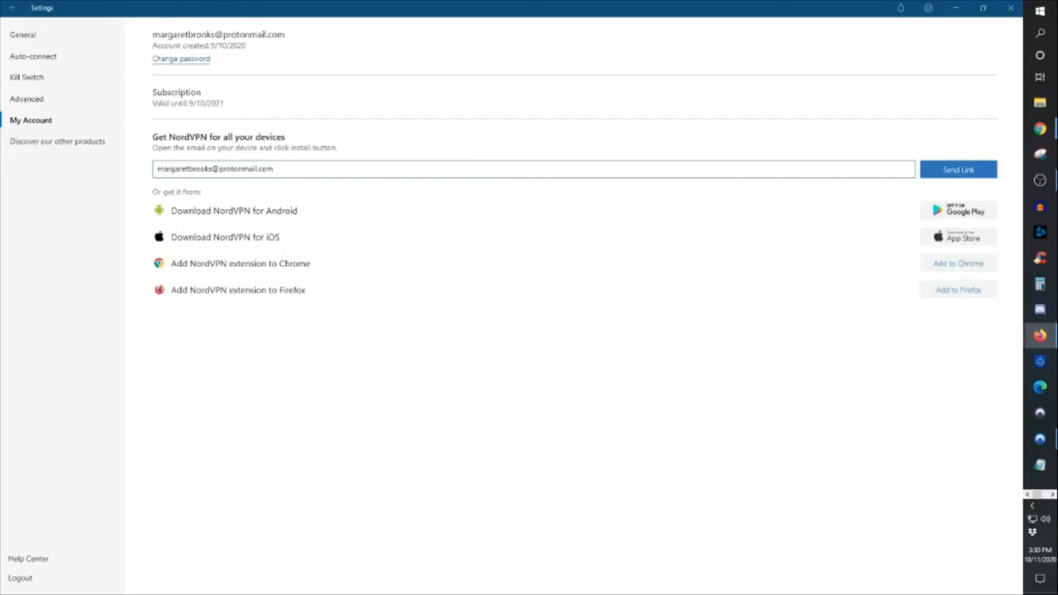
mouse_move(935, 127)
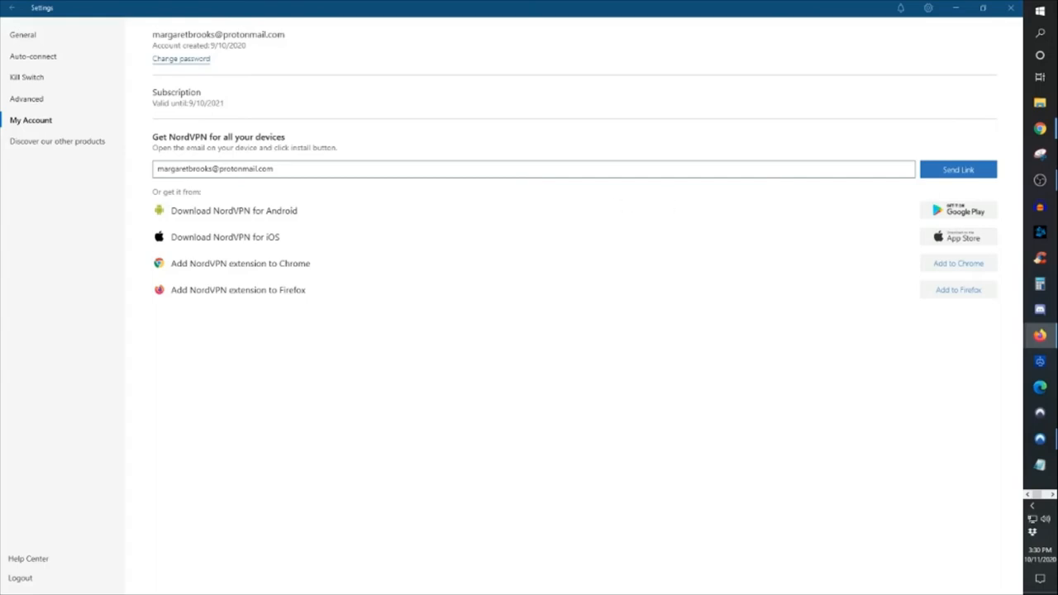
Step: Choose Add to Firefox and view the NordVPN Proxy Extension page in Chrome
click(1040, 334)
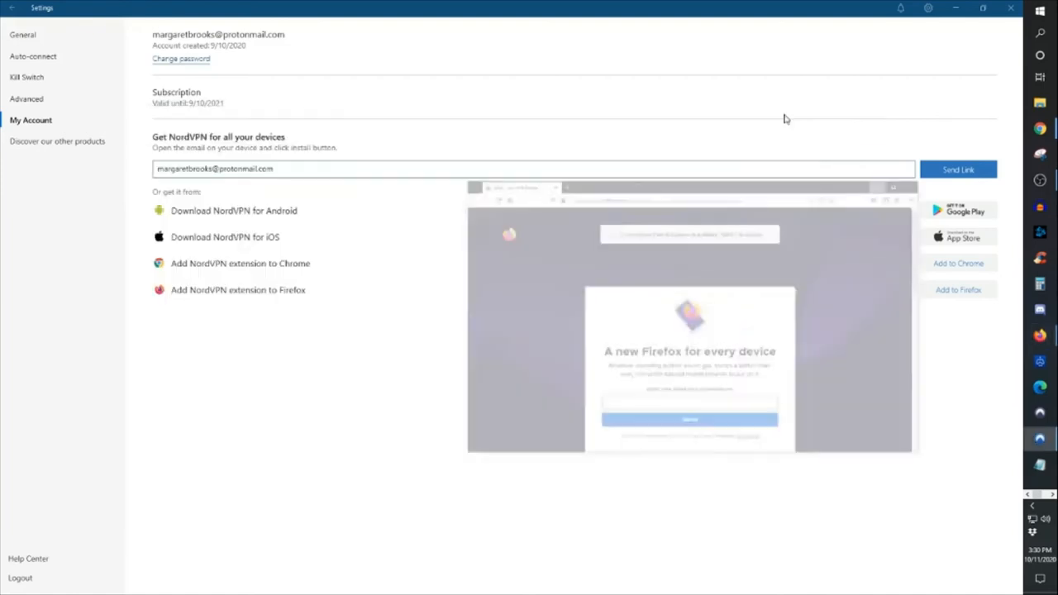
click(237, 290)
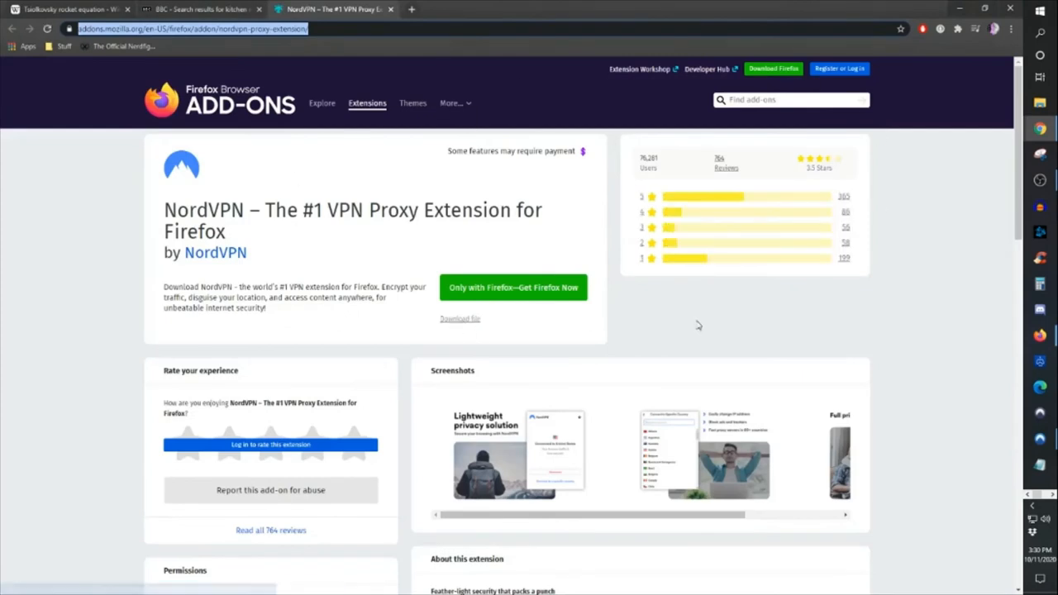
mouse_move(537, 231)
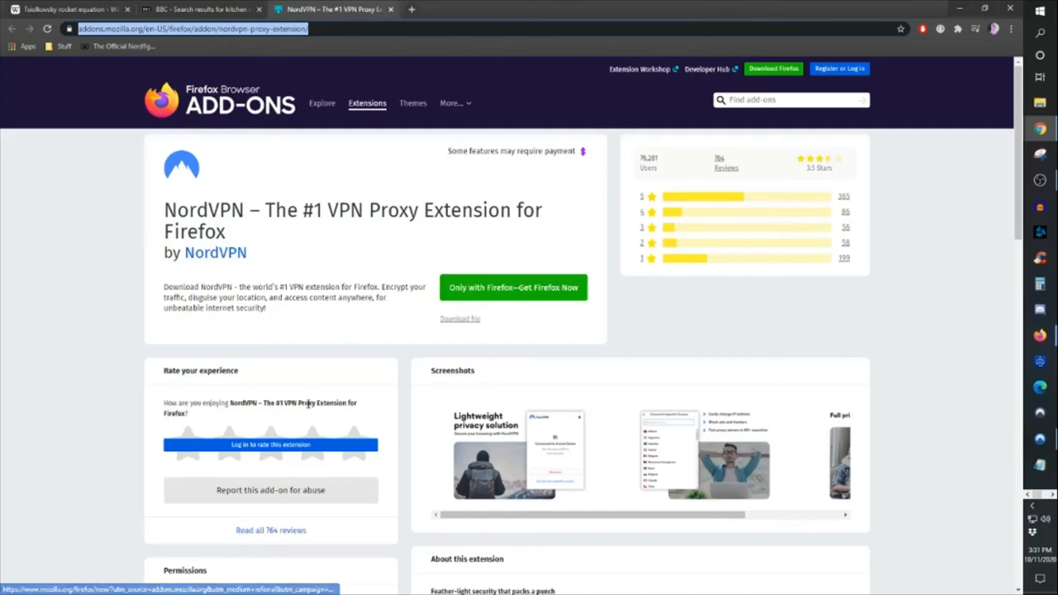
mouse_move(1011, 310)
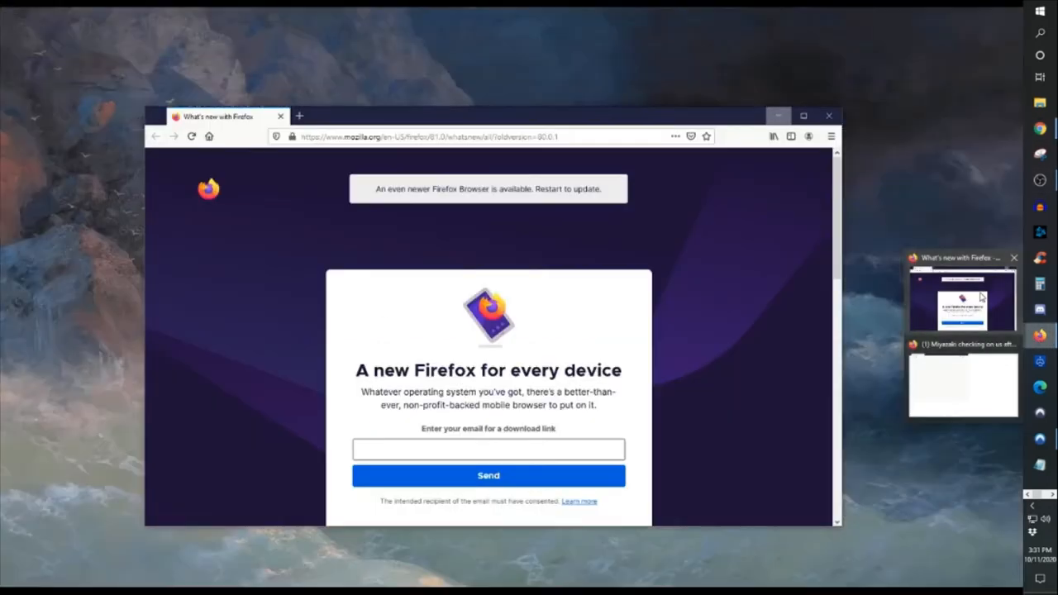
Step: Google 'nordvpn extension' in maximized Firefox, skim the results, then close the browser
click(802, 116)
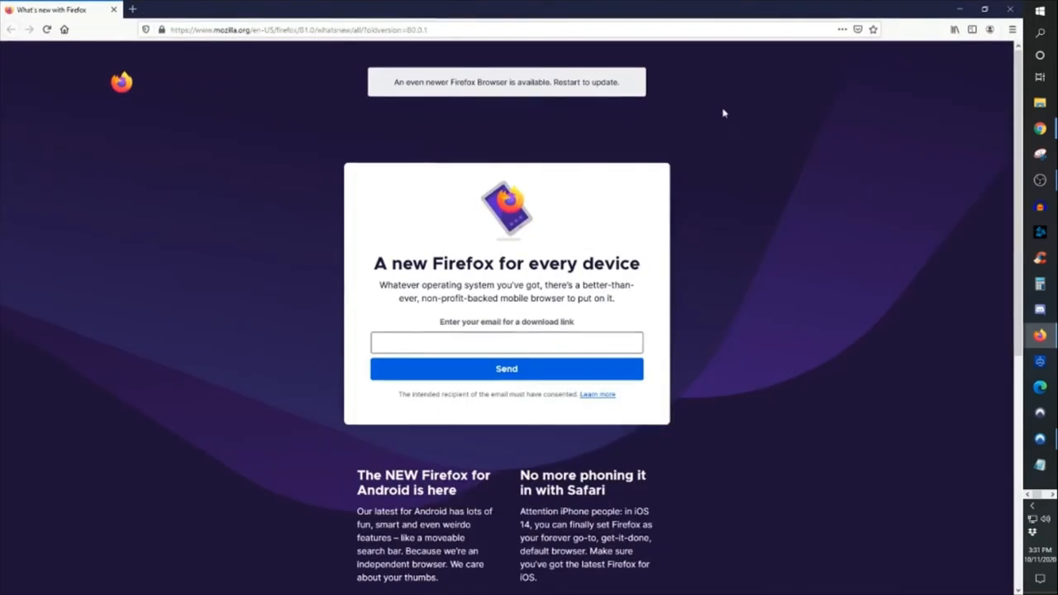
click(330, 29)
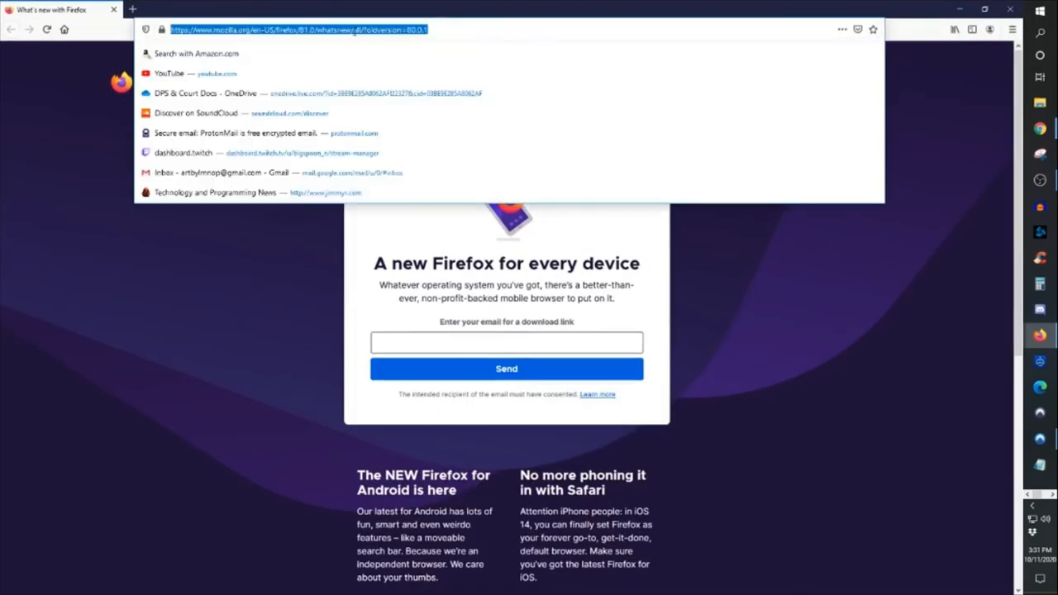
text(nord vpn)
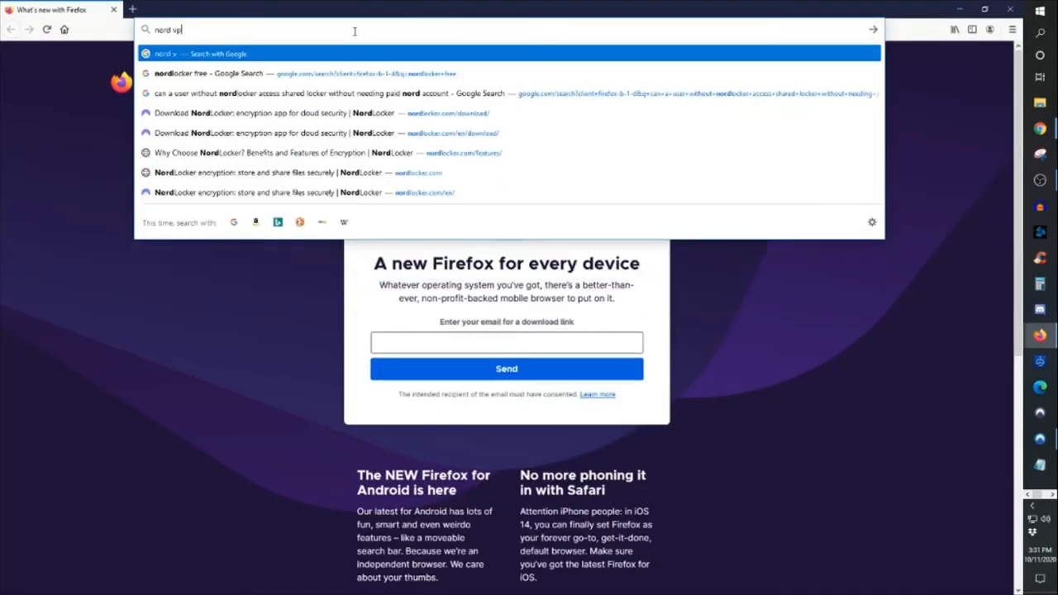
text(n extension)
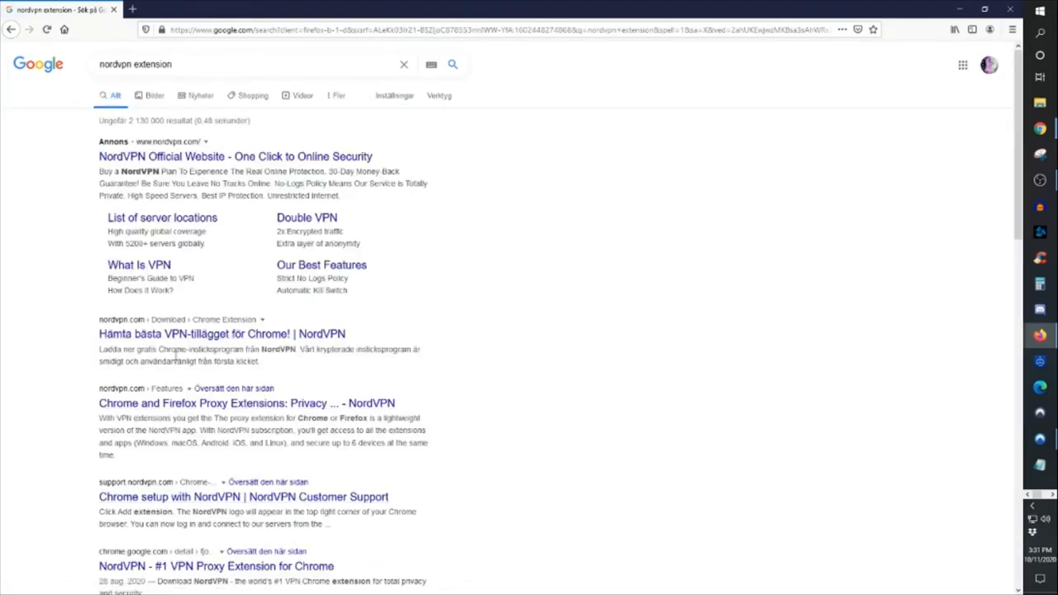
click(222, 333)
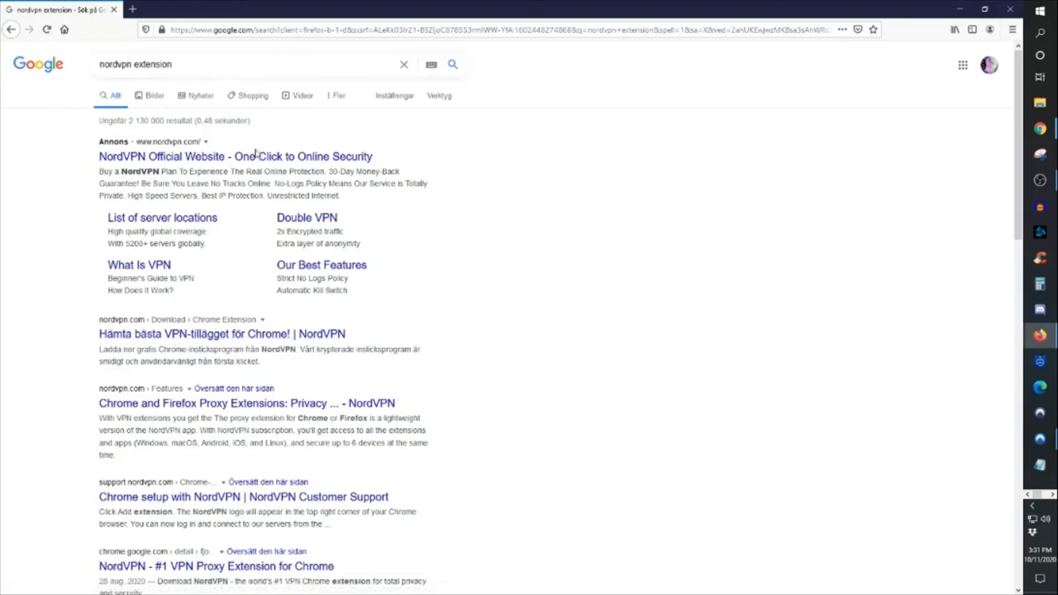
mouse_move(297, 172)
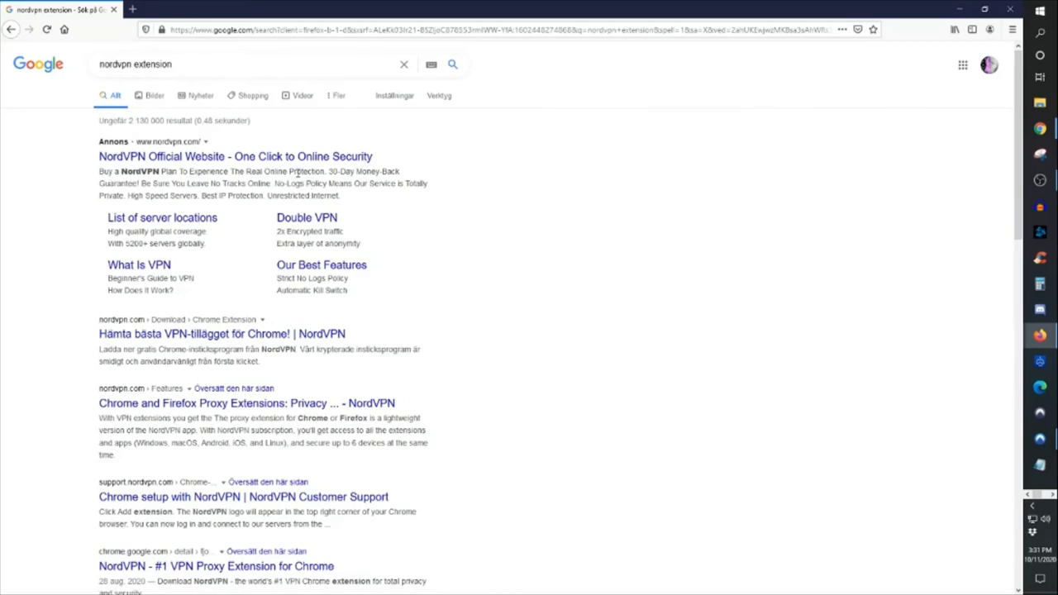
scroll(down, 3)
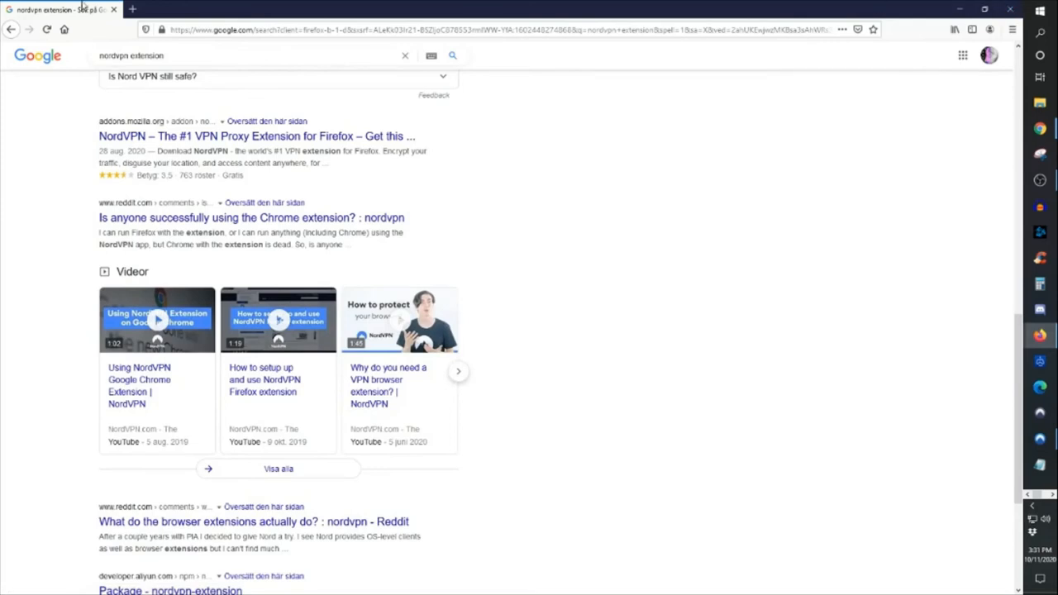
mouse_move(989, 55)
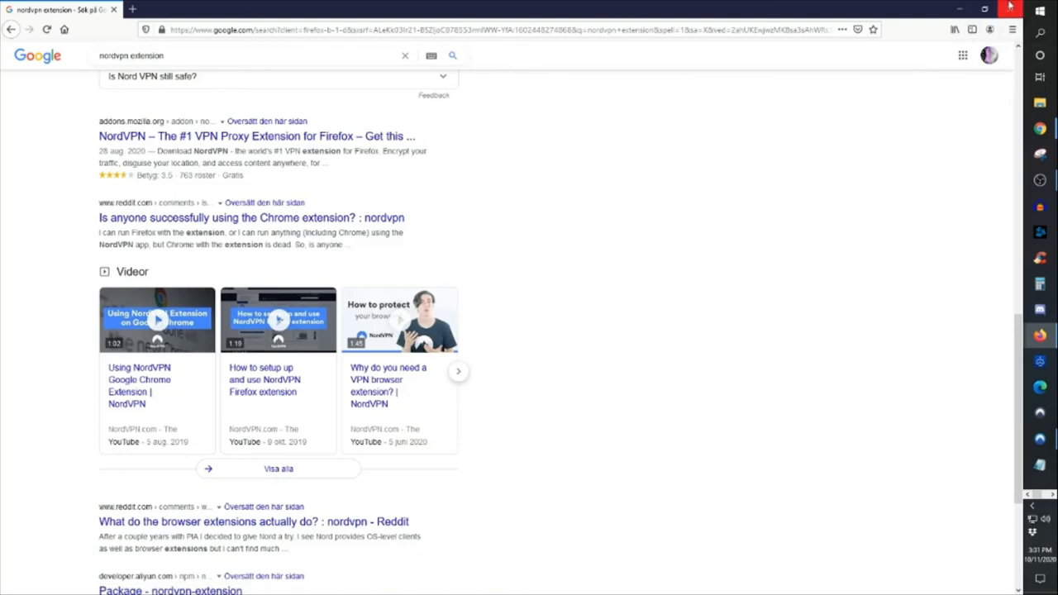
click(256, 136)
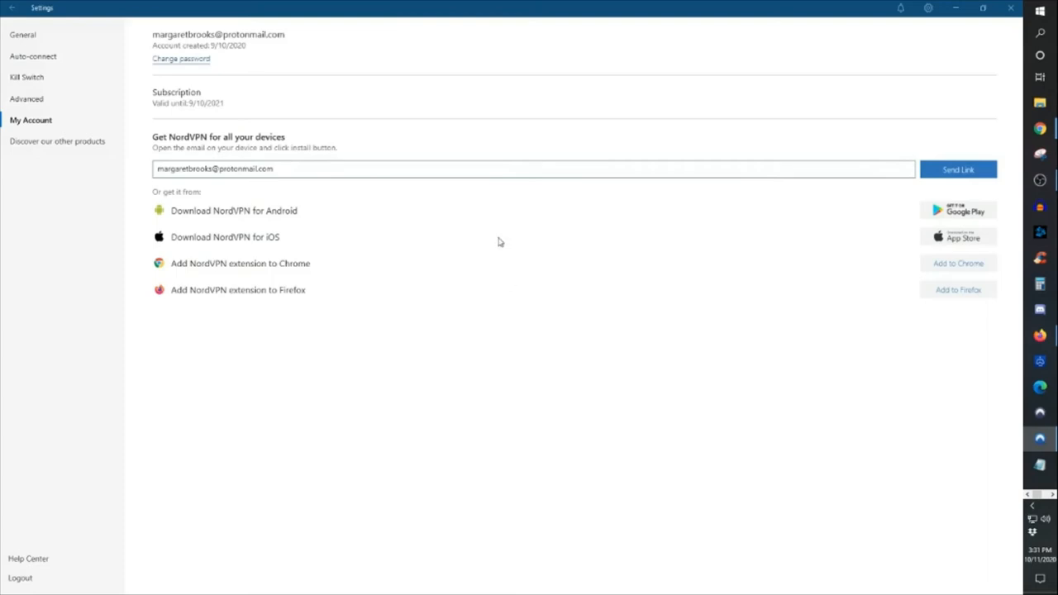
mouse_move(461, 216)
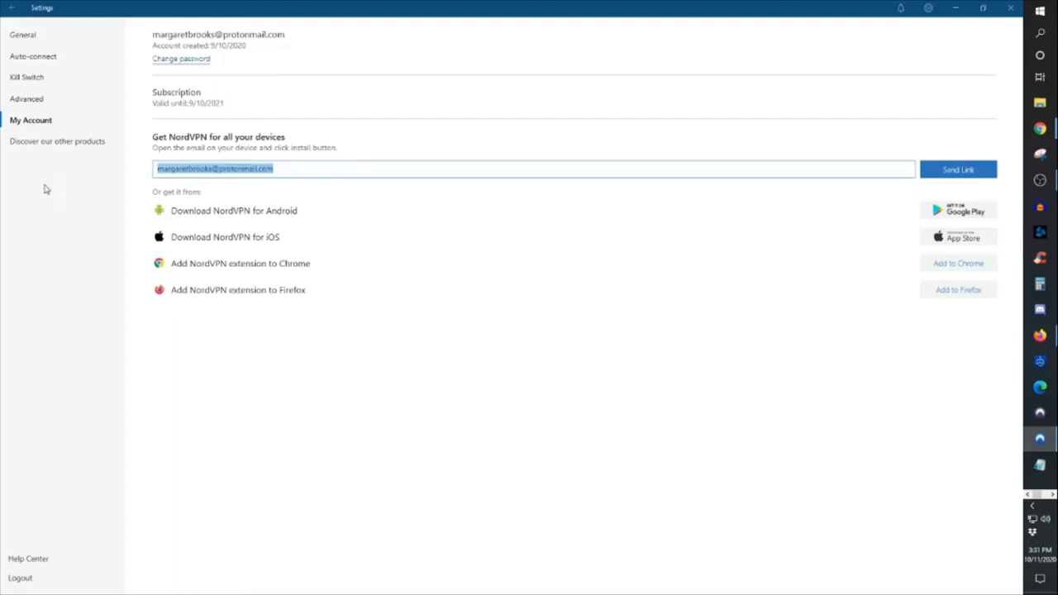
mouse_move(939, 174)
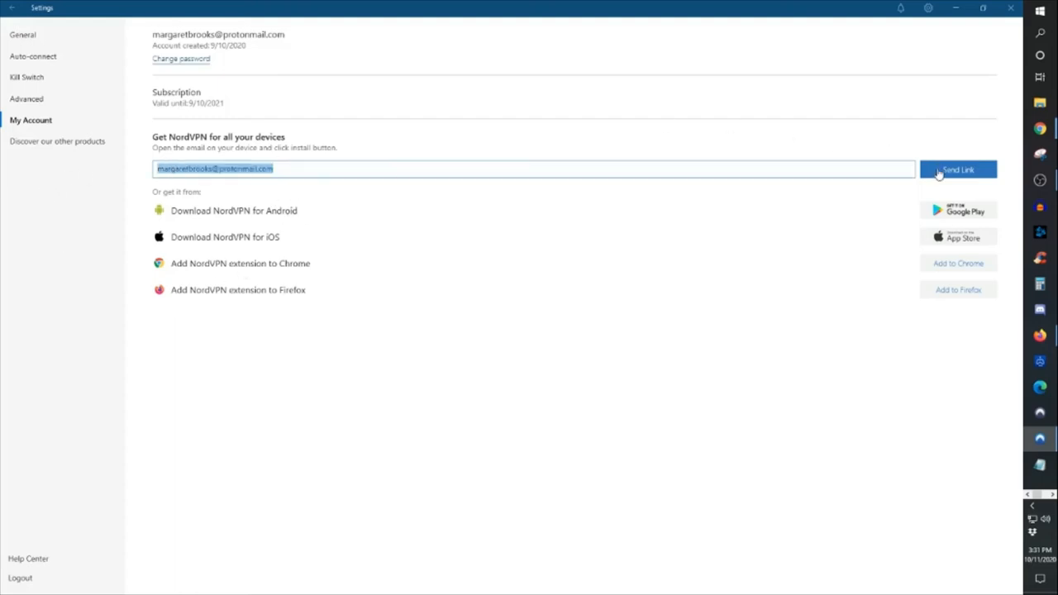
mouse_move(658, 174)
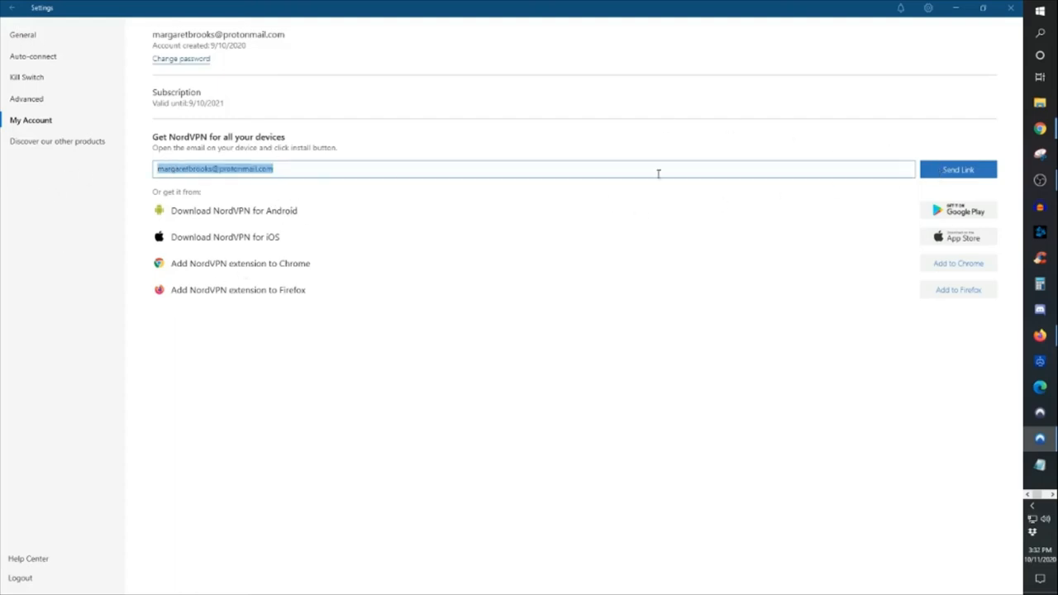
mouse_move(362, 176)
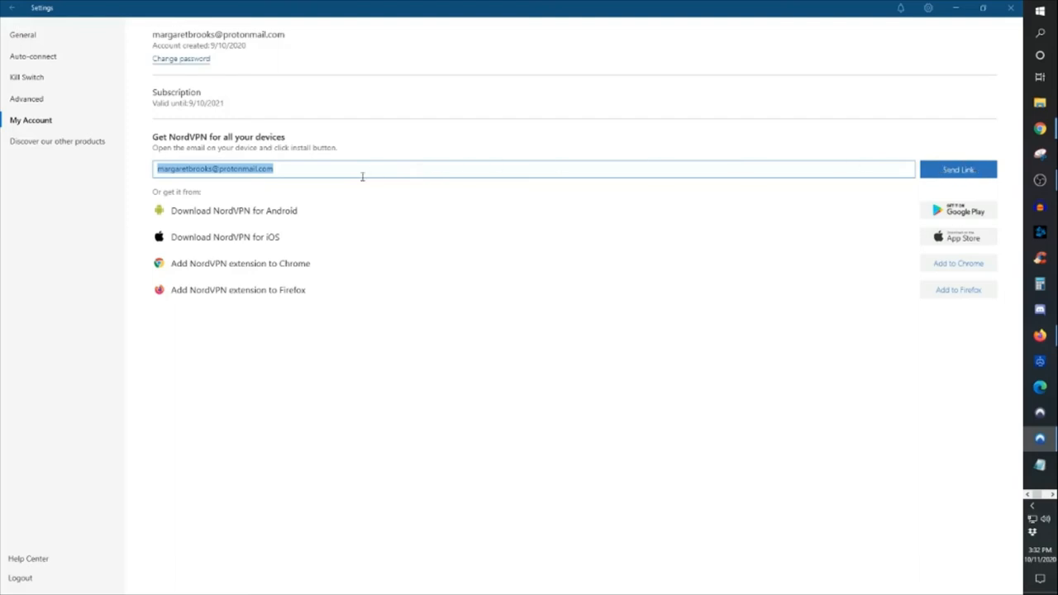
mouse_move(670, 155)
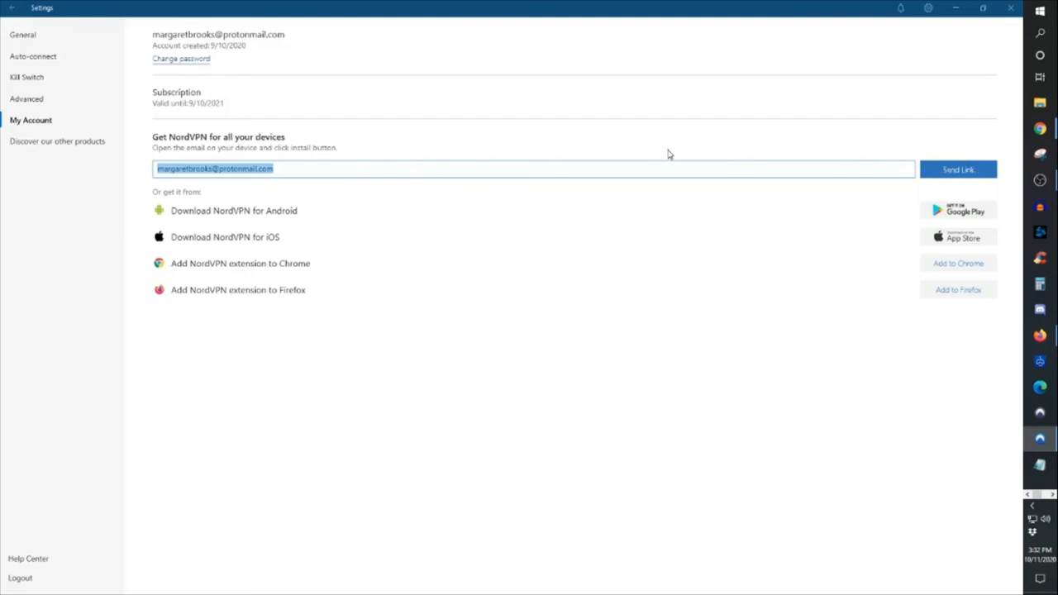
mouse_move(668, 169)
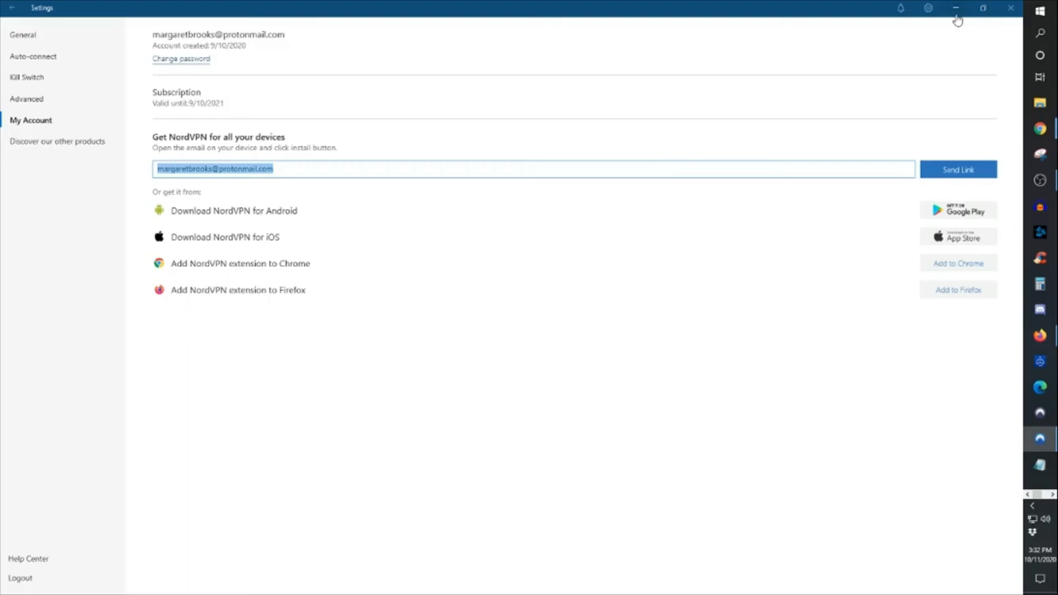
mouse_move(978, 114)
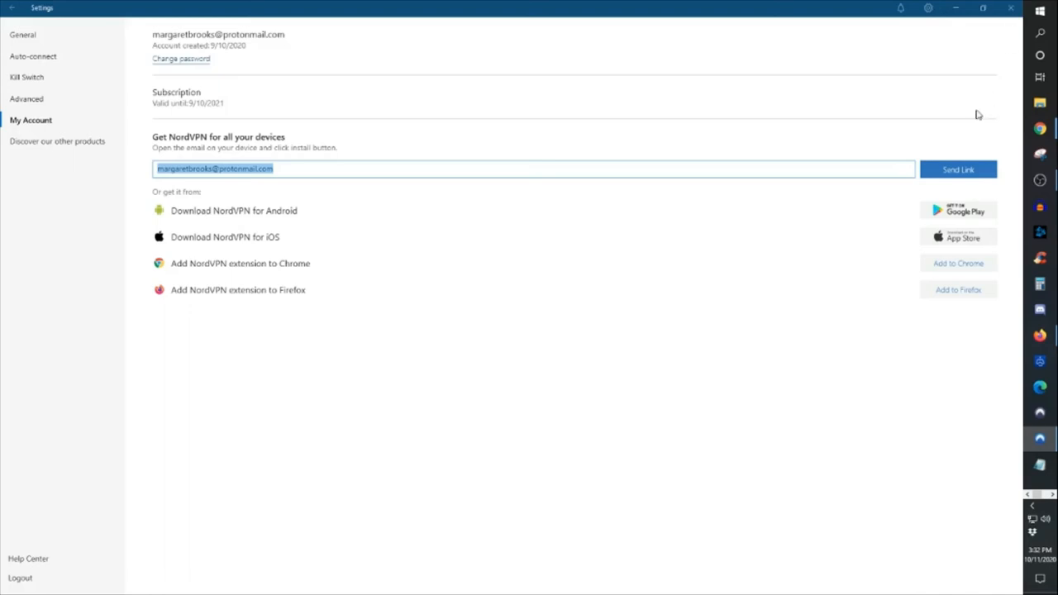
mouse_move(851, 108)
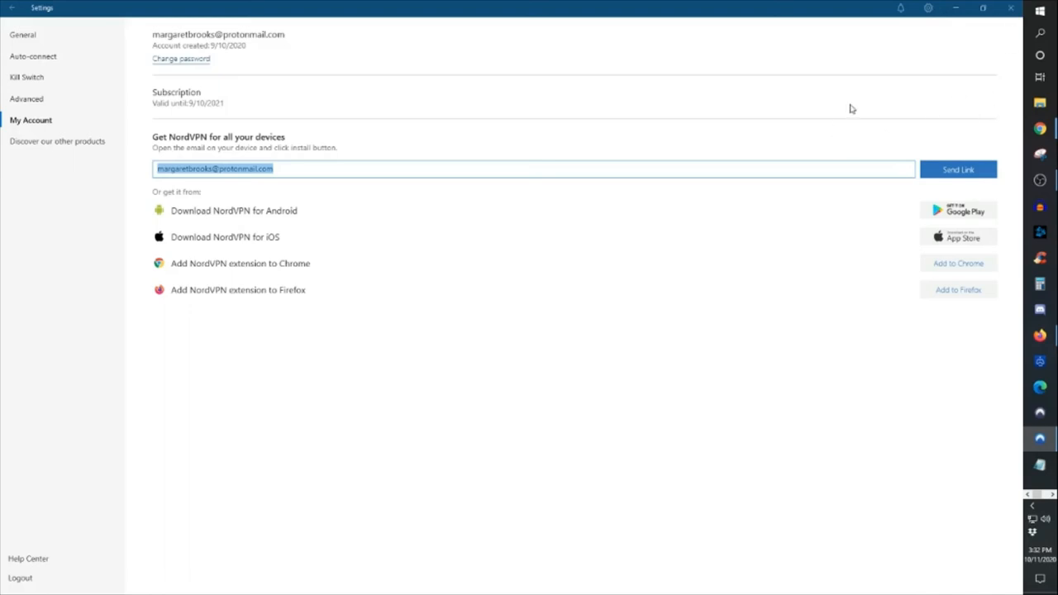
mouse_move(957, 9)
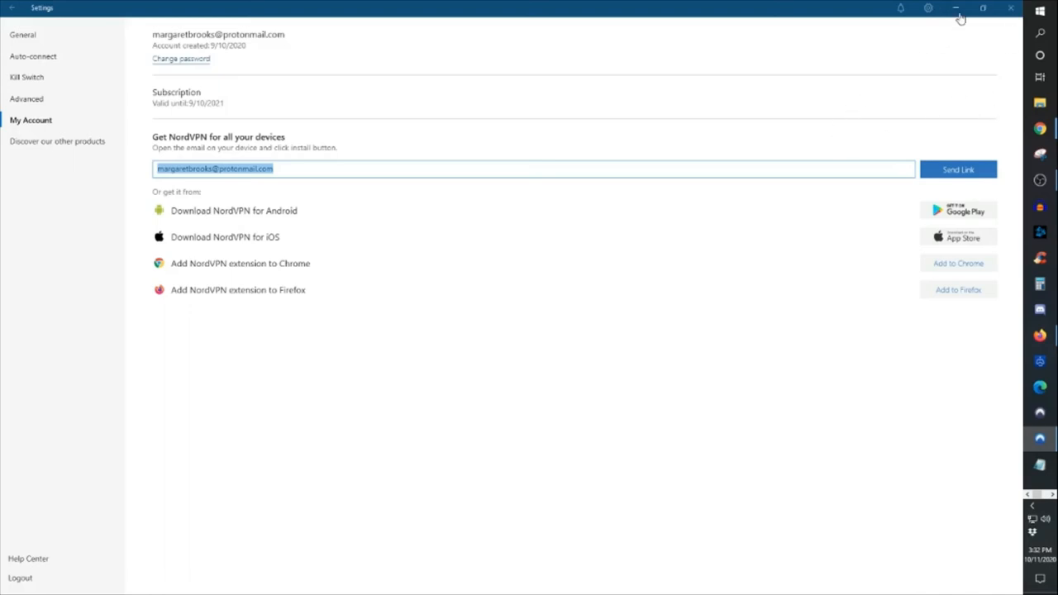
mouse_move(963, 20)
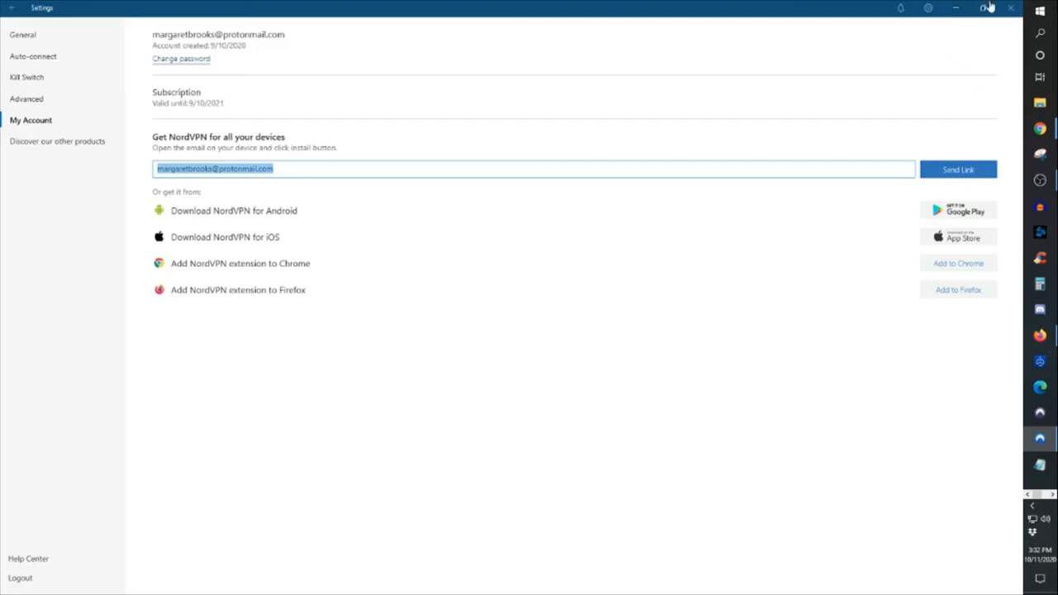
mouse_move(949, 11)
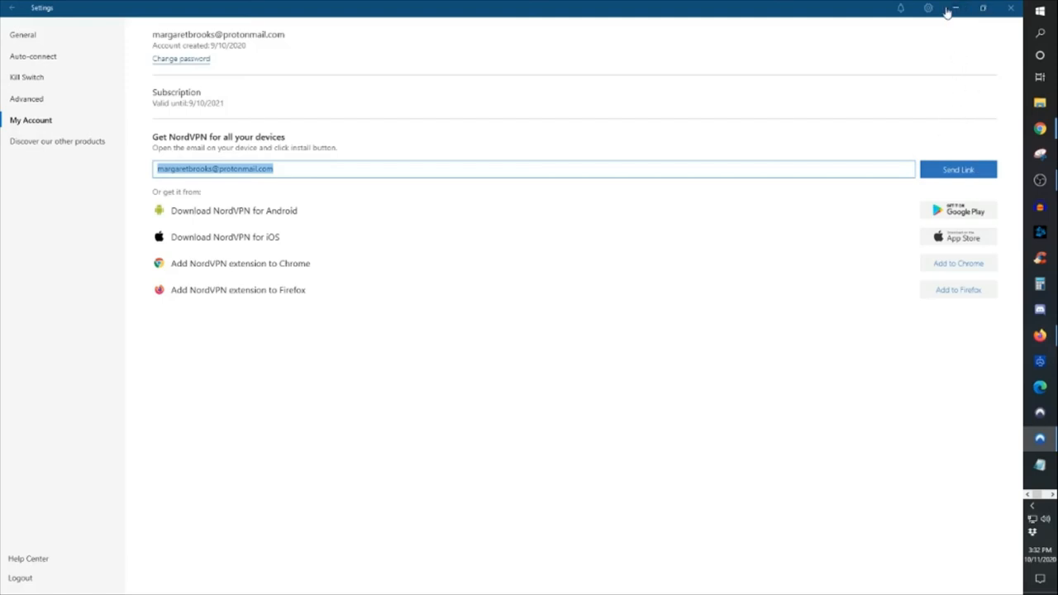
mouse_move(775, 190)
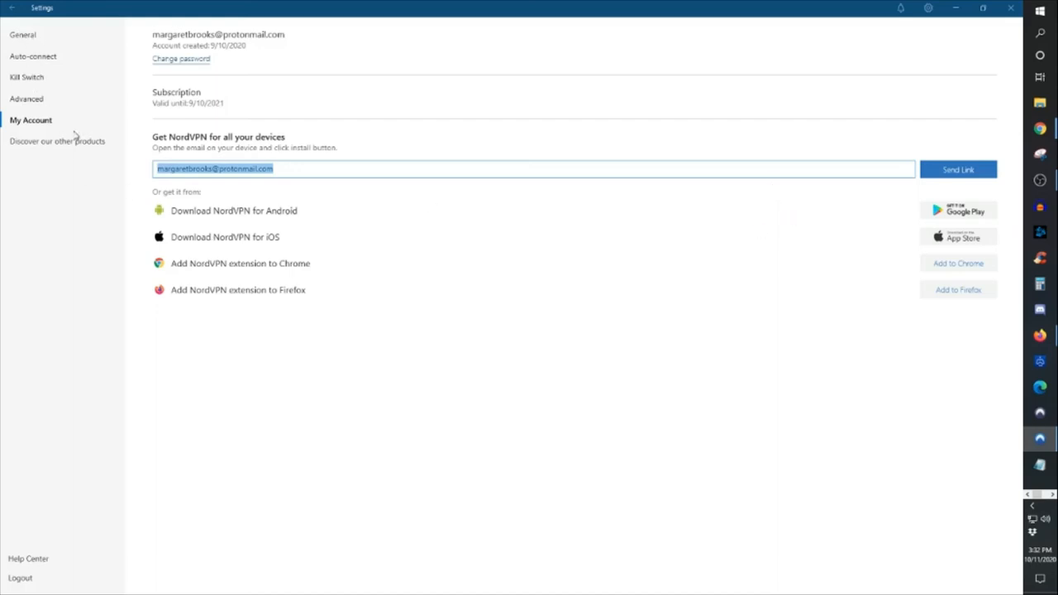
Step: Open the 'Discover our other products' page listing NordPass, NordLocker and NordVPN Teams
click(57, 141)
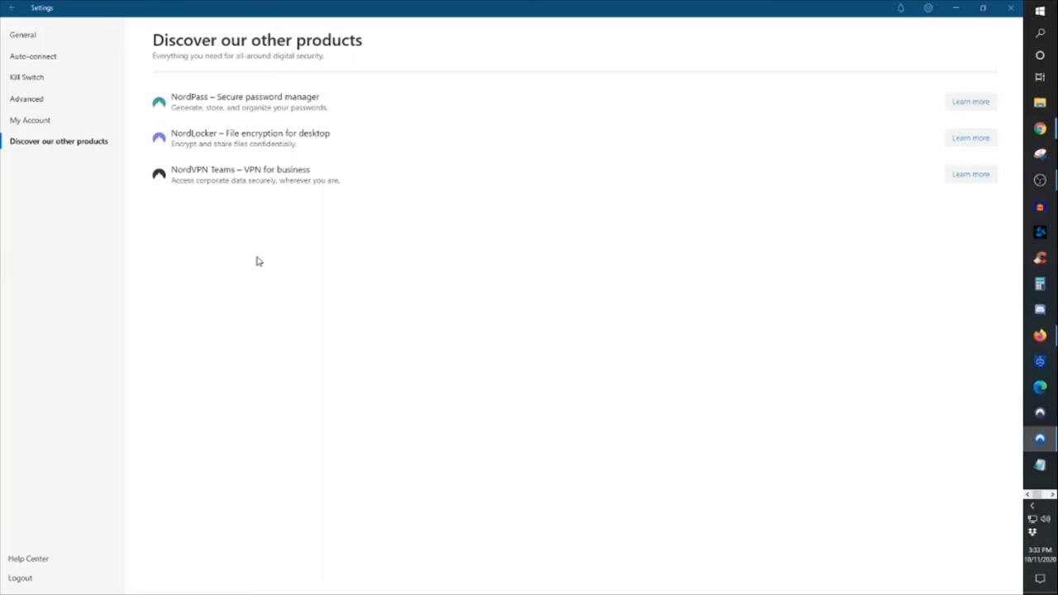
mouse_move(189, 187)
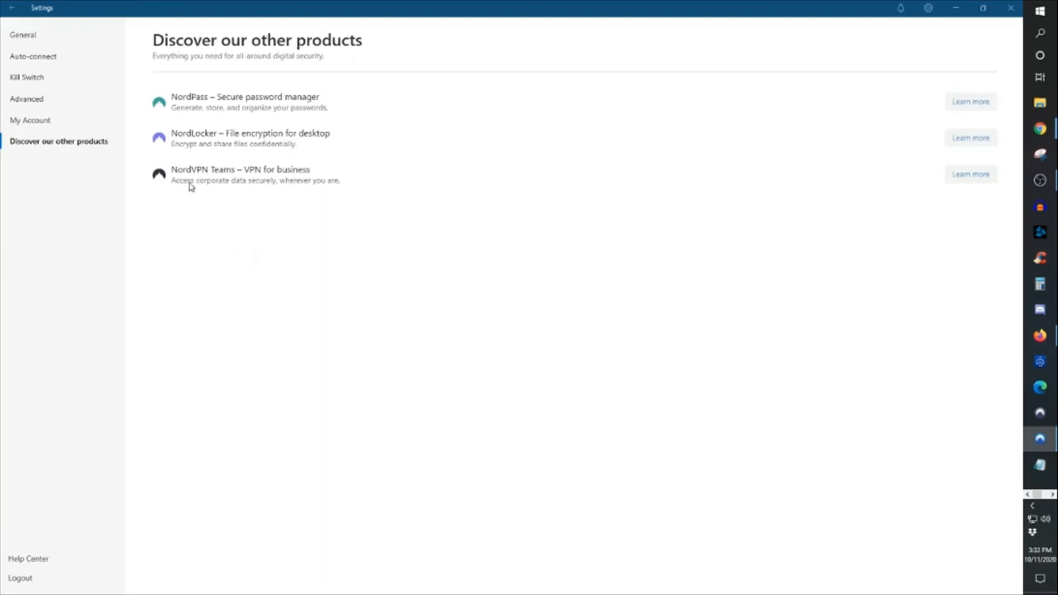
mouse_move(354, 153)
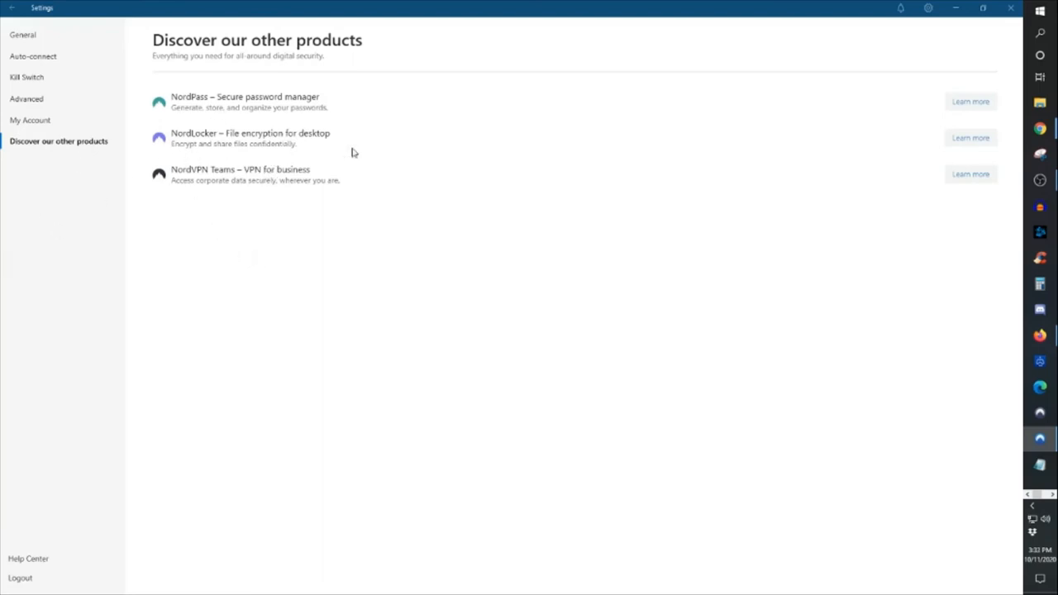
mouse_move(382, 179)
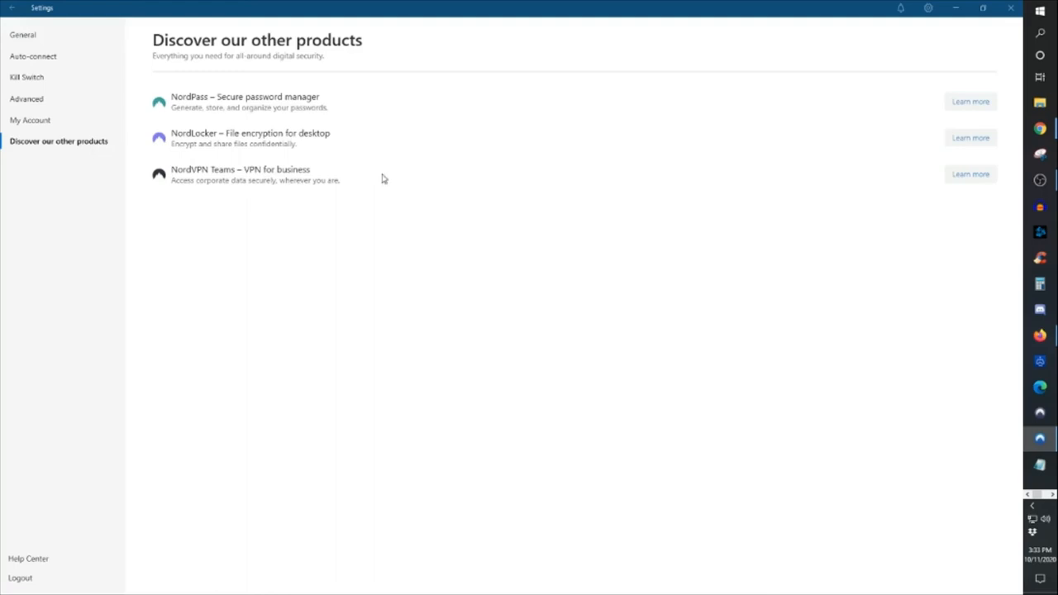
mouse_move(174, 144)
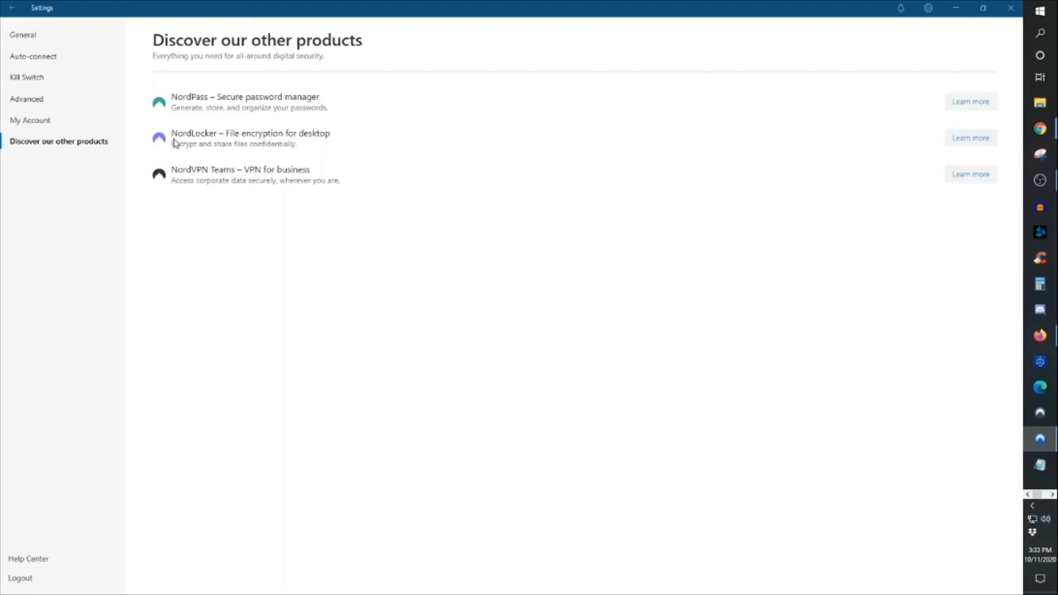
mouse_move(383, 139)
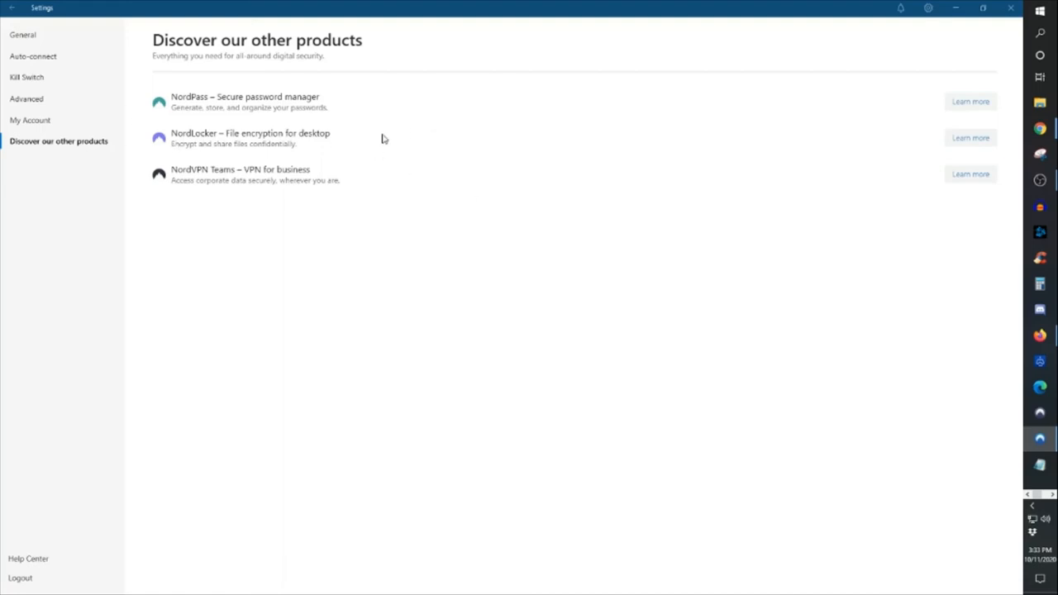
mouse_move(404, 116)
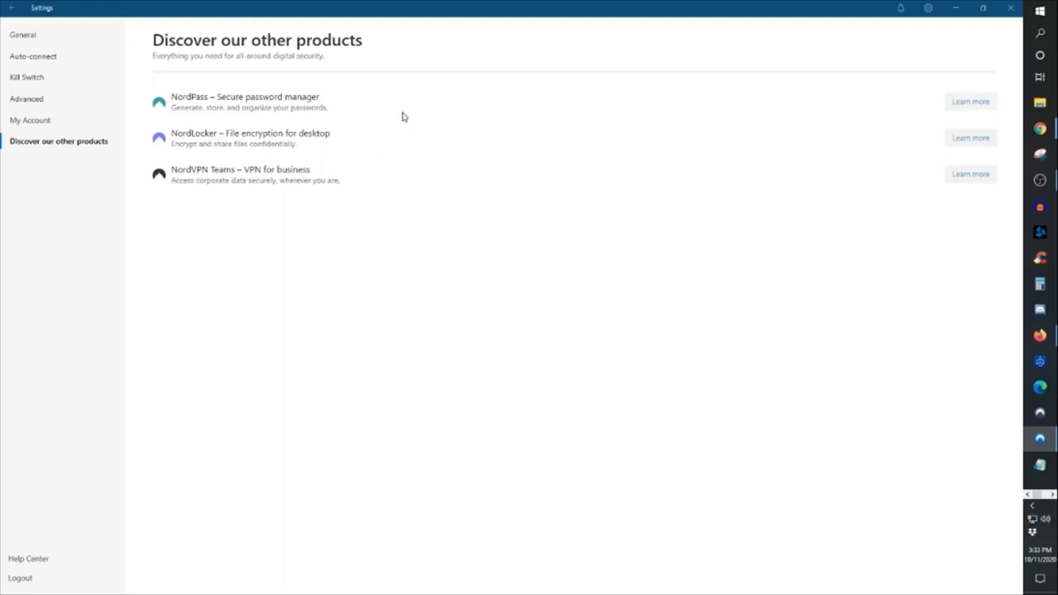
mouse_move(354, 155)
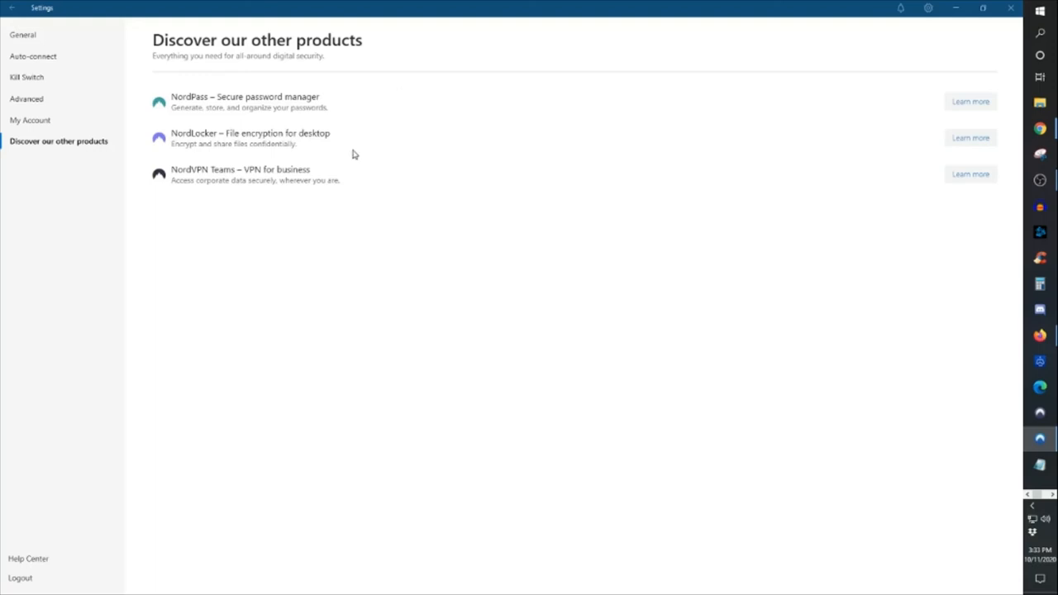
mouse_move(636, 298)
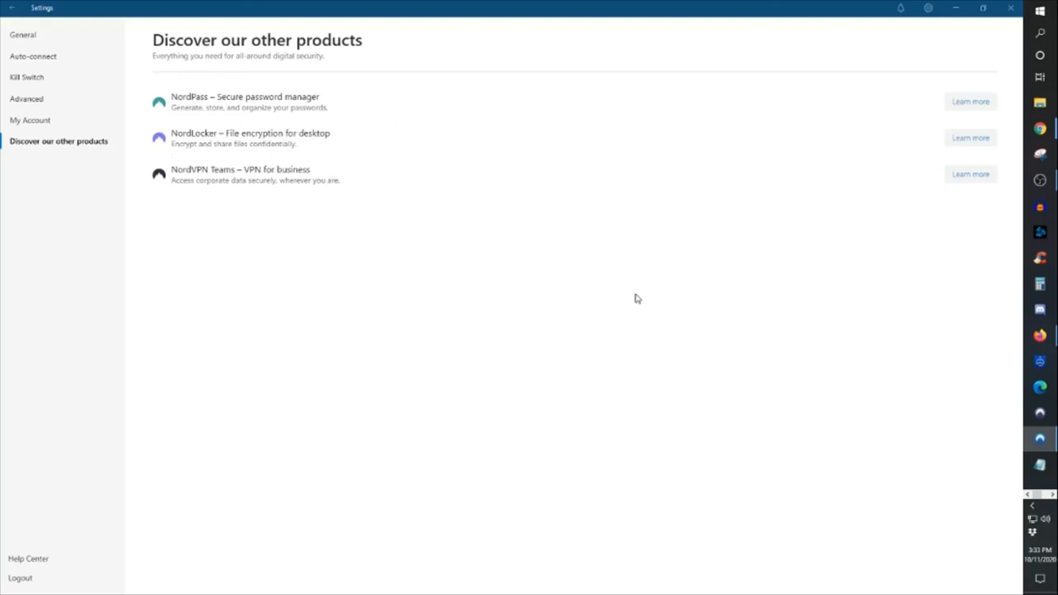
mouse_move(183, 117)
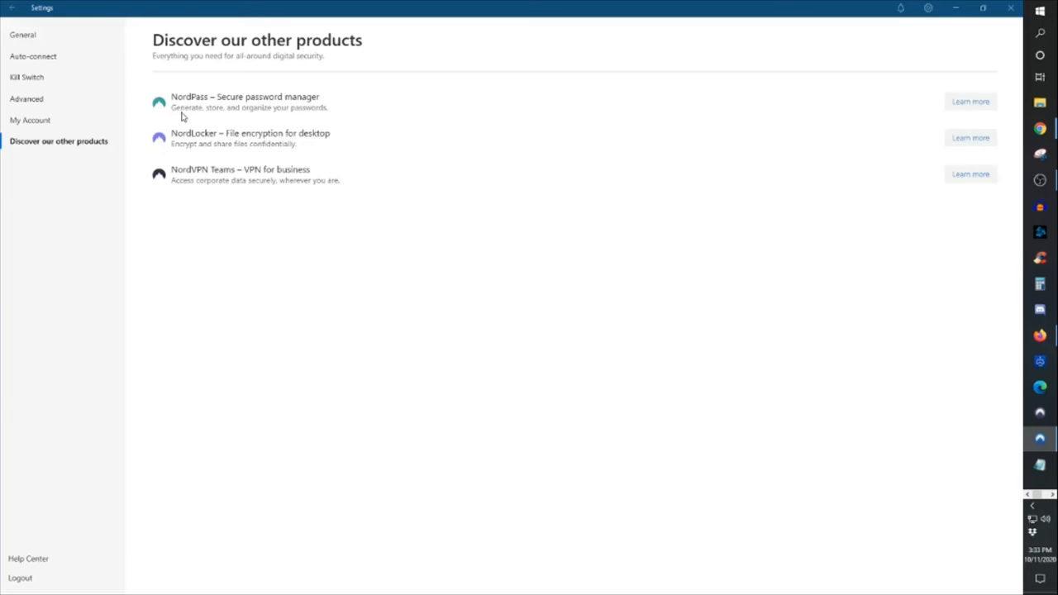
mouse_move(286, 159)
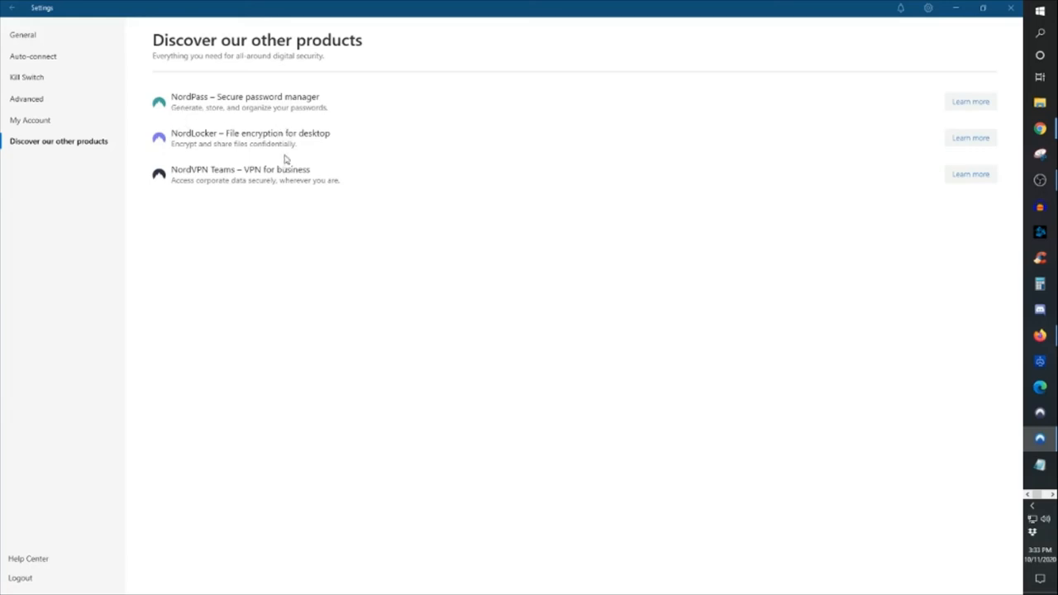
mouse_move(22, 40)
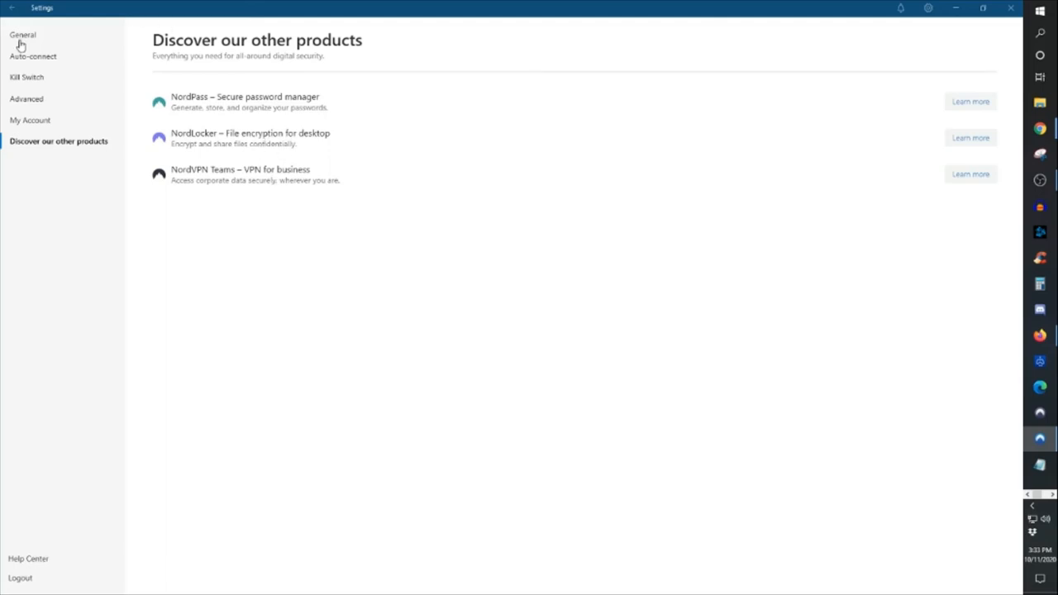
Step: Open General settings showing startup launch, notifications and CyberSec on, language English
click(23, 34)
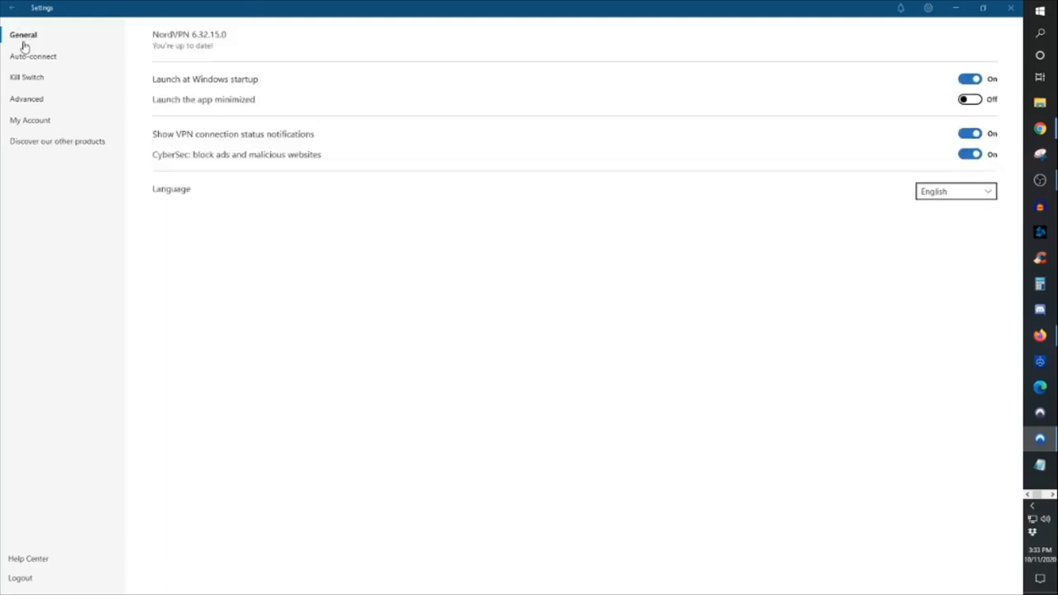
mouse_move(391, 377)
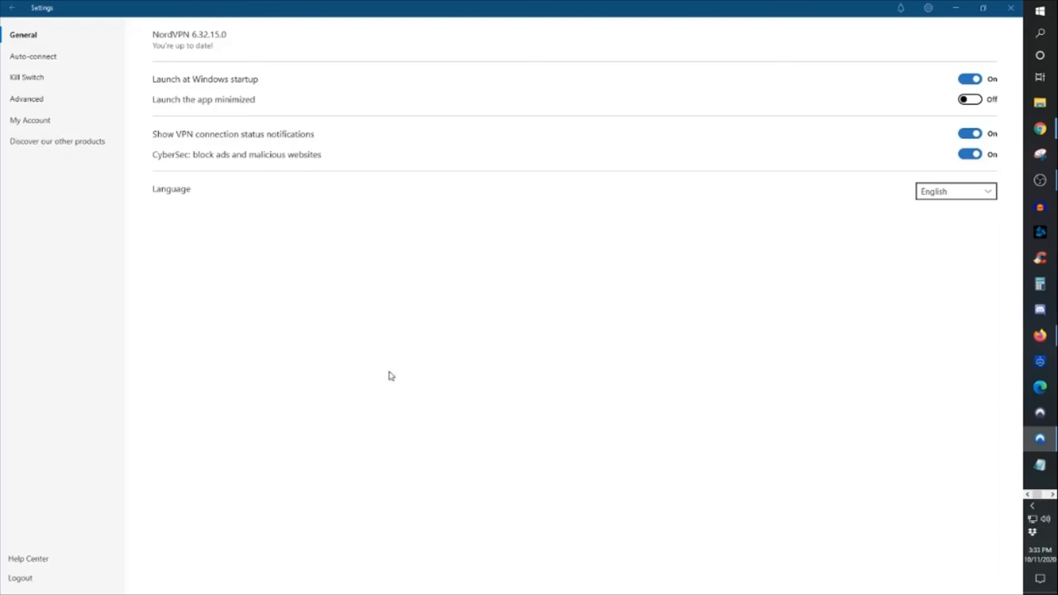
mouse_move(83, 45)
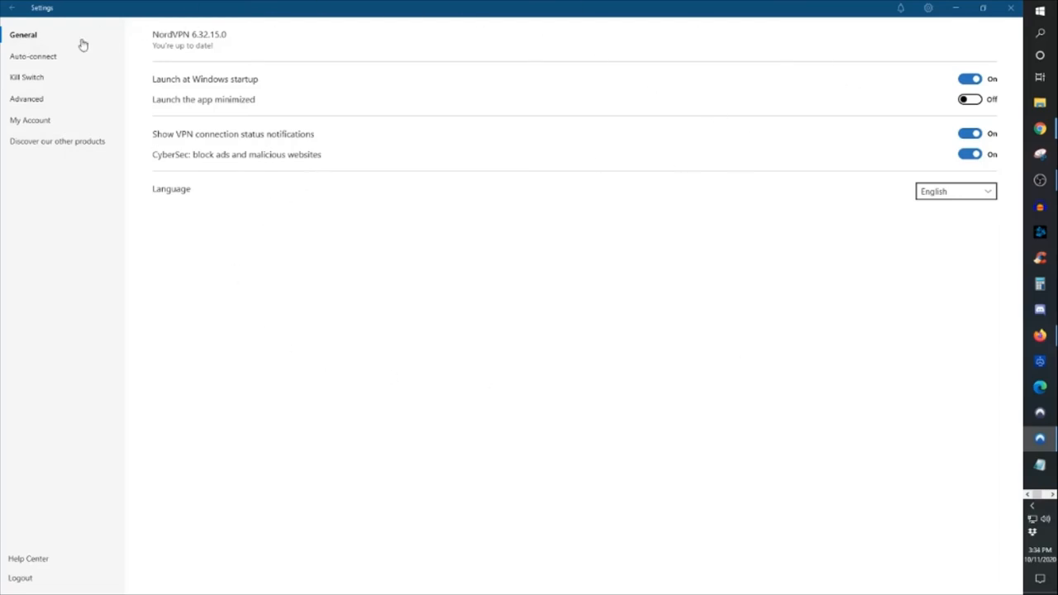
mouse_move(385, 158)
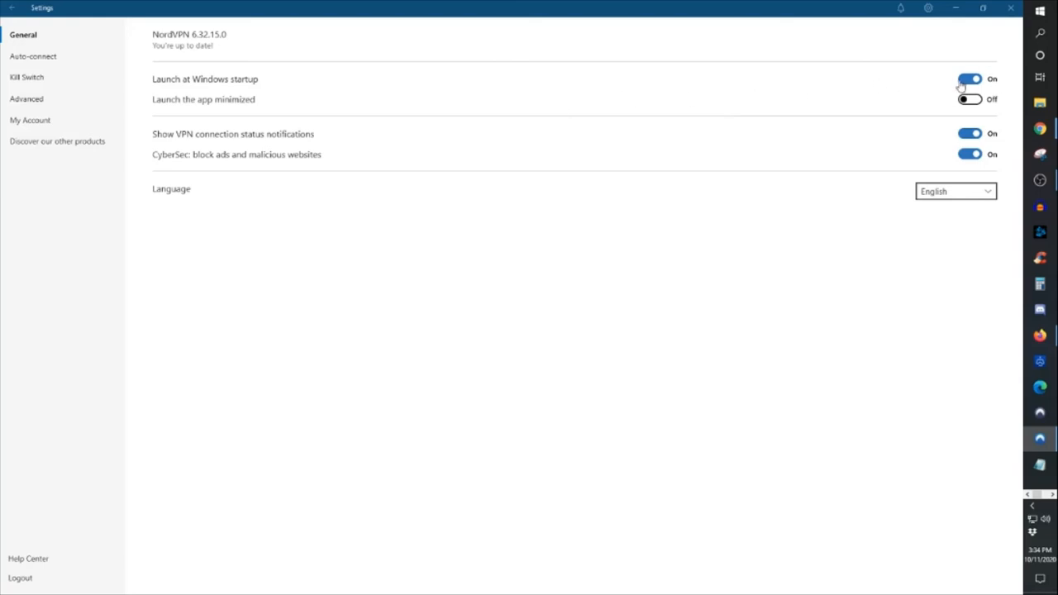
mouse_move(705, 49)
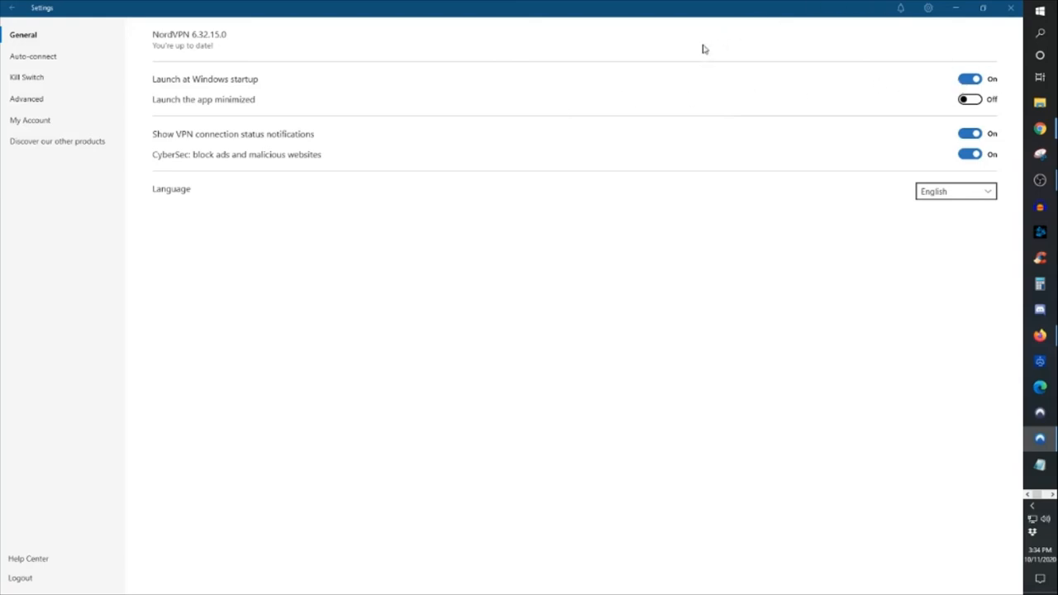
mouse_move(635, 27)
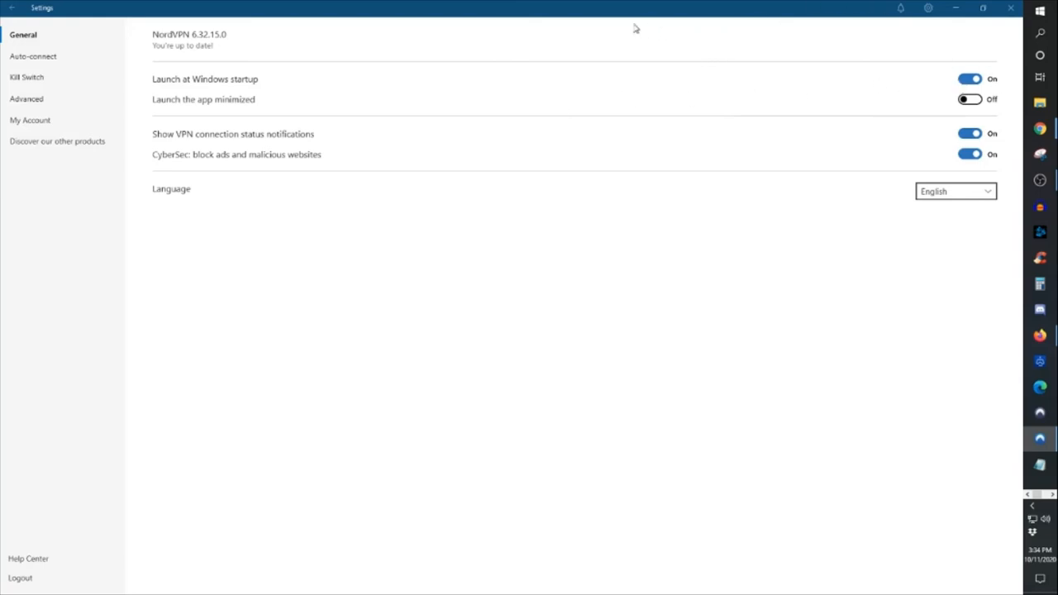
mouse_move(615, 27)
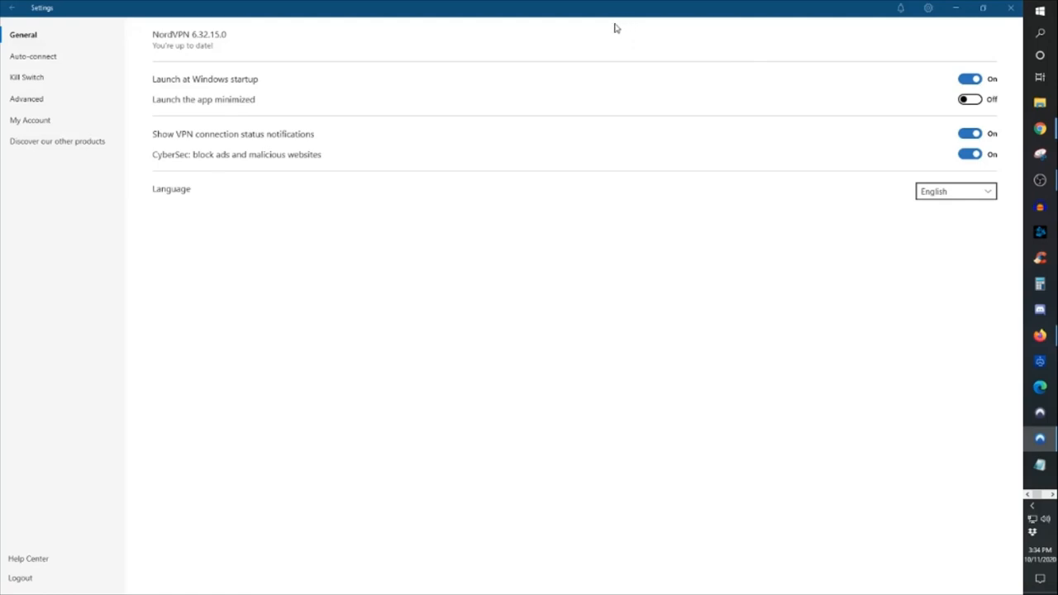
mouse_move(915, 91)
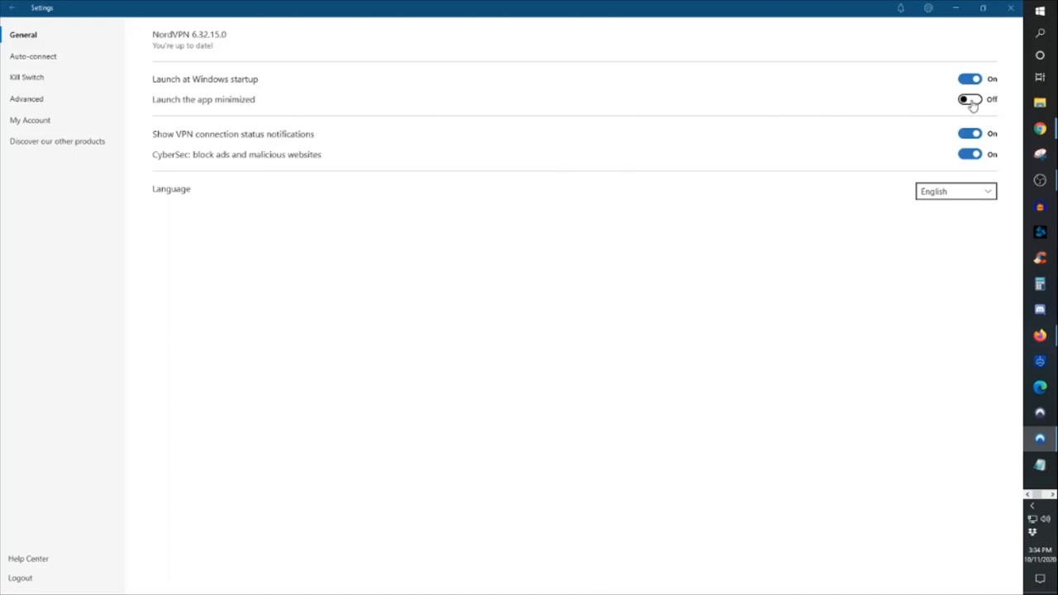
mouse_move(968, 103)
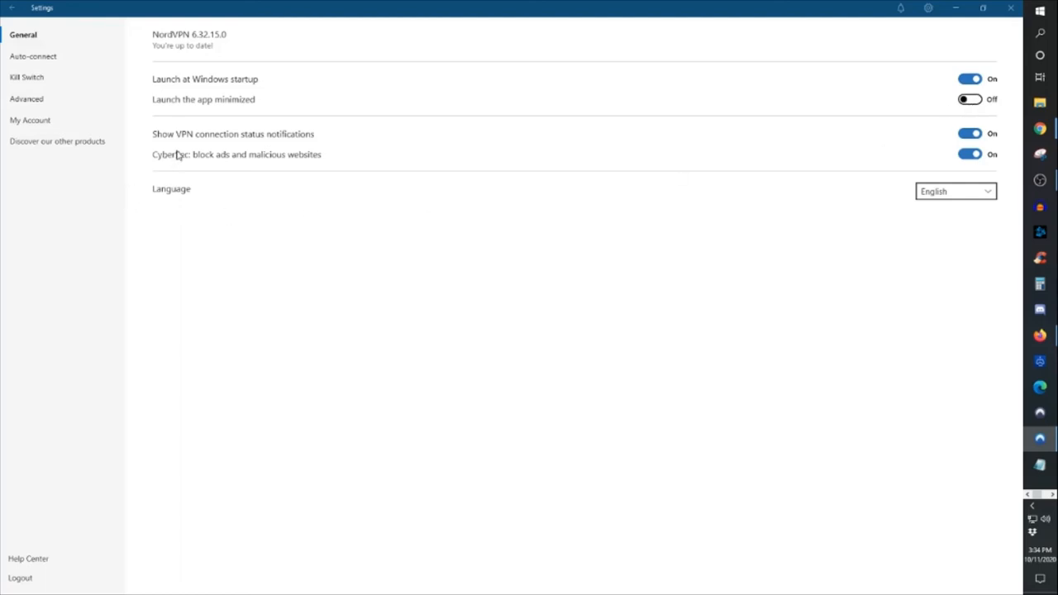
mouse_move(216, 141)
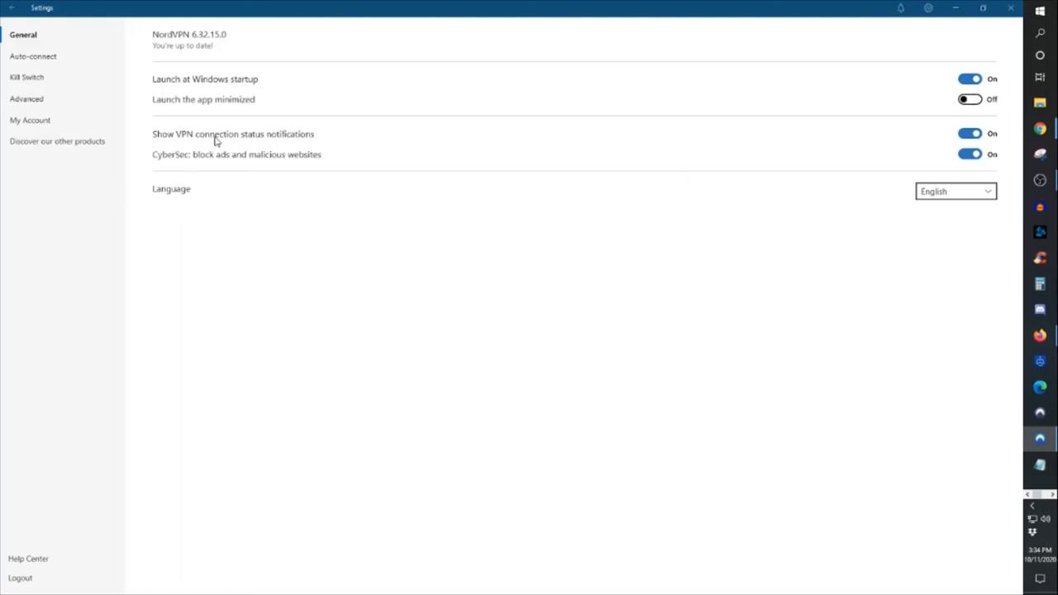
mouse_move(325, 157)
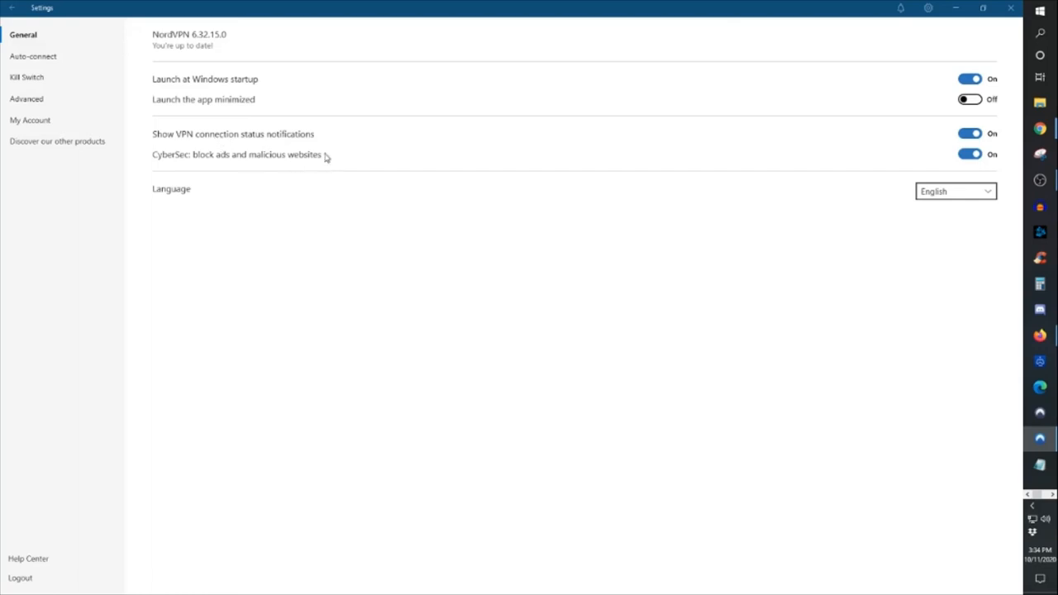
mouse_move(323, 166)
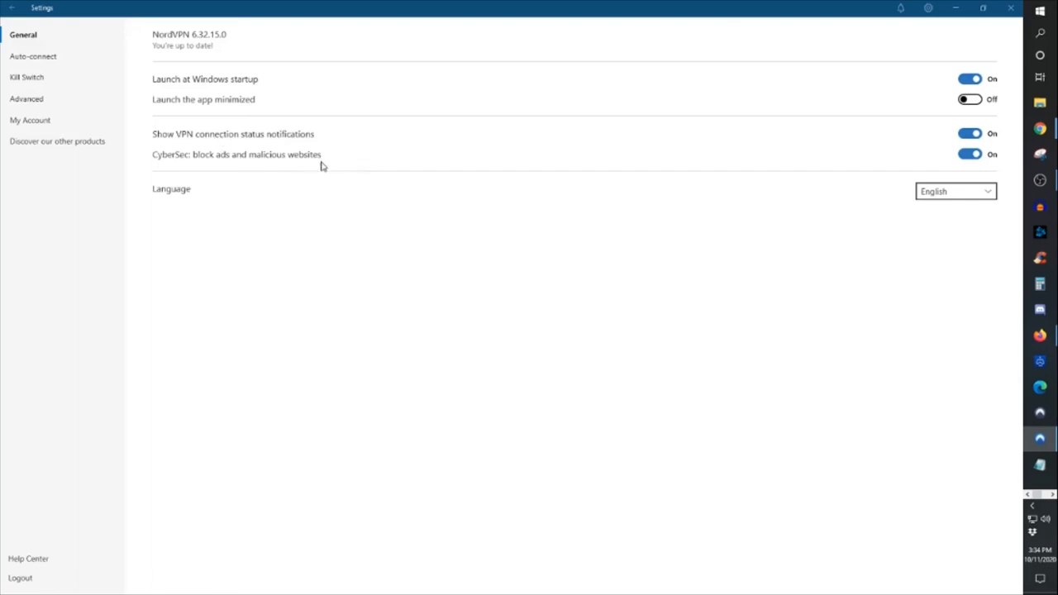
mouse_move(593, 179)
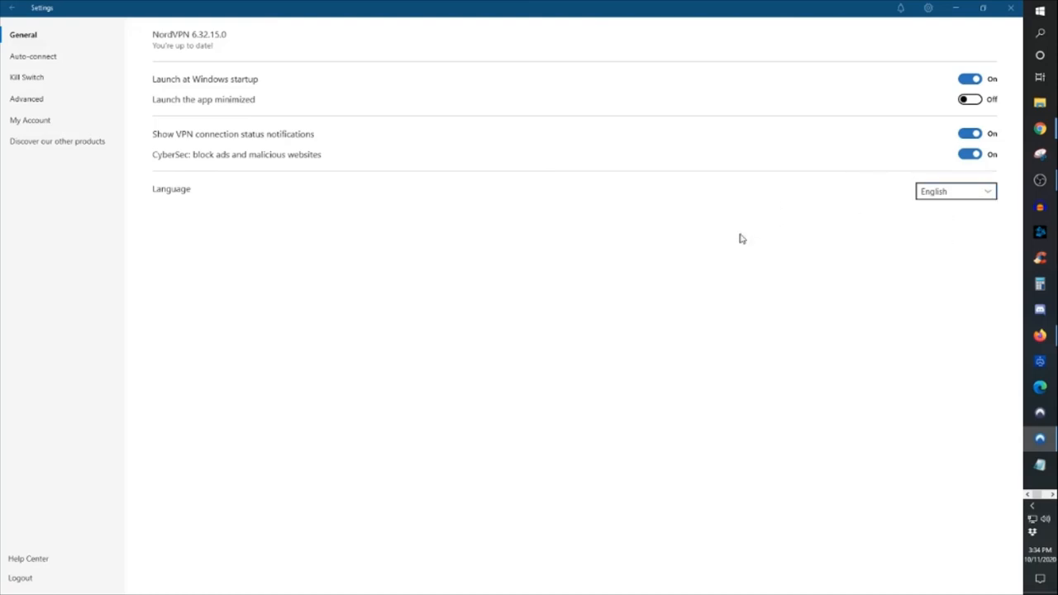
mouse_move(130, 80)
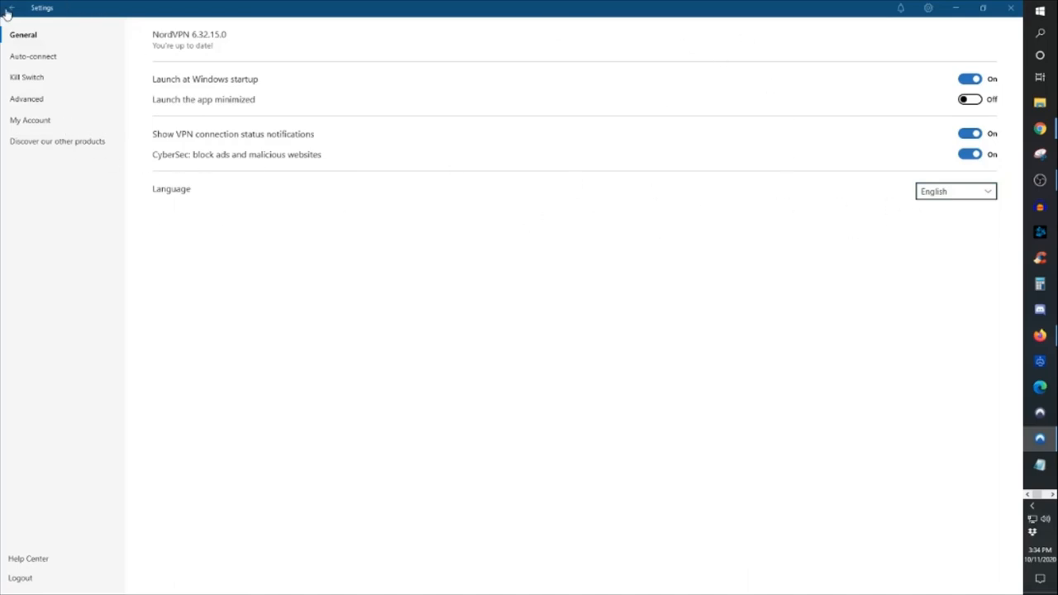
Step: Return from Settings to the map showing the protected United Kingdom #2010 connection
click(10, 8)
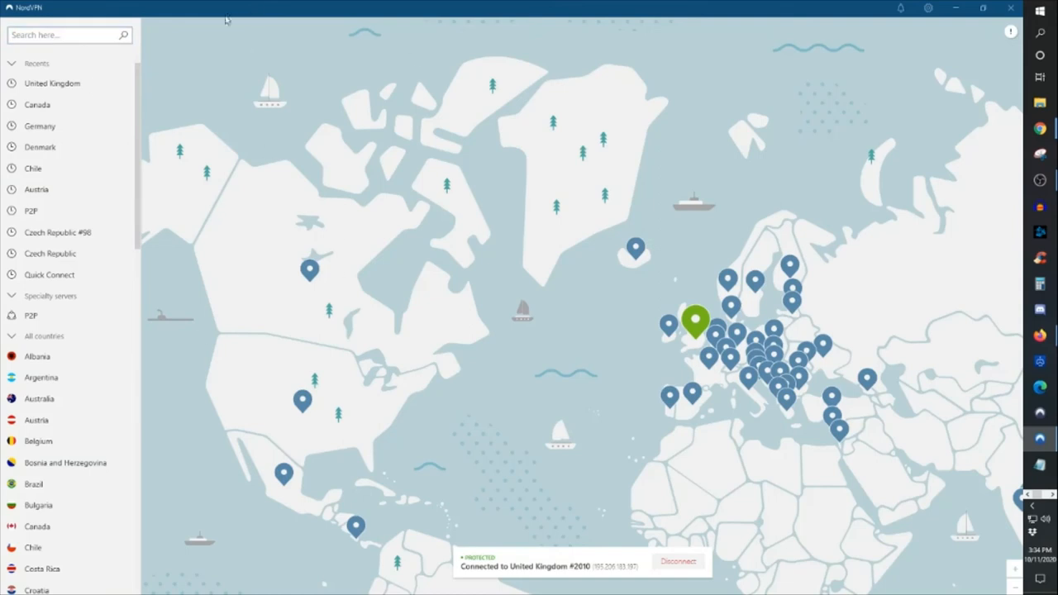
mouse_move(458, 256)
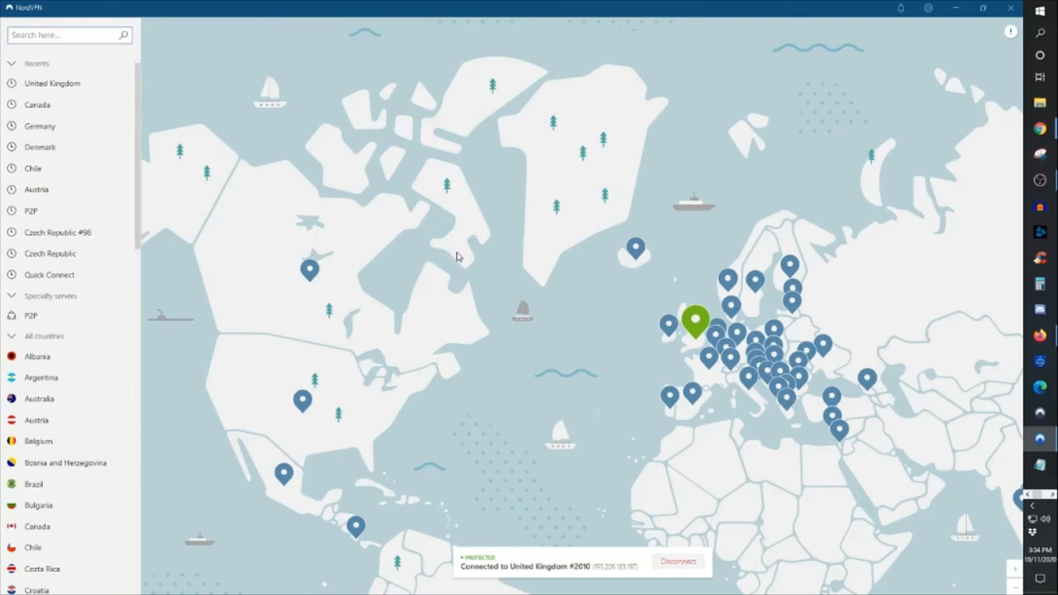
mouse_move(711, 322)
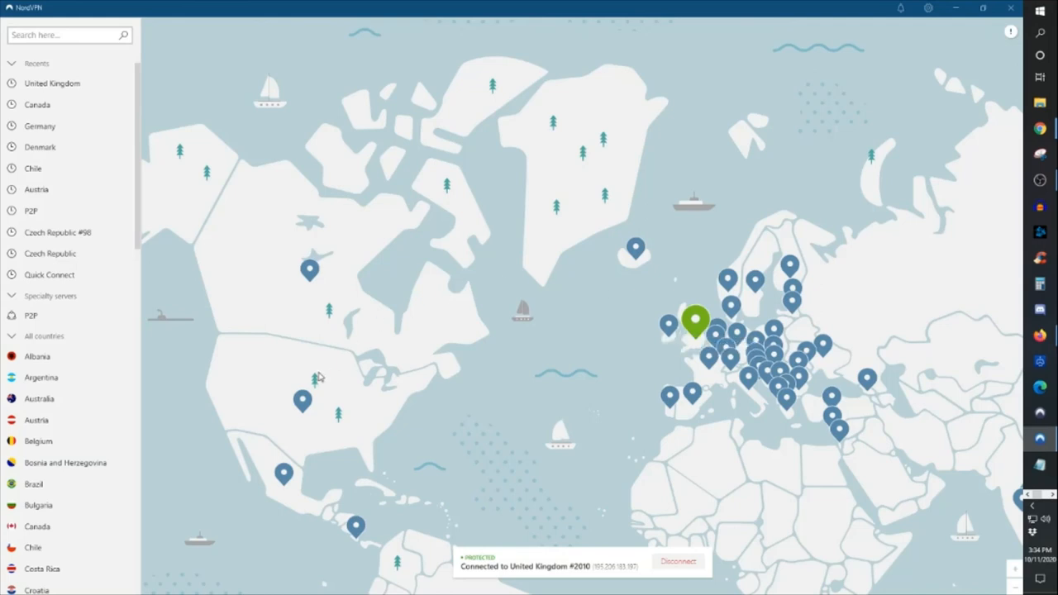
mouse_move(749, 259)
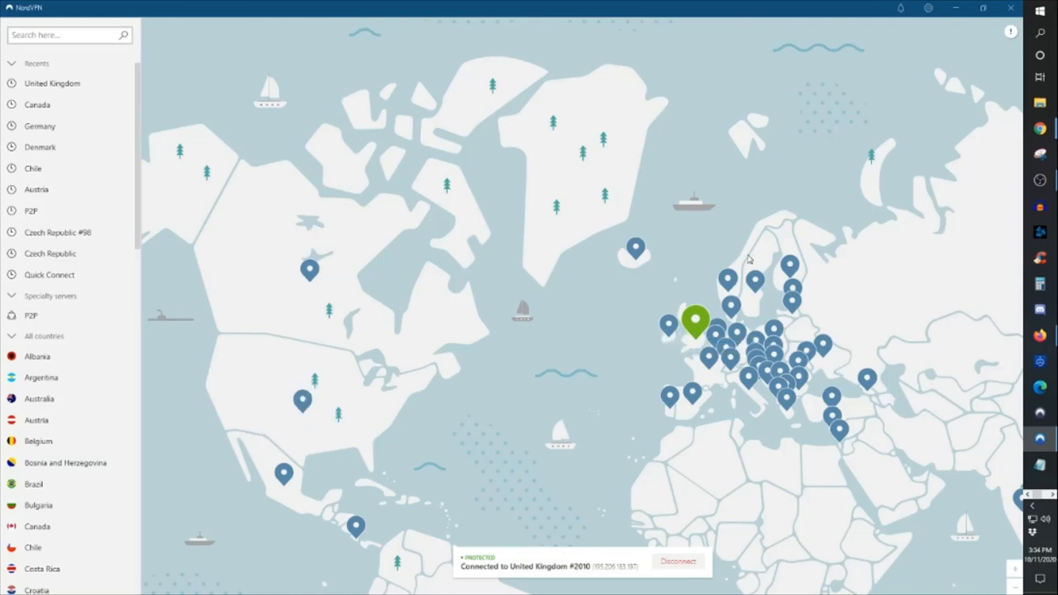
mouse_move(557, 298)
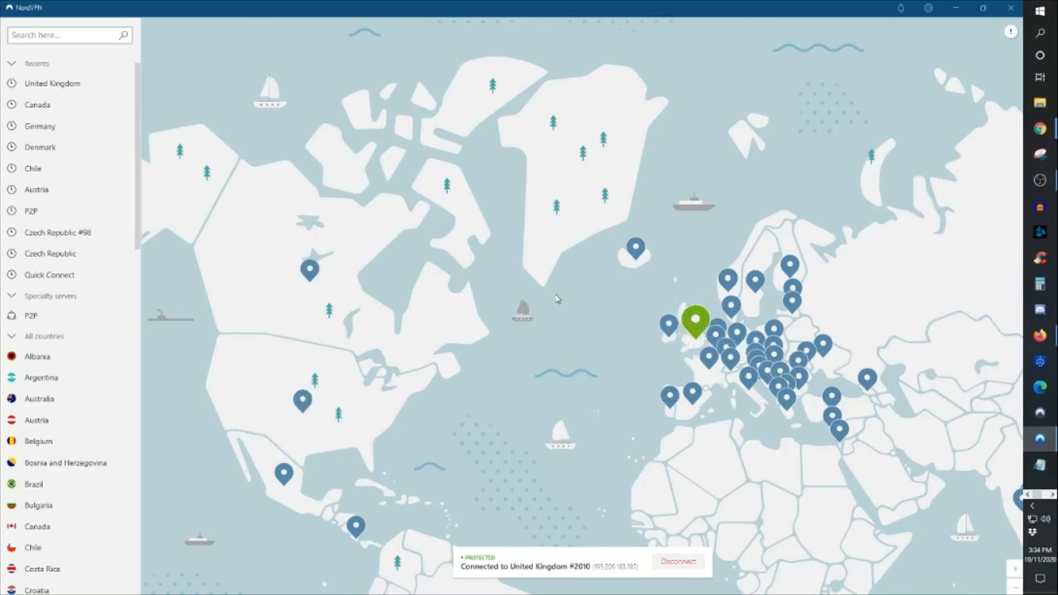
scroll(down, 3)
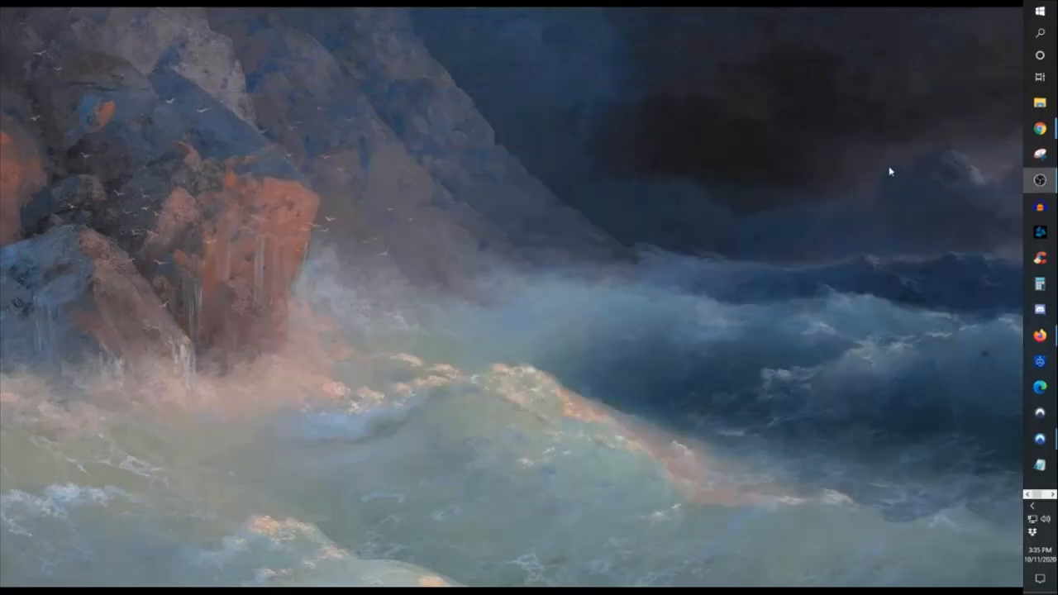
mouse_move(1027, 350)
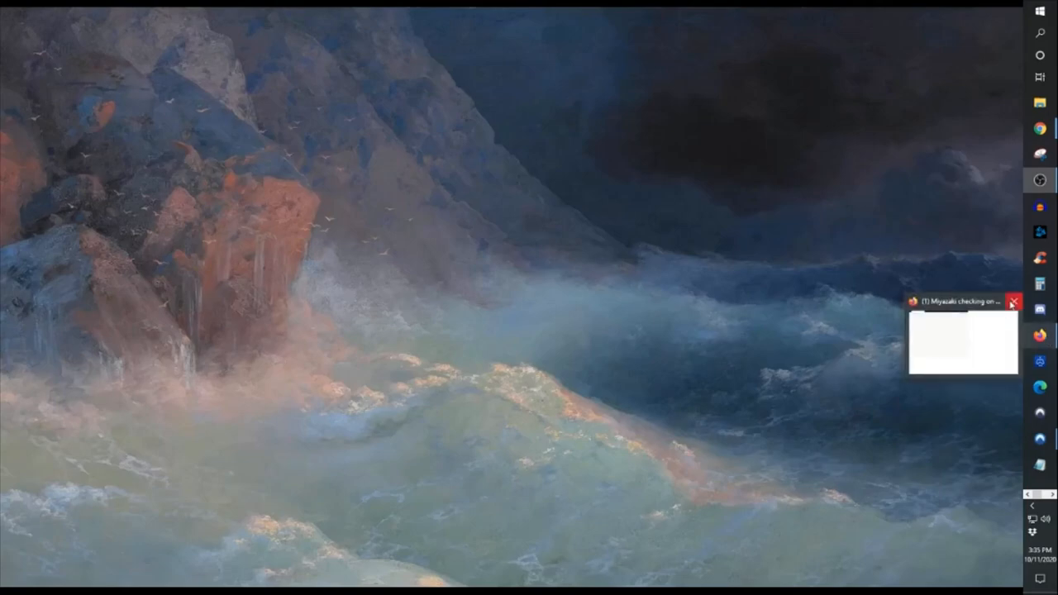
Step: Bring Chrome with the Tsiolkovsky rocket equation article back from the taskbar
click(1014, 300)
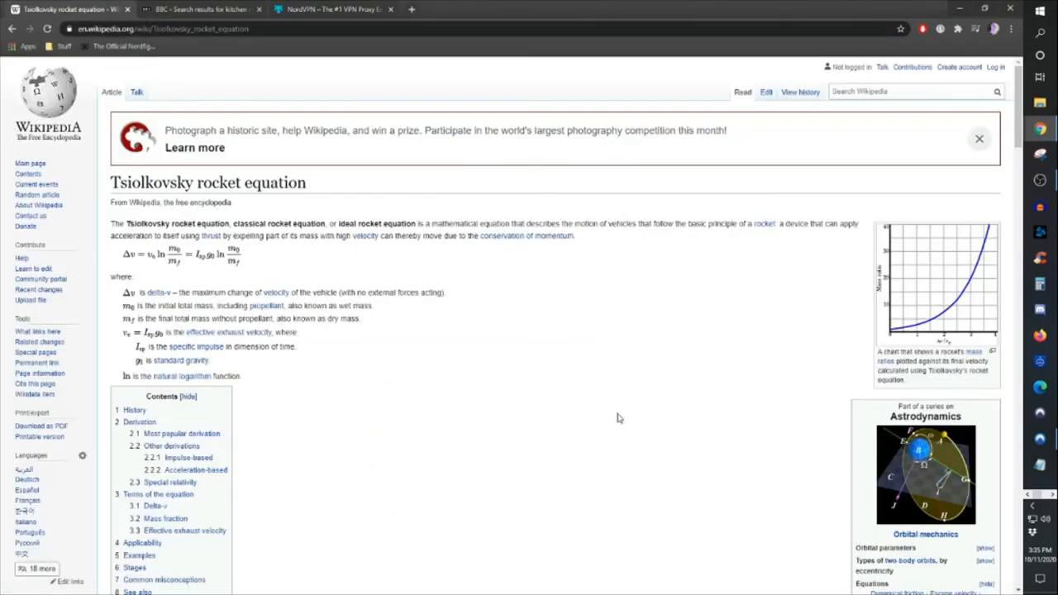
Step: Scroll the Tsiolkovsky rocket equation article past the contents to the History section
scroll(down, 3)
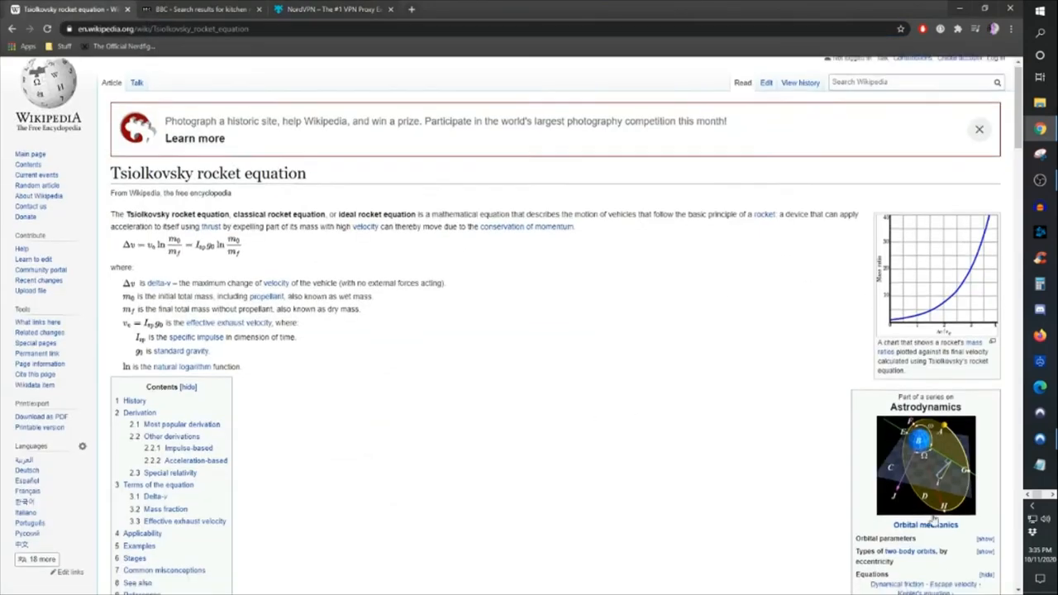
scroll(down, 3)
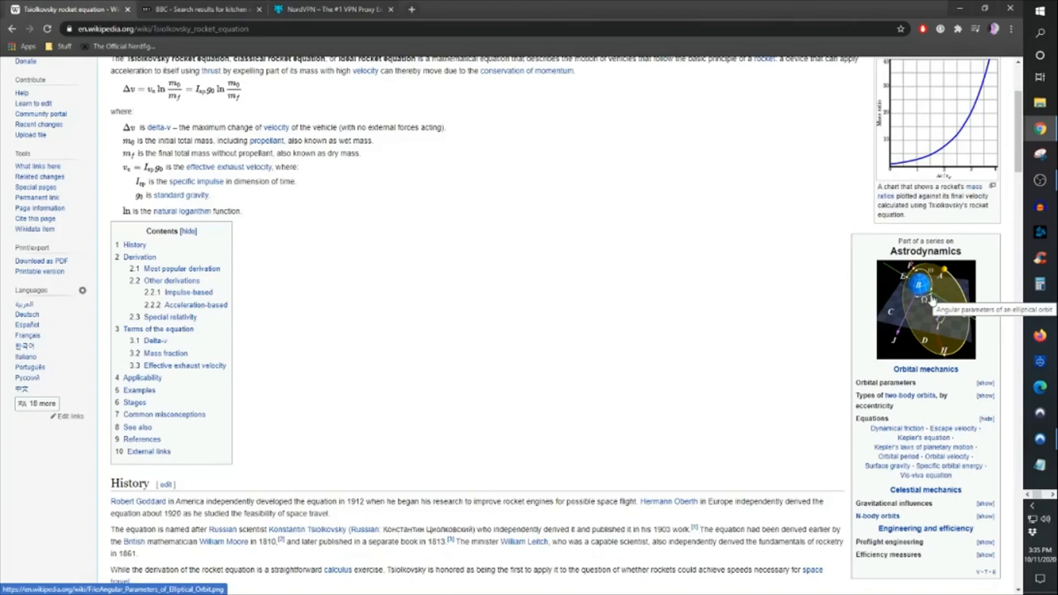
mouse_move(962, 270)
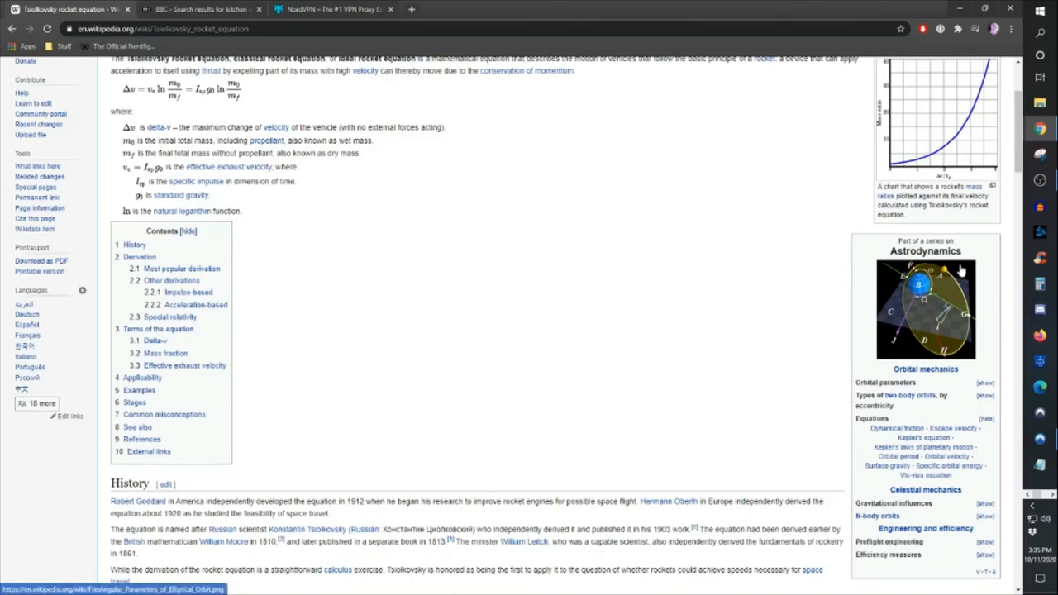
mouse_move(590, 98)
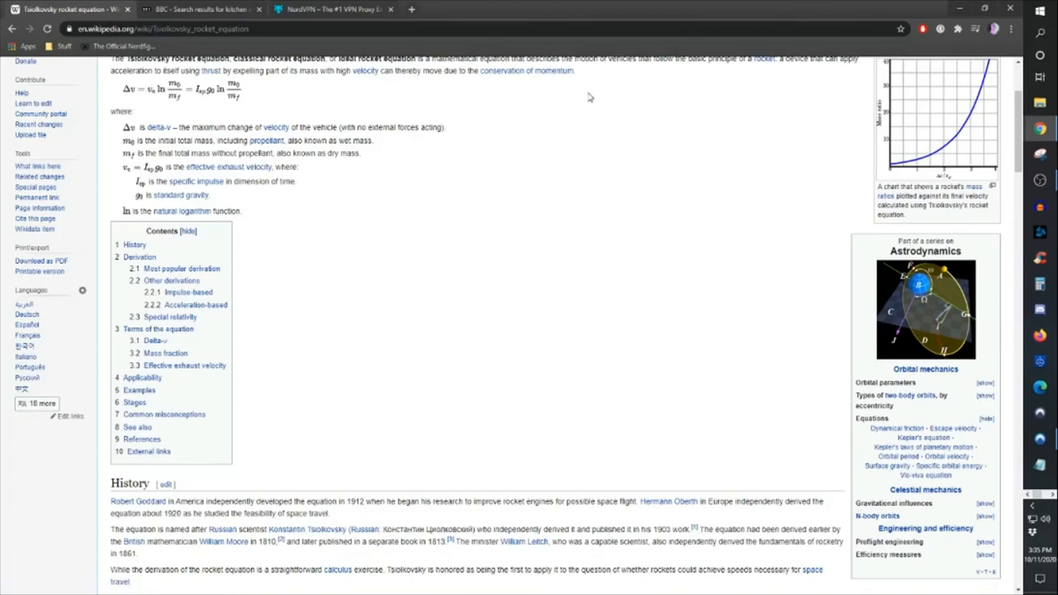